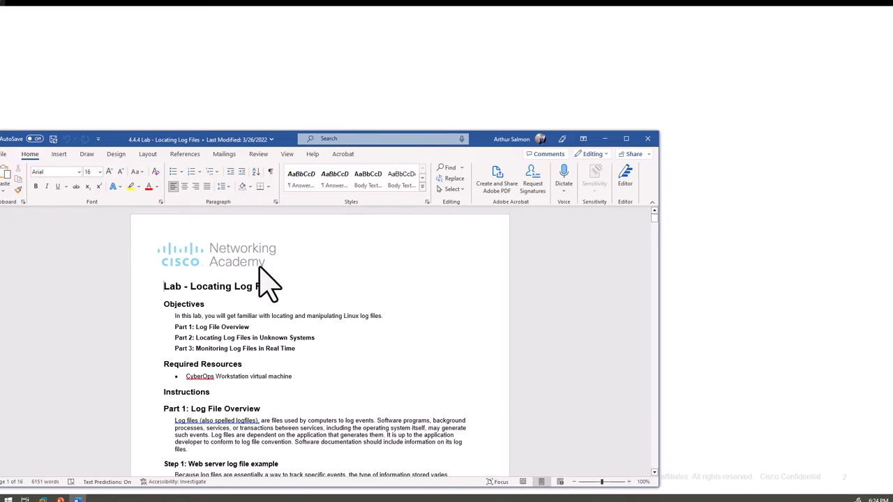
mouse_move(195, 381)
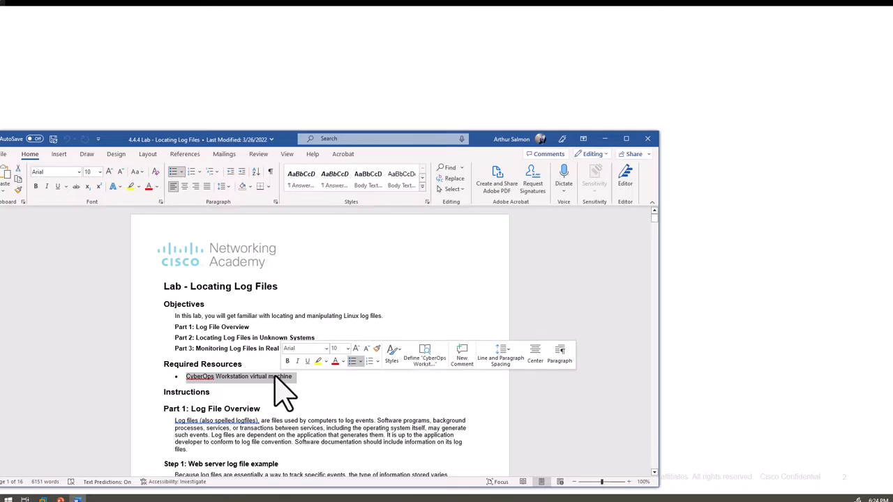
Log in to the CyberOps VM as analyst by entering the password and submitting it
scroll(down, 3)
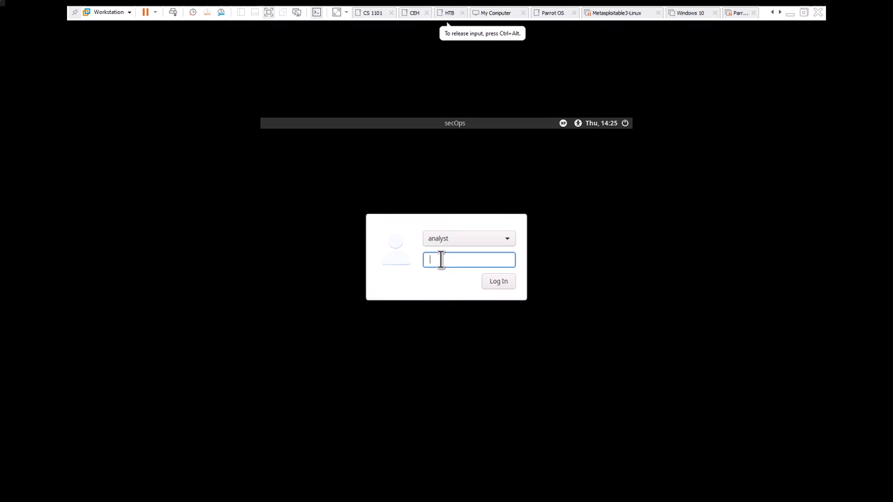
text(•)
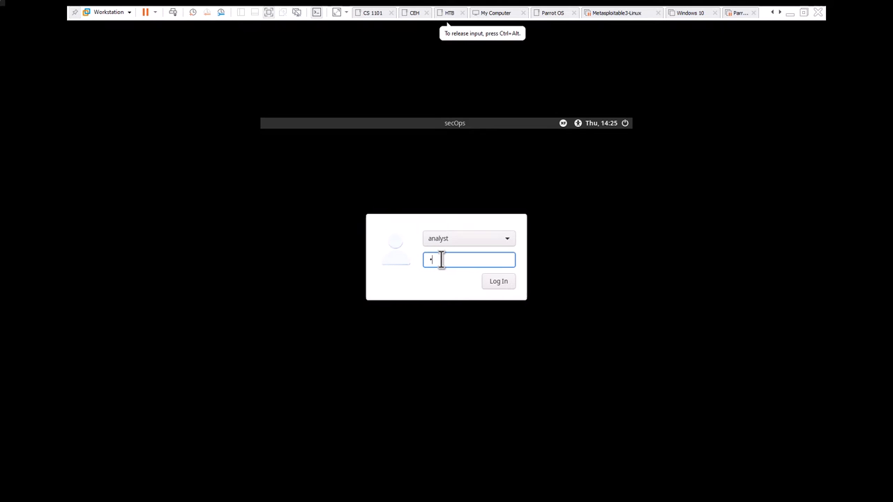
click(499, 281)
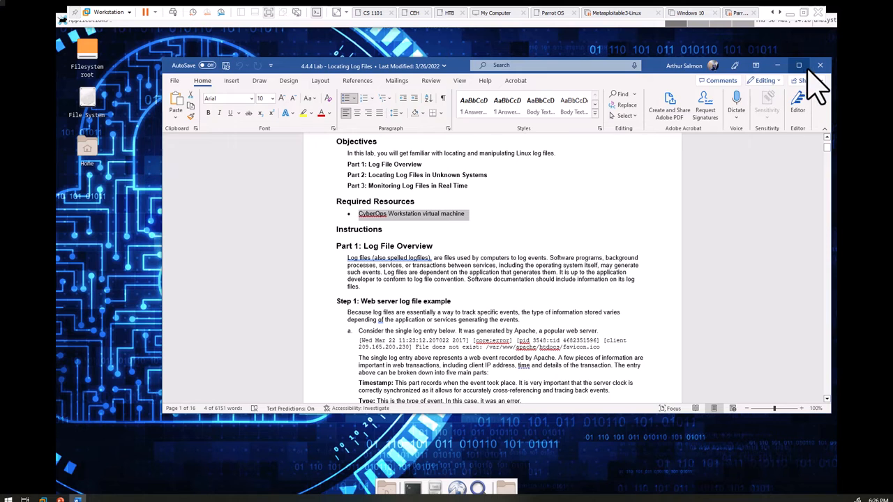
Maximize the lab handout, select the sample Apache error log entry, then return to the VM desktop
click(798, 65)
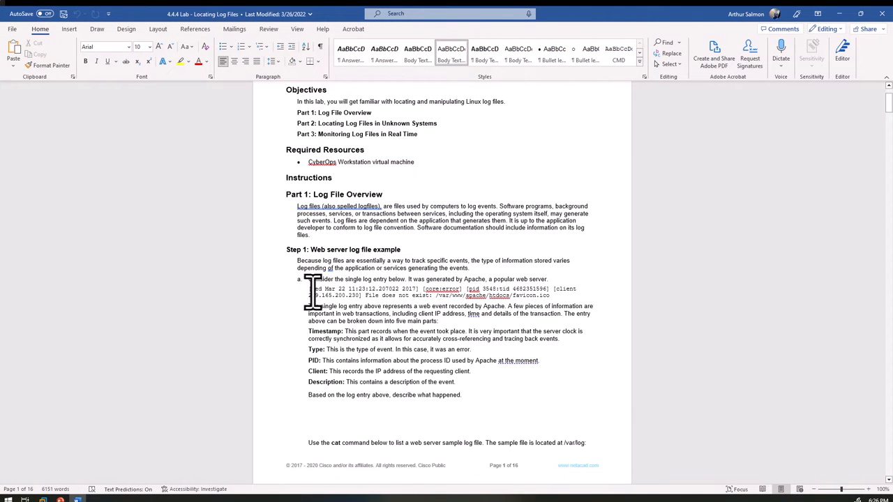
drag(312, 289, 551, 295)
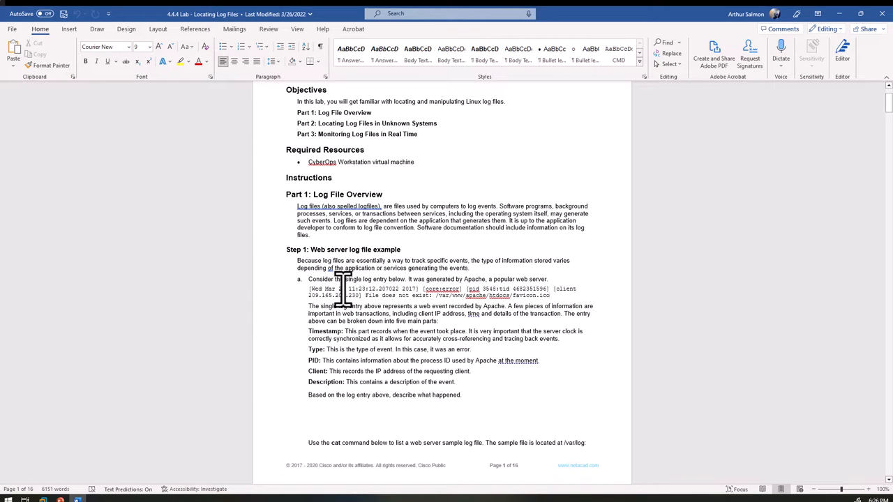
mouse_move(370, 271)
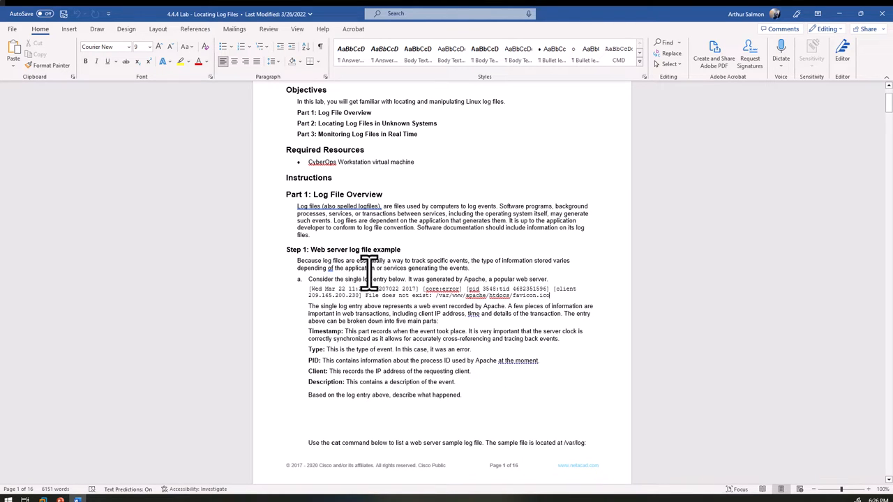
mouse_move(401, 290)
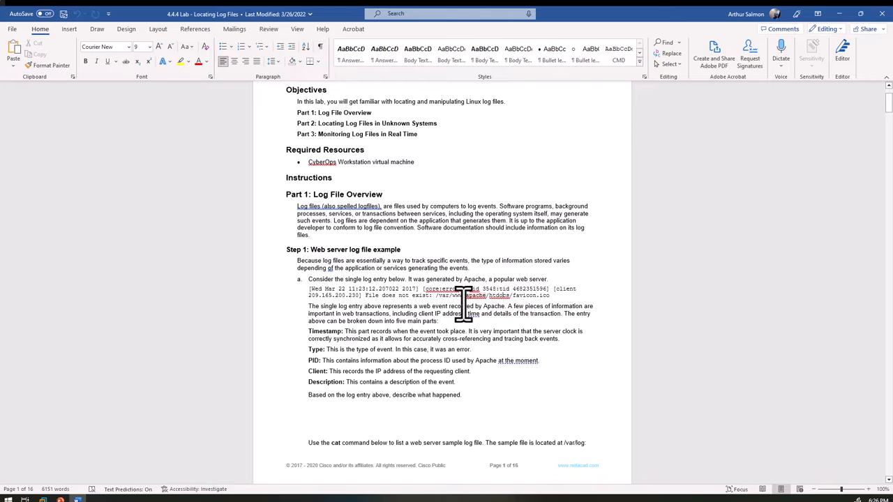
mouse_move(495, 303)
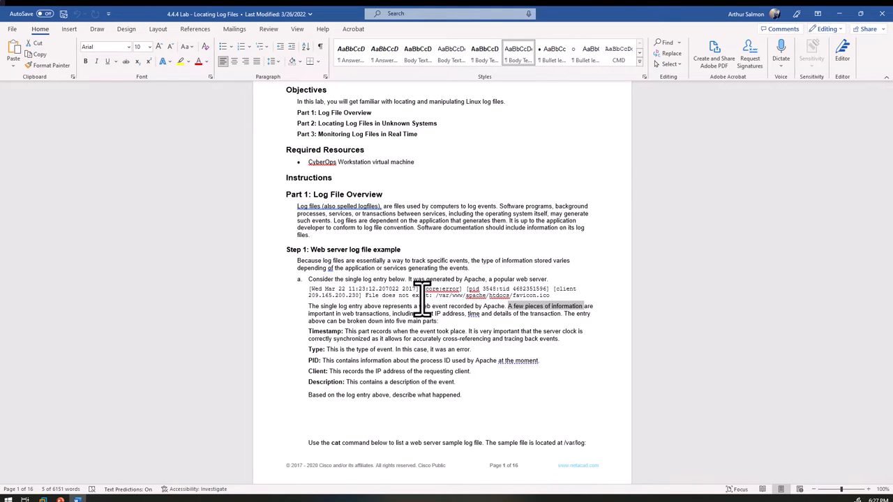
click(362, 300)
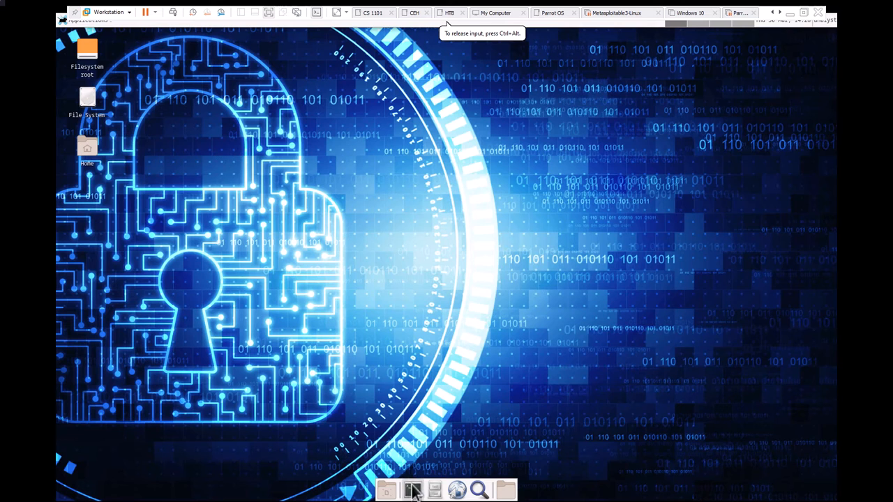
Open a terminal on the VM desktop and reposition the enlarged window higher up
click(411, 489)
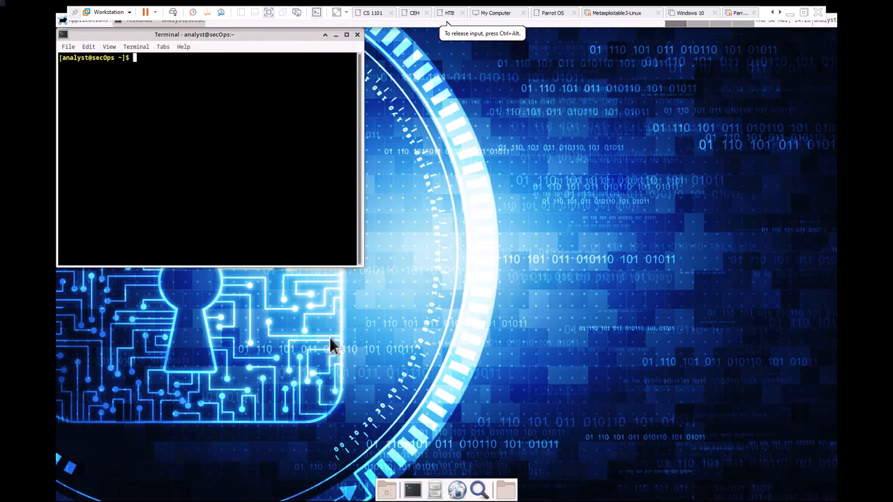
drag(194, 34, 262, 99)
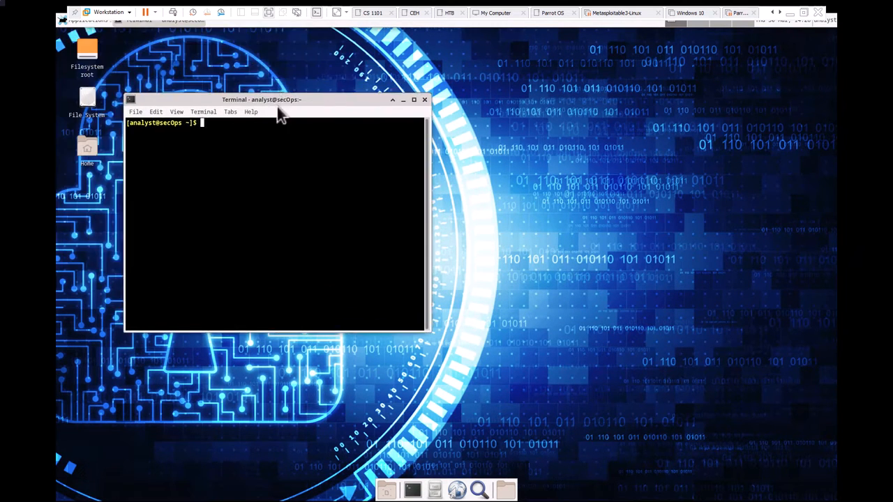
mouse_move(254, 237)
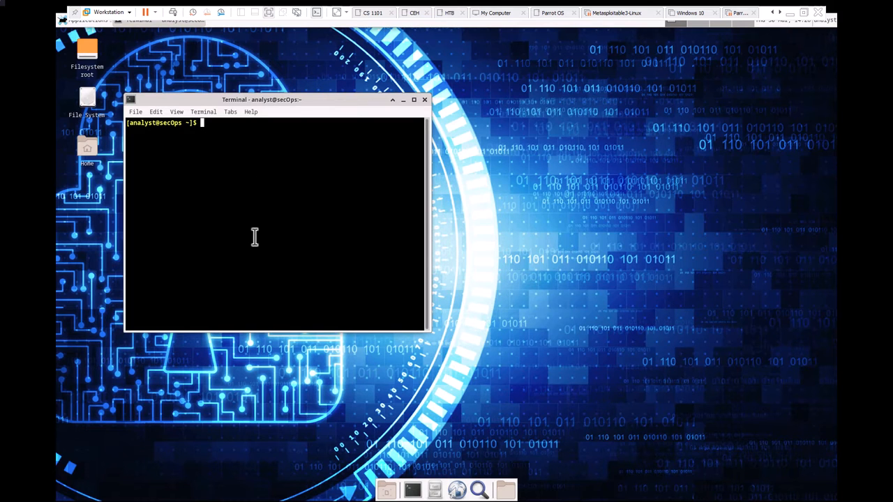
click(203, 112)
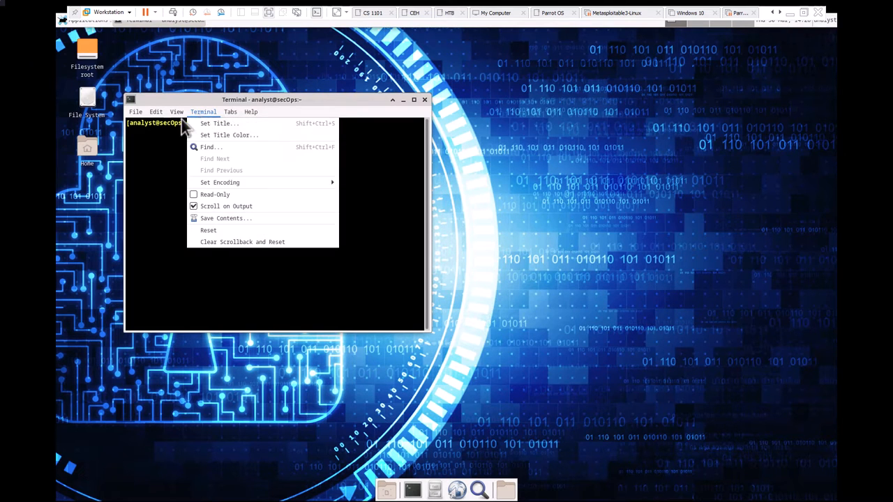
click(176, 112)
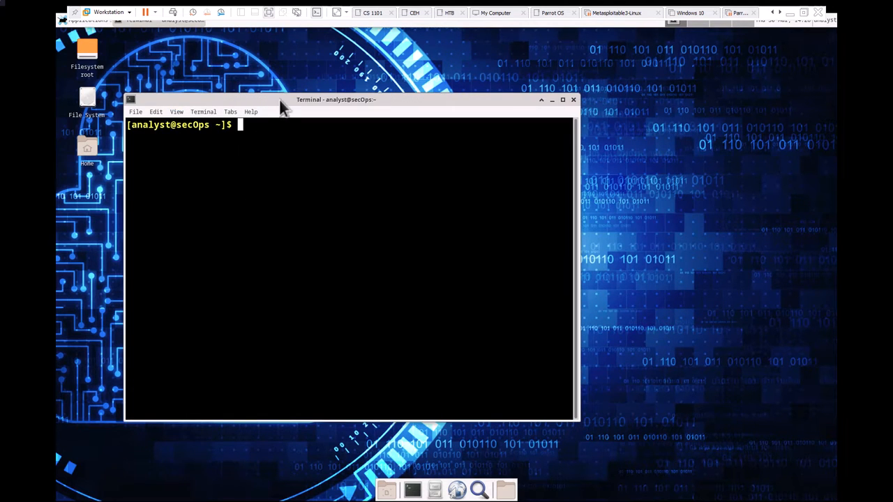
drag(335, 100, 353, 73)
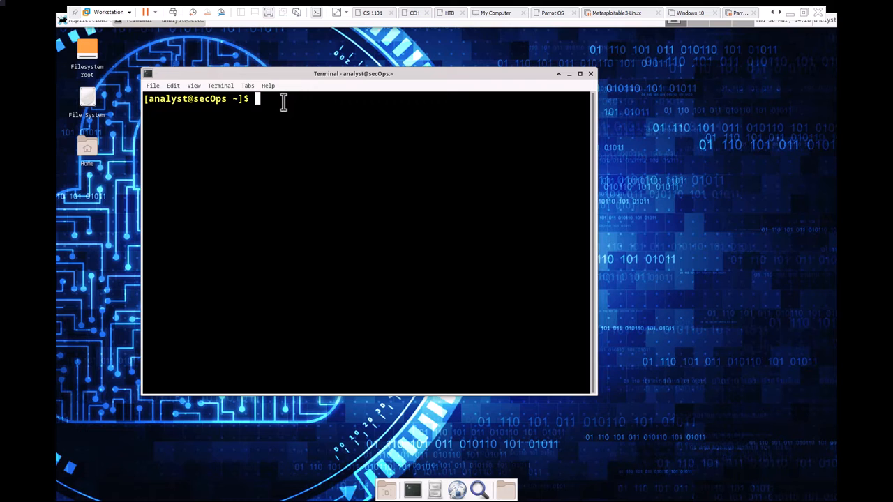
Enter the command cat /var/log/logstash-tutorial.log without running it yet
text(ca)
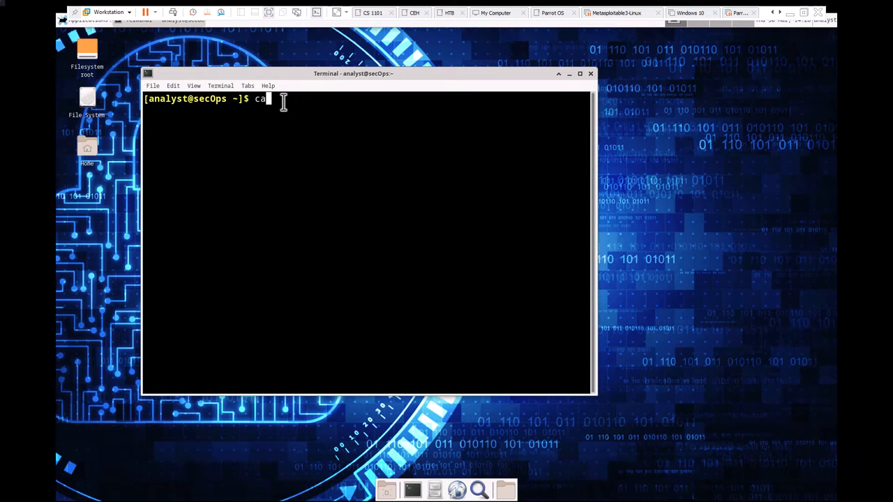
text(t /)
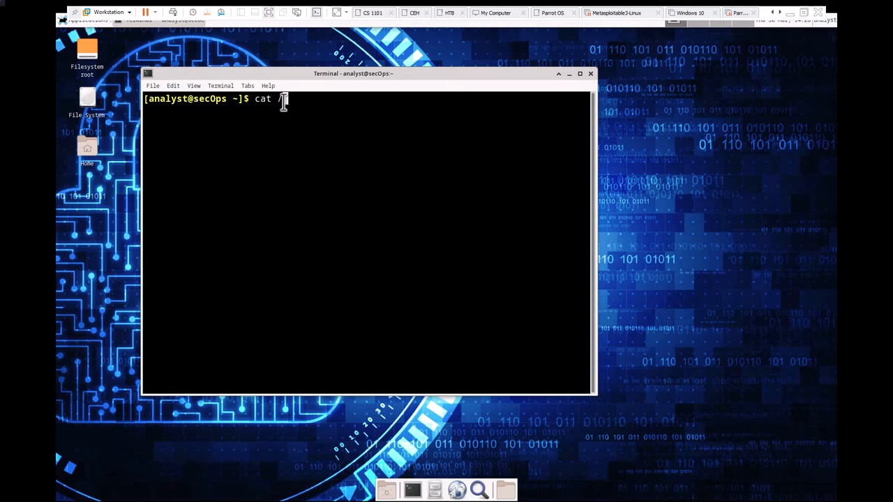
text(var/)
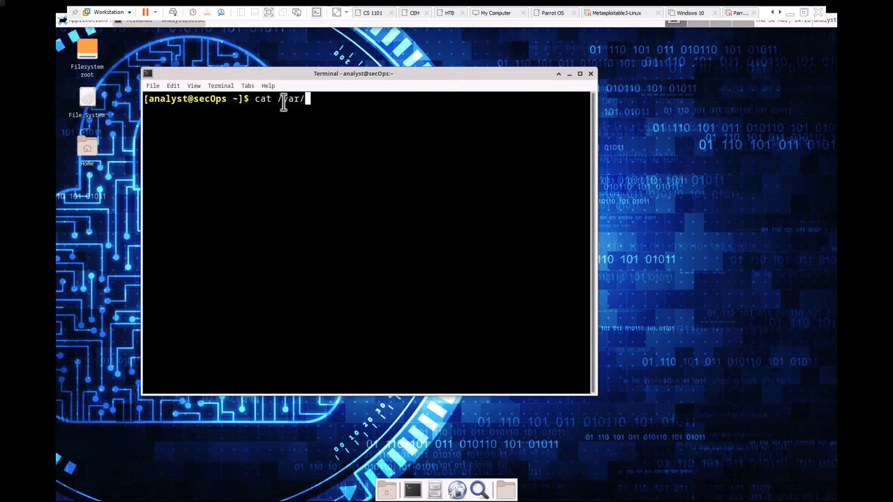
text(log)
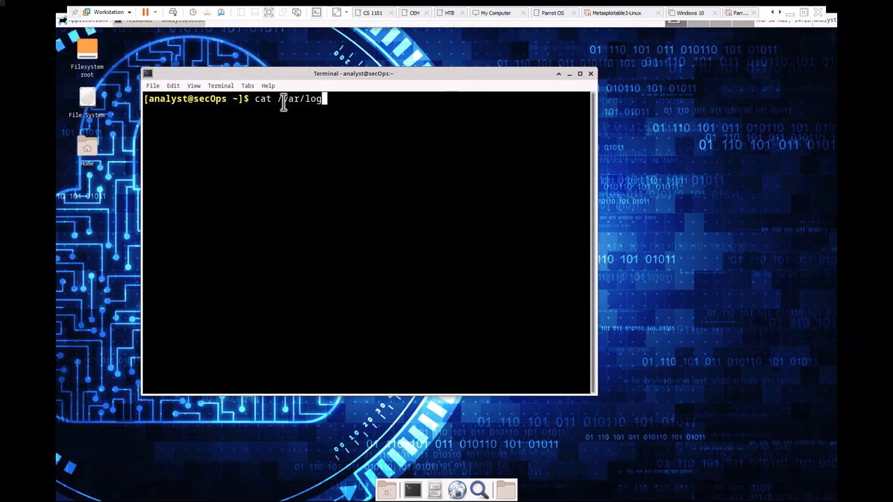
text(/log)
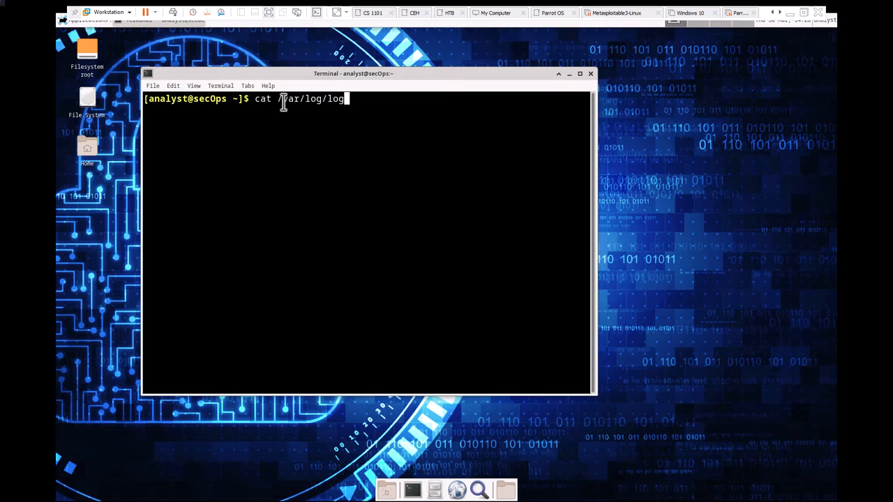
text(stash-tutorial.log)
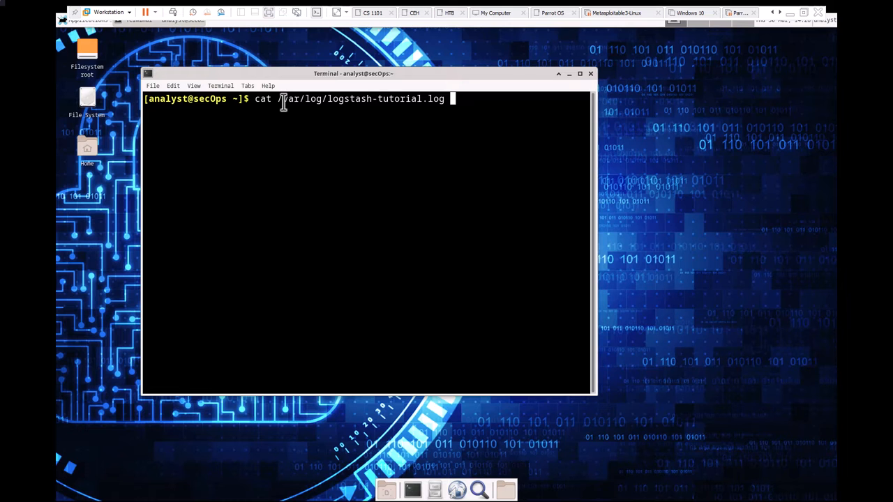
Run the cat command to print logstash-tutorial.log and maximize the terminal
key(Return)
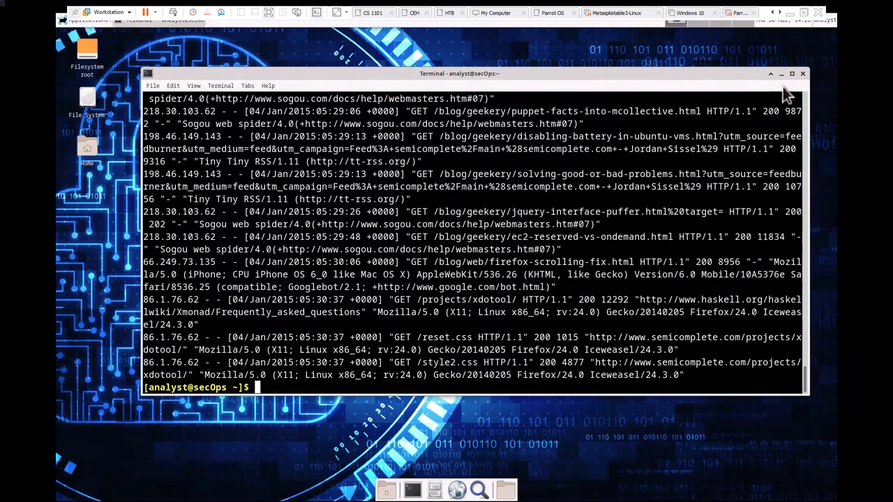
click(792, 73)
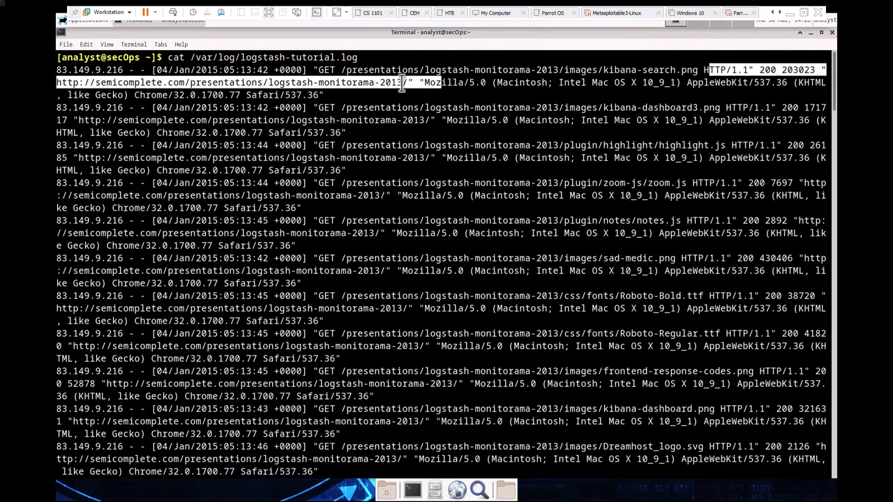
double_click(452, 82)
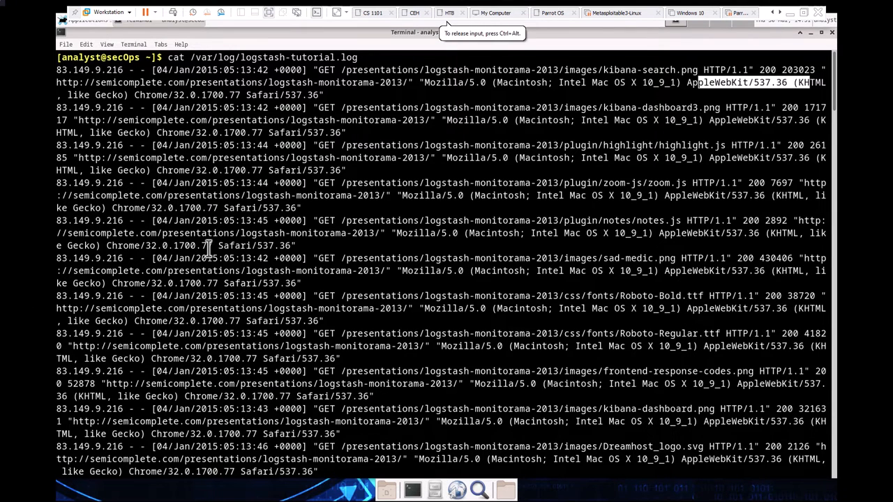
List /var and /var/logs, then list the analyst home folder contents
scroll(down, 3)
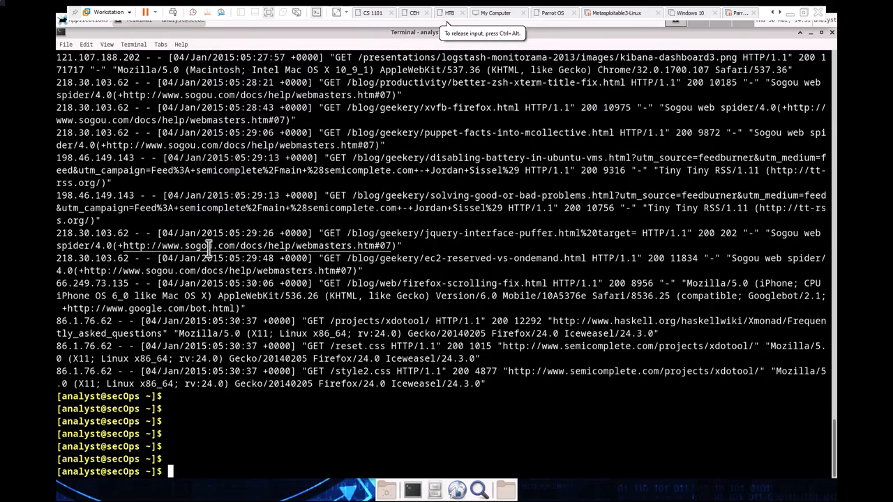
text(ls)
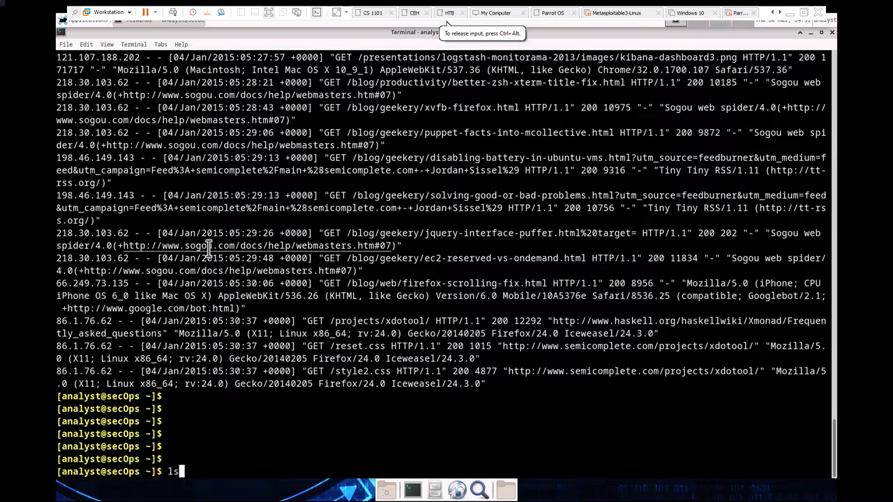
text(/var)
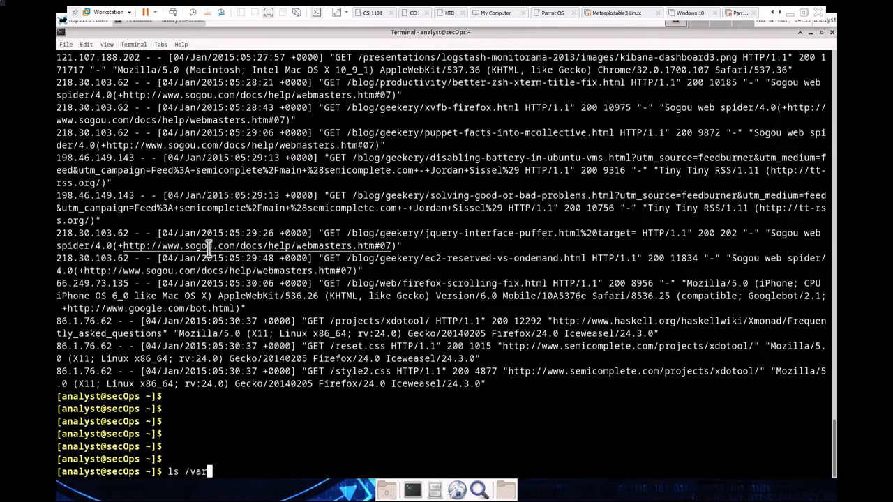
key(Return)
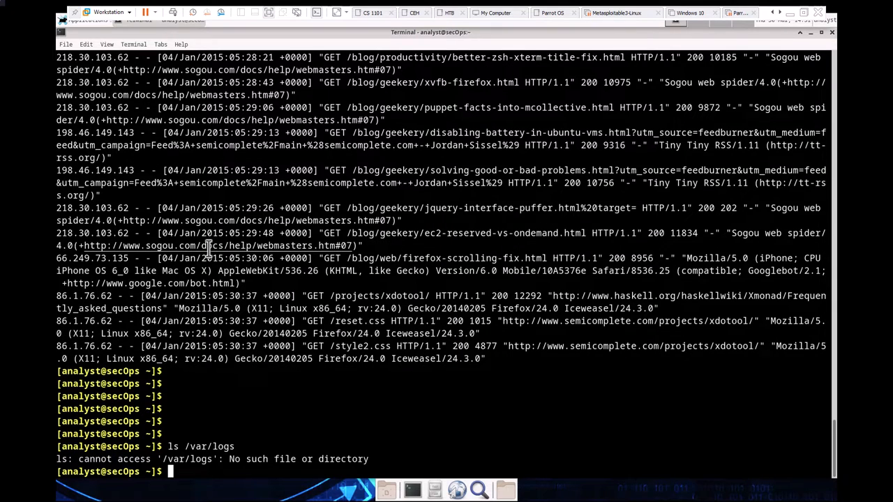
text(ls /var/logs)
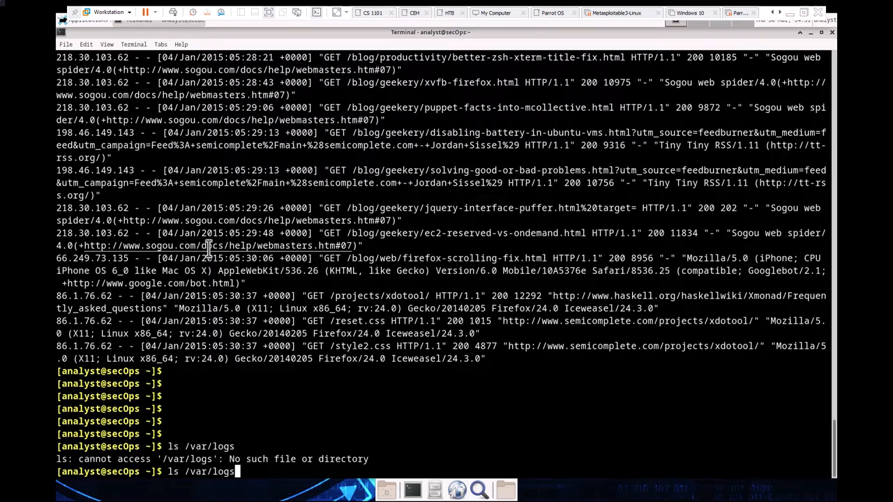
key(Return)
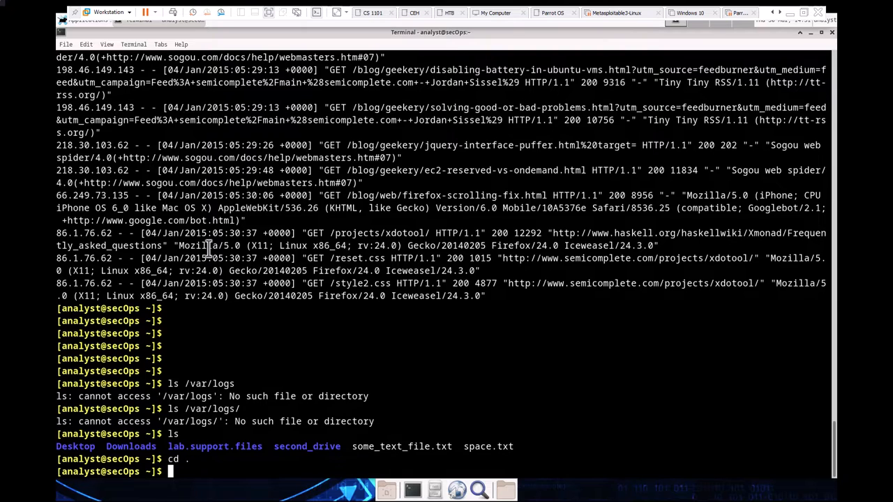
text(l)
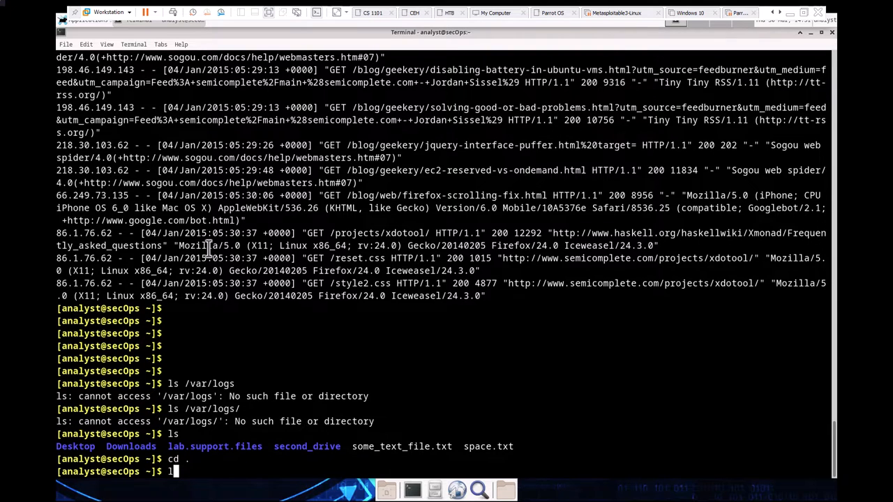
key(Return)
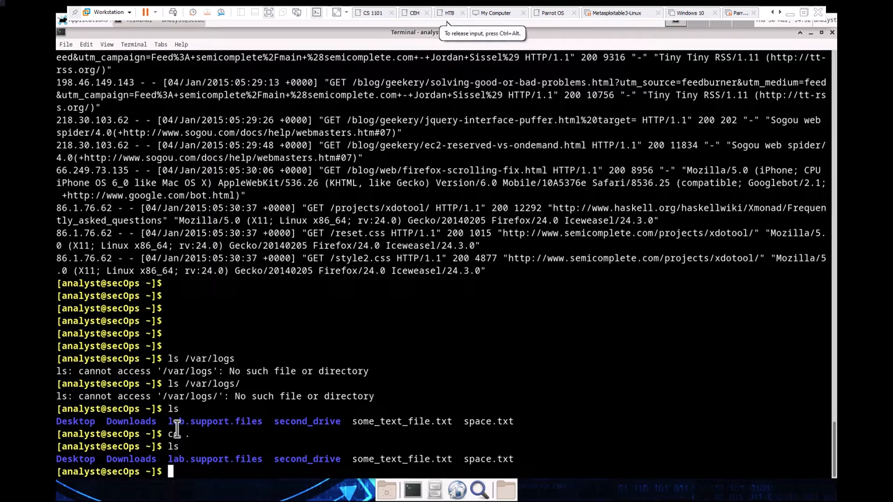
key(Return)
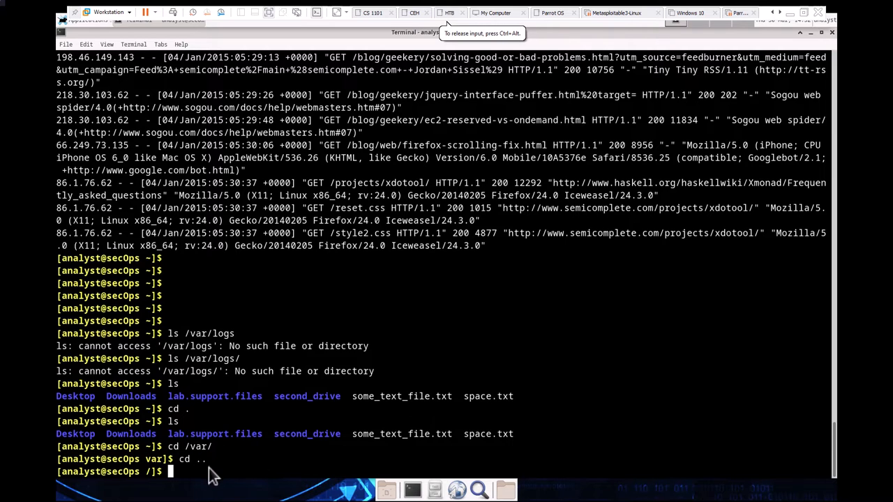
Change into /var, list it, and attempt to enter its log folder
text(cd /)
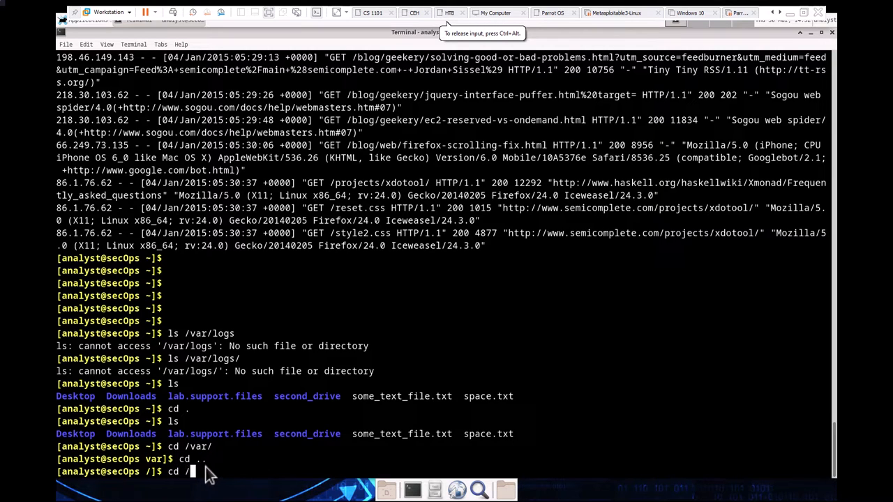
text(var)
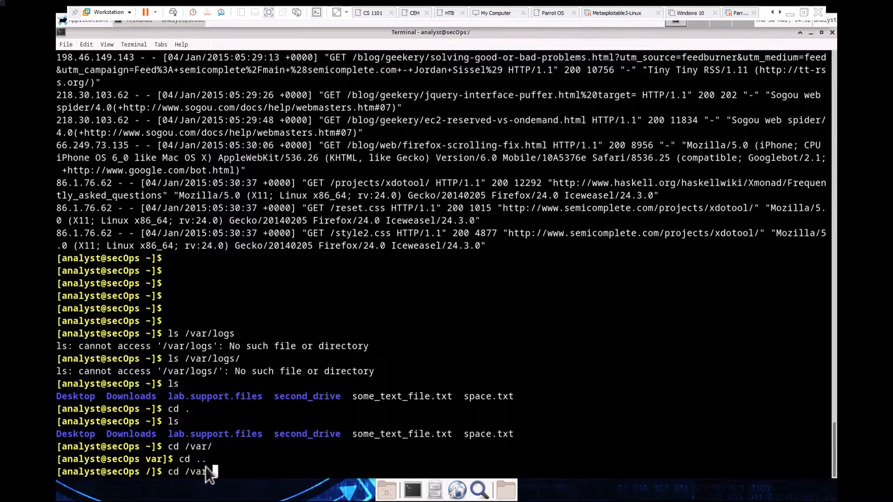
key(Return)
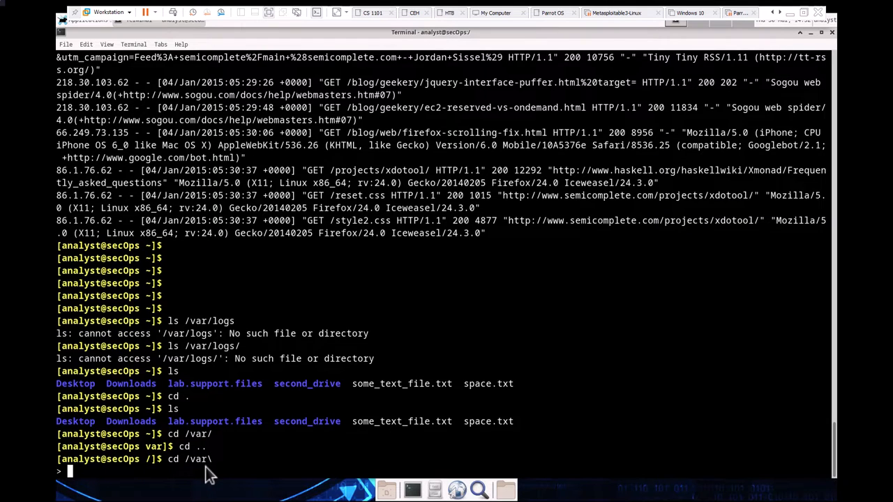
text(ex)
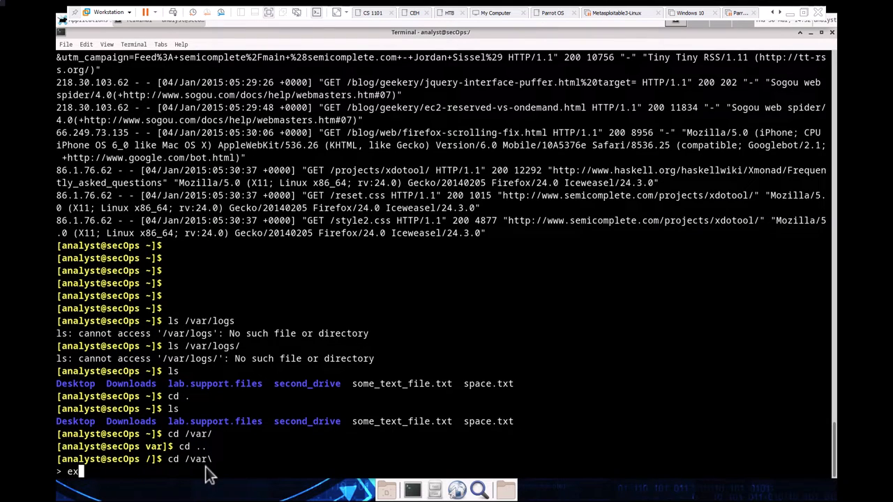
key(Return)
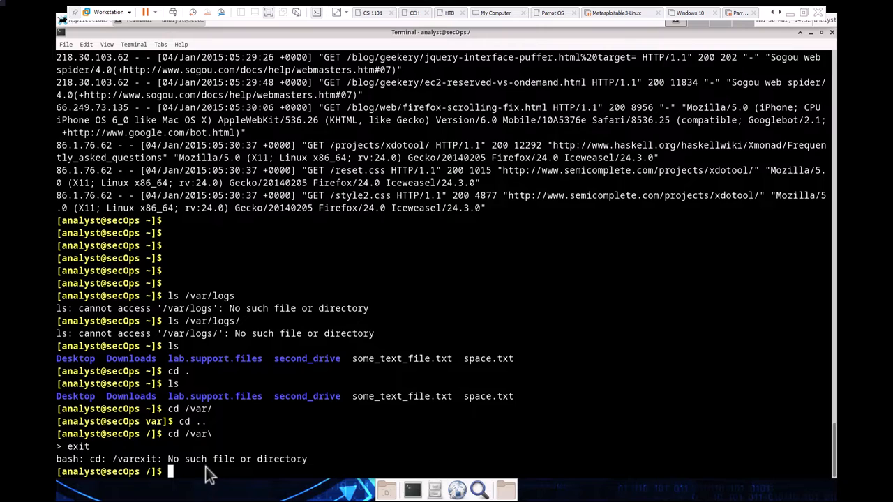
text(cd /var/)
text(ls)
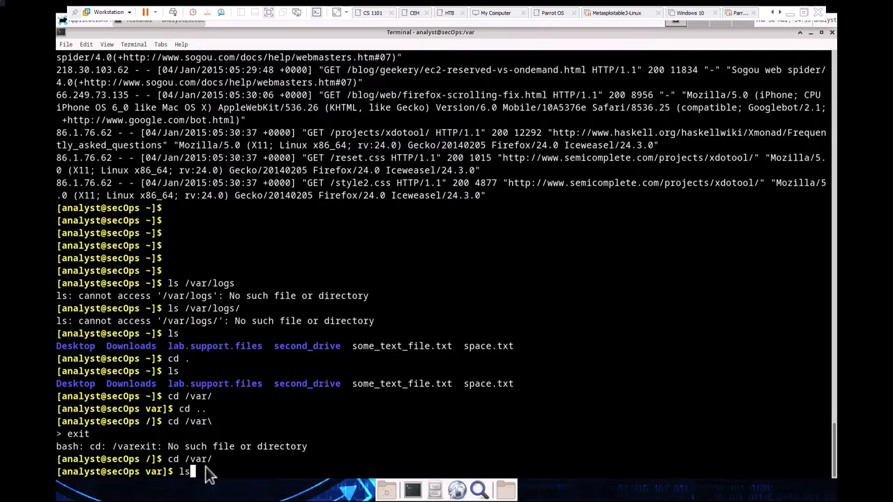
key(Return)
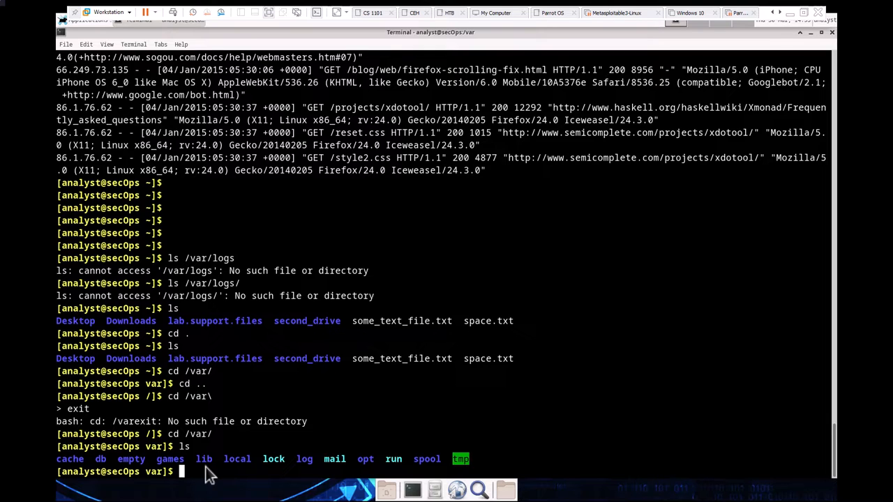
text(cd)
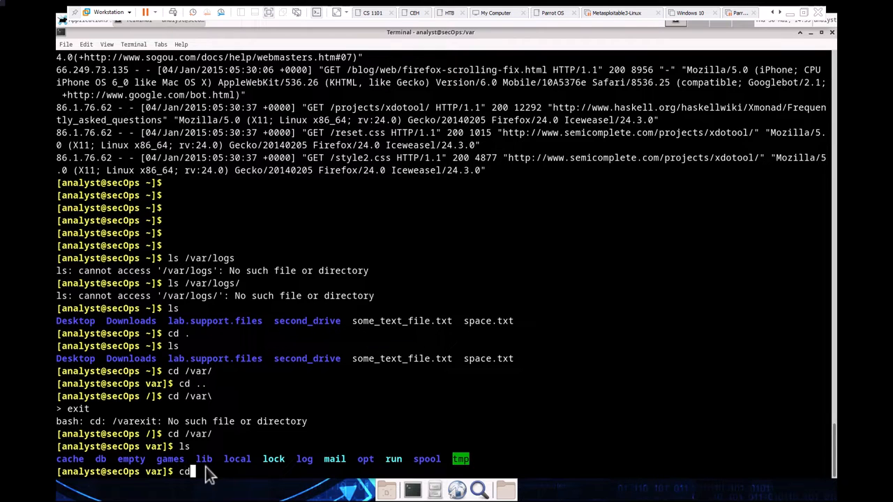
text(/log/)
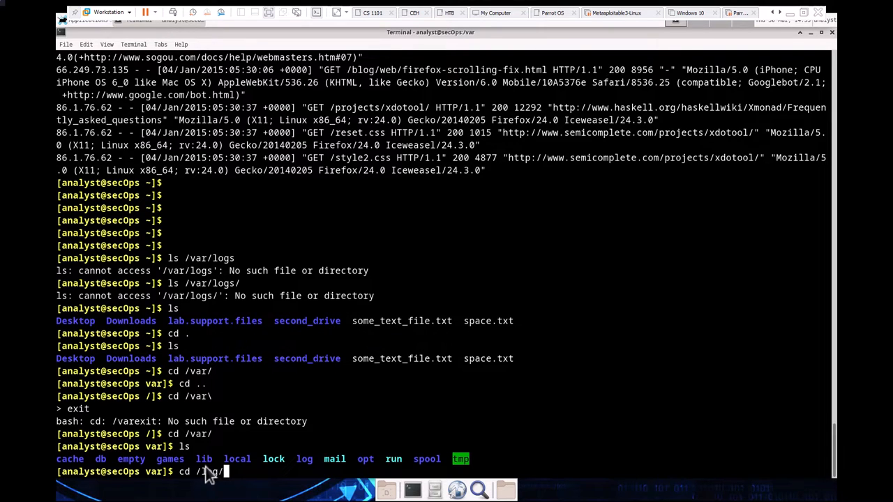
key(Return)
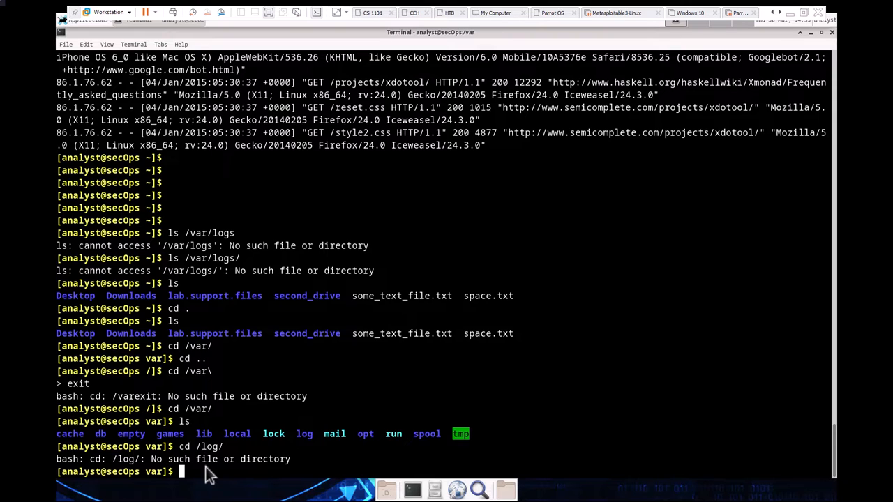
key(Return)
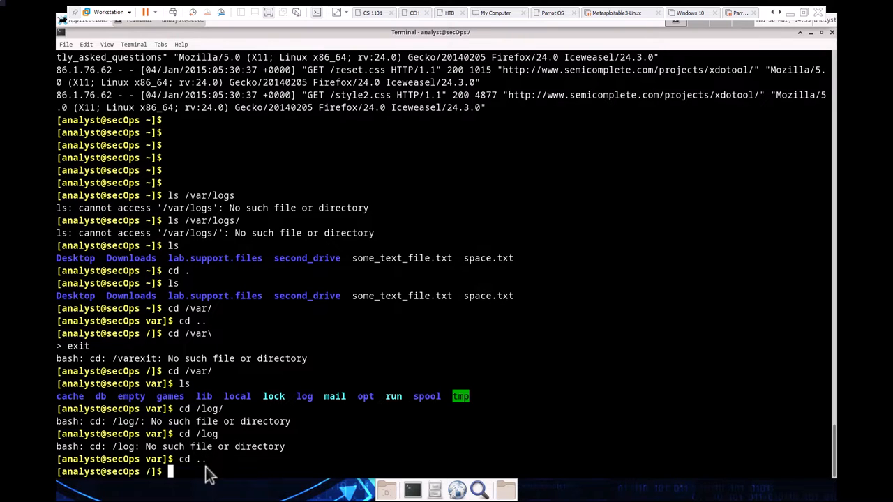
List the root folder, enter /home, and return to the analyst home folder
text(lsd)
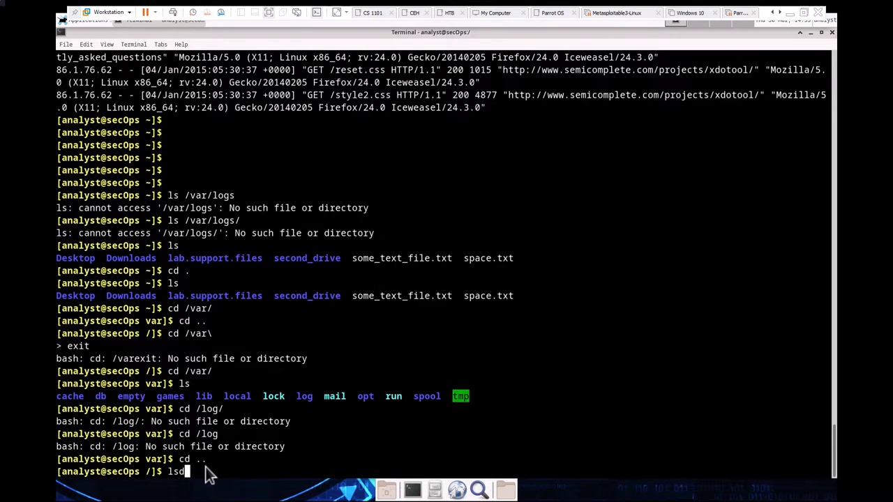
key(Return)
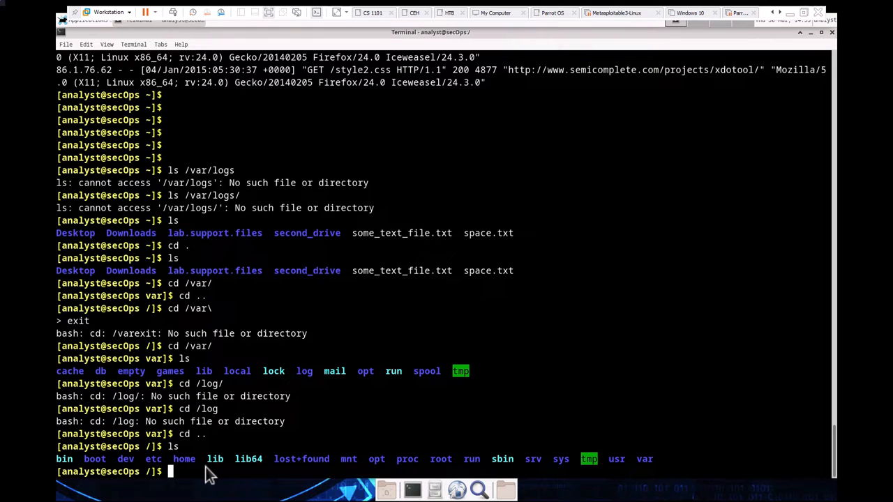
text(cd hom)
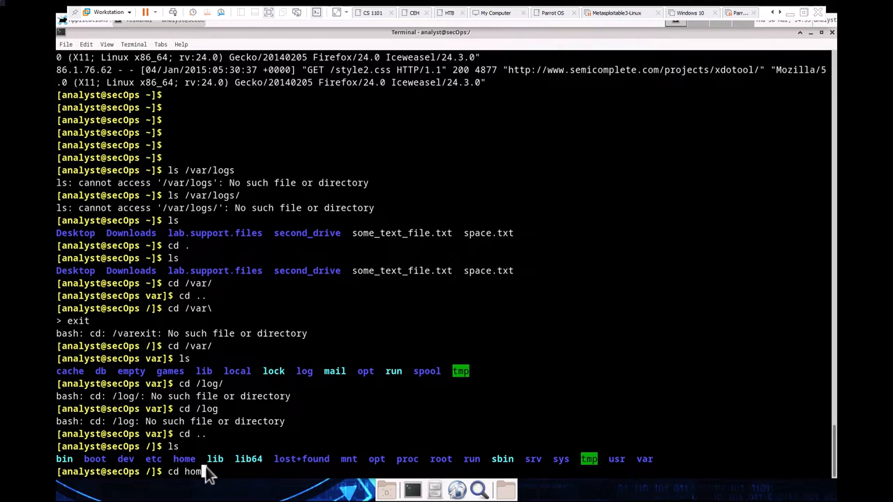
key(Return)
text(cd)
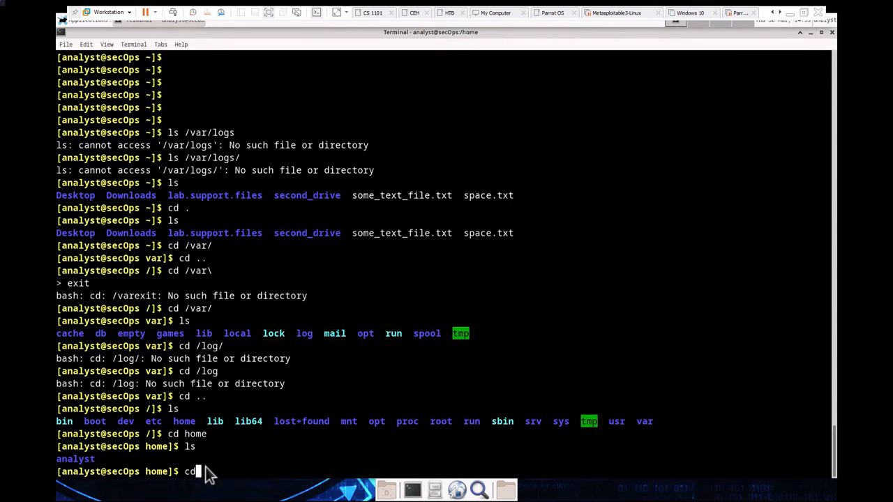
text( analyst/)
key(Return)
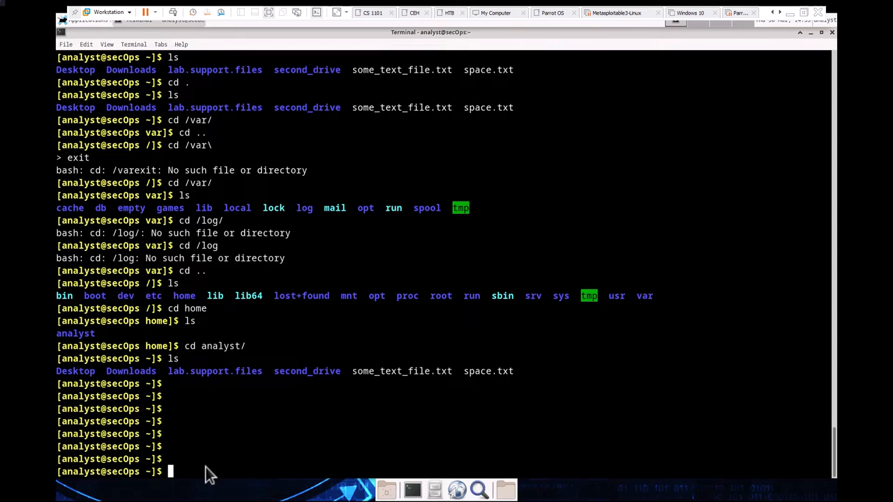
Run sudo more /var/log/messages with the password, page the log, then stop paging
text(sudo more)
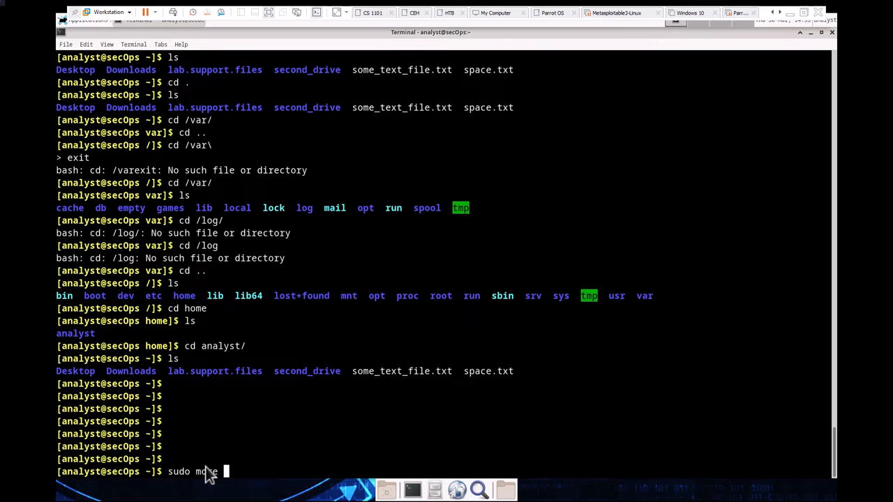
text(/var/)
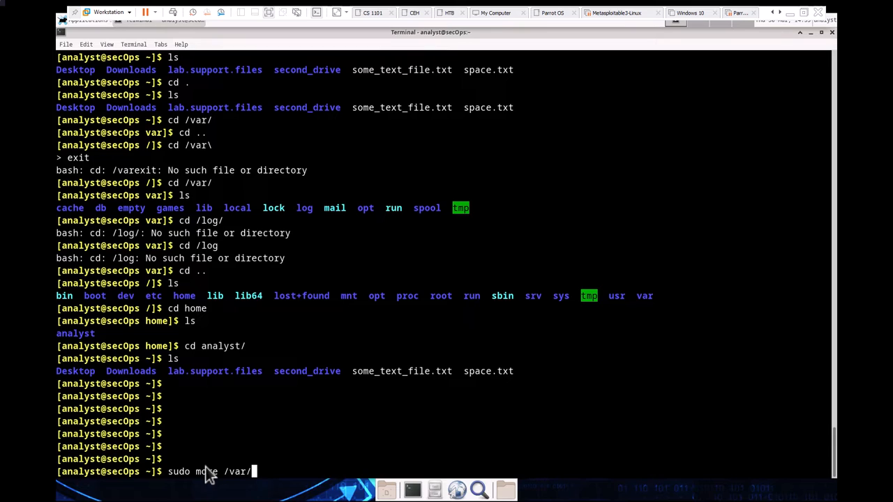
text(log/)
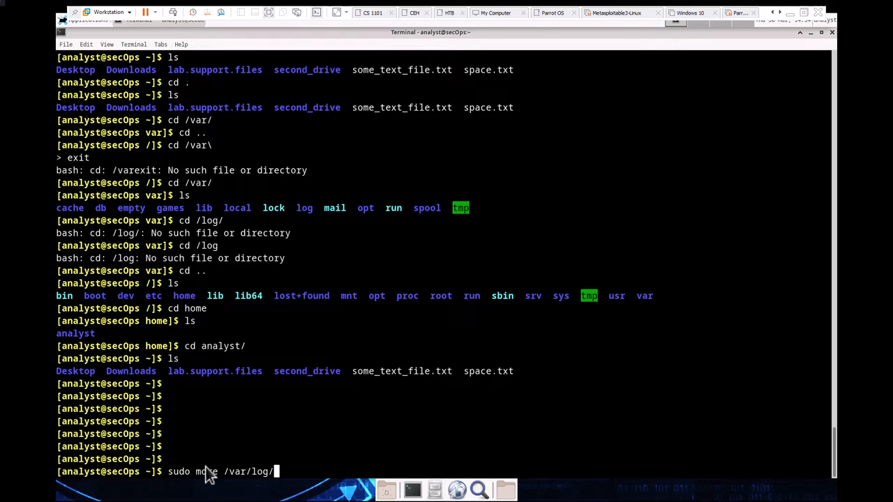
text(messag)
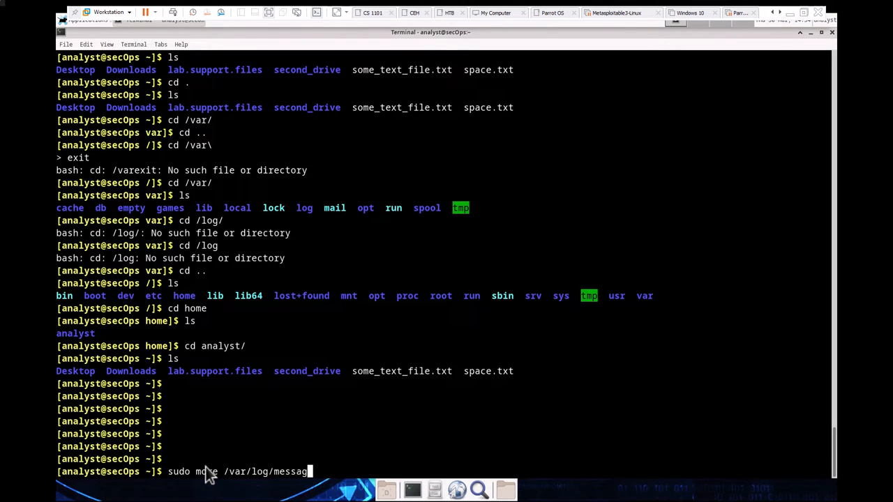
key(Return)
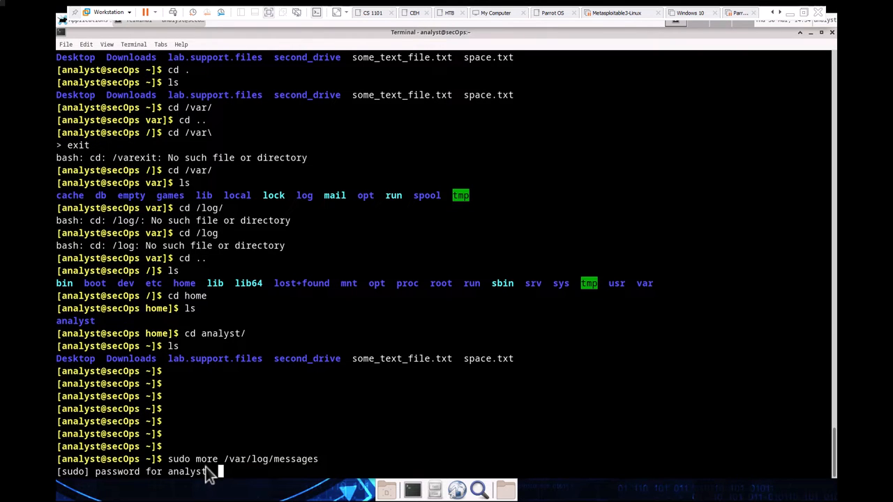
key(Return)
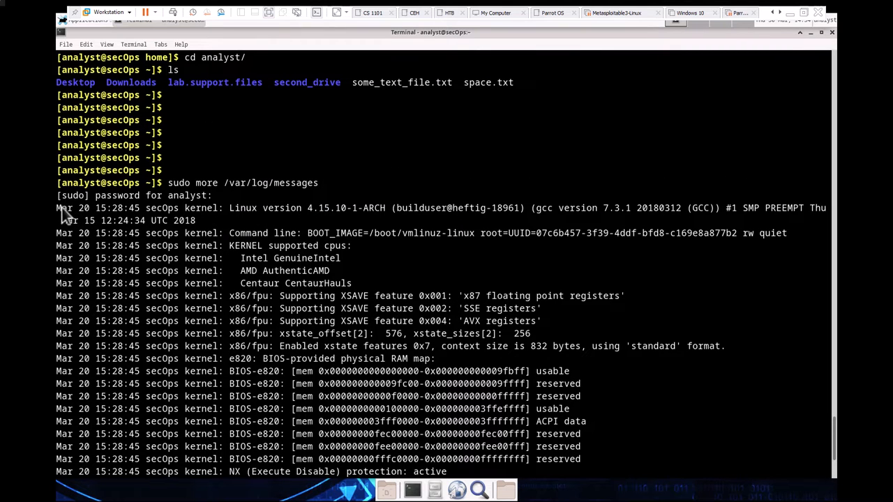
mouse_move(112, 214)
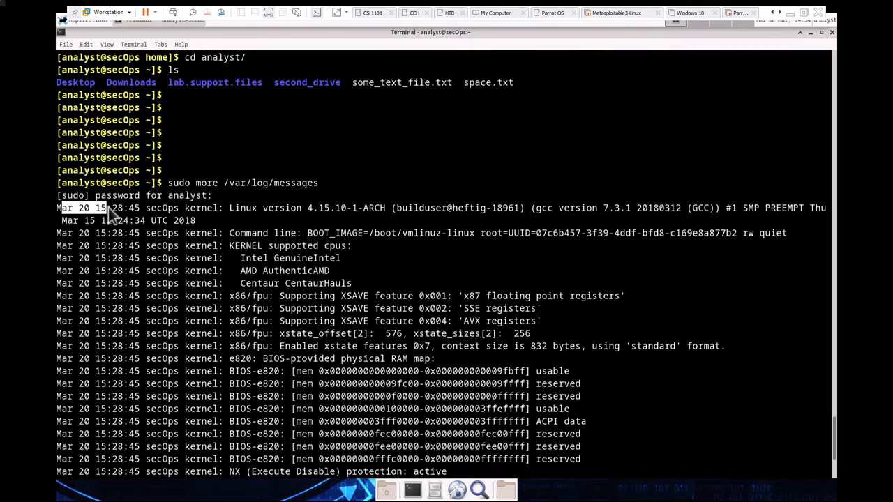
mouse_move(244, 317)
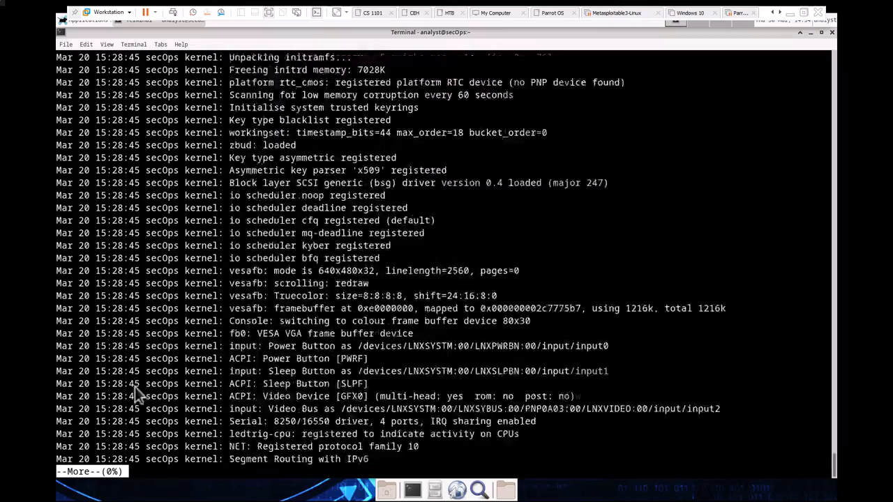
key(space)
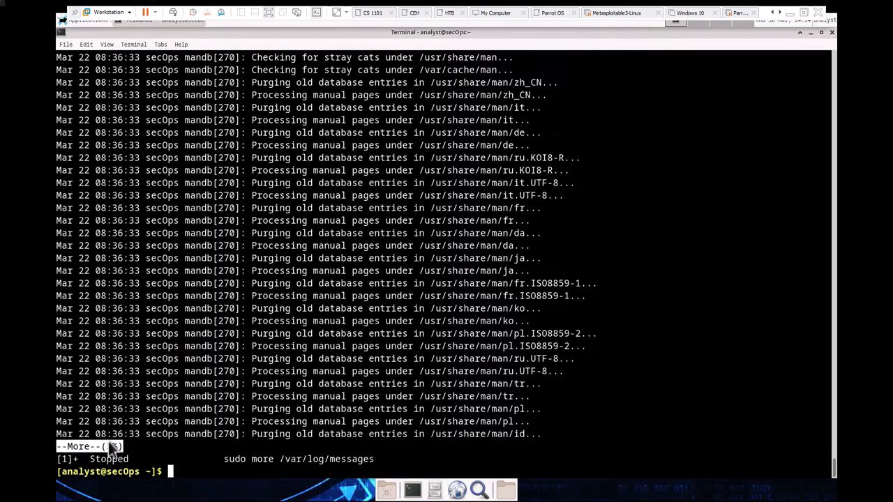
Try sudo cd /var/log, then cd into /var/log without sudo and list its log files
text(su)
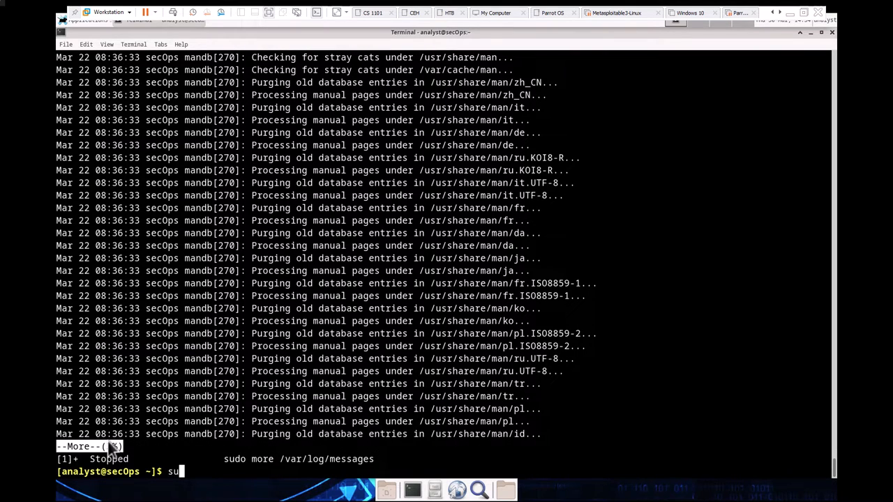
text(do cd /v)
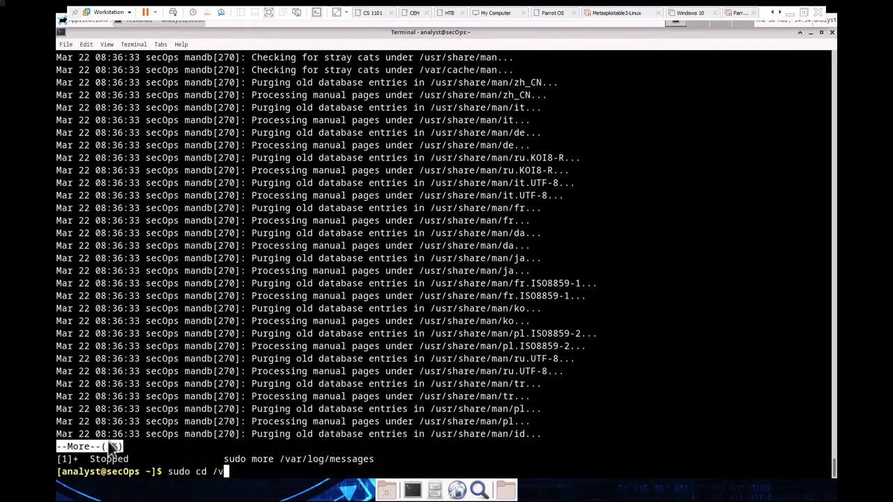
text(ar/log)
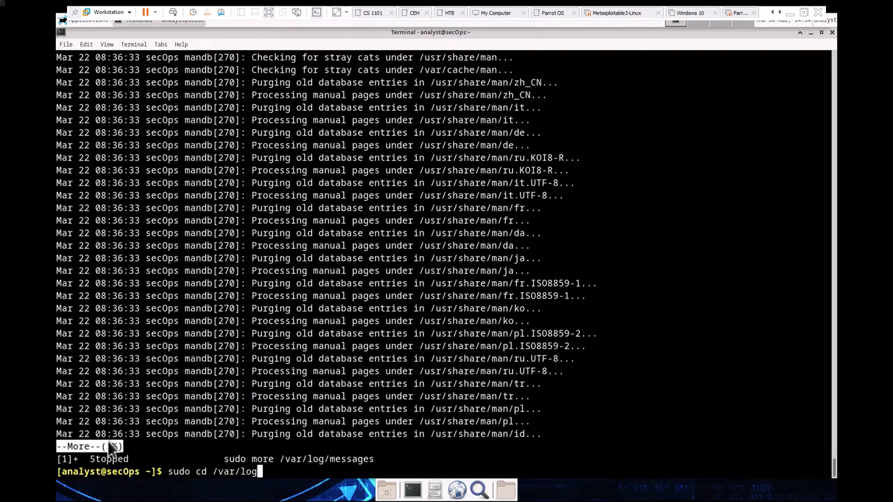
key(Return)
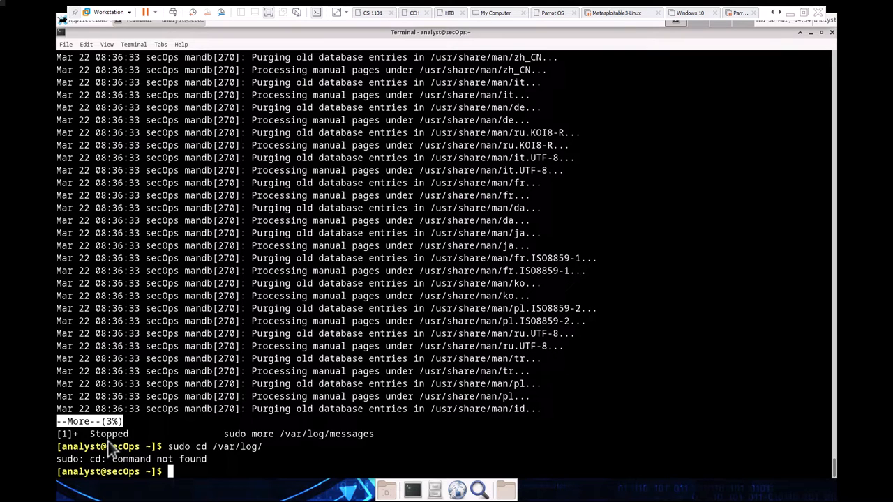
text(sudo cd /var/log/)
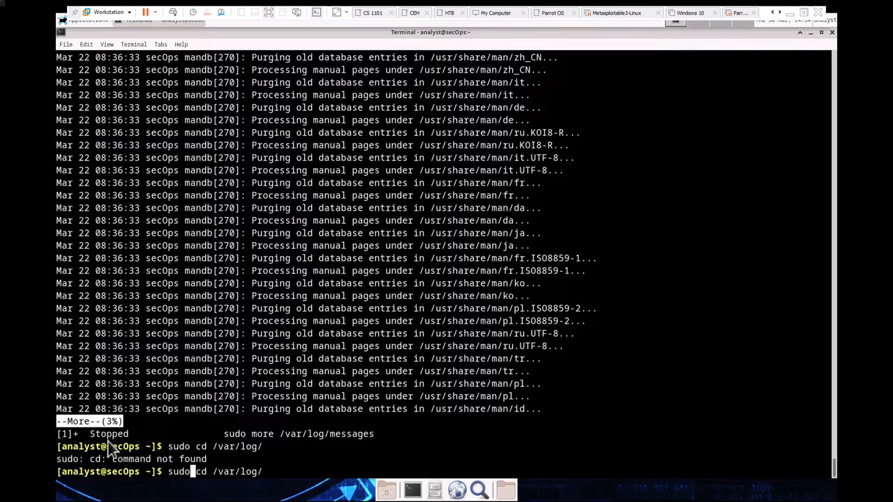
key(Return)
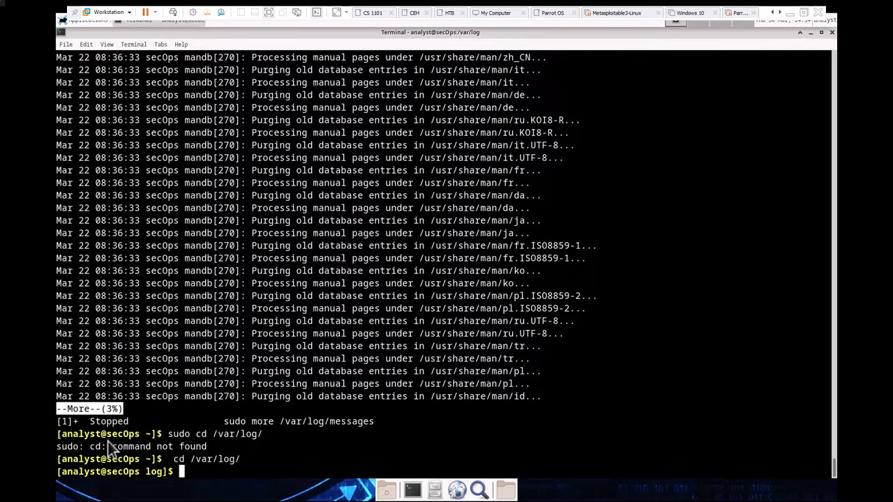
text(ls)
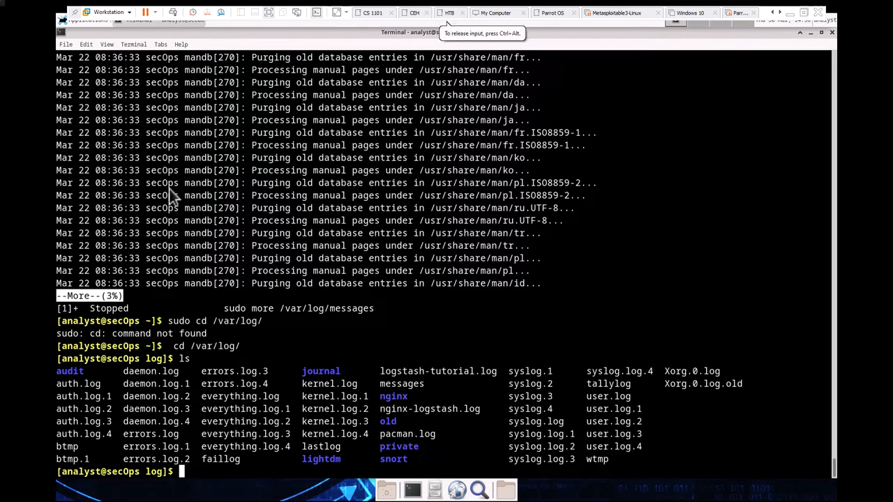
Open /var/log/messages with sudo more and scroll through its first screens
text(ls)
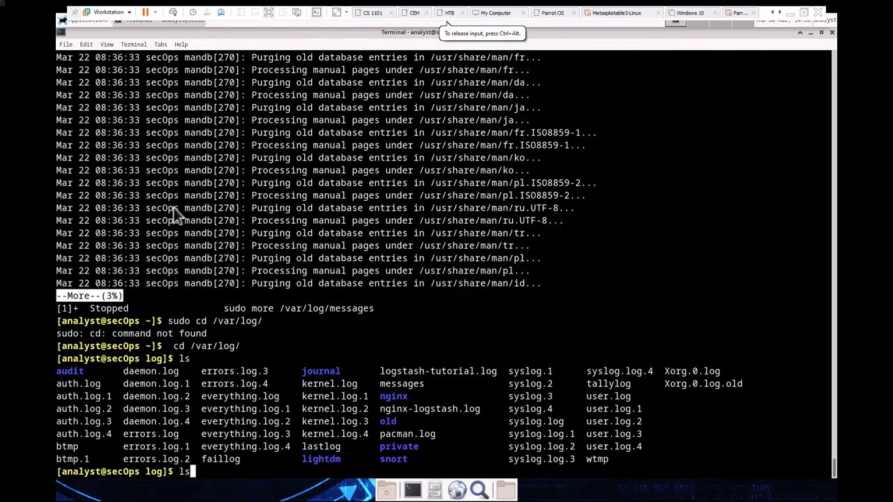
text(sudo cd /var/log/)
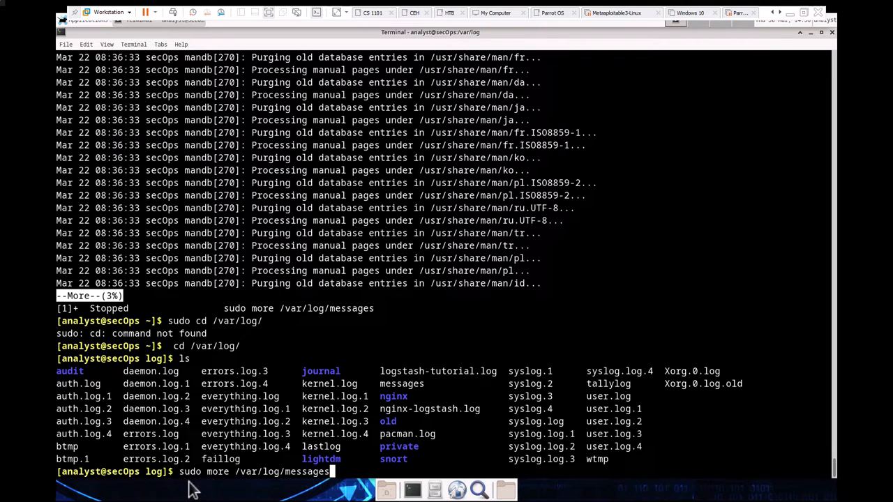
key(Return)
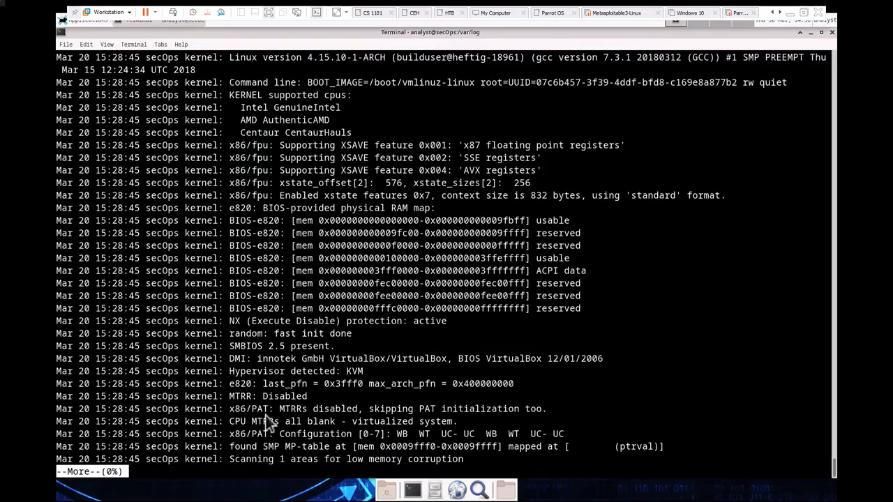
scroll(down, 3)
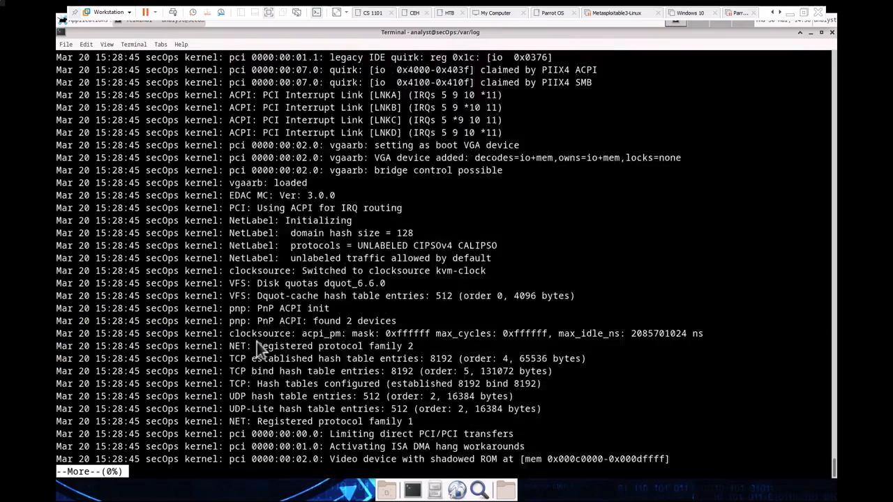
scroll(down, 3)
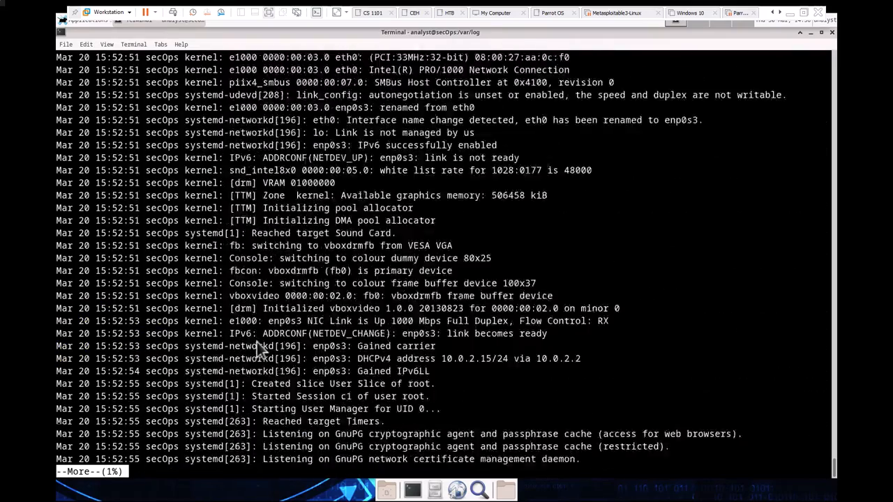
scroll(down, 3)
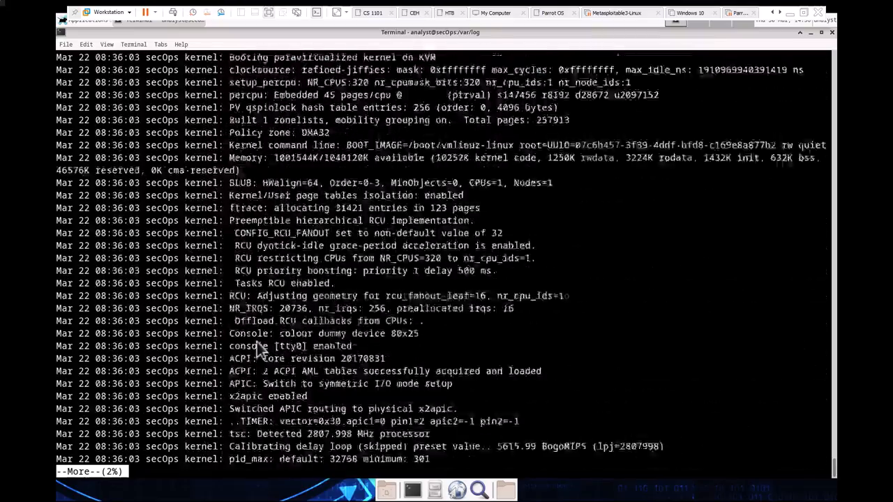
scroll(down, 3)
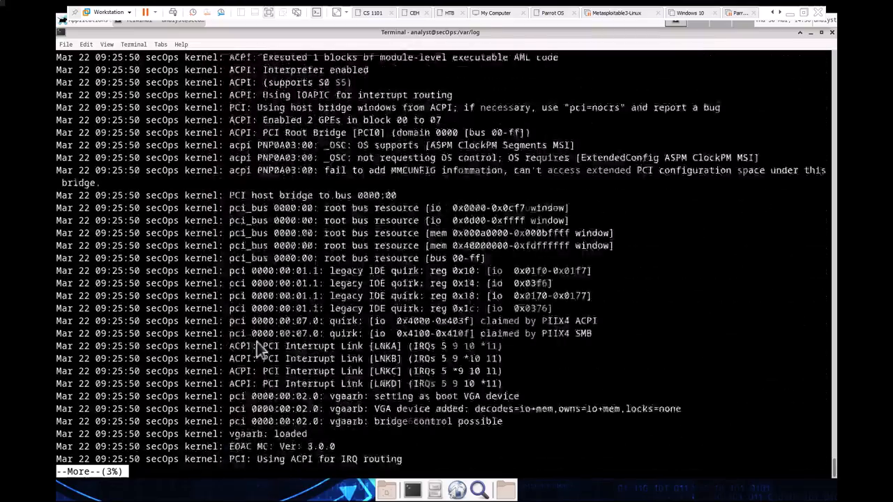
scroll(down, 3)
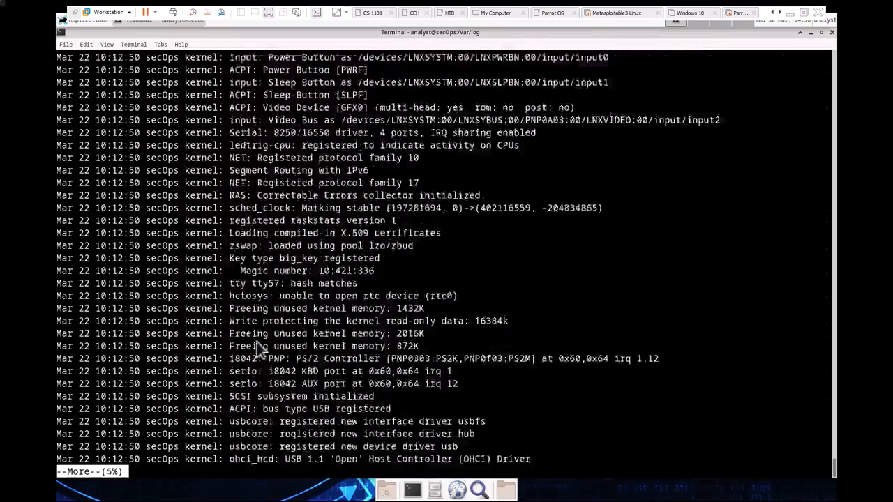
Page further through the messages log past 20% into the July boot entries
key(space)
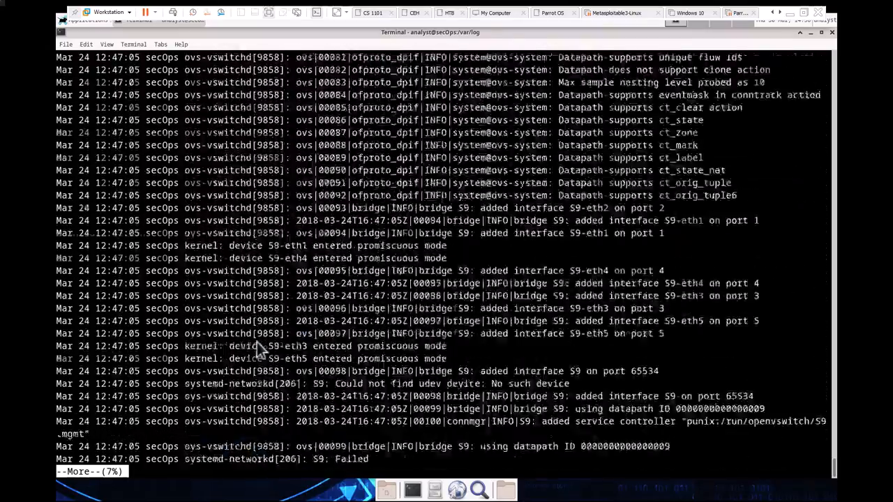
key(space)
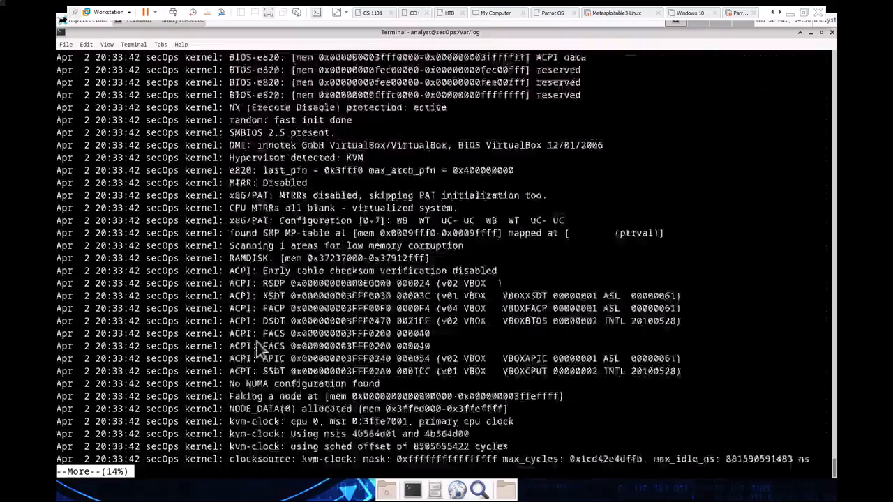
scroll(down, 3)
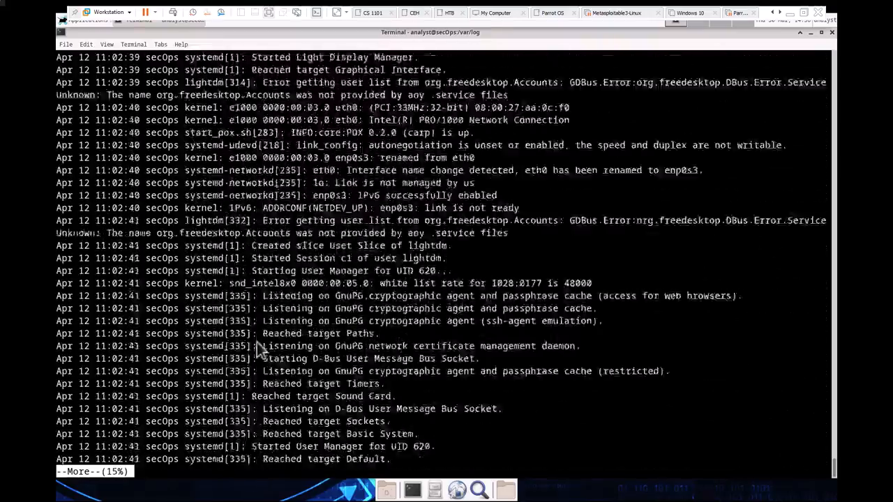
scroll(down, 3)
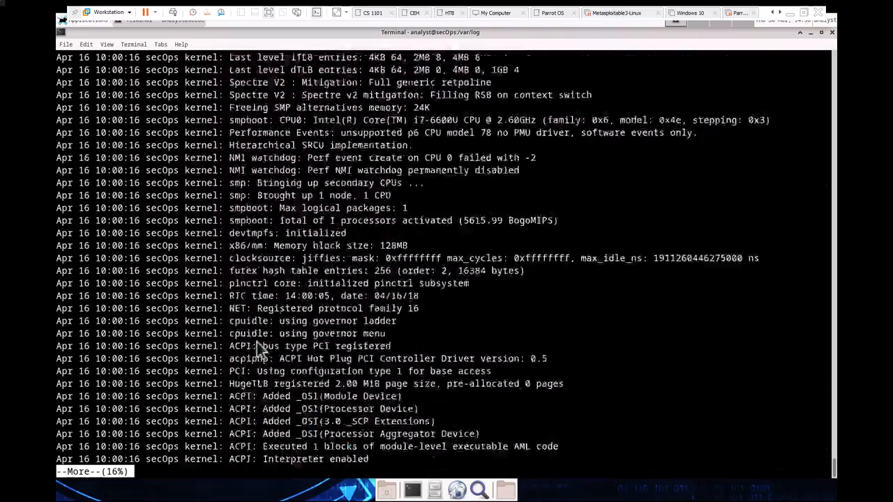
scroll(down, 3)
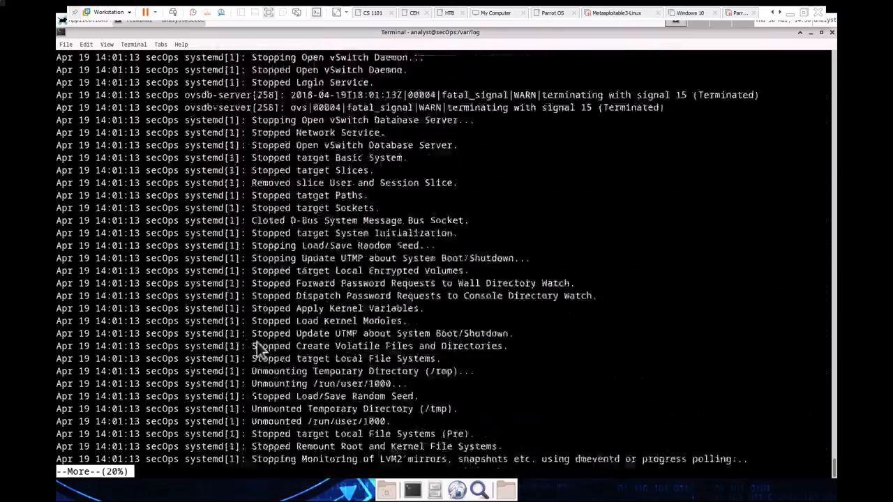
key(space)
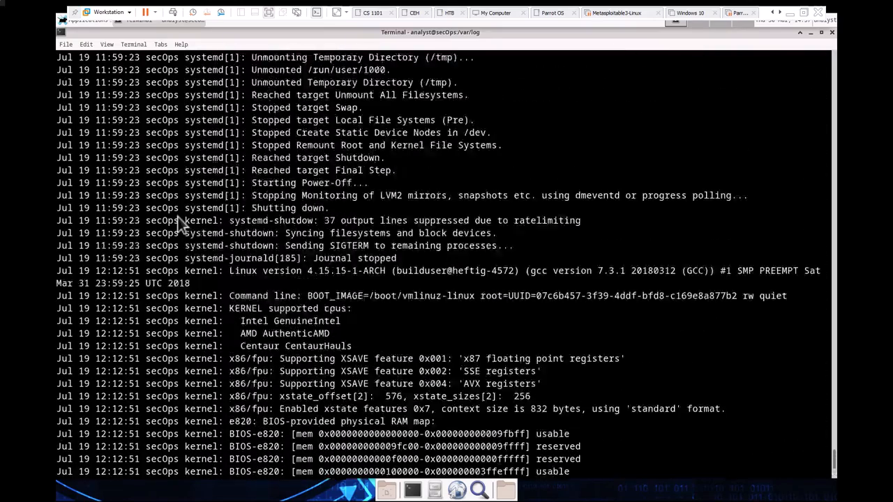
scroll(up, 3)
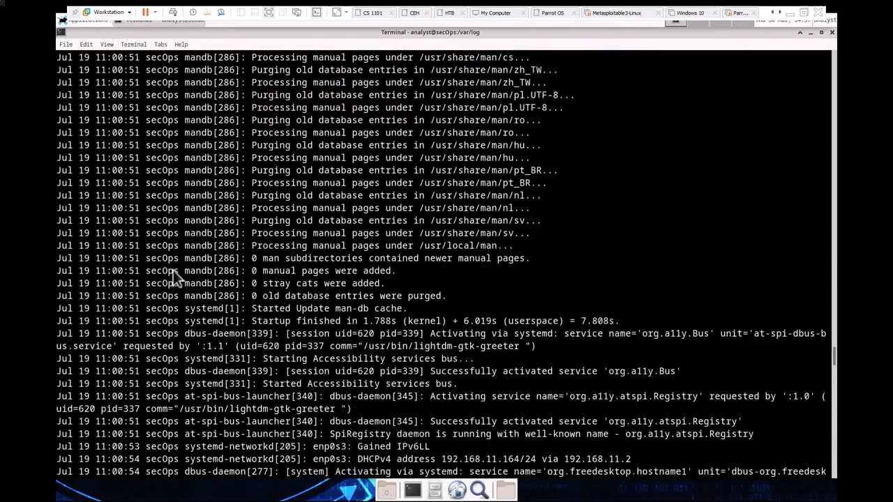
scroll(up, 3)
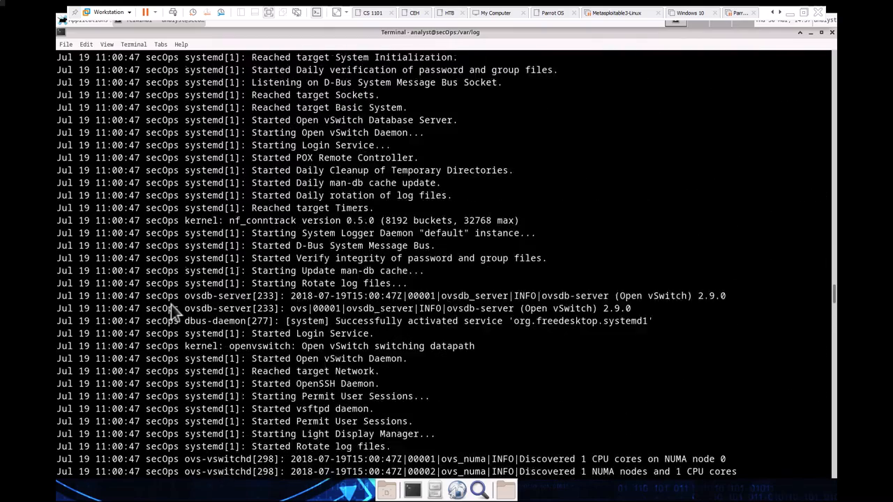
scroll(up, 3)
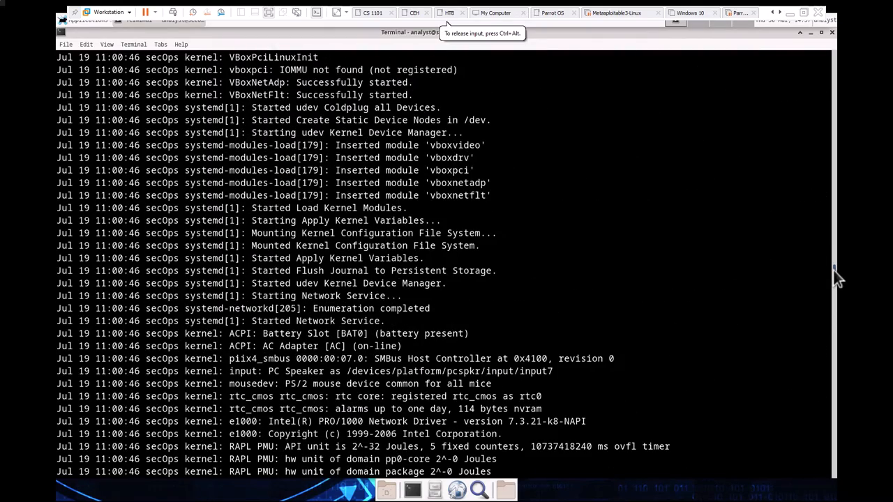
scroll(up, 3)
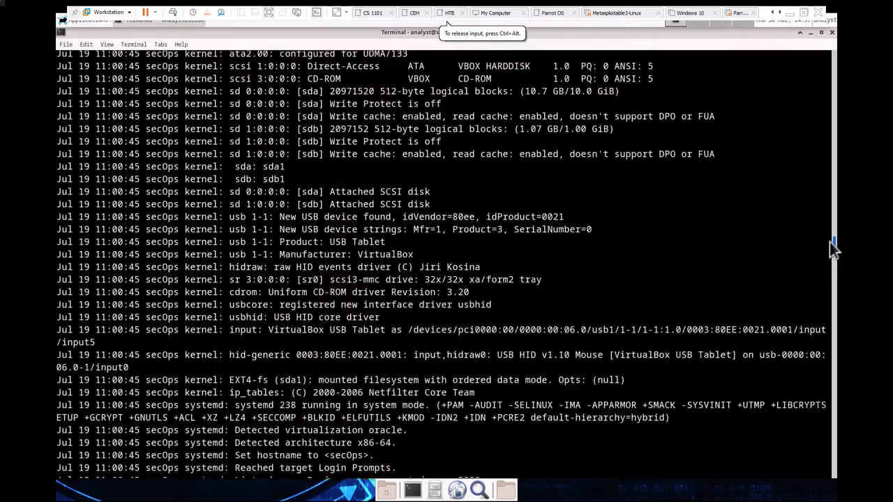
scroll(up, 3)
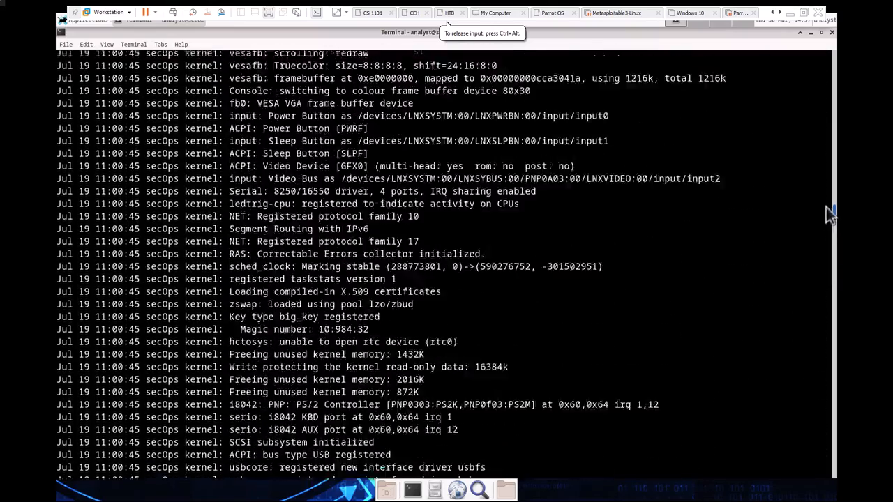
scroll(up, 3)
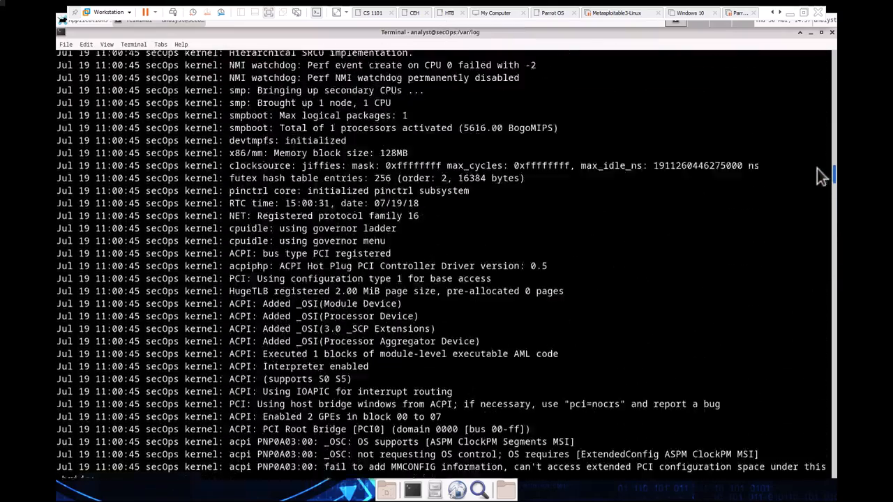
scroll(up, 3)
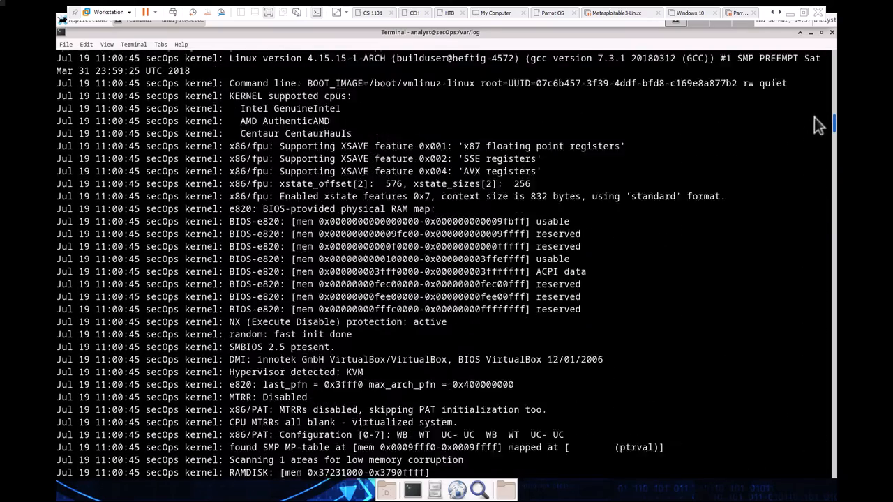
scroll(up, 3)
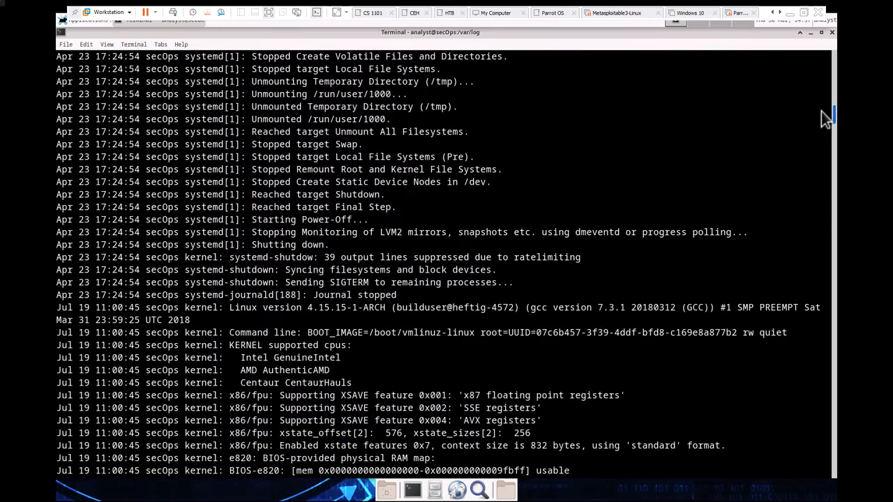
scroll(down, 3)
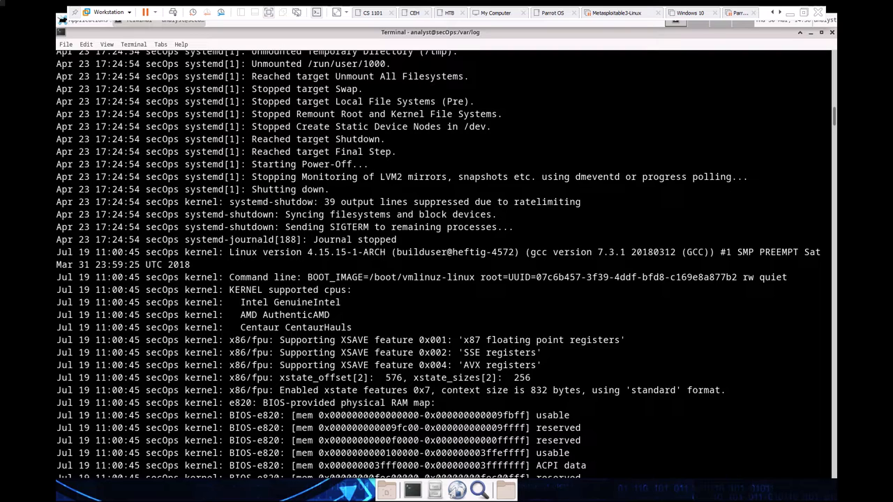
mouse_move(524, 236)
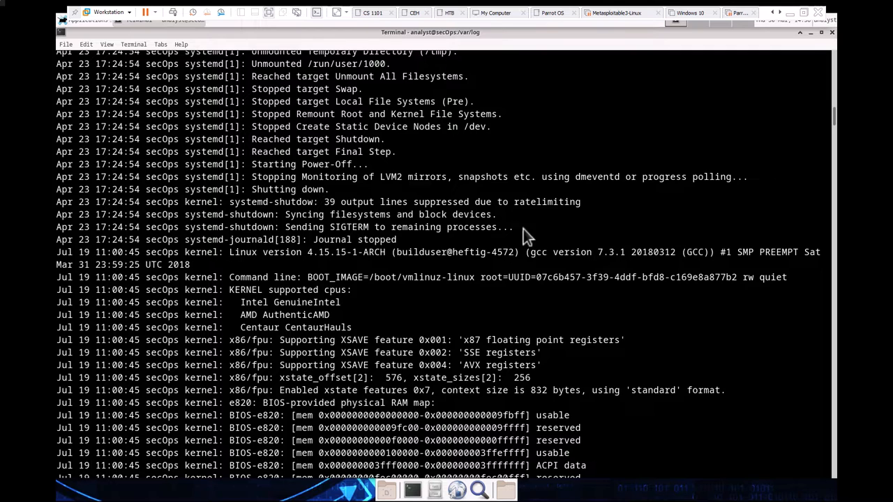
scroll(down, 3)
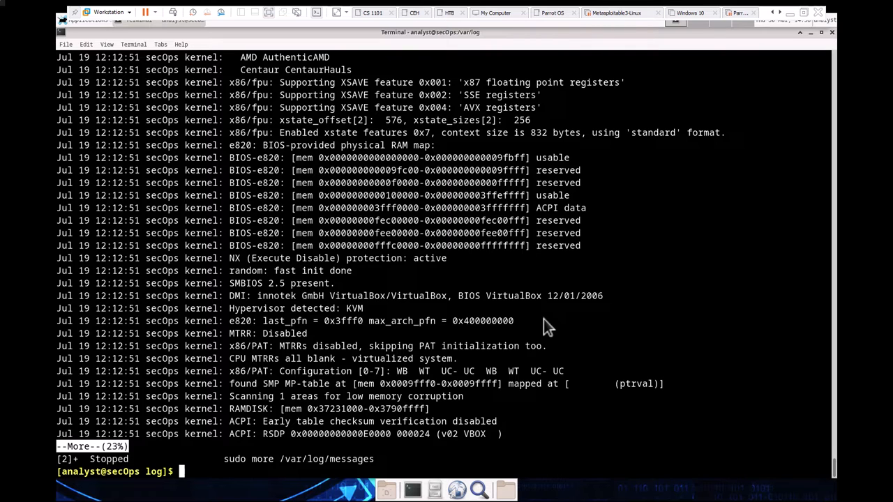
mouse_move(279, 223)
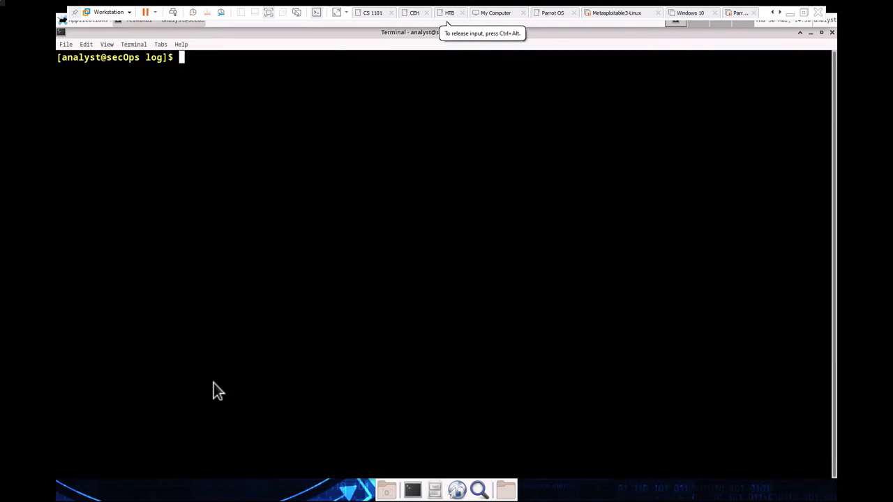
Run man nginx from a fresh prompt to open the nginx manual page
key(Return)
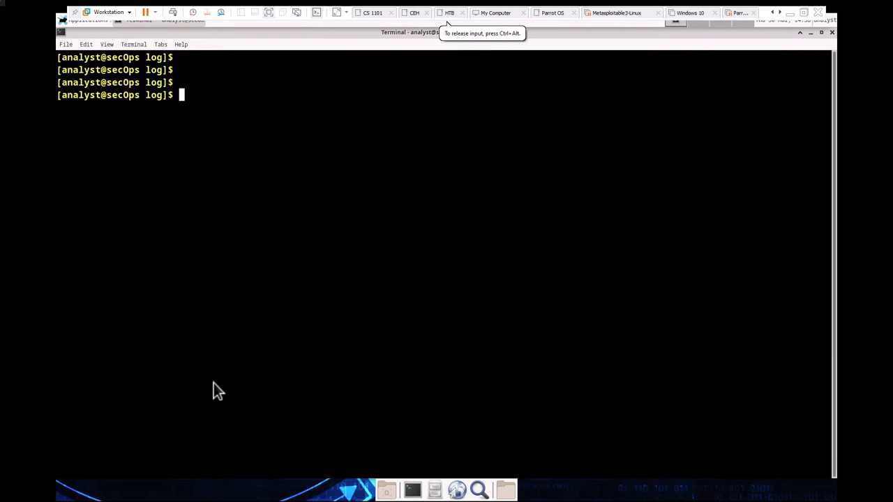
text(man)
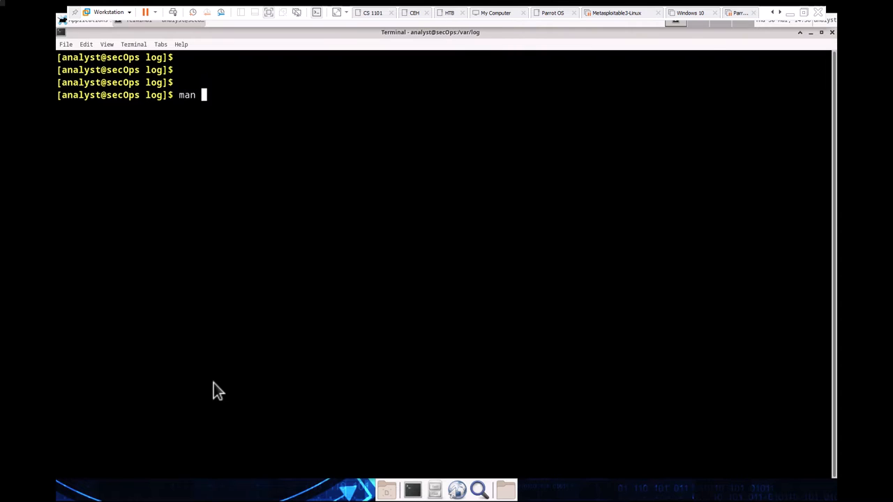
text(n)
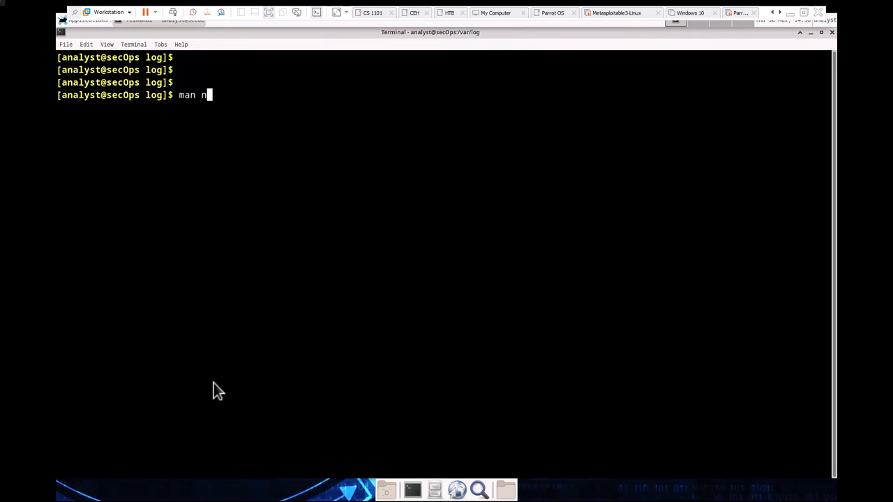
text(gin)
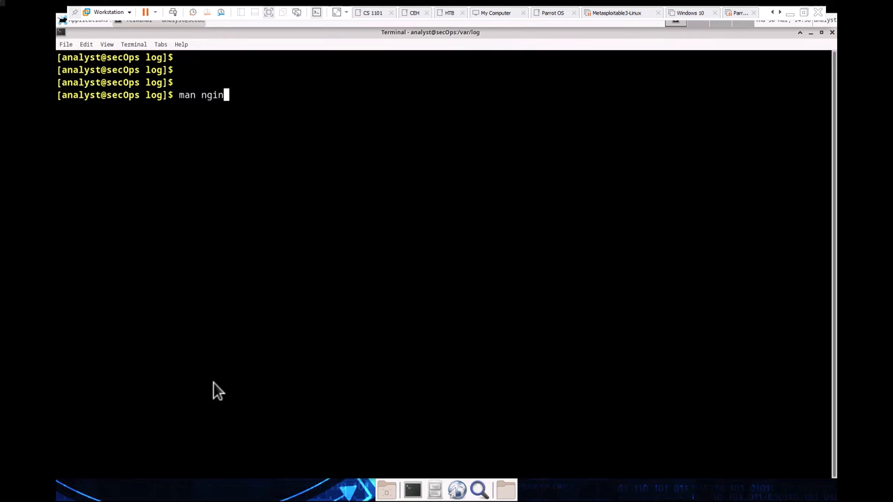
text(x)
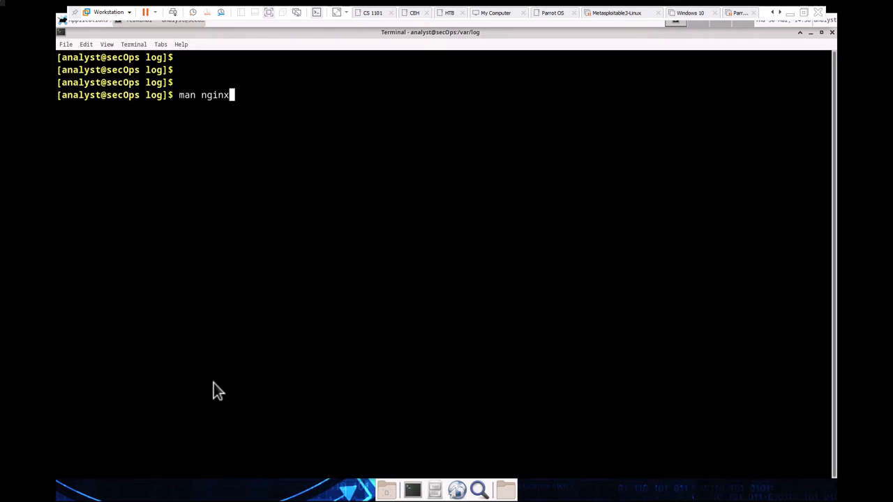
key(Return)
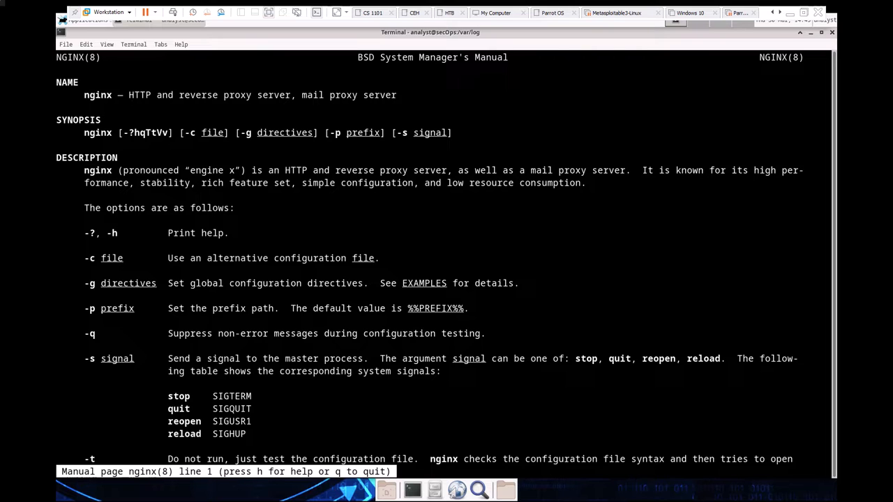
mouse_move(79, 307)
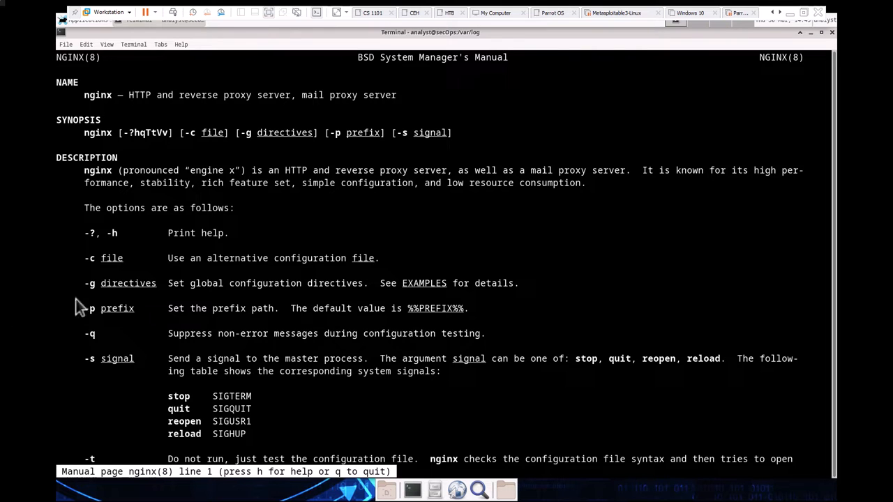
scroll(down, 3)
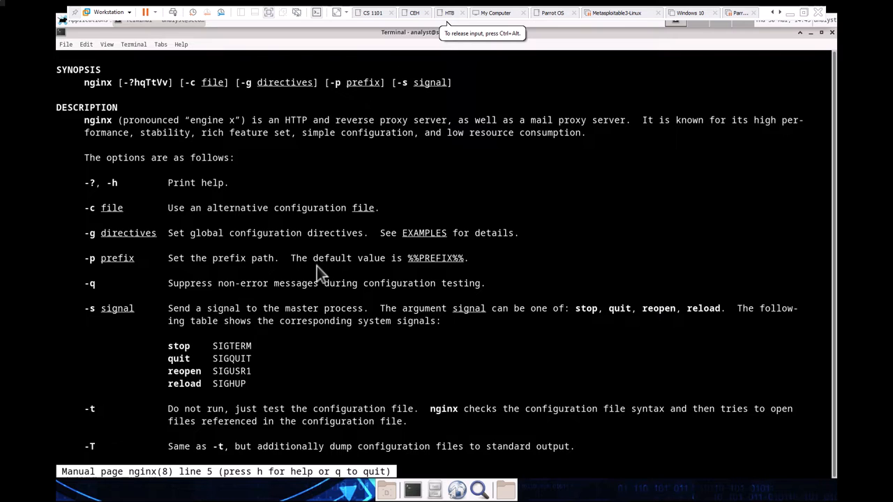
scroll(down, 3)
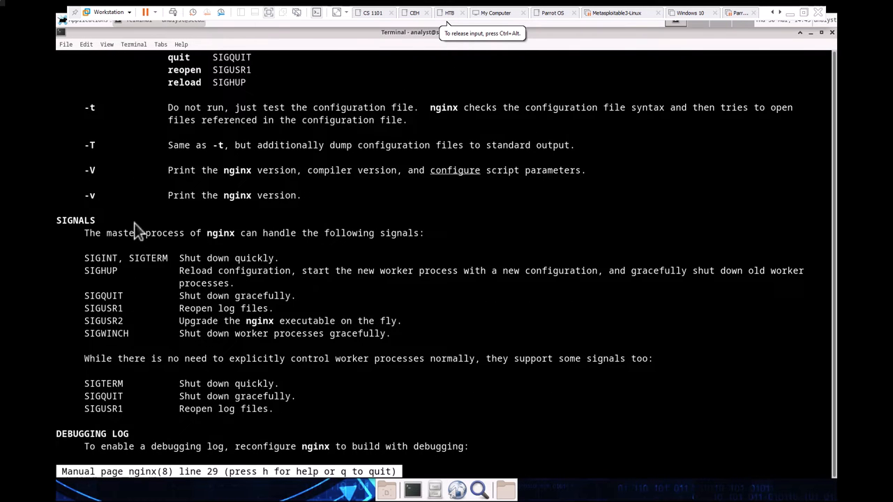
scroll(down, 3)
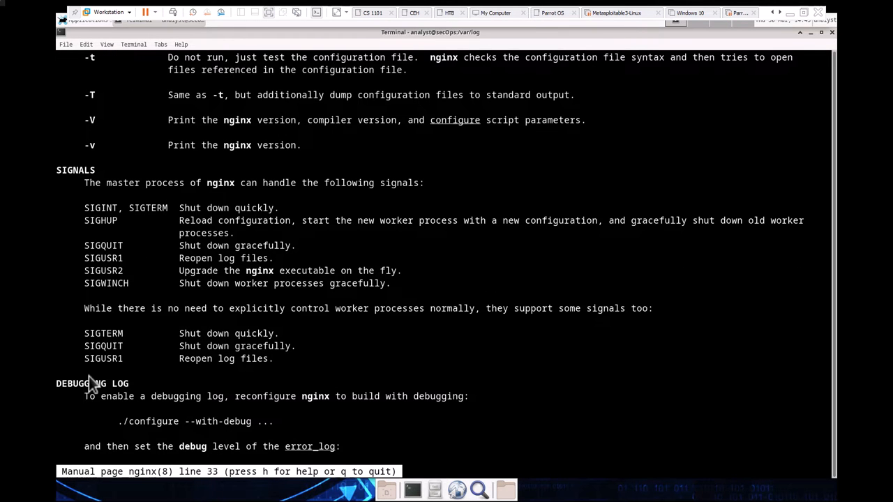
mouse_move(143, 367)
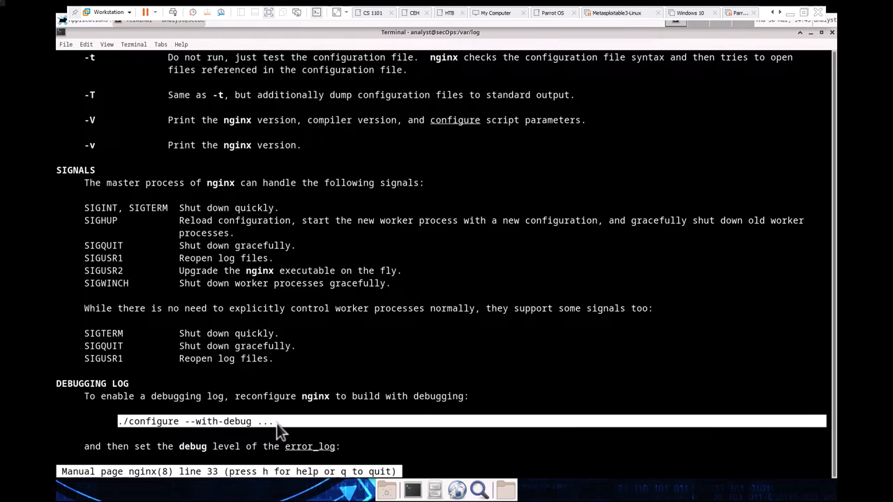
scroll(down, 3)
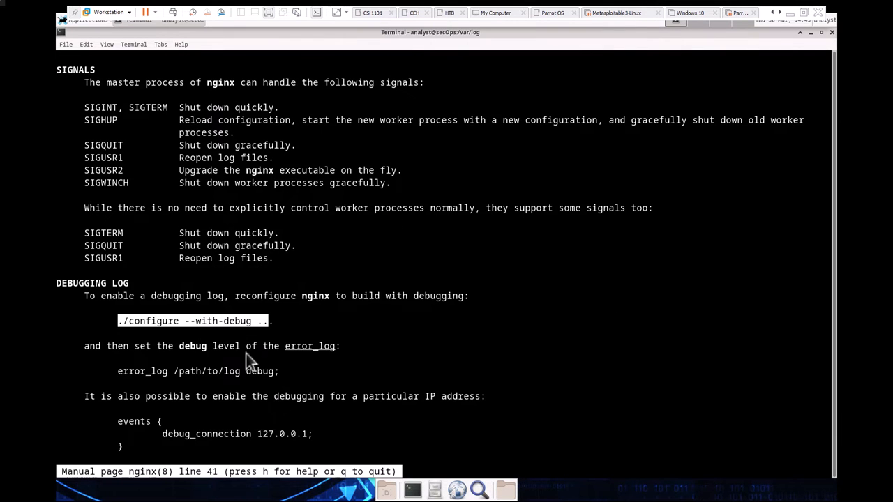
mouse_move(289, 349)
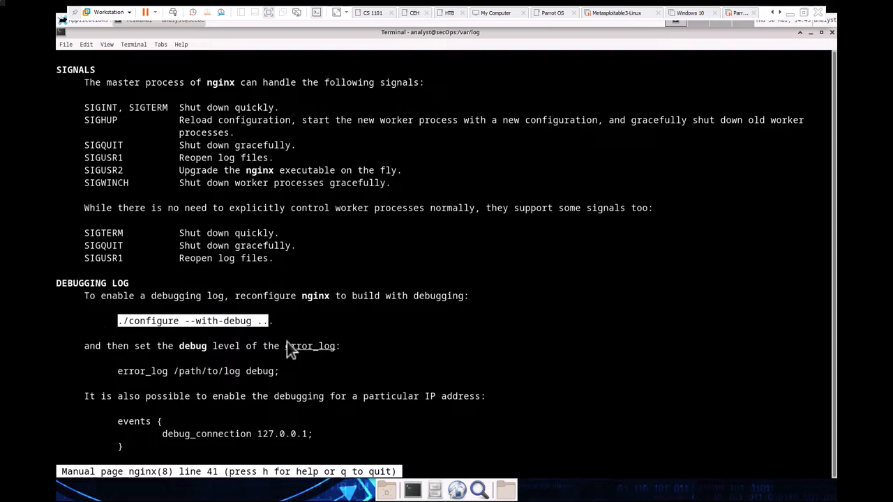
mouse_move(90, 353)
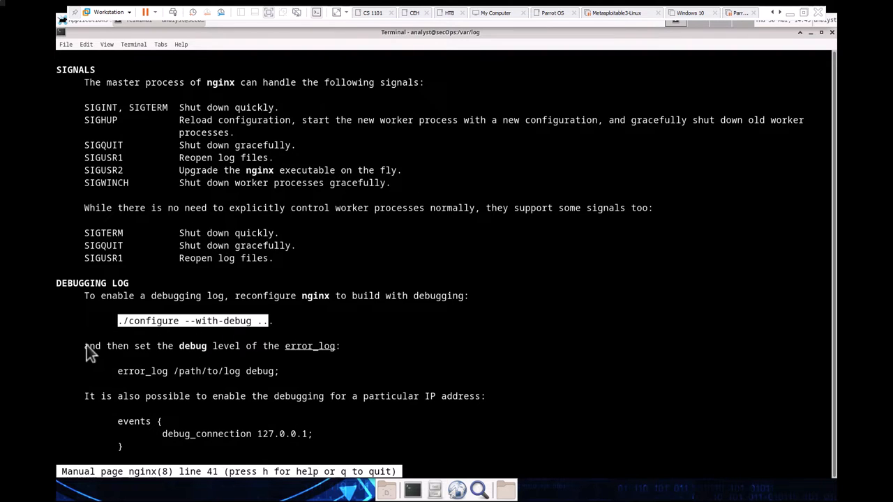
mouse_move(119, 377)
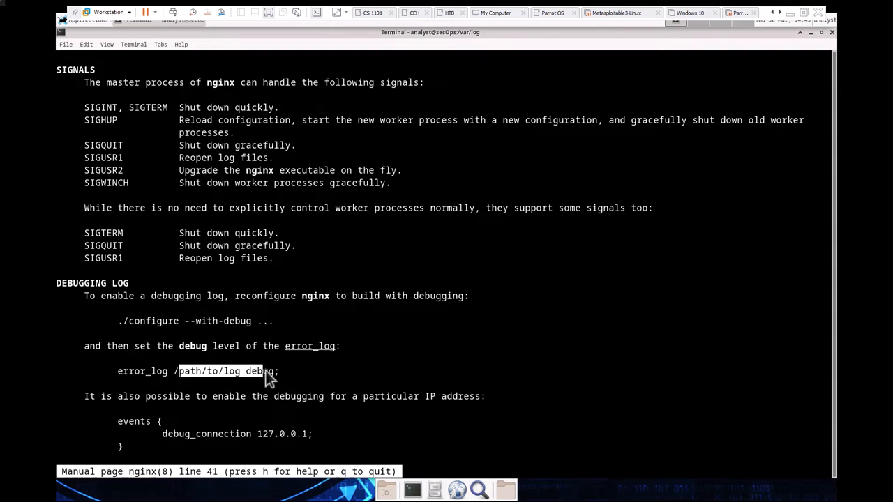
mouse_move(268, 377)
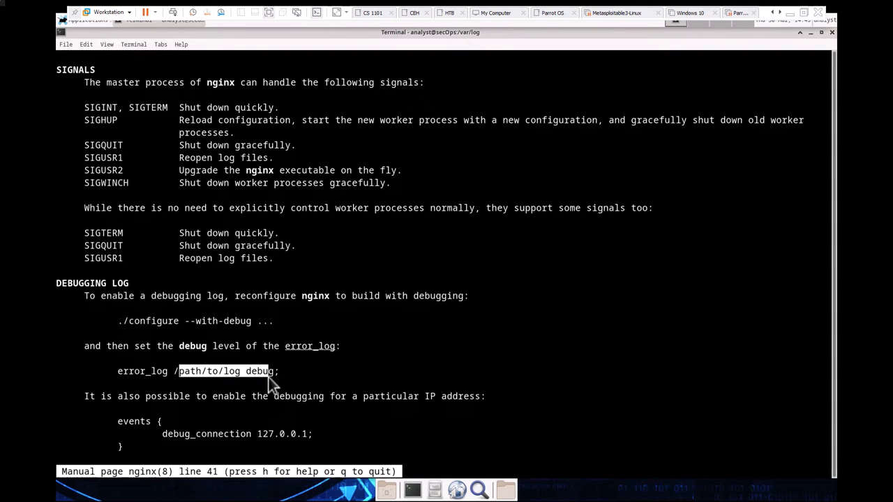
scroll(down, 3)
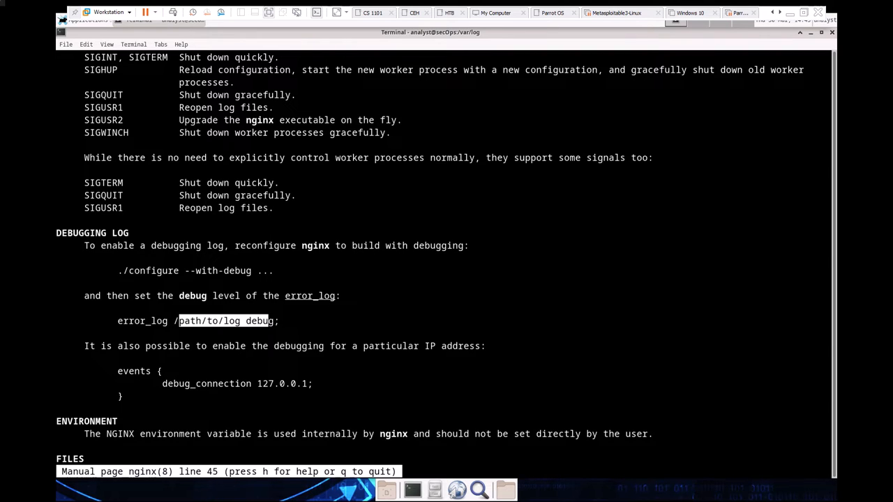
mouse_move(50, 424)
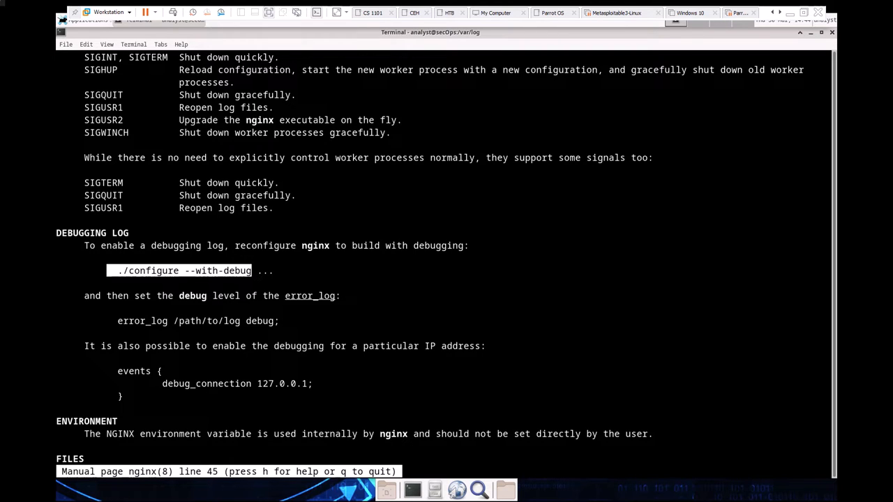
mouse_move(137, 459)
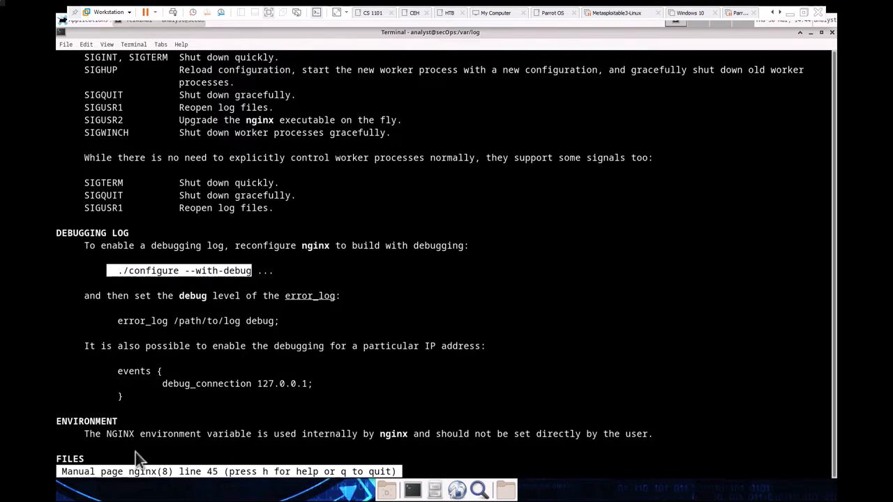
Scroll to the end of the nginx man page and quit it with q back to the prompt
scroll(down, 3)
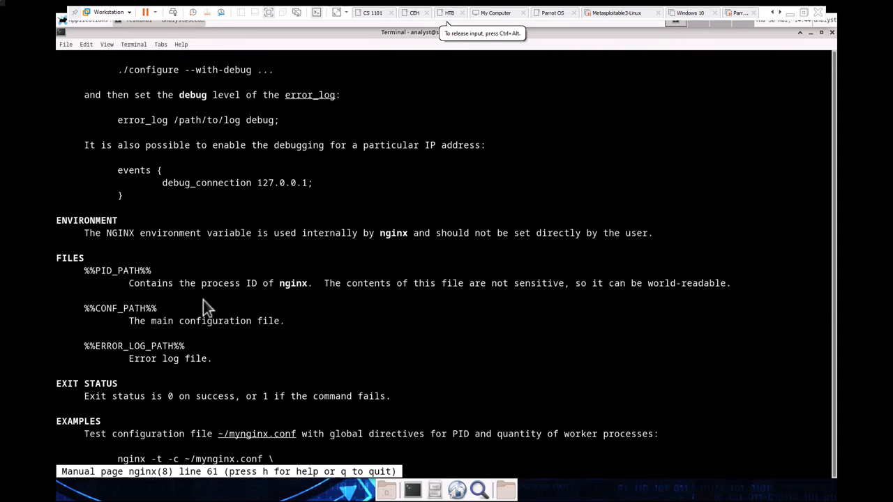
mouse_move(98, 282)
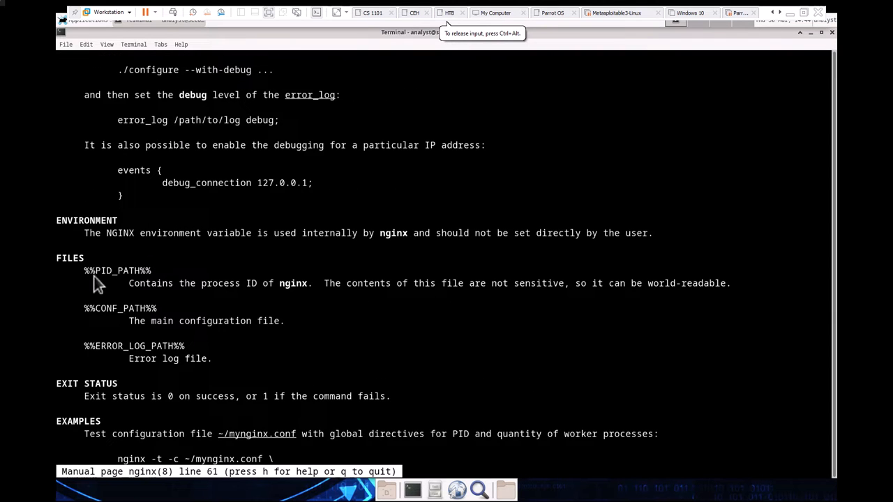
mouse_move(175, 342)
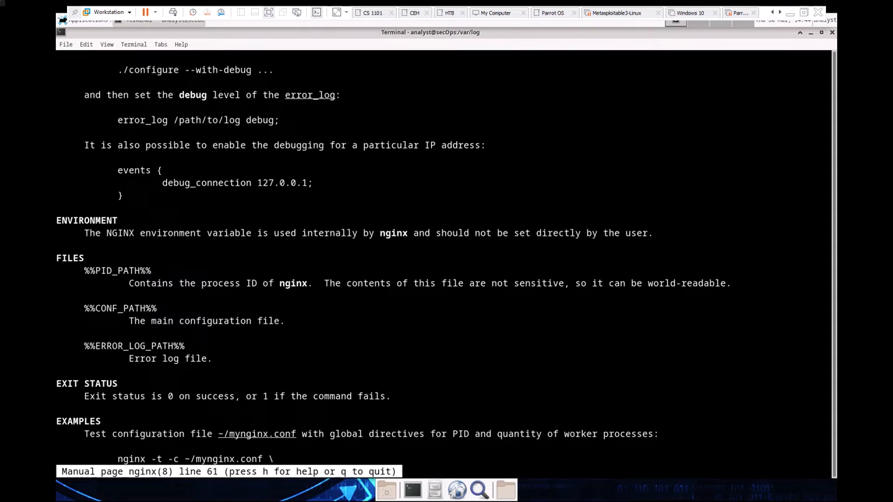
mouse_move(78, 406)
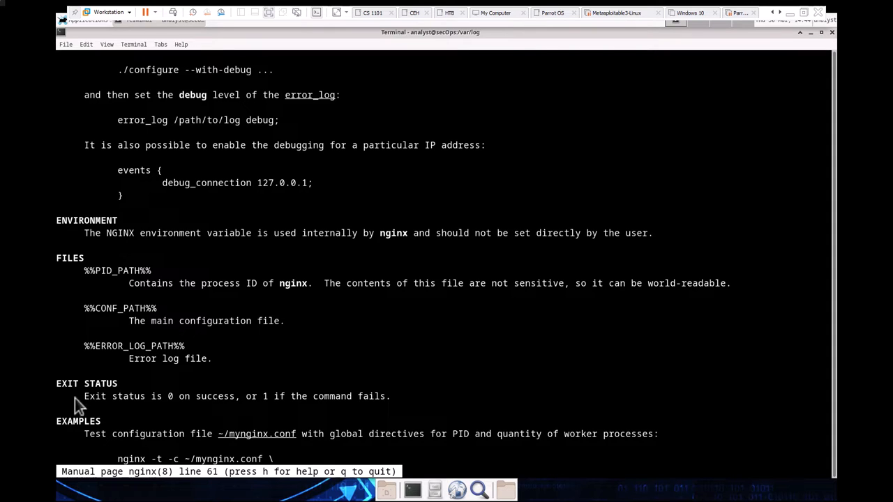
scroll(down, 3)
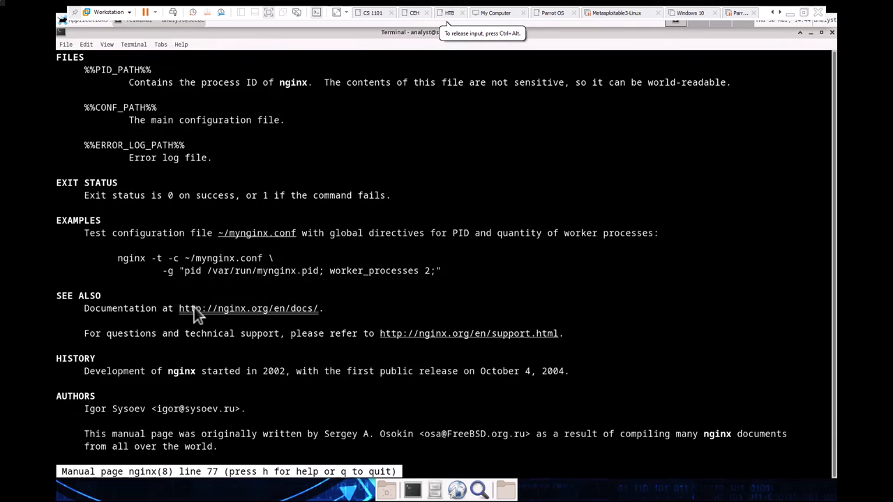
scroll(down, 3)
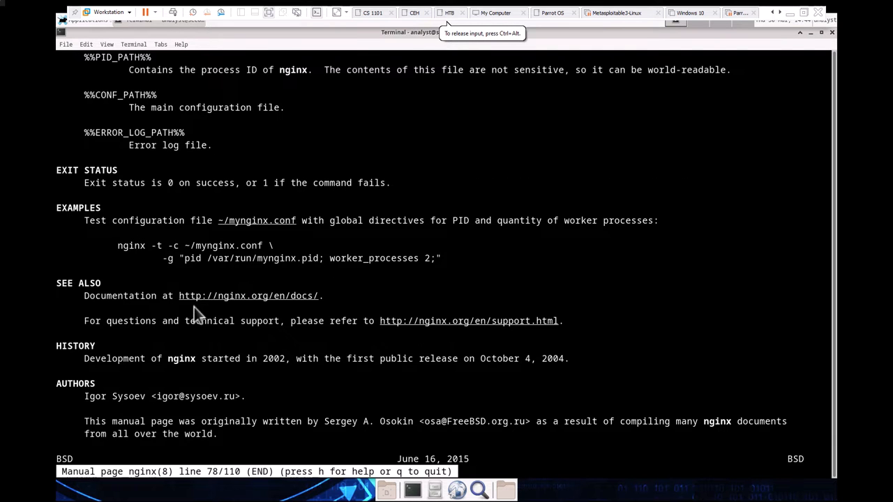
key(q)
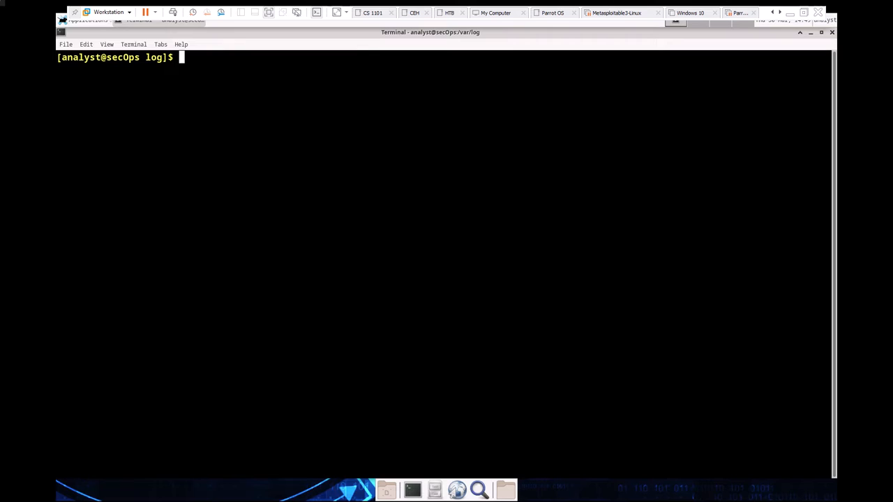
mouse_move(221, 124)
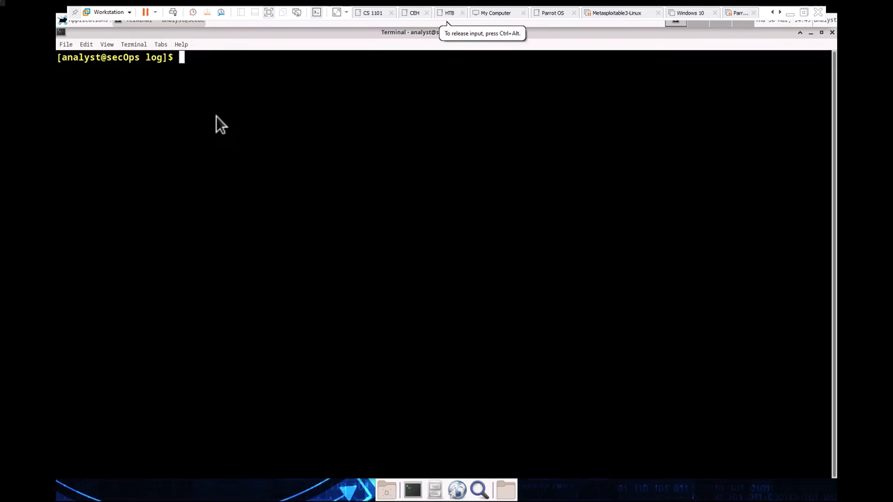
Run ps ax | grep nginx, which lists only the grep itself — no nginx process
text(ps)
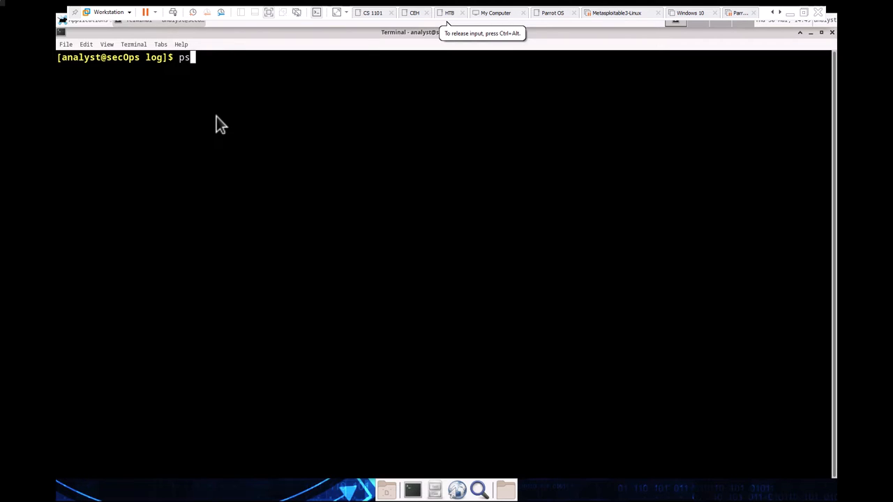
text(ax)
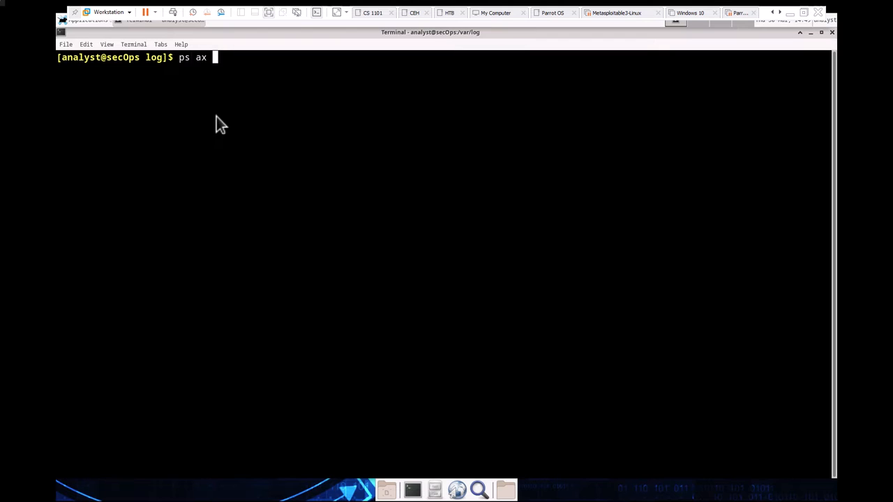
text(| grt)
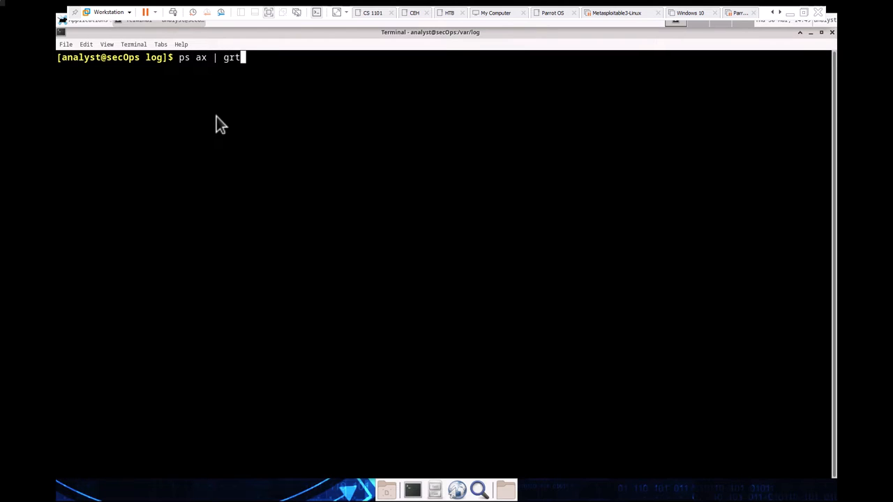
key(BackSpace)
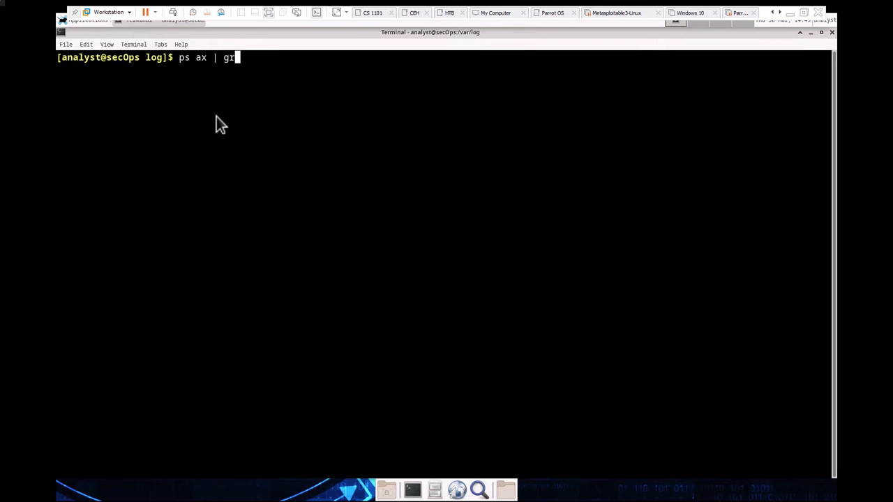
text(ep ng)
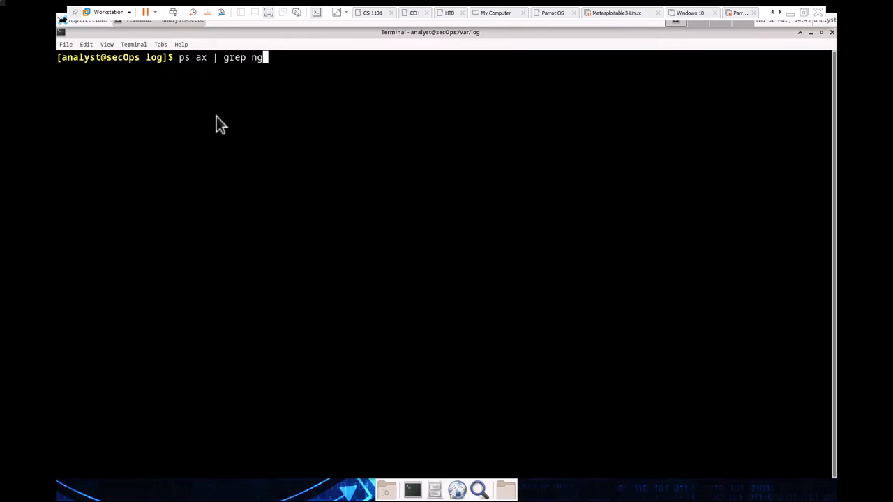
text(inx)
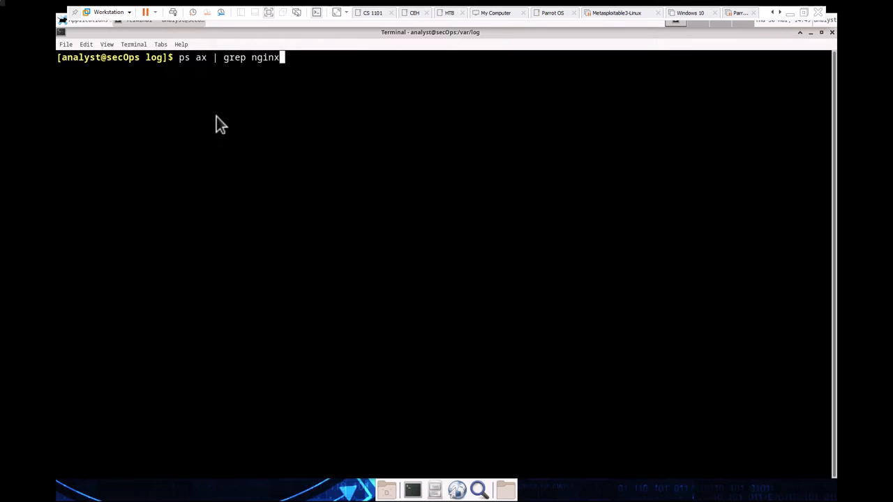
key(Return)
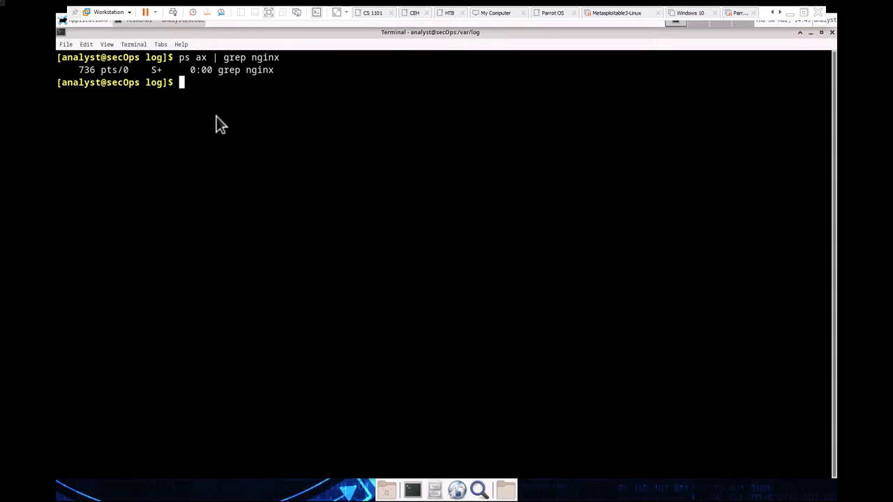
Start nginx with sudo /usr/sbin/nginx, then rerun the process search showing master and worker processes
text(sudo)
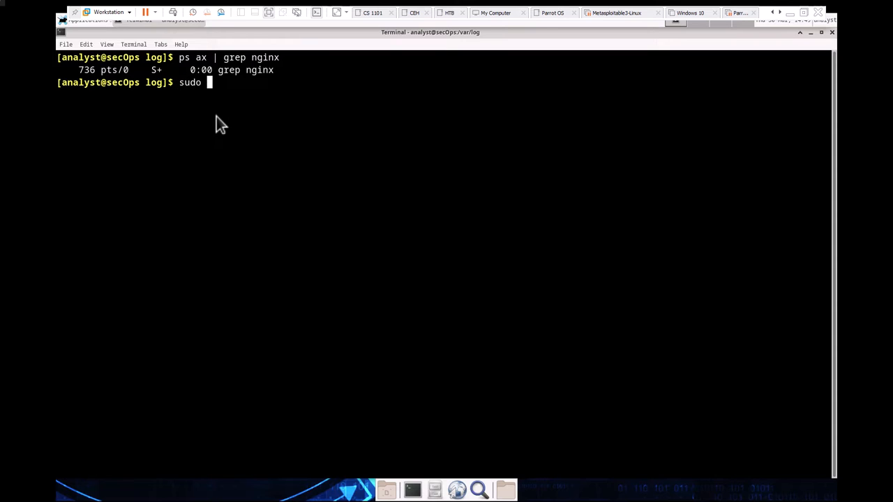
text(/usr/sb)
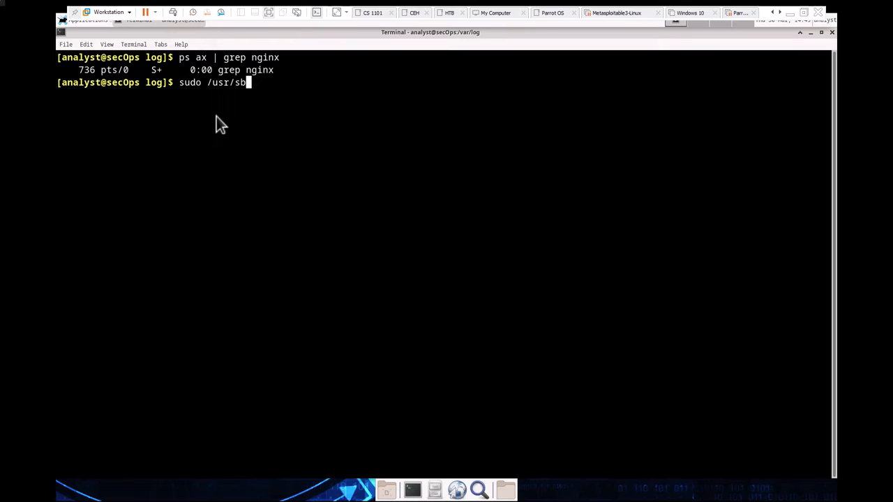
text(in/)
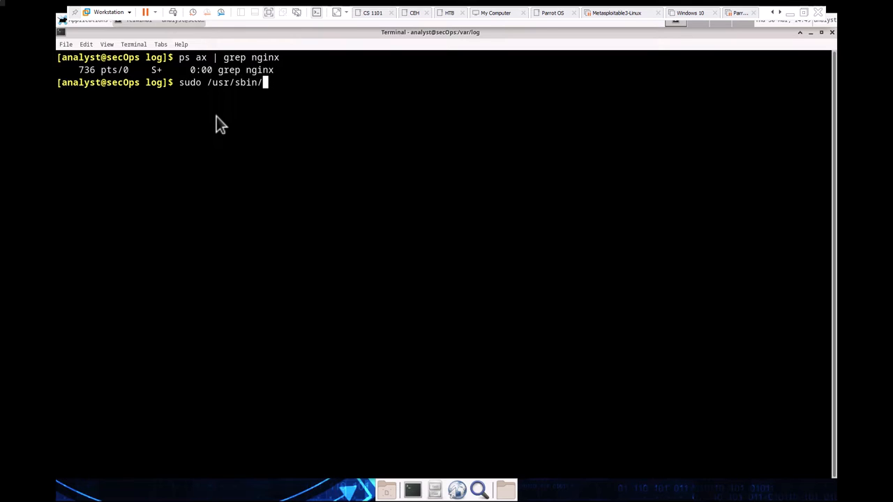
text(nginx)
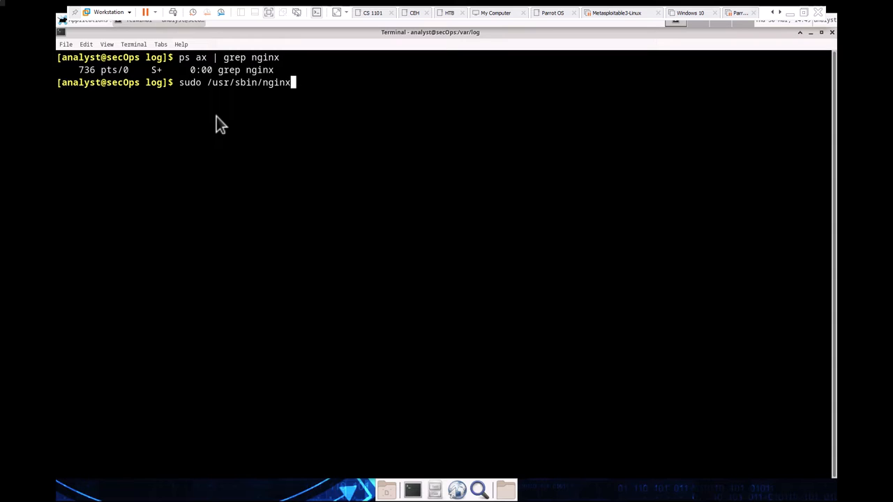
key(Return)
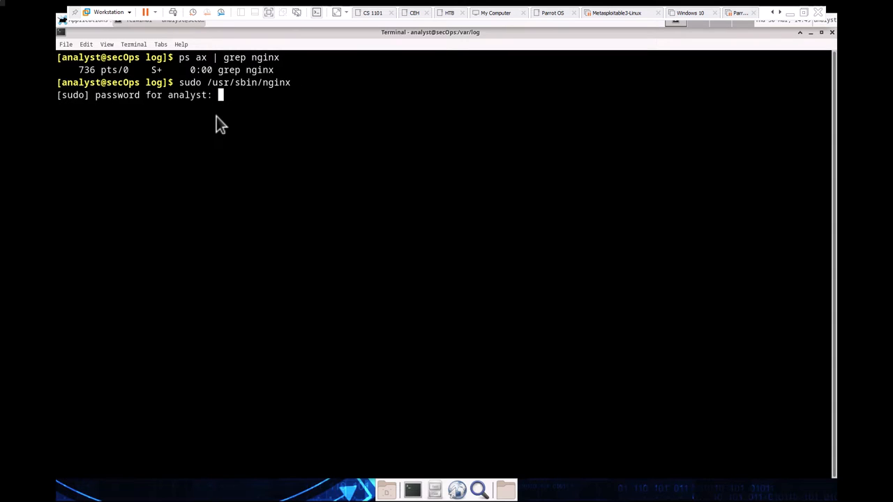
key(Return)
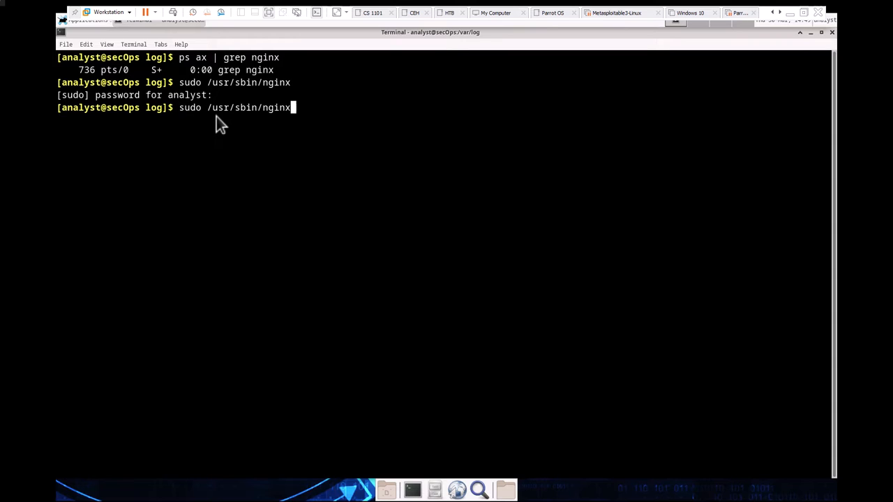
key(Return)
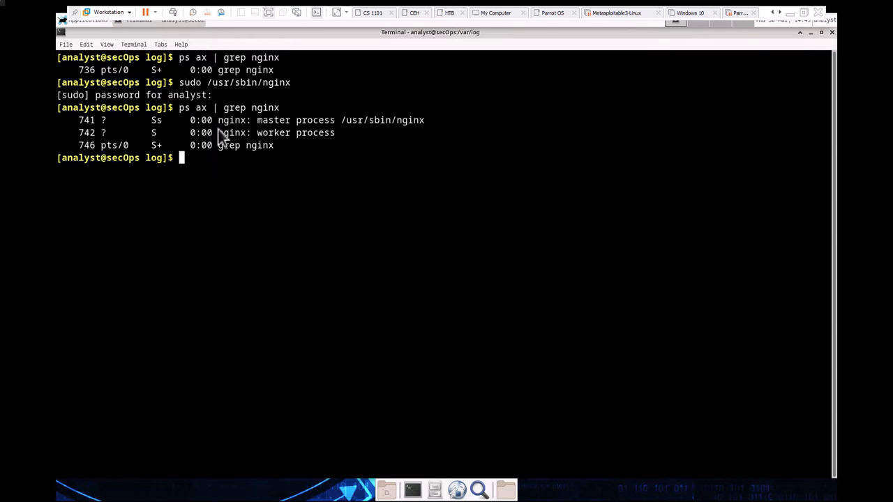
mouse_move(400, 117)
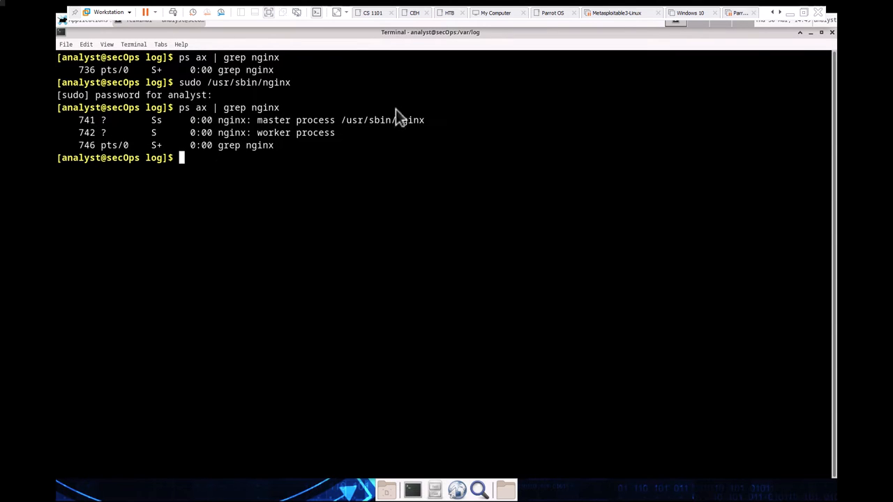
mouse_move(299, 137)
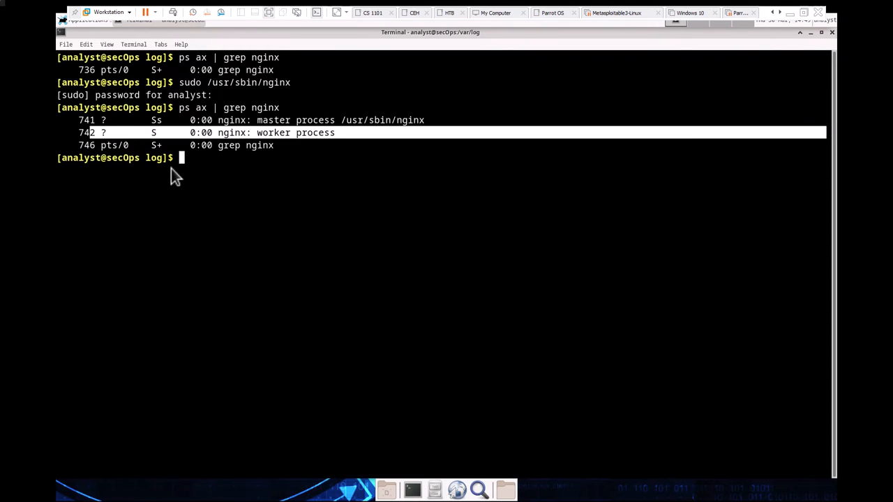
mouse_move(211, 173)
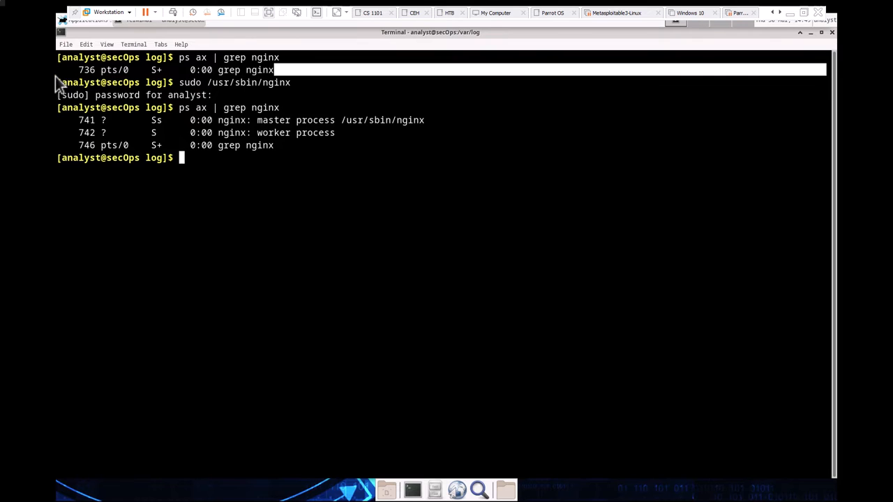
mouse_move(279, 73)
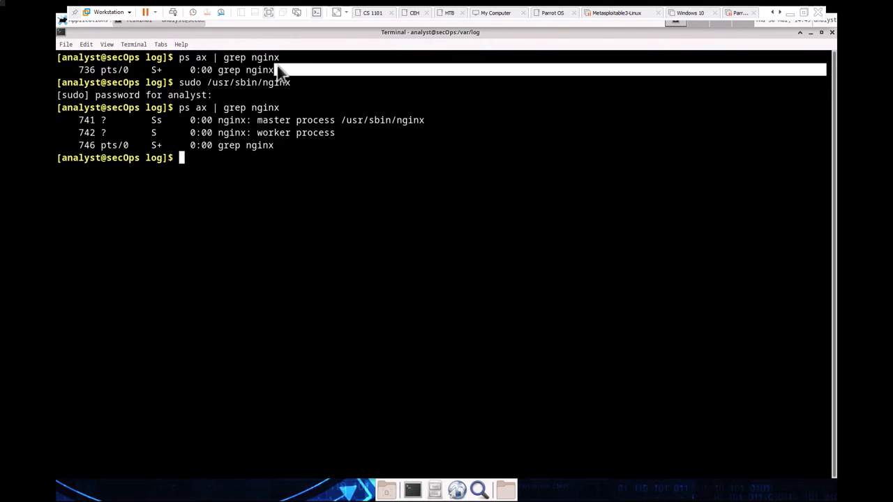
mouse_move(286, 104)
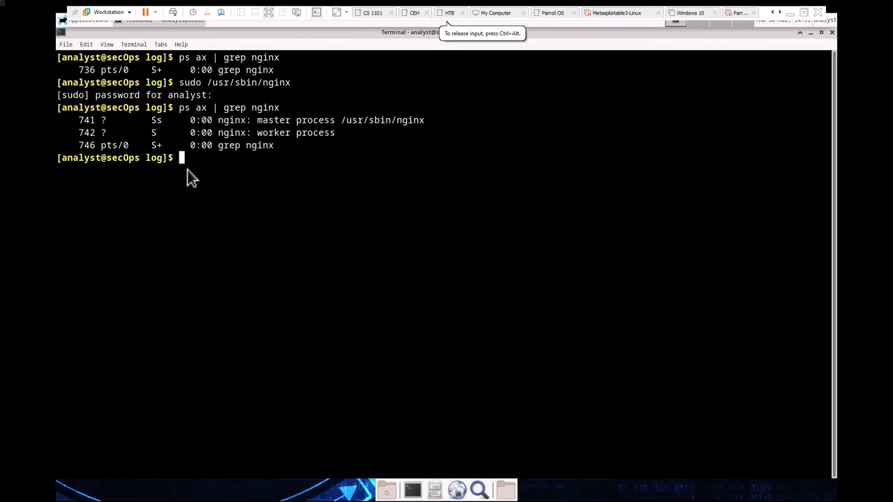
Attempt sudo pkill nginx -c custom_server.conf, which fails with a one-pattern-only error
text(s)
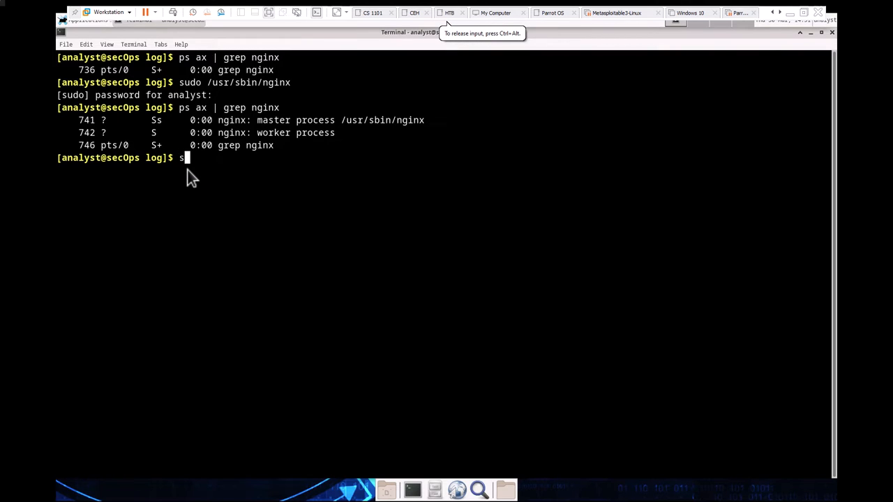
text(udo)
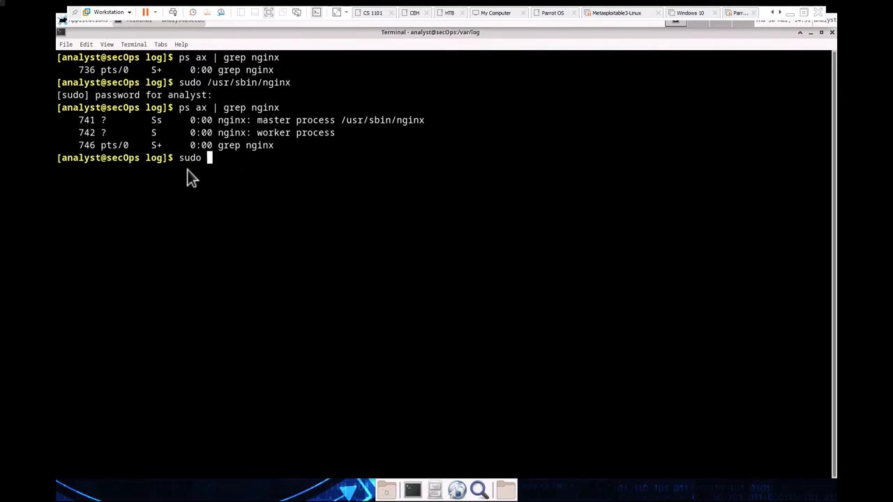
text(pkil)
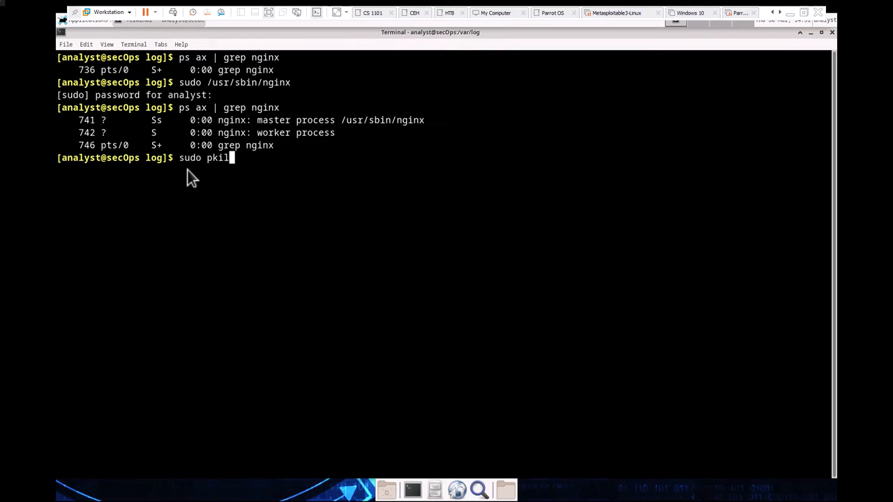
text(ngni)
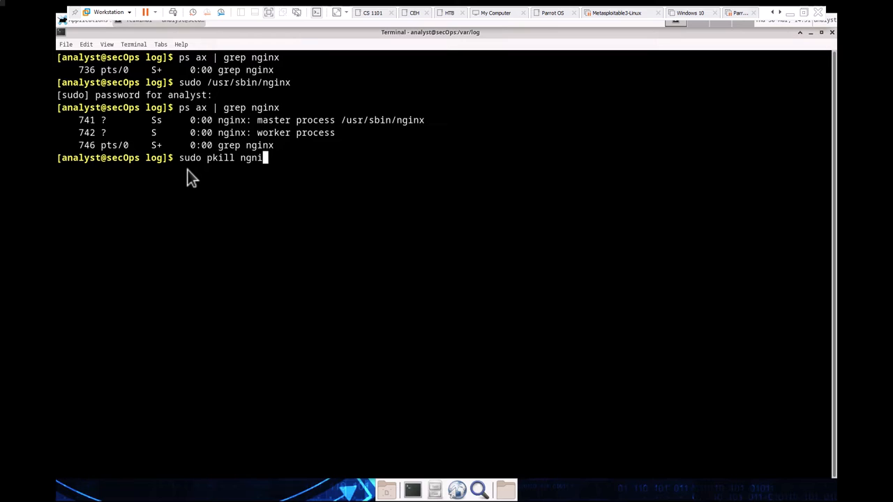
key(BackSpace)
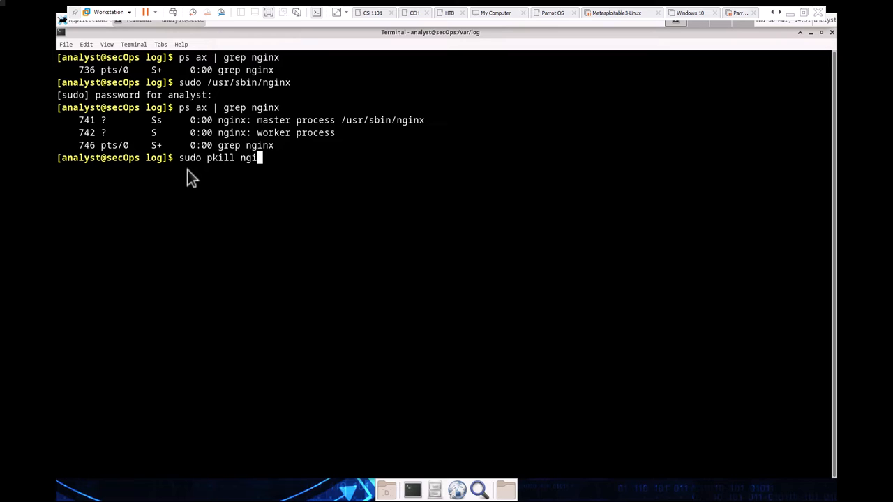
text(nx)
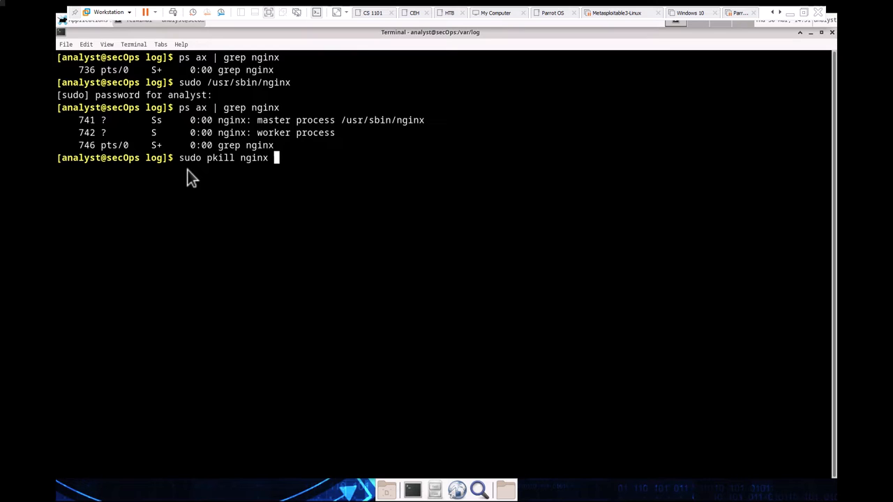
text(-c)
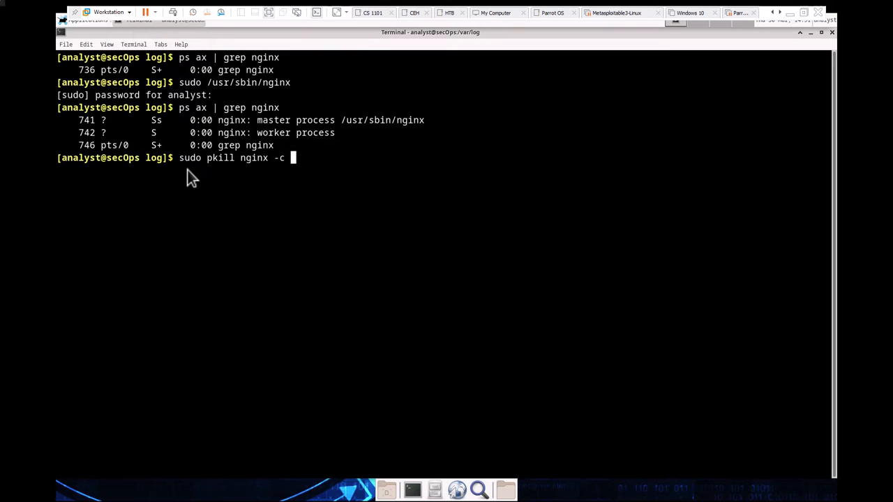
text(cs)
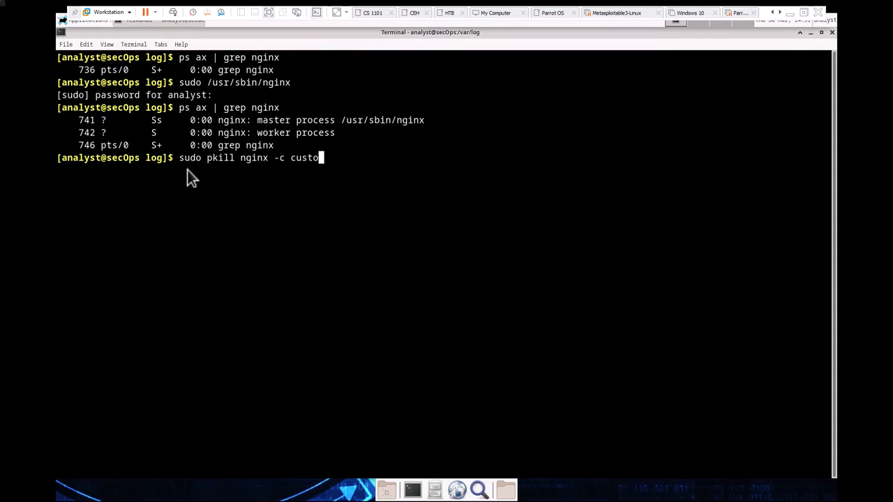
text(m_server.co)
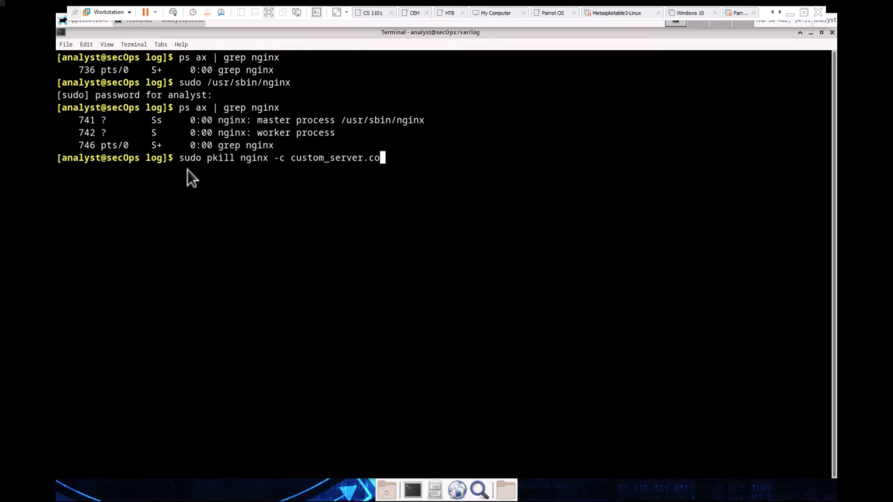
text(nf)
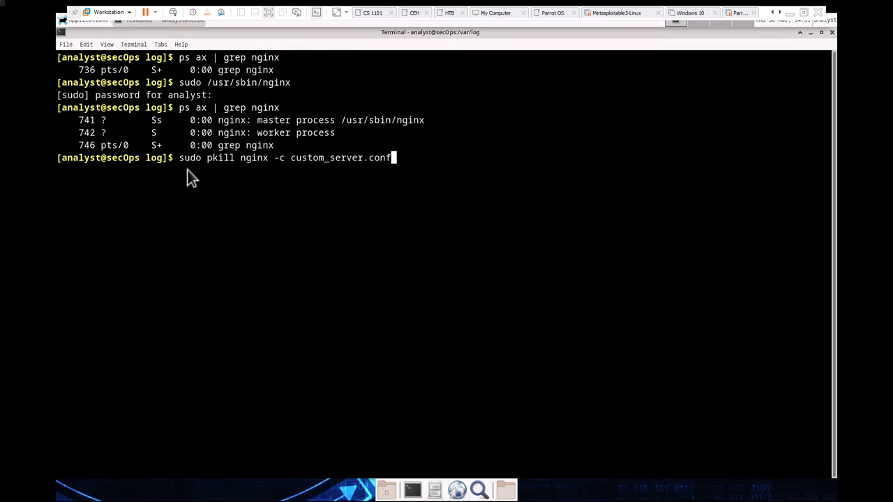
mouse_move(137, 202)
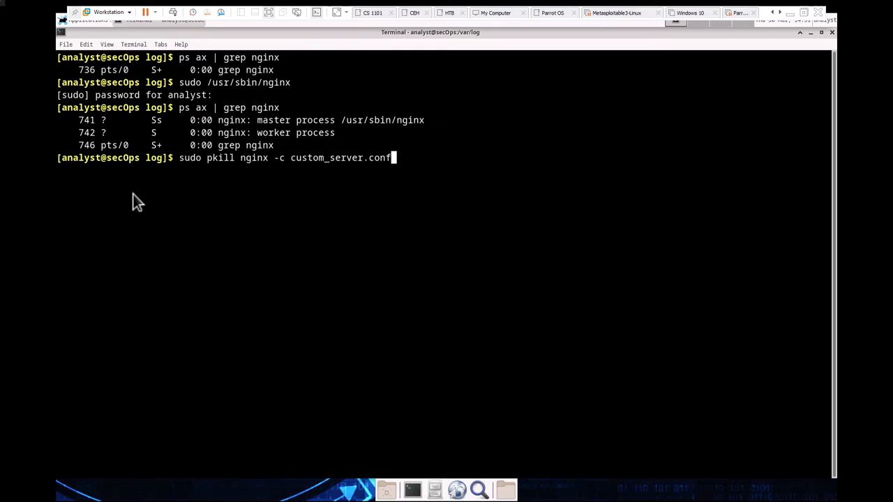
key(Return)
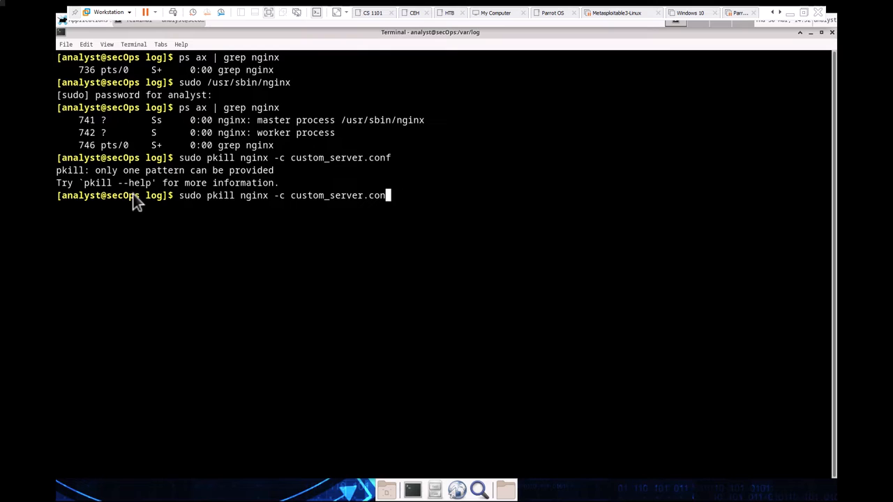
Recall the failed command, trim it to sudo pkill nginx, and run it to stop nginx
key(BackSpace)
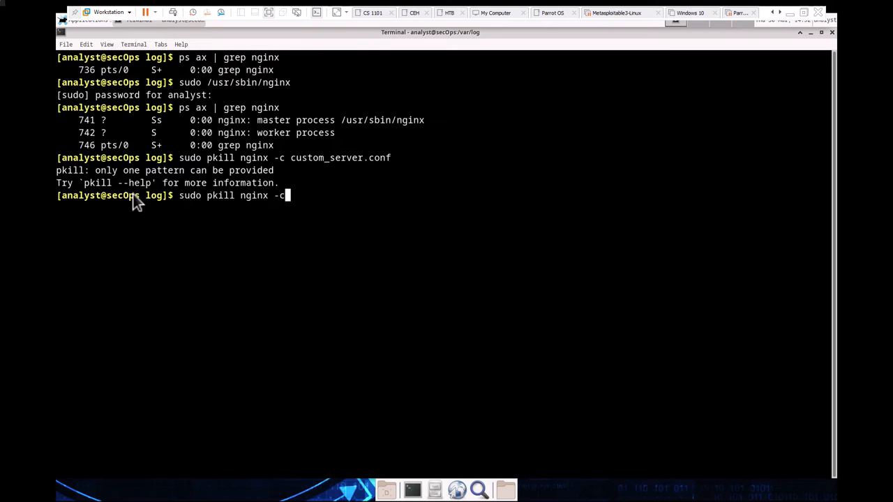
key(BackSpace)
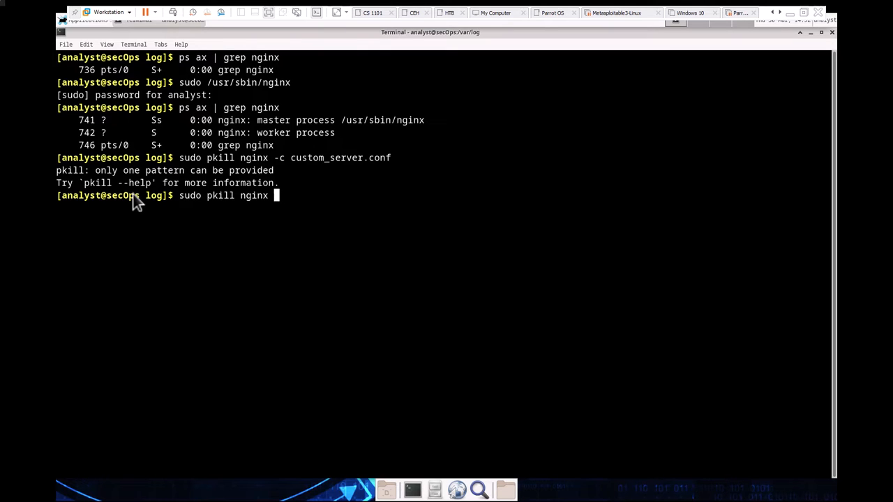
key(Return)
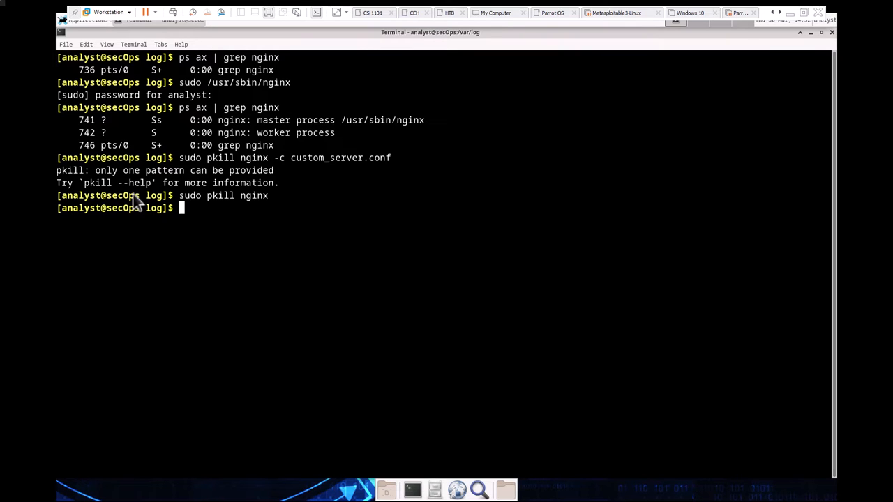
Stop nginx, then relaunch it with sudo nginx -c custom_server.conf
text(sudo pkill nginx)
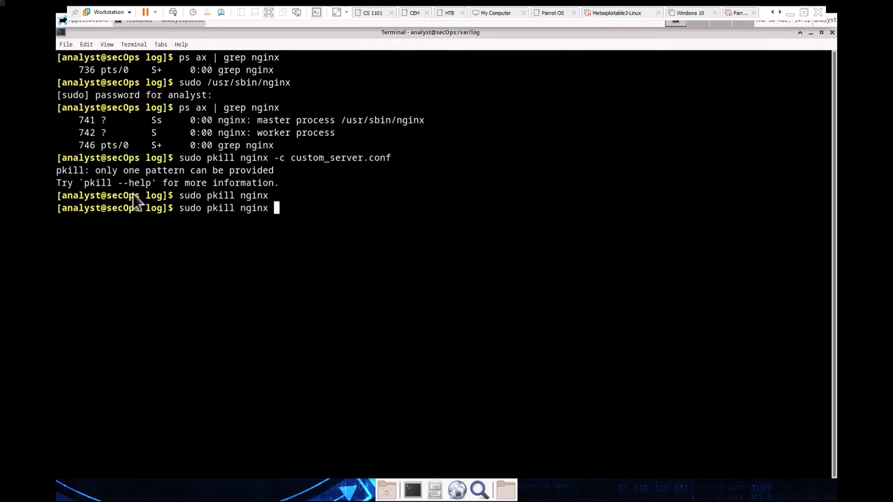
text(-c custom_server.conf)
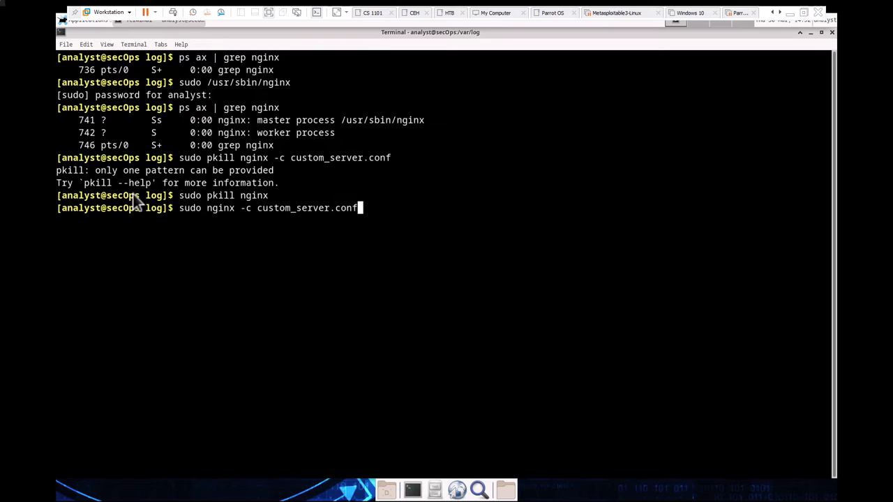
key(Return)
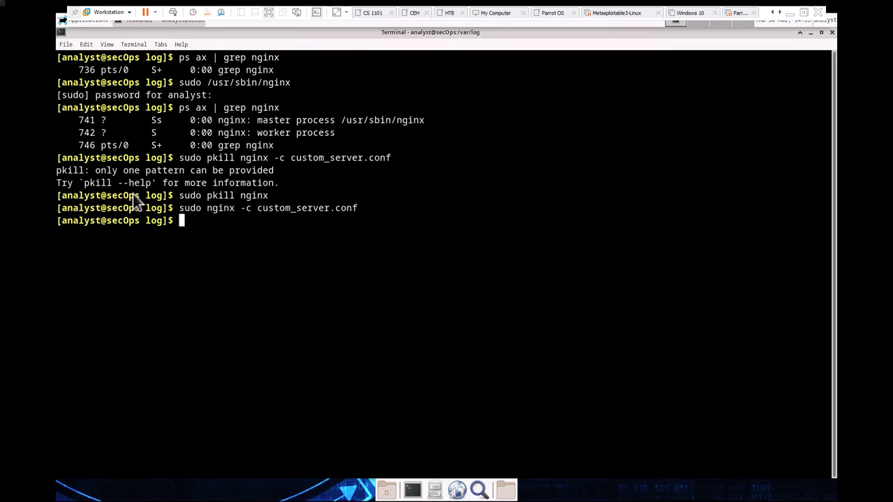
mouse_move(135, 200)
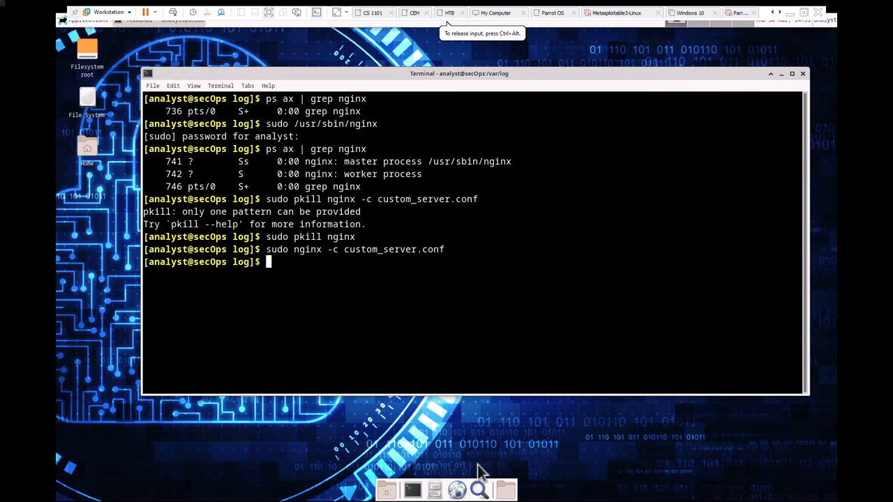
mouse_move(426, 325)
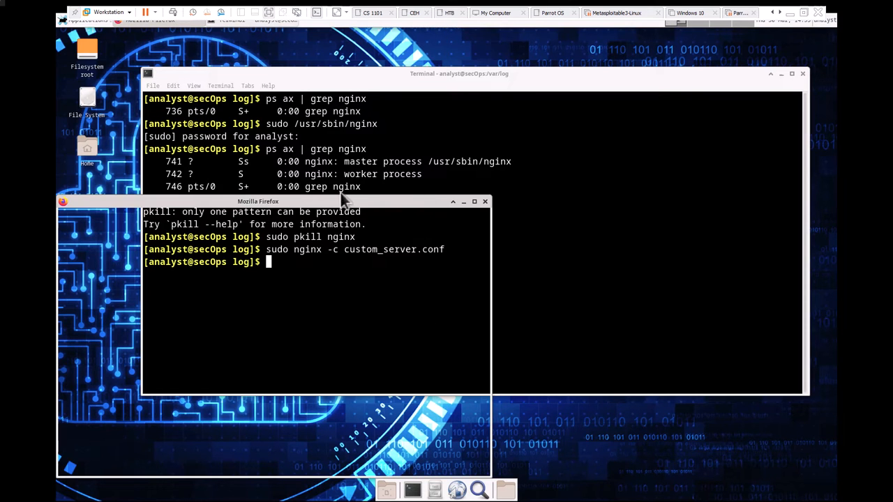
Enlarge Firefox and load 127.0.0.1:8080 to see the NGINX Congratulations page
drag(258, 201, 302, 153)
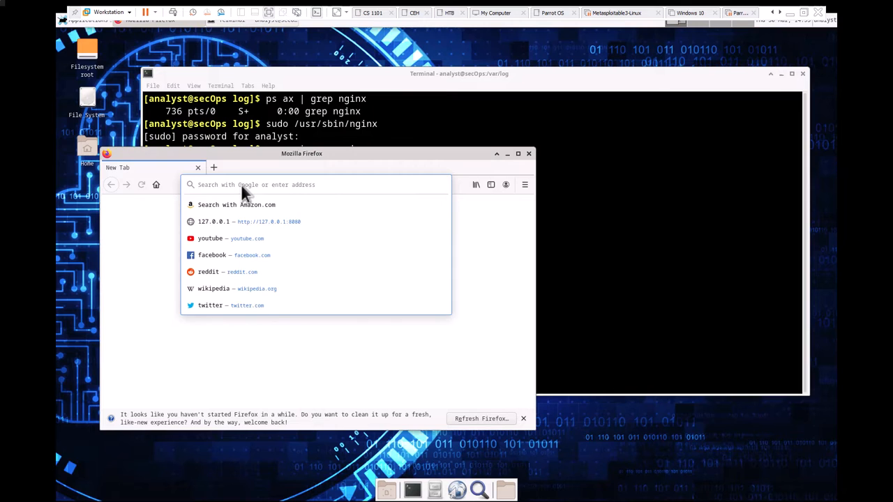
text(127.0.0.1:8080)
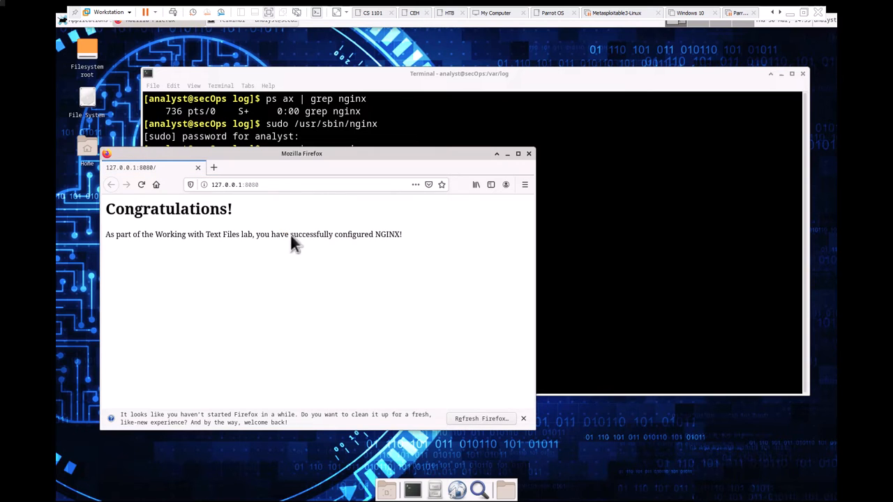
mouse_move(367, 252)
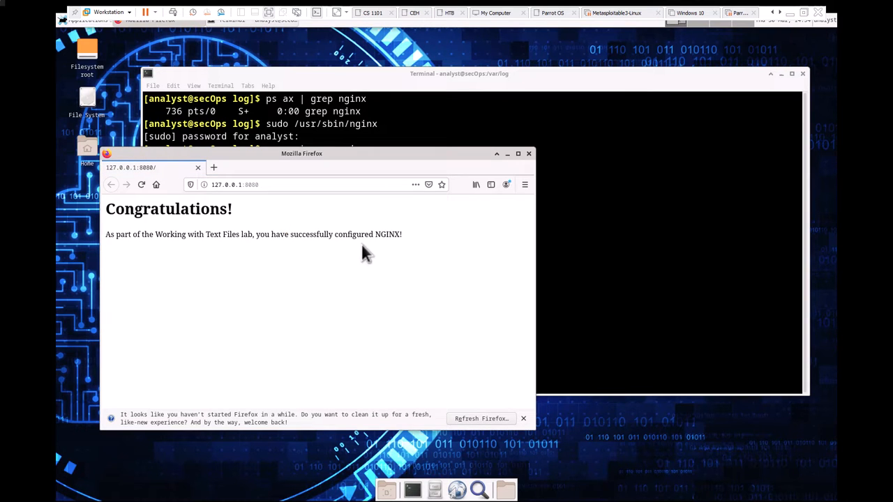
mouse_move(368, 252)
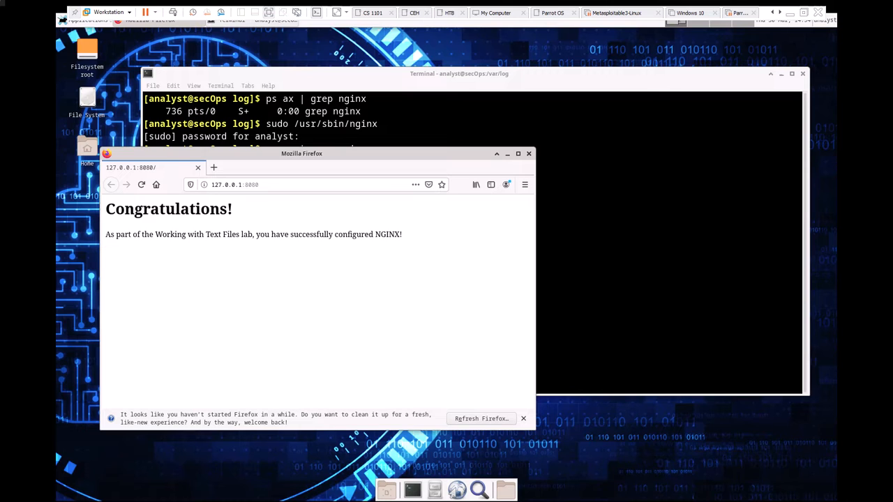
mouse_move(555, 199)
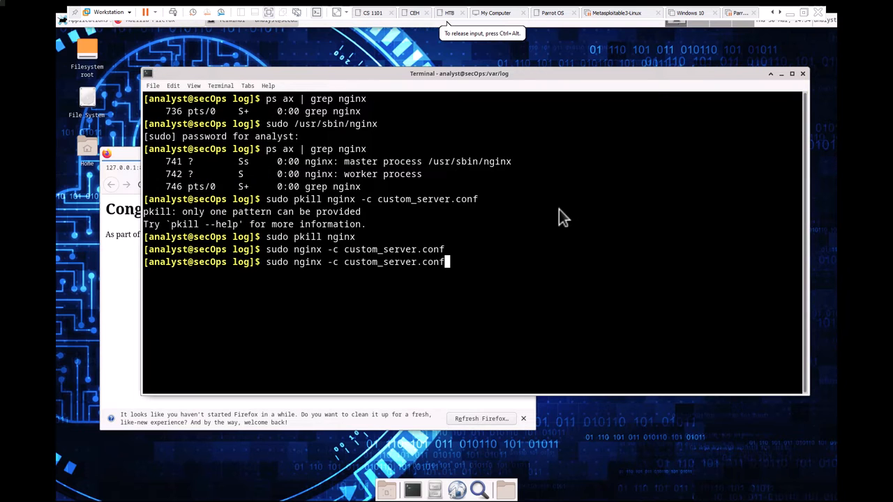
Discard the recalled command and stop nginx with sudo pkill nginx
key(Return)
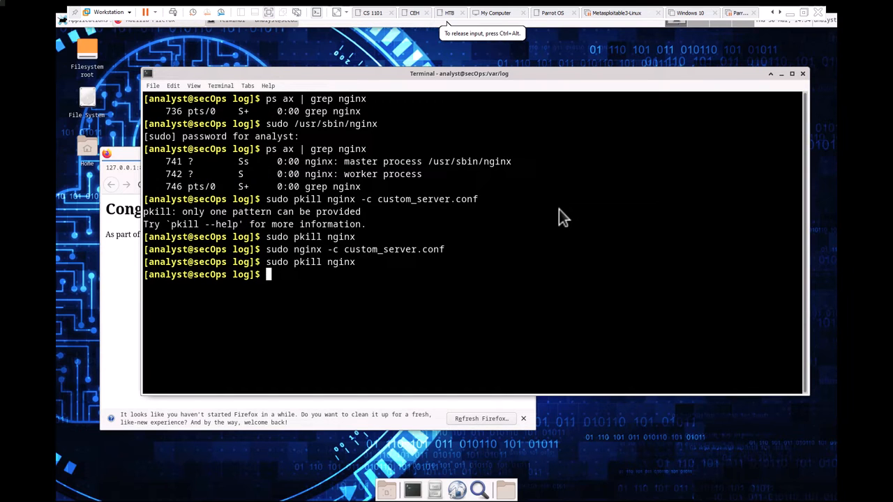
text(sudo pkill nginx)
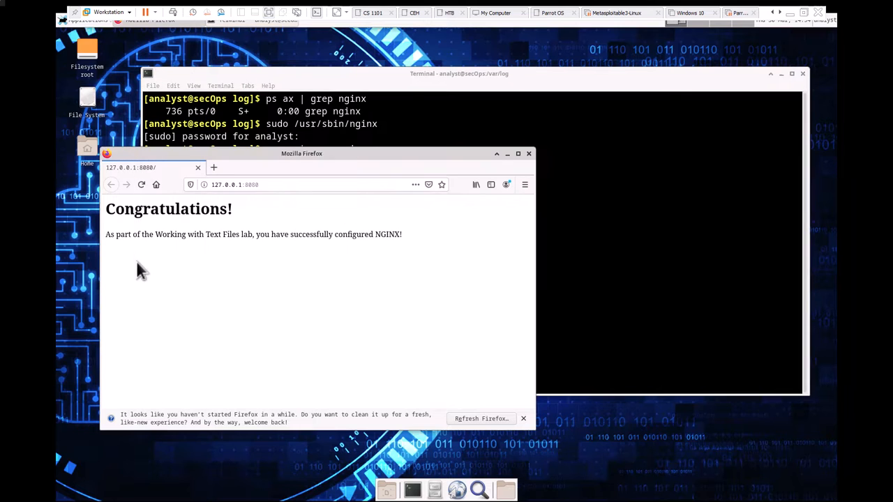
Reload the local site and visit 127.0.0.1, getting a cannot-reach error for port 8080
click(141, 184)
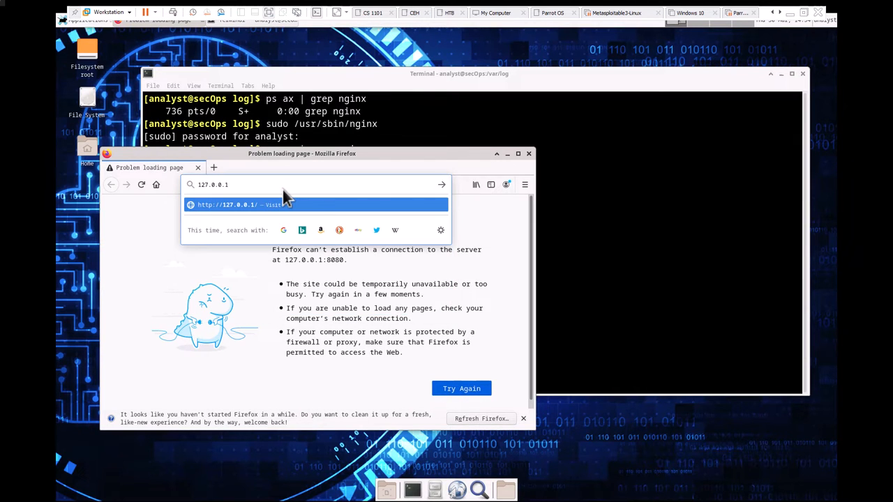
key(Return)
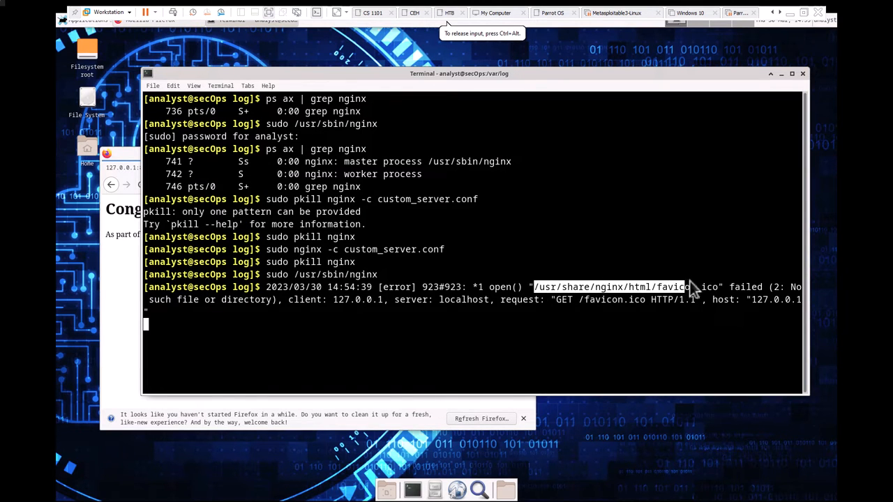
mouse_move(729, 304)
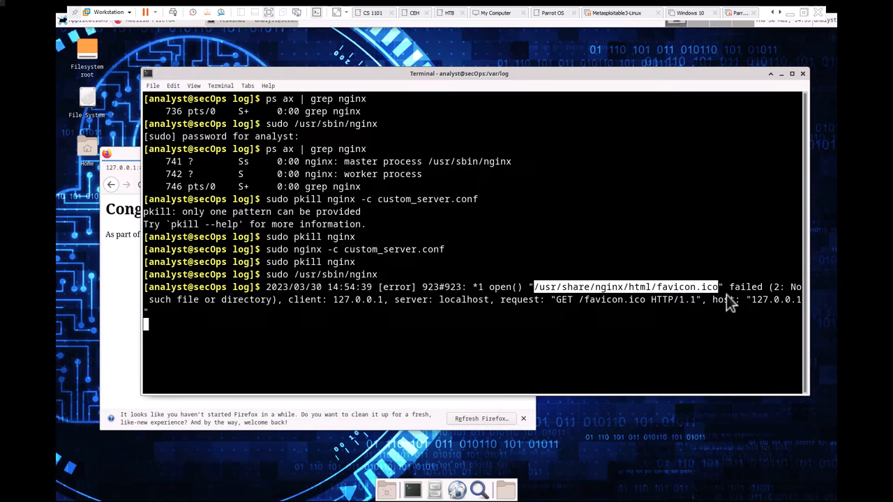
mouse_move(339, 328)
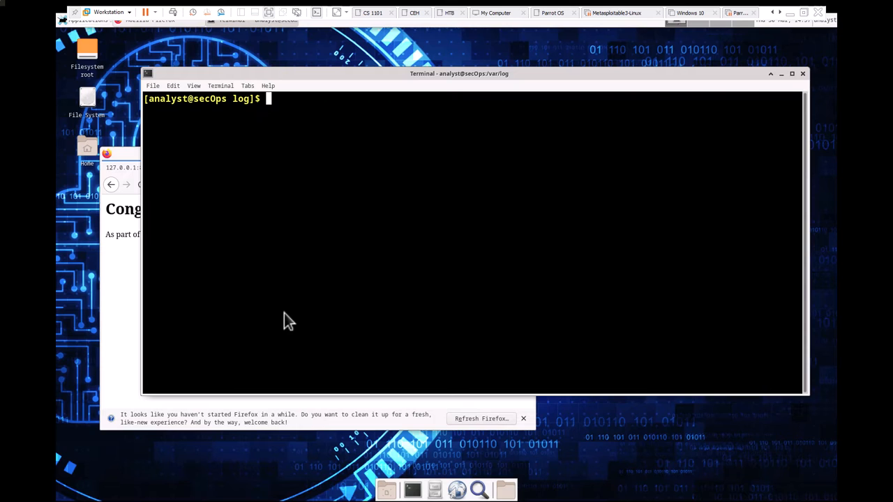
List the contents of /etc, showing configuration folders including nginx
text(ls)
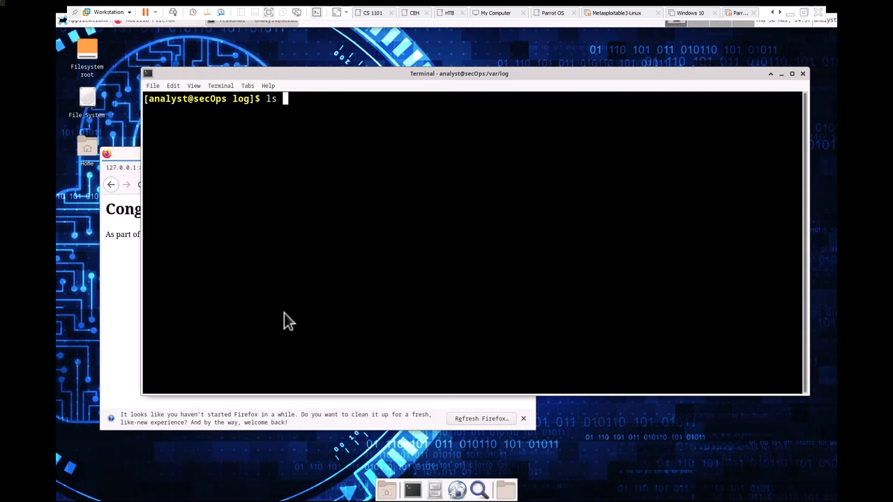
text(/etc/)
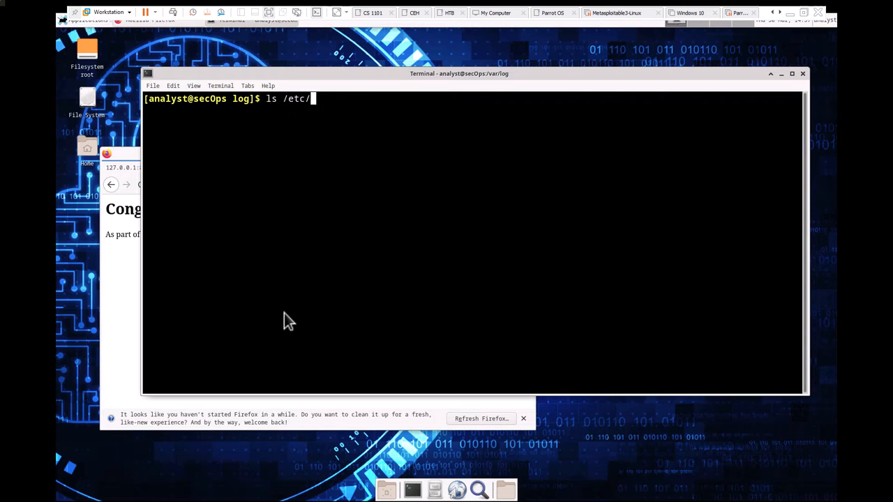
key(Return)
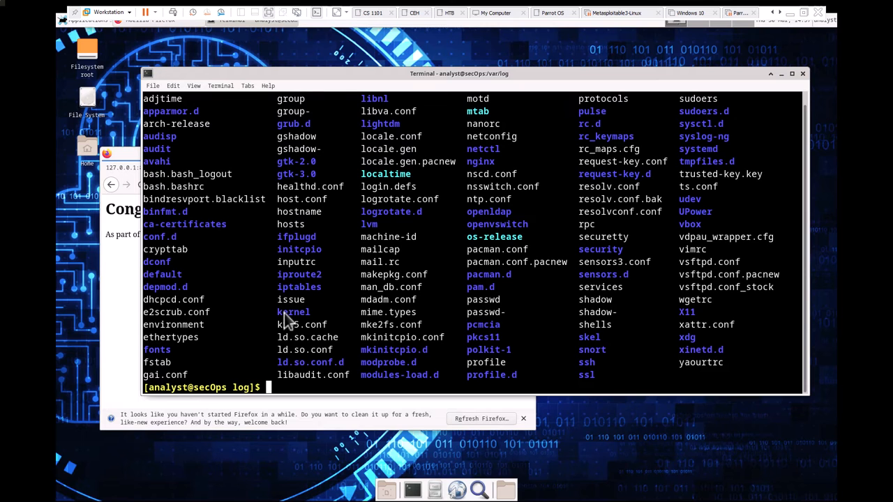
mouse_move(449, 231)
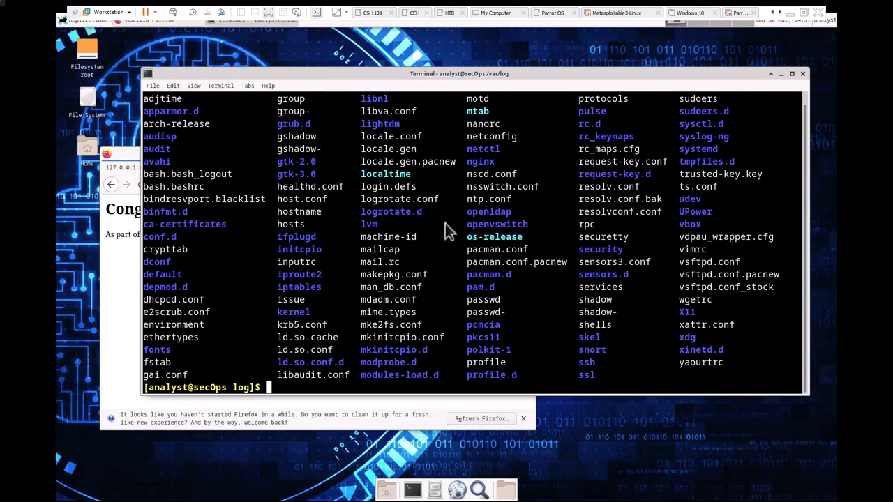
mouse_move(312, 249)
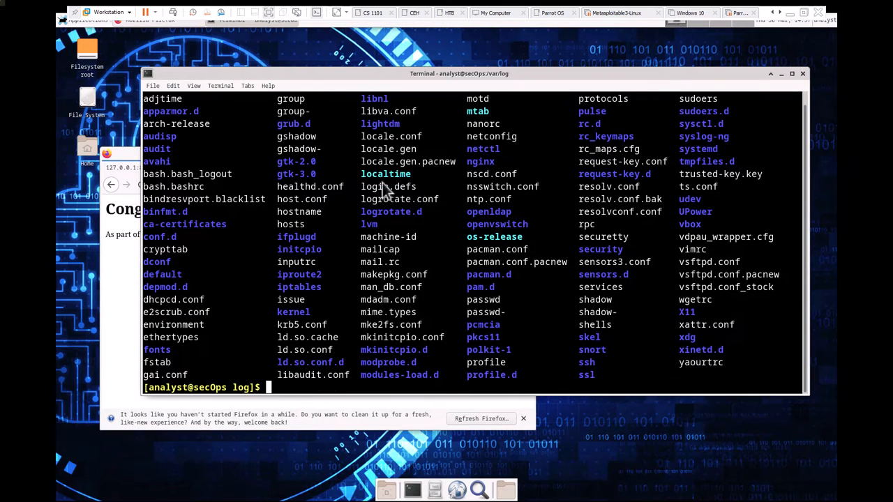
mouse_move(471, 140)
text(ls)
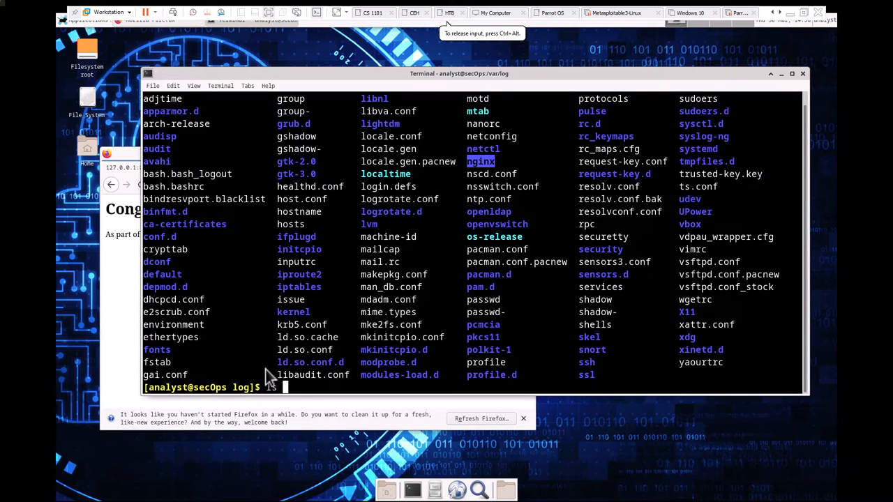
text(-l /e)
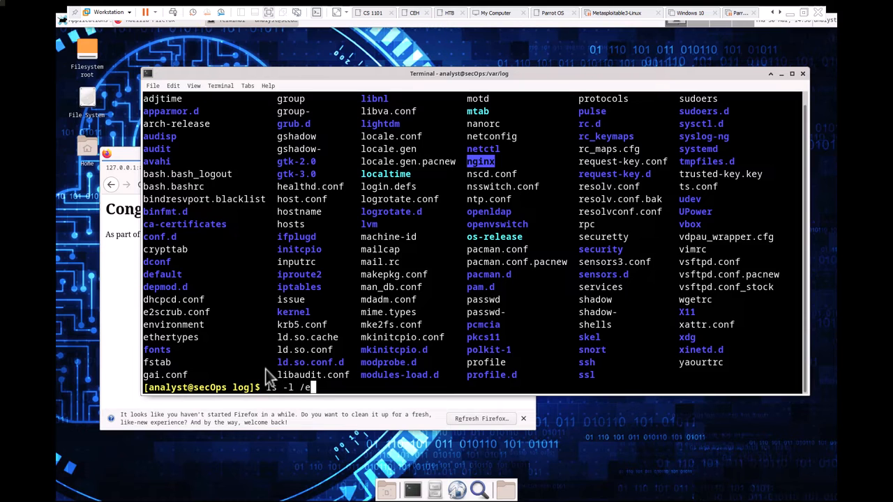
text(t)
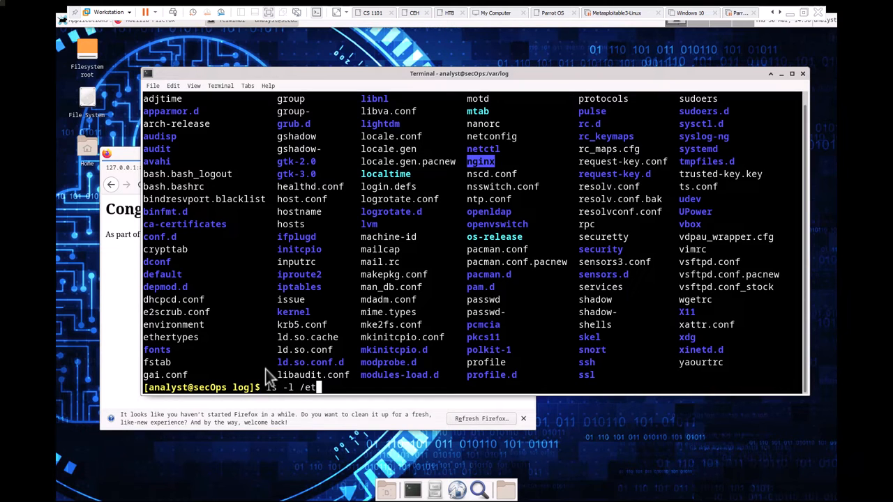
text(c/ni)
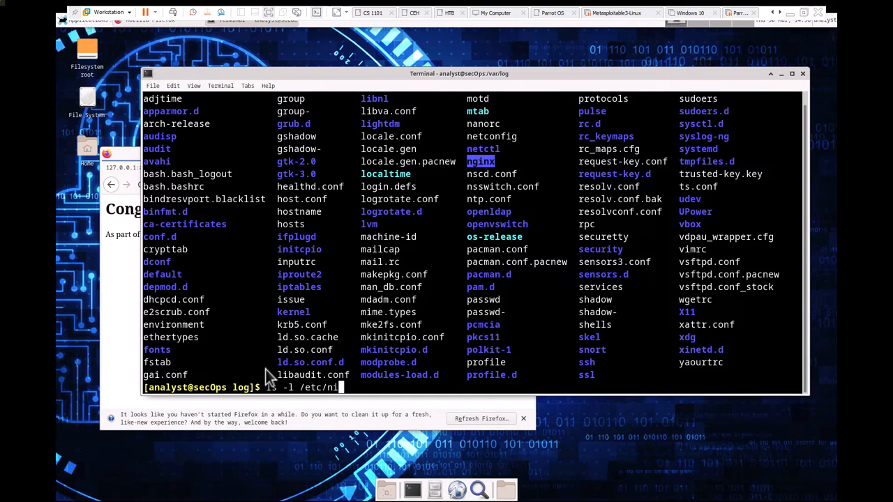
text(ginx)
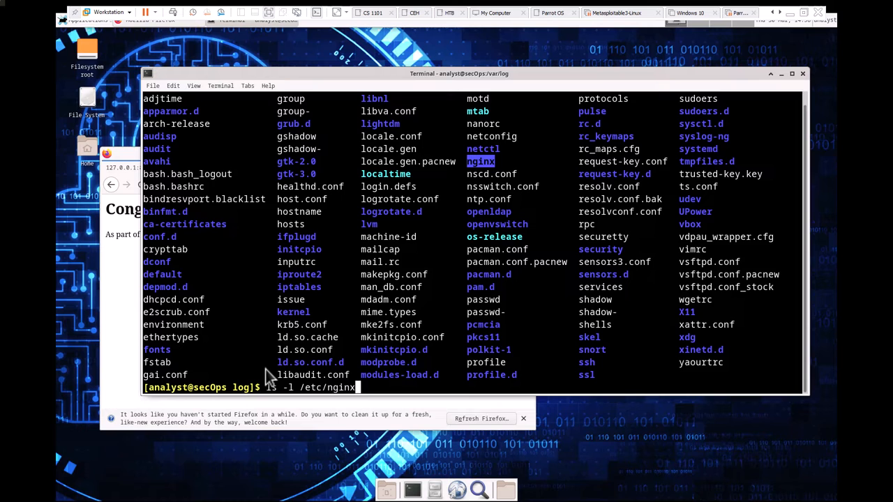
key(Return)
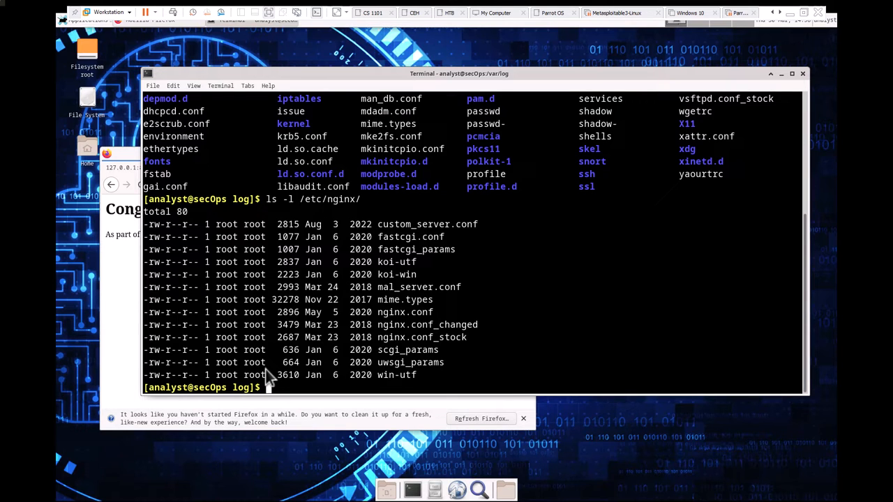
mouse_move(152, 230)
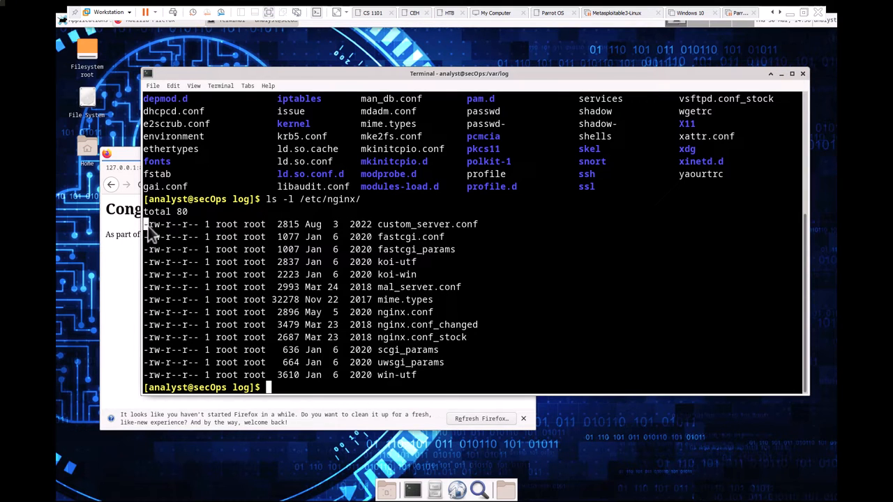
mouse_move(178, 234)
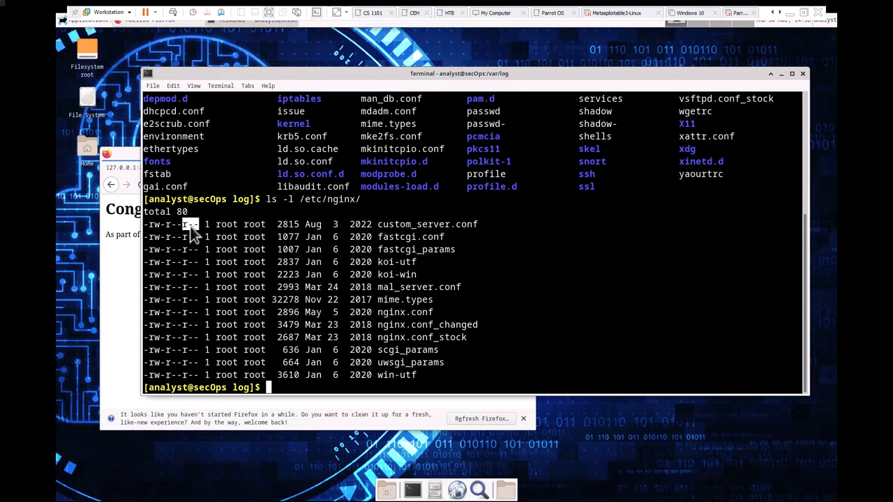
mouse_move(241, 221)
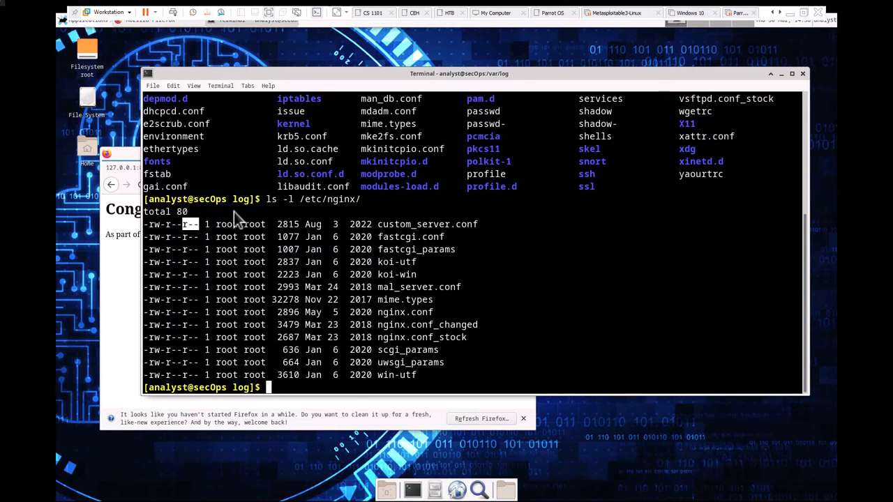
mouse_move(373, 272)
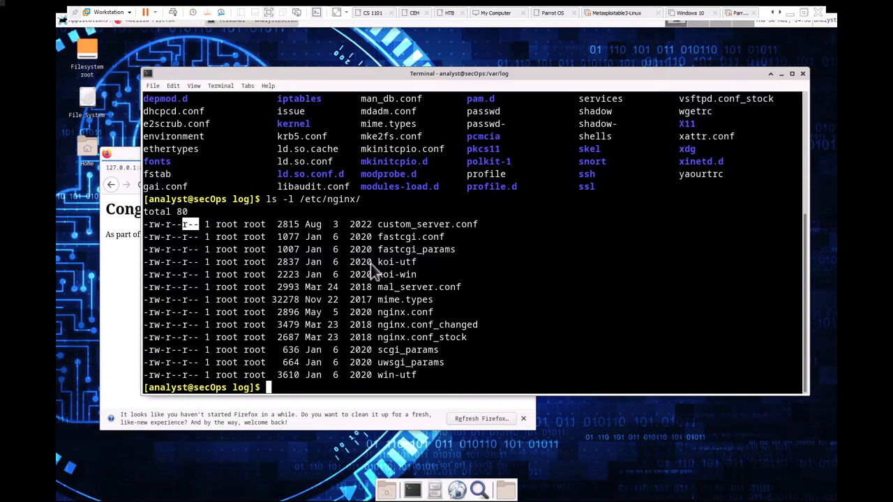
mouse_move(412, 349)
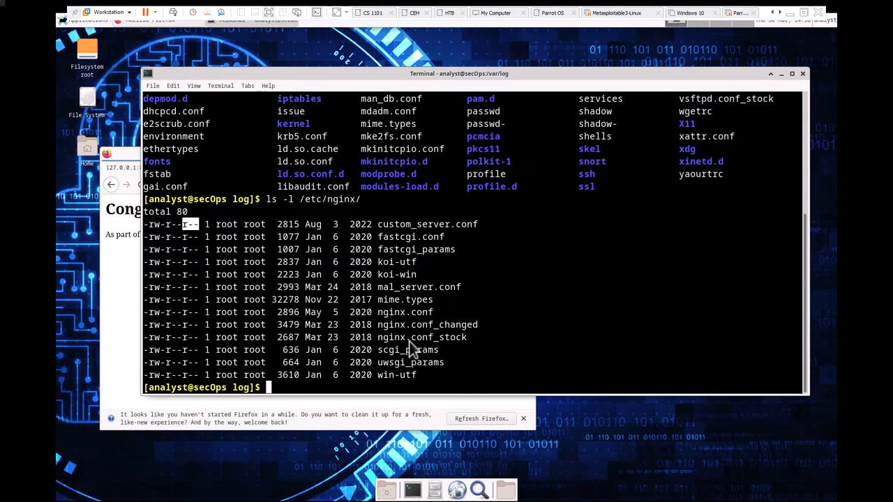
mouse_move(408, 312)
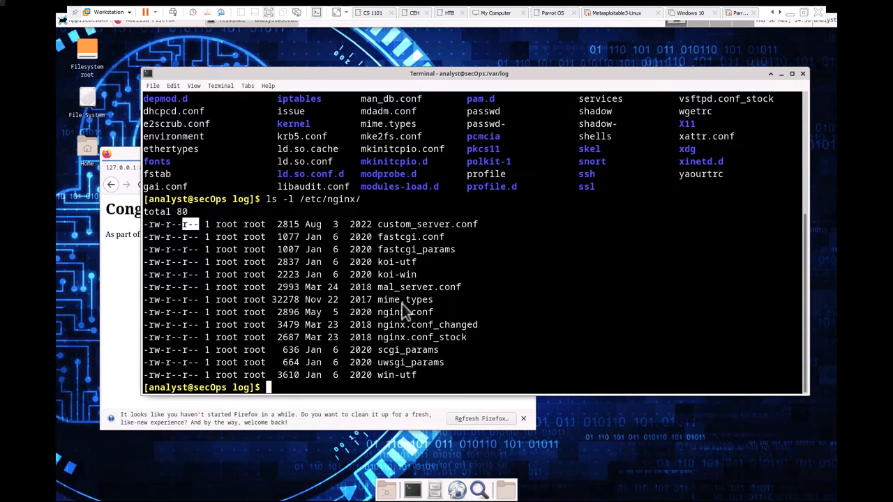
mouse_move(417, 342)
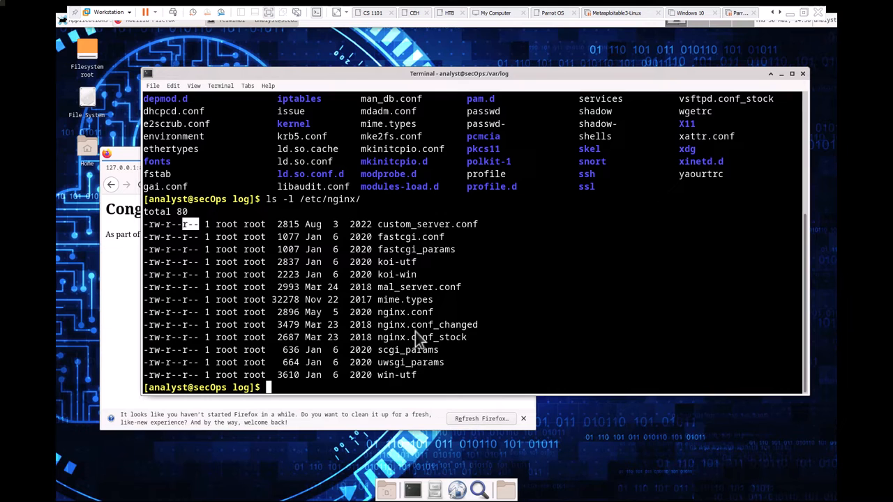
mouse_move(449, 260)
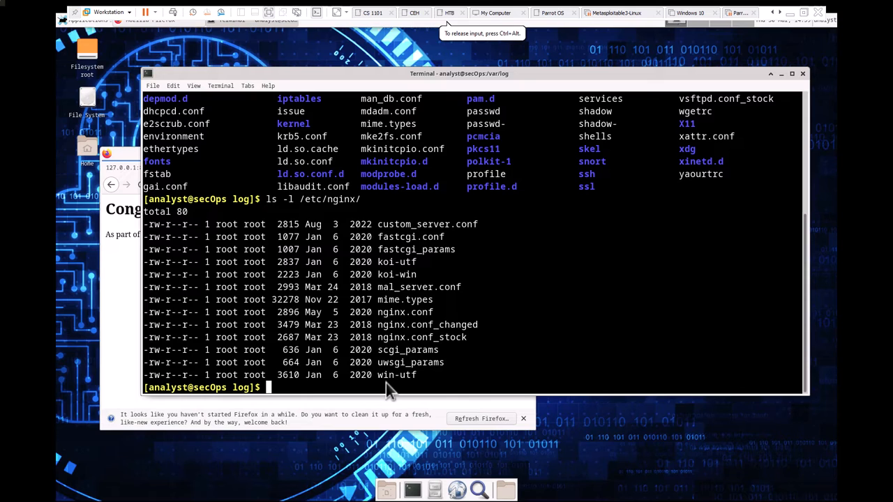
Print /etc/nginx/nginx.conf with cat, ending on its commented-out HTTPS server block
text(cat)
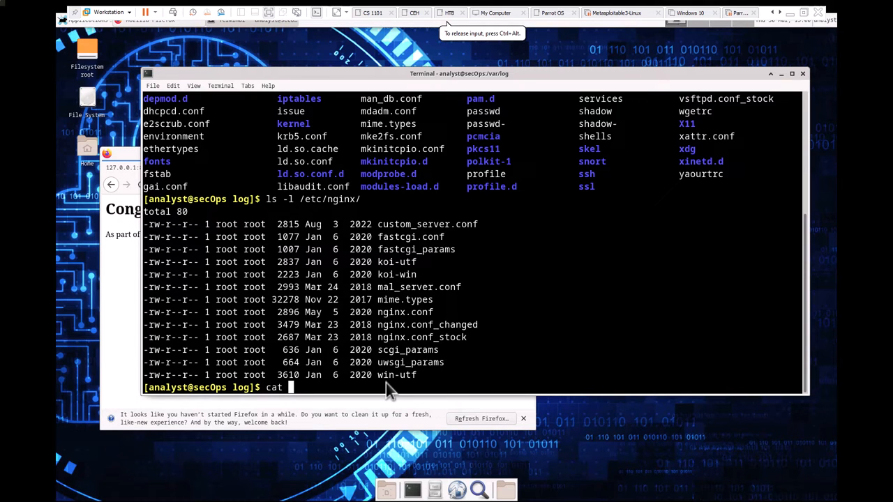
text(/et)
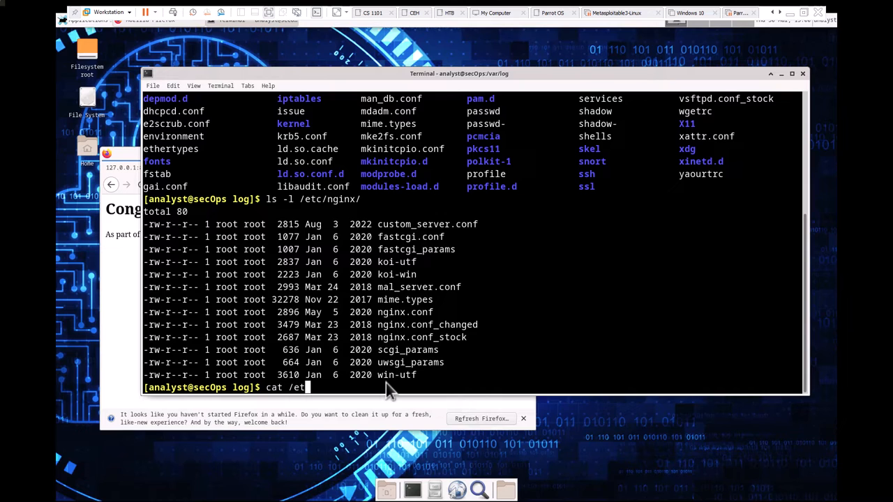
text(n)
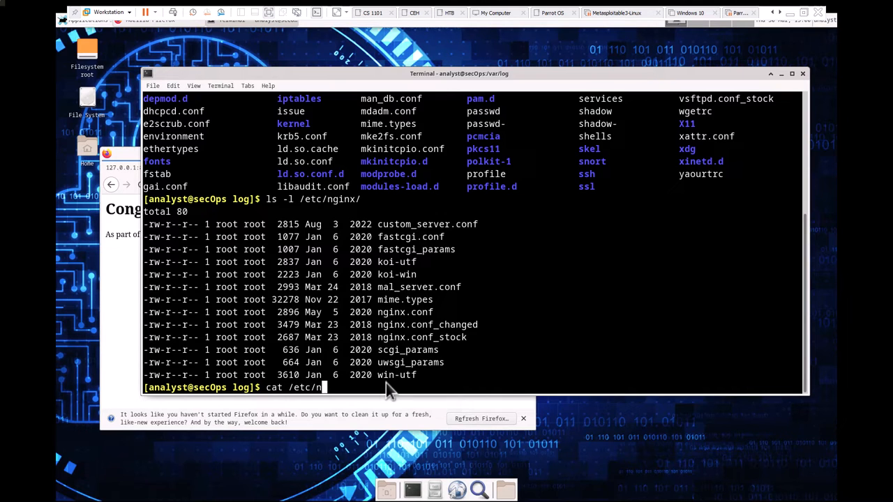
text(giu)
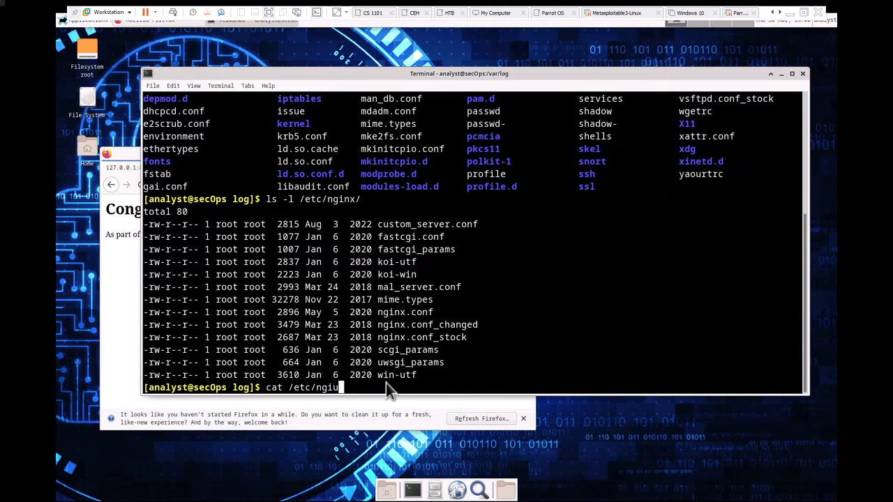
text(nx/)
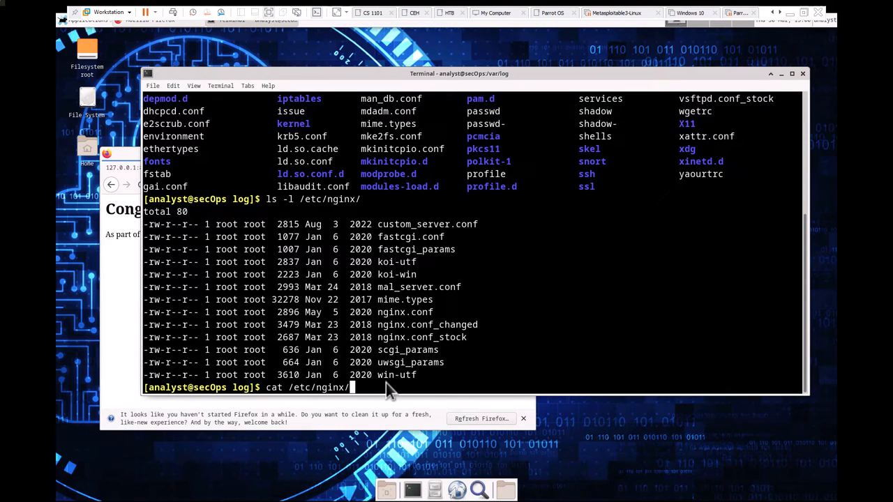
text(nginx.conf)
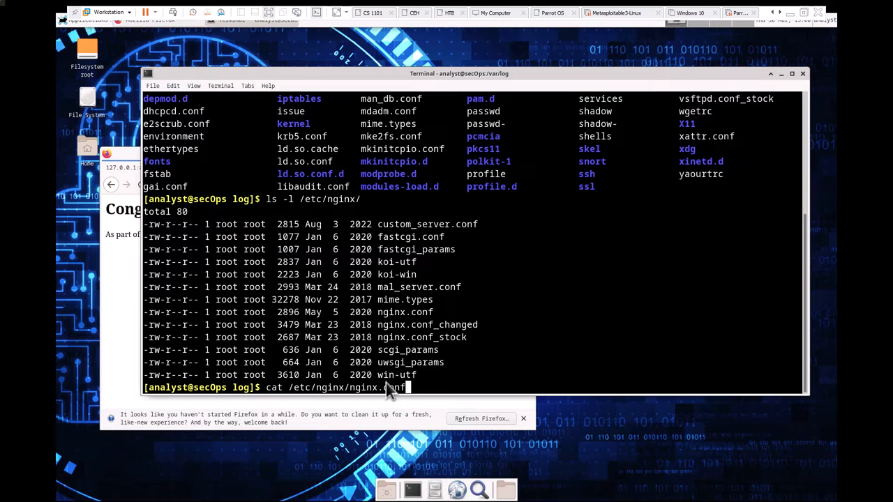
key(Return)
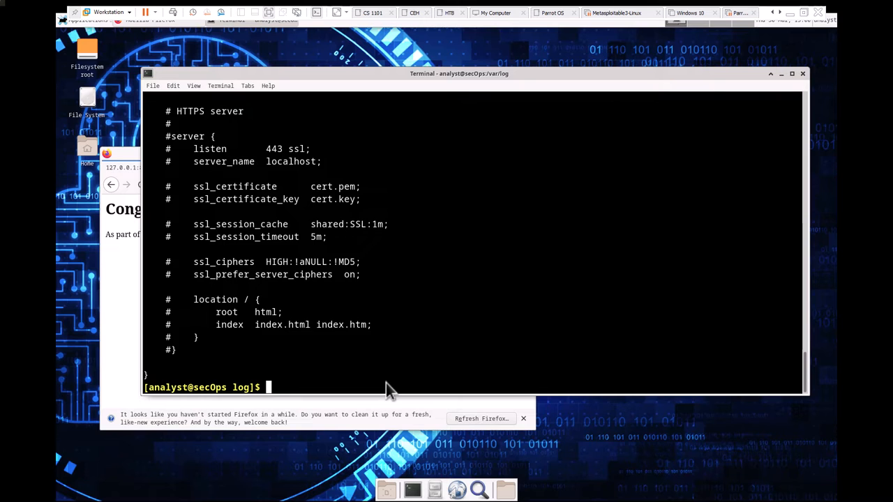
mouse_move(240, 381)
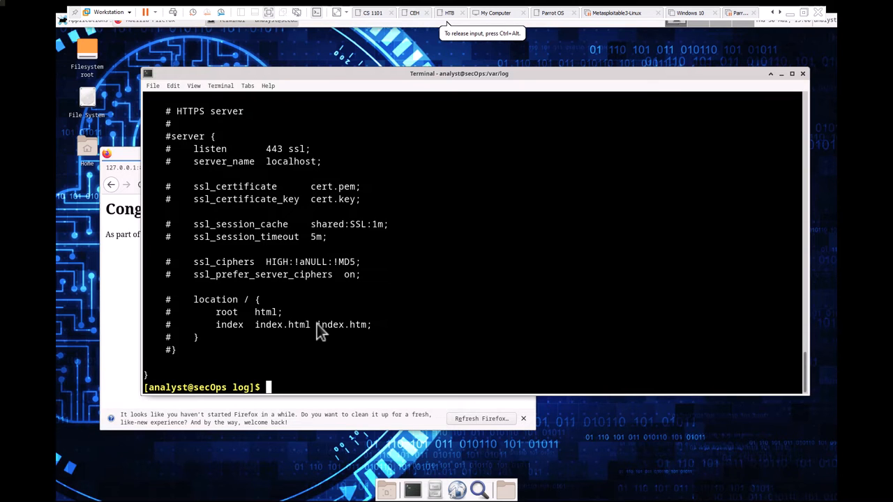
Clear the terminal and run ls -l /var/log/ for a detailed listing
text(clear)
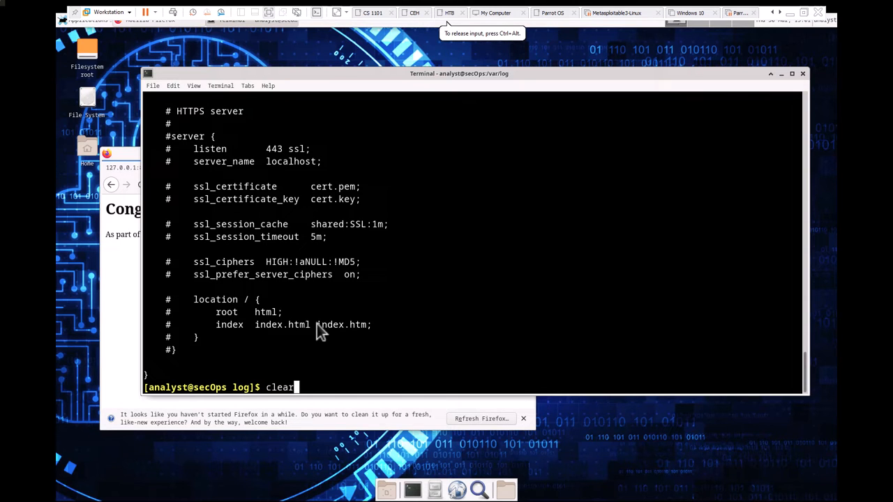
key(Return)
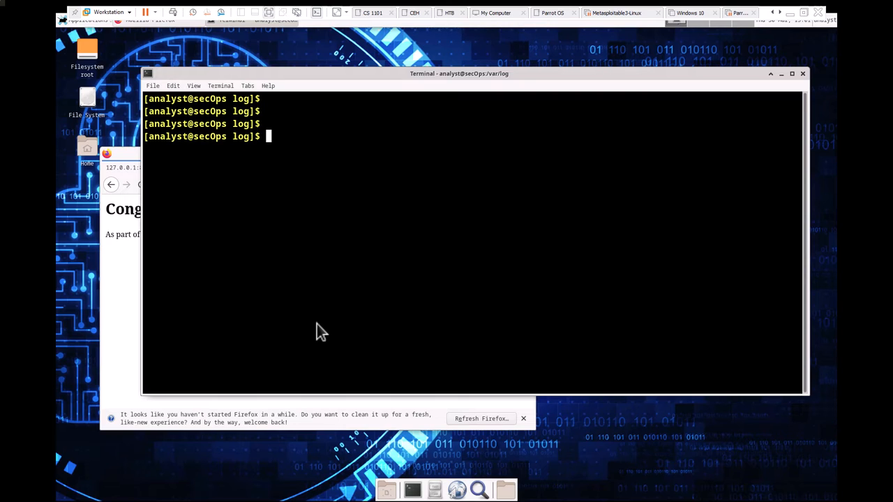
text(ls -l)
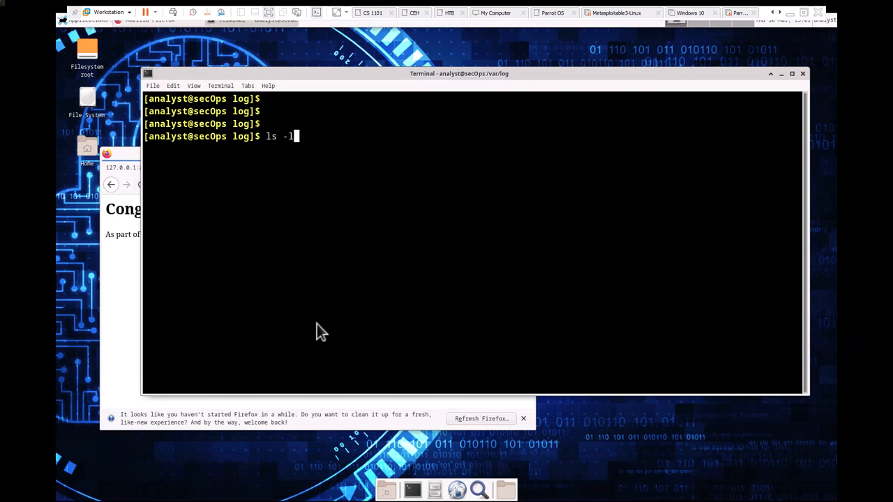
text(/var)
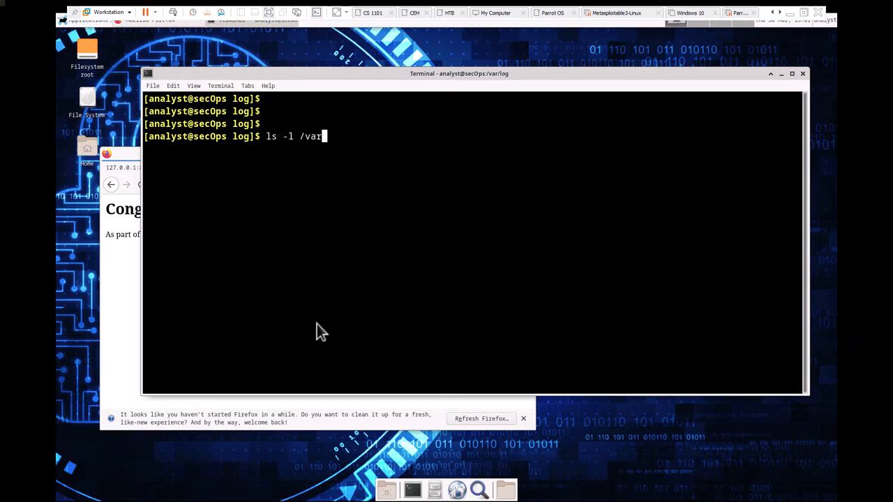
text(/log)
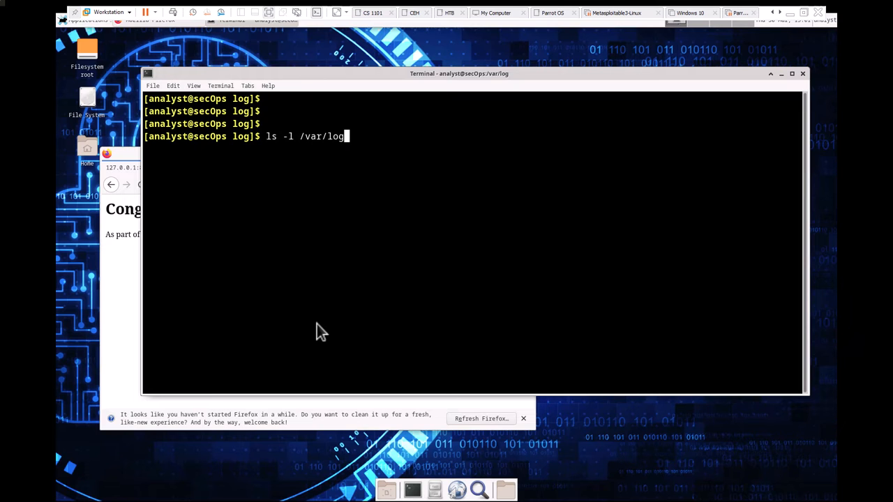
key(Return)
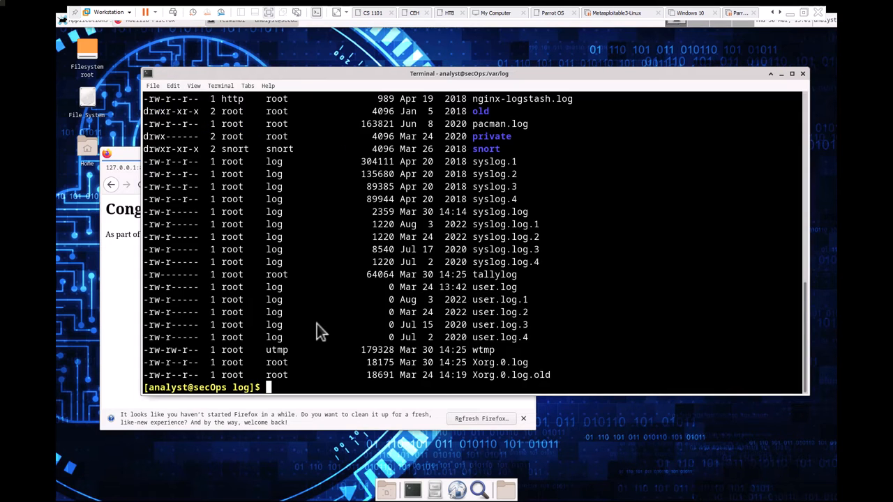
mouse_move(312, 295)
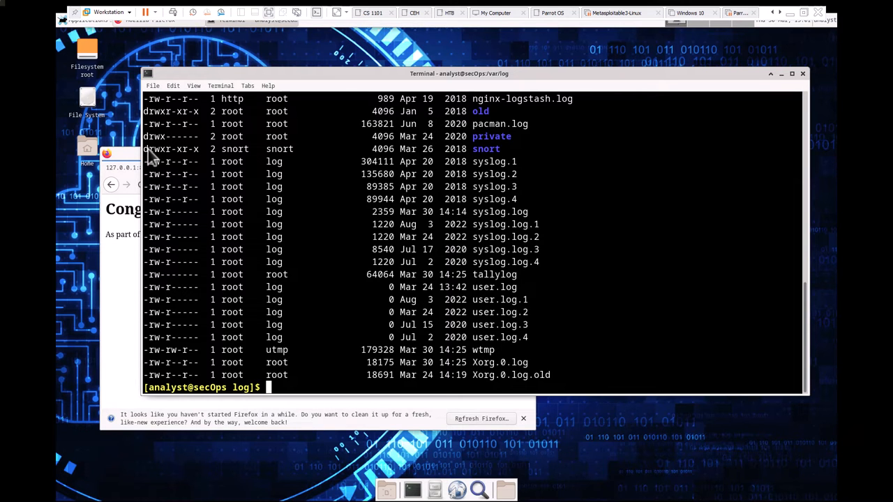
mouse_move(439, 186)
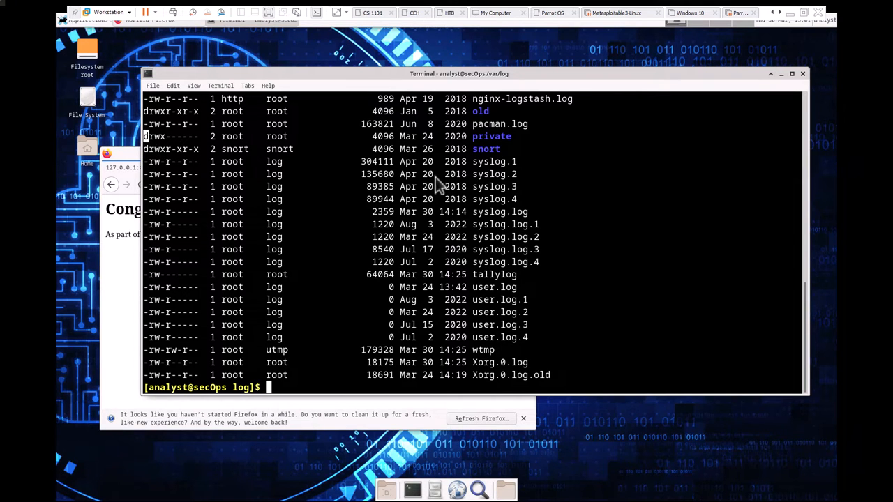
Scroll through the /var/log listing down to the Xorg logs at the prompt
scroll(up, 3)
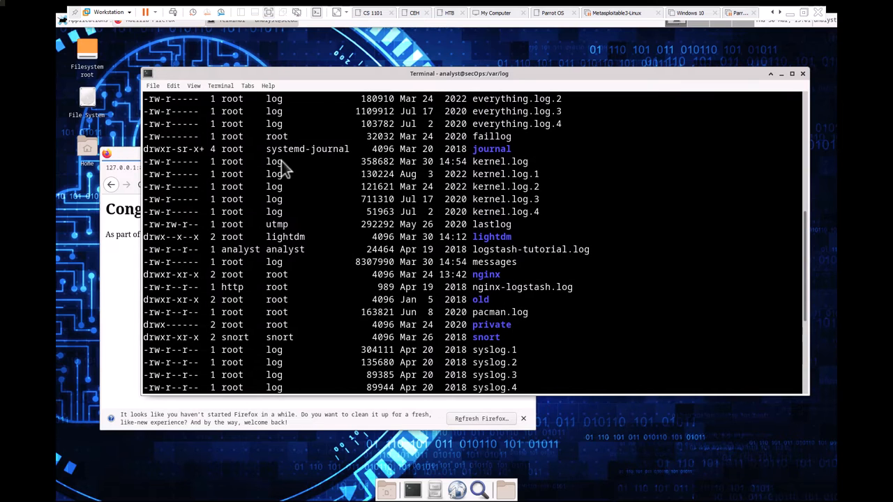
mouse_move(146, 150)
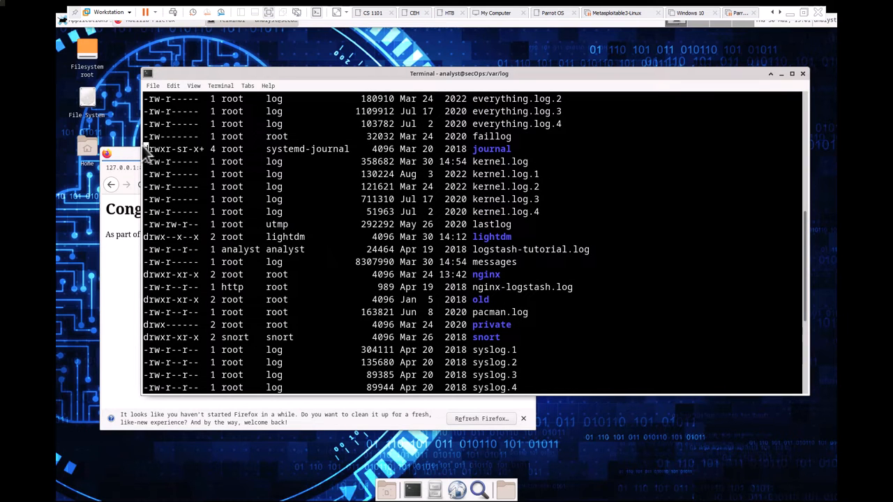
mouse_move(143, 152)
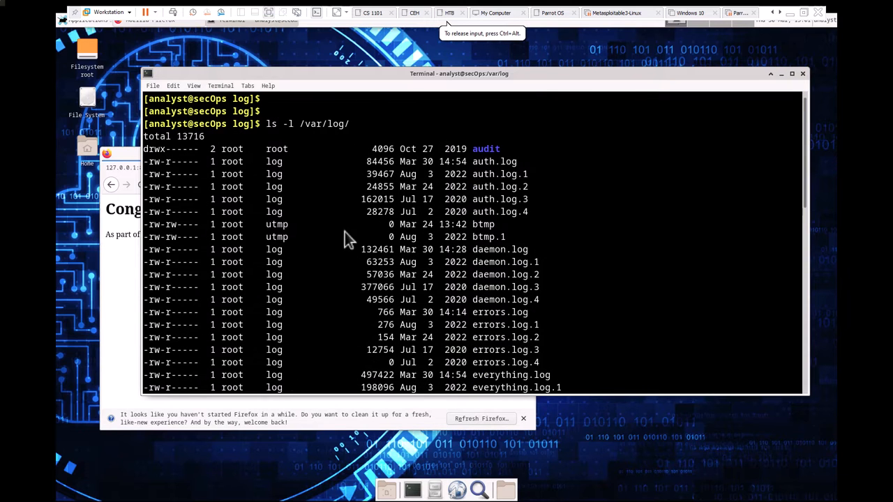
mouse_move(485, 157)
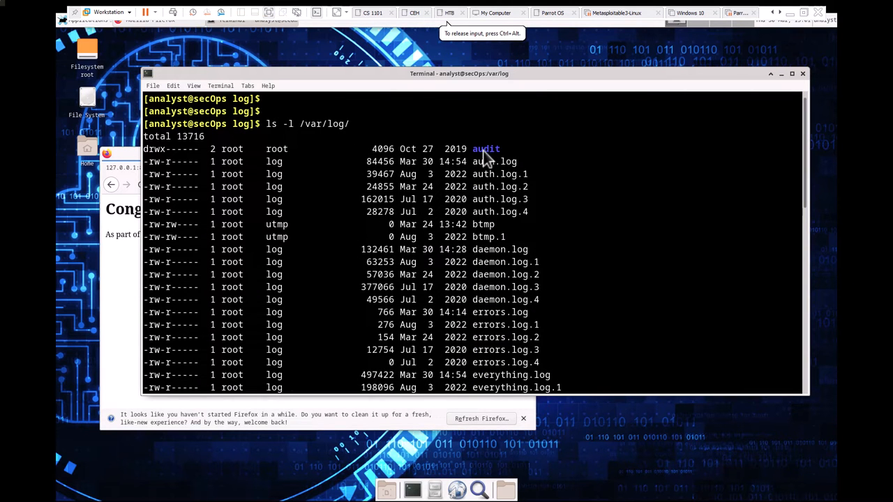
mouse_move(483, 228)
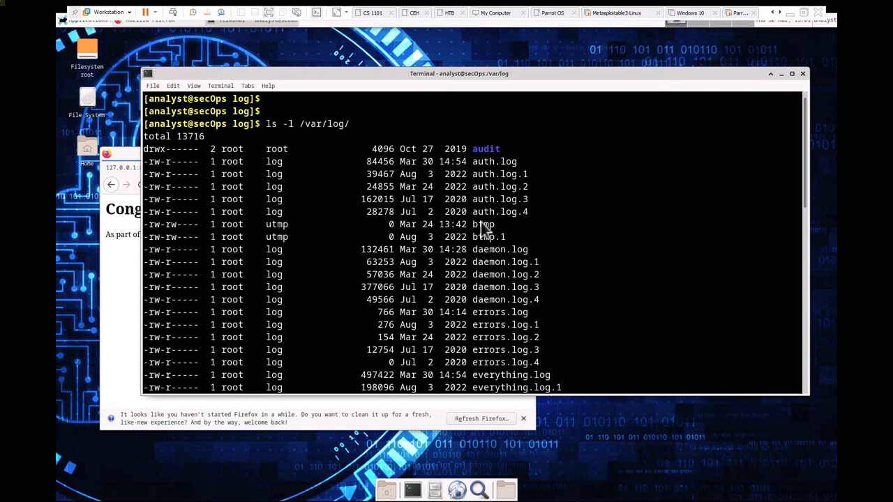
mouse_move(502, 261)
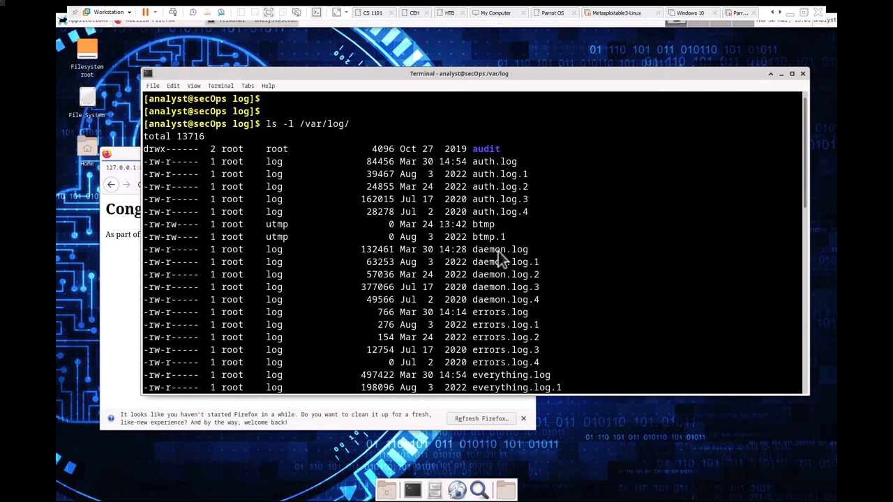
scroll(down, 3)
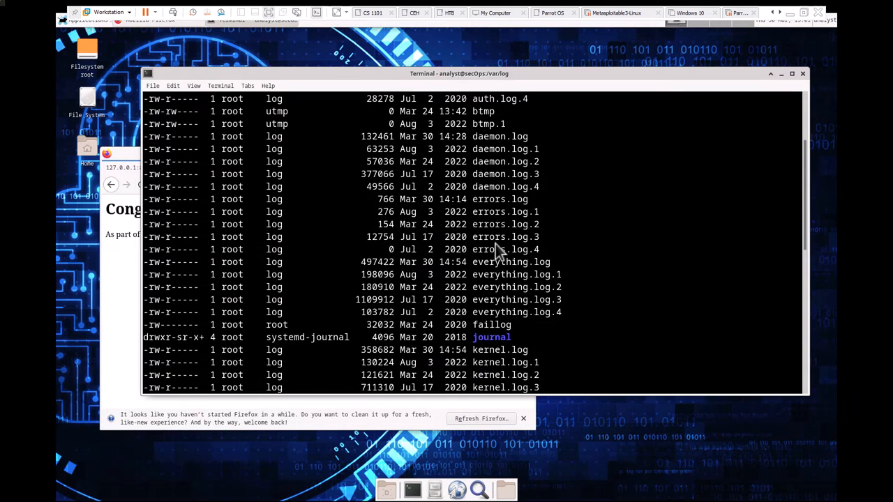
scroll(down, 3)
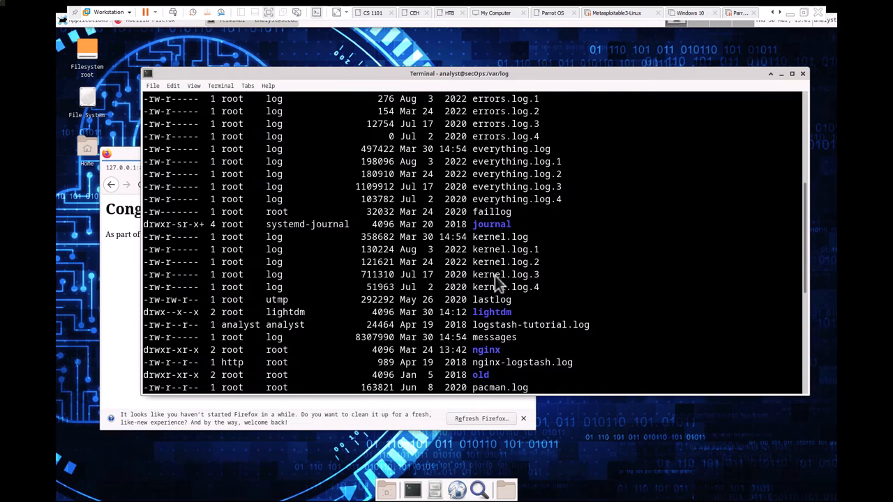
double_click(486, 350)
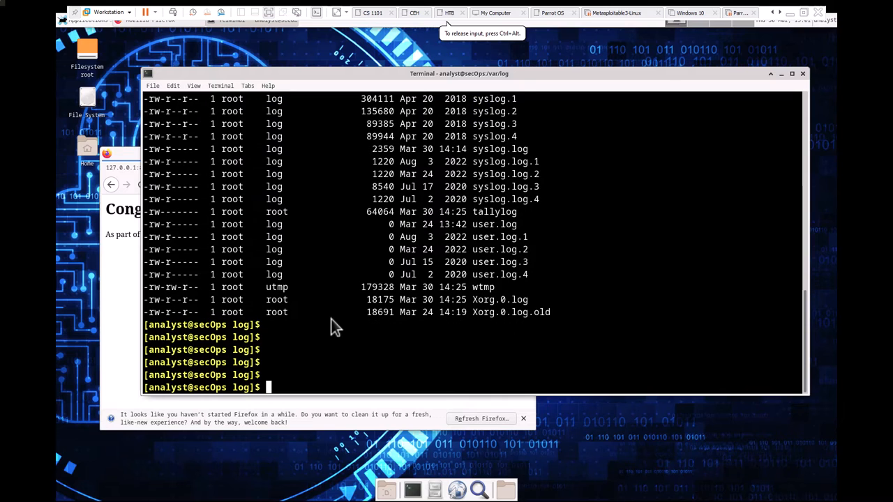
Run sudo ls -l /var/log/nginx and authenticate, listing access.log and its four gz rotations
text(su)
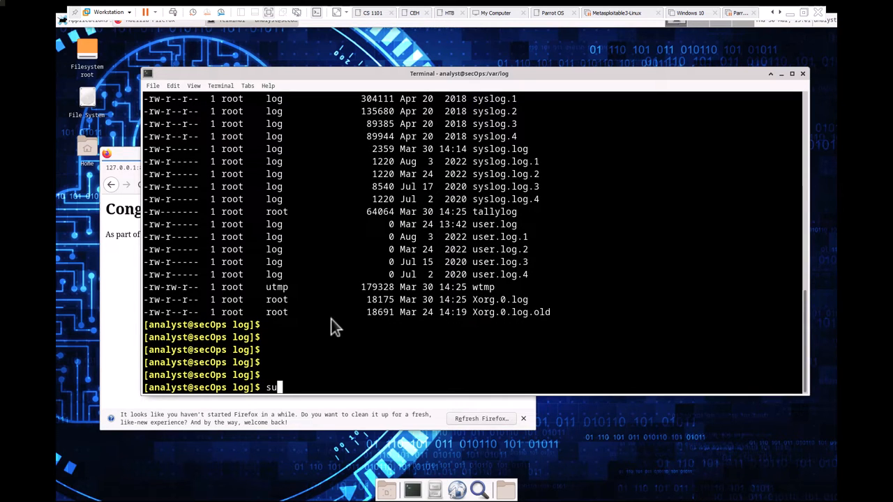
text(do l)
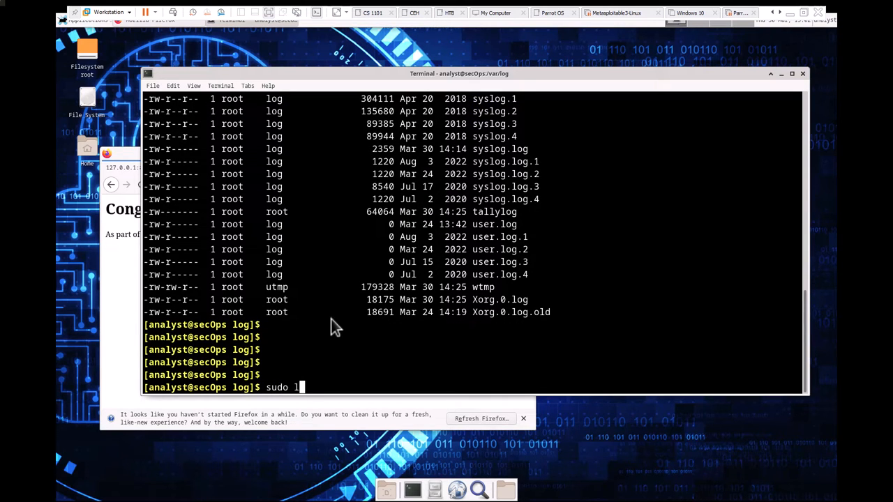
text(s -l)
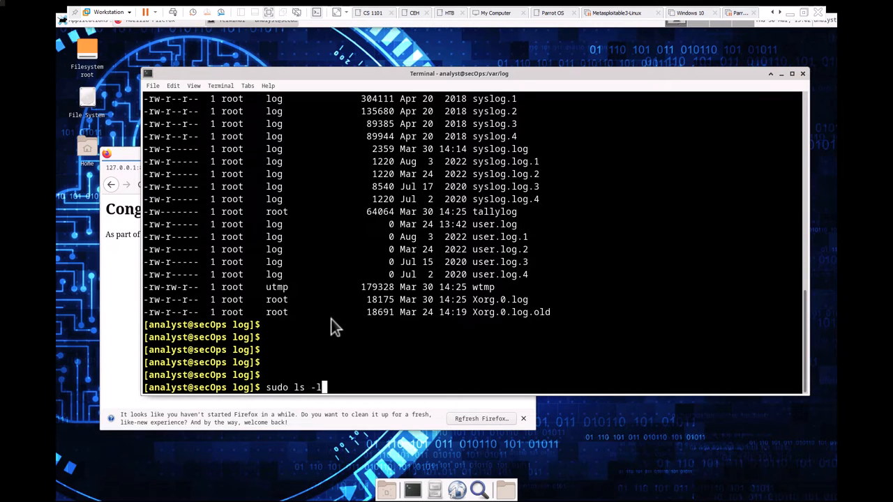
text(/var/)
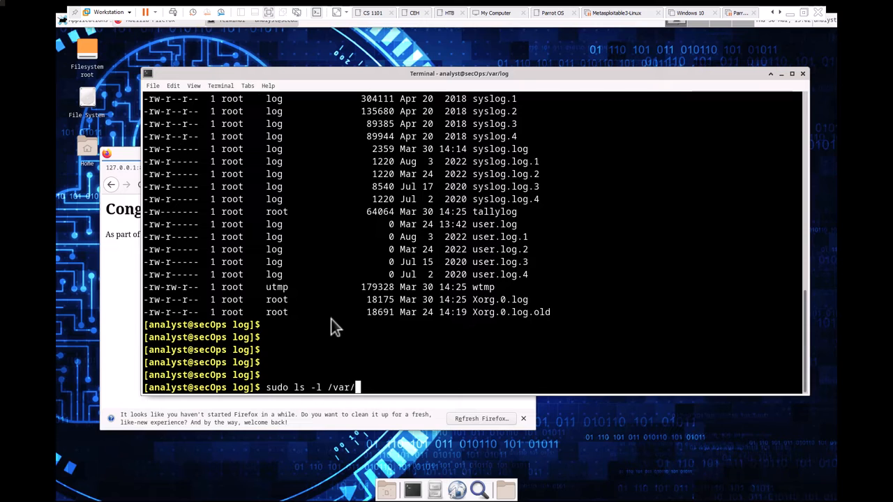
text(log/)
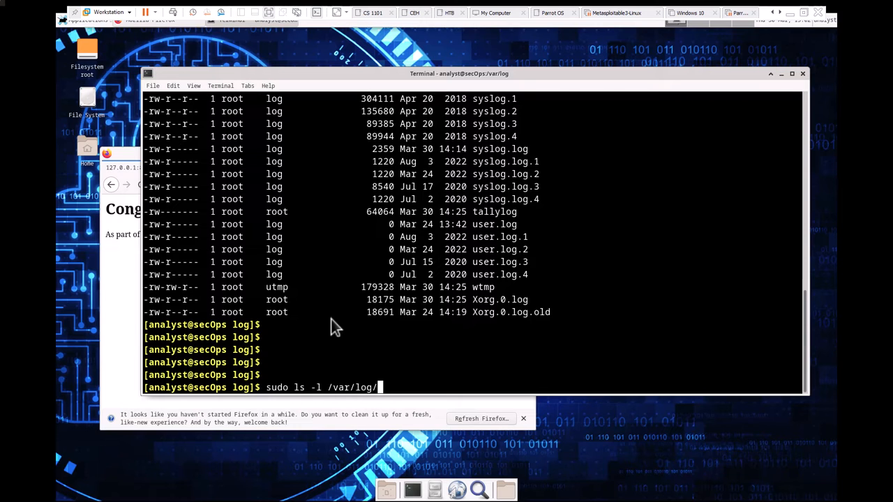
text(nginx)
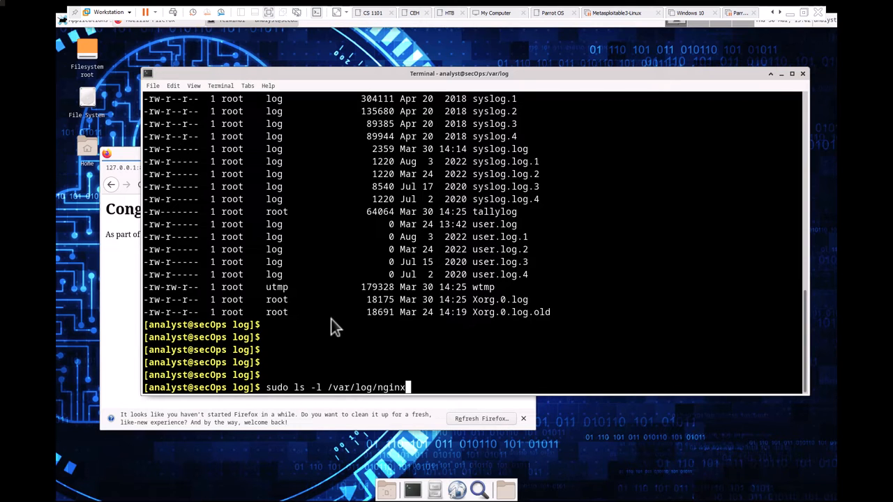
key(Return)
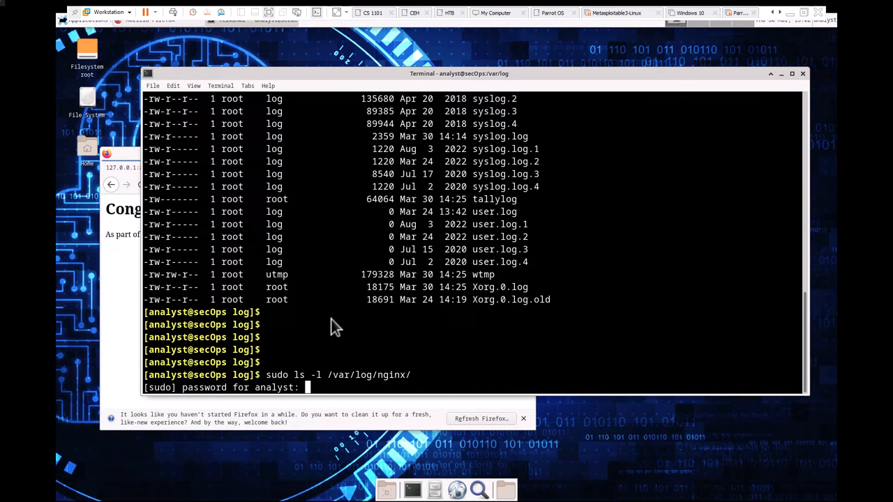
key(Return)
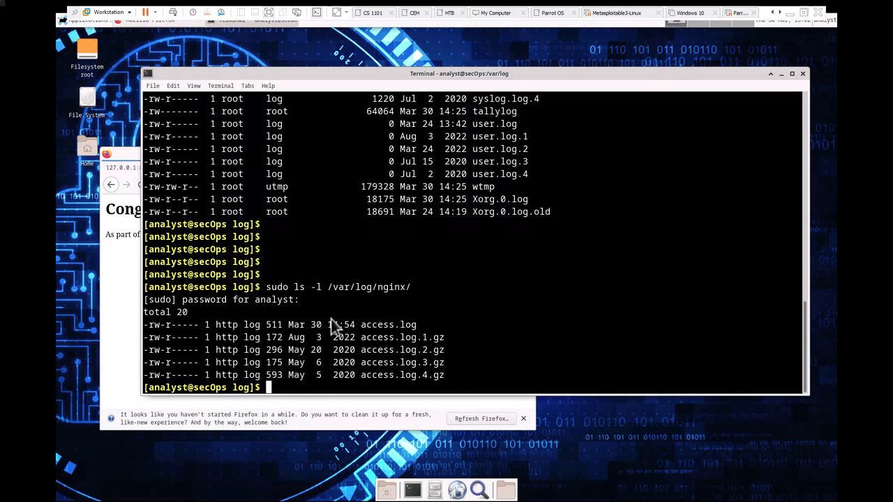
mouse_move(396, 312)
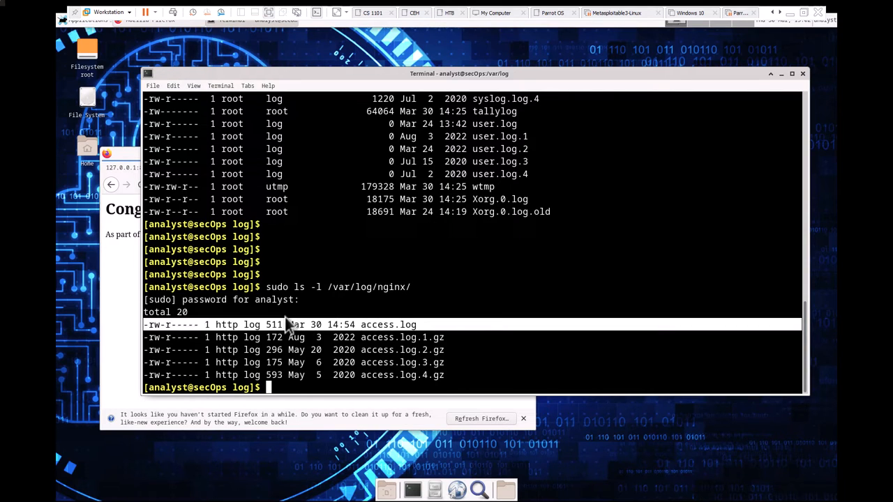
mouse_move(306, 343)
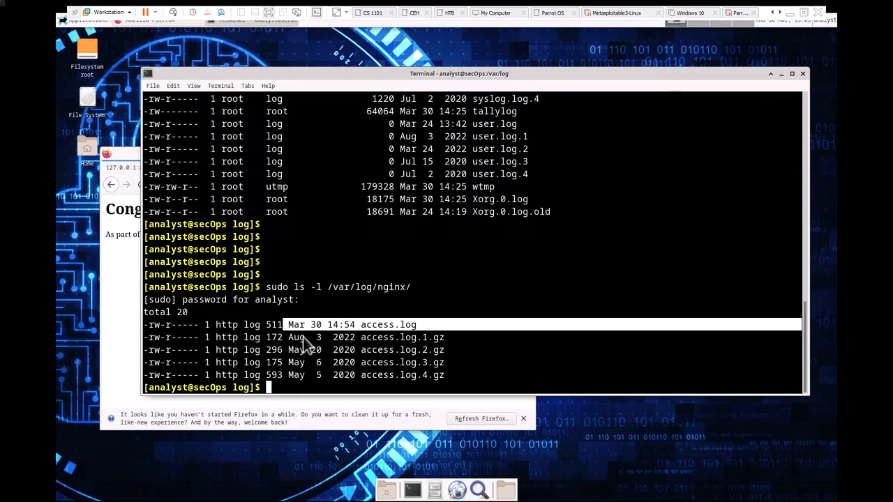
mouse_move(419, 353)
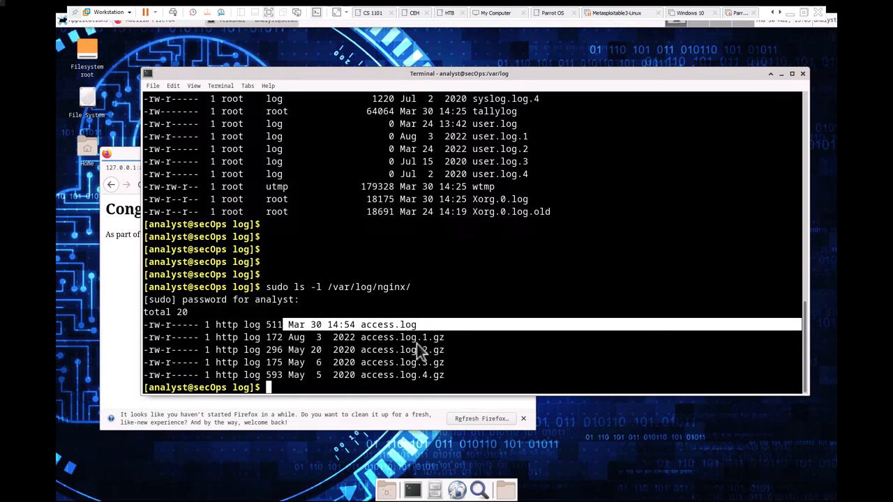
mouse_move(419, 352)
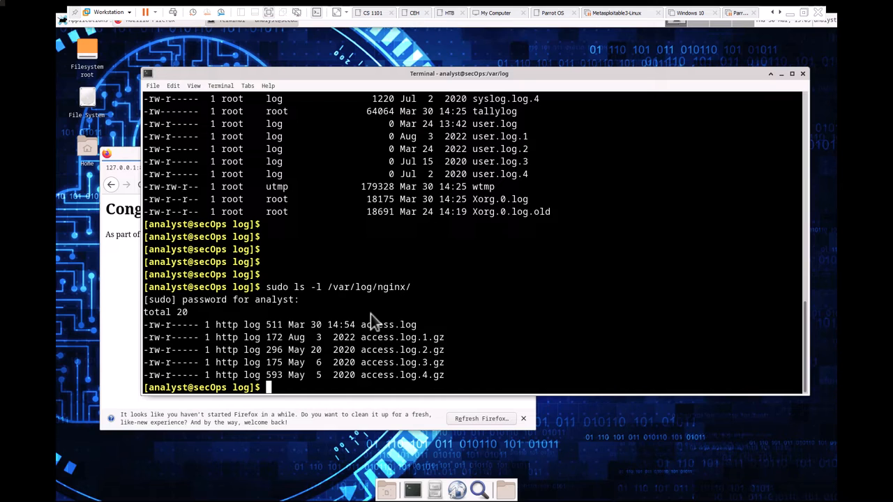
mouse_move(272, 324)
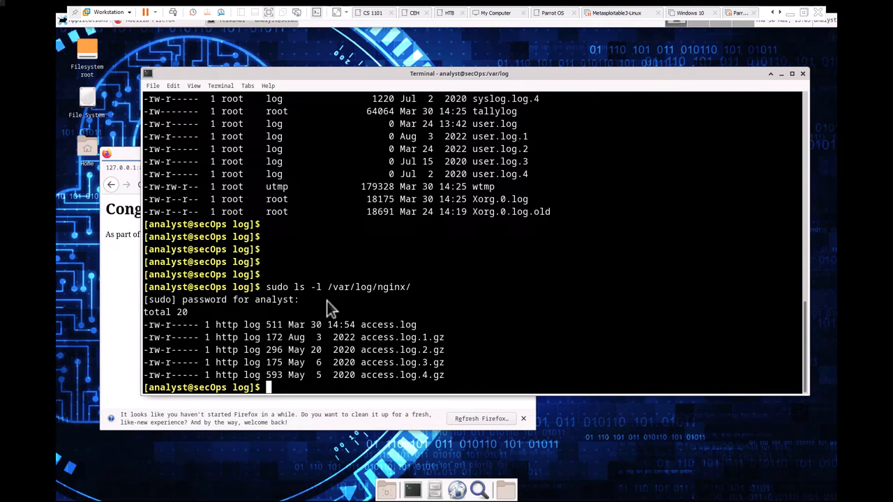
Run sudo tail /var/log/nginx/access.log to print the recent Firefox requests including a 404
text(sudo)
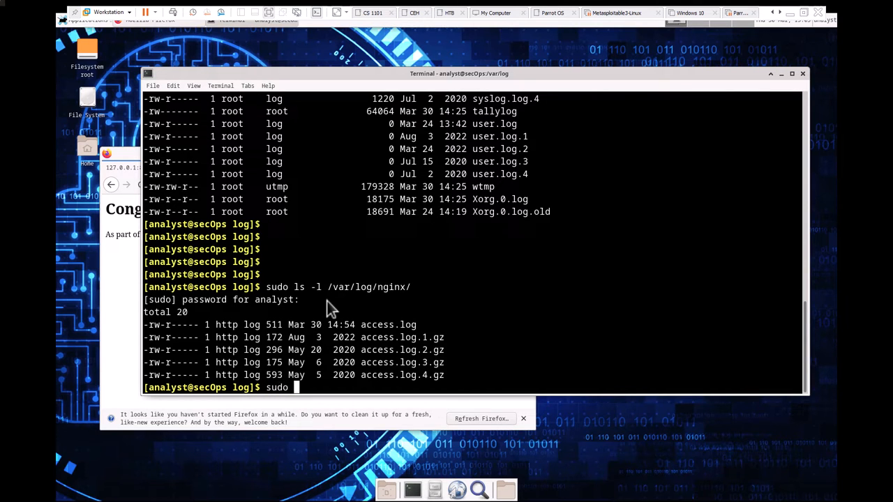
text(tail)
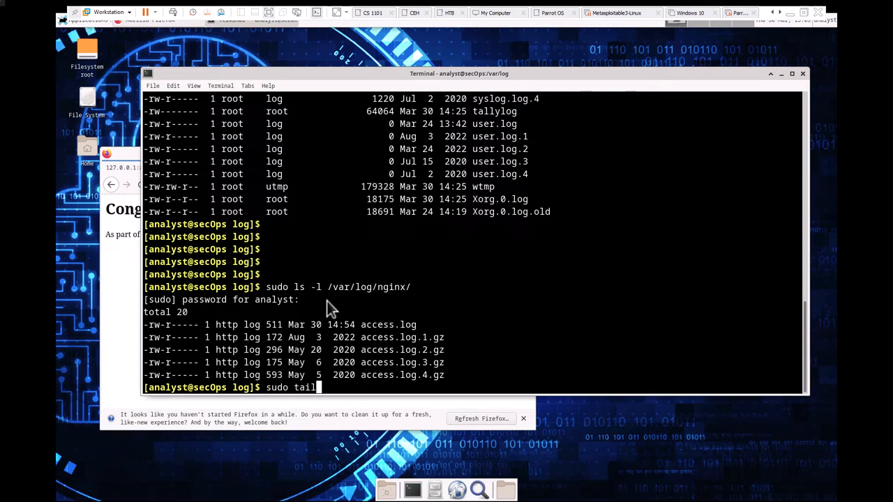
text(/var/log)
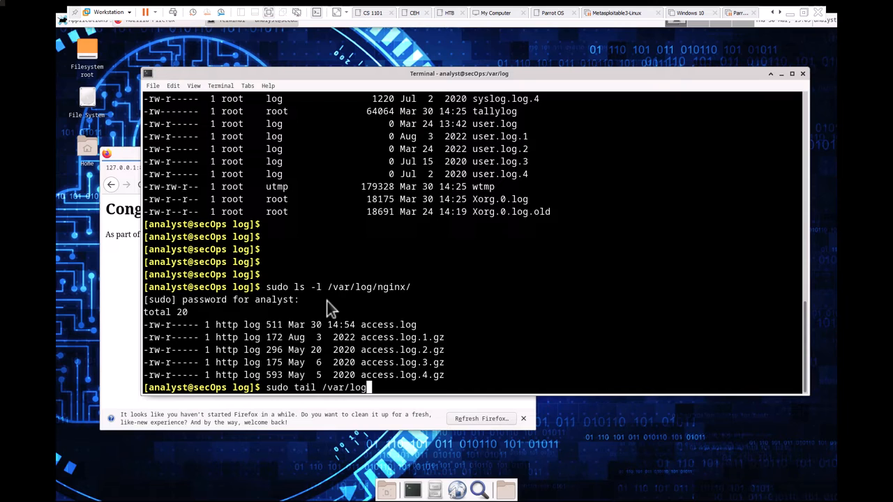
text(nginx)
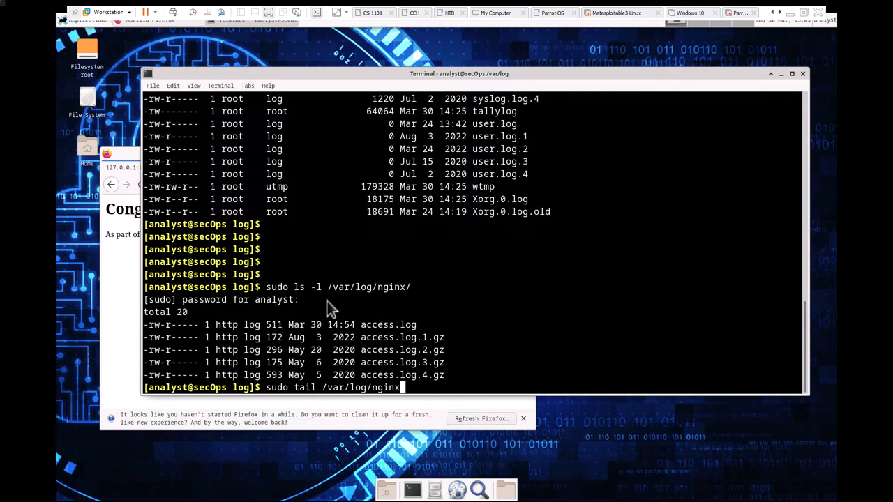
text(access.log)
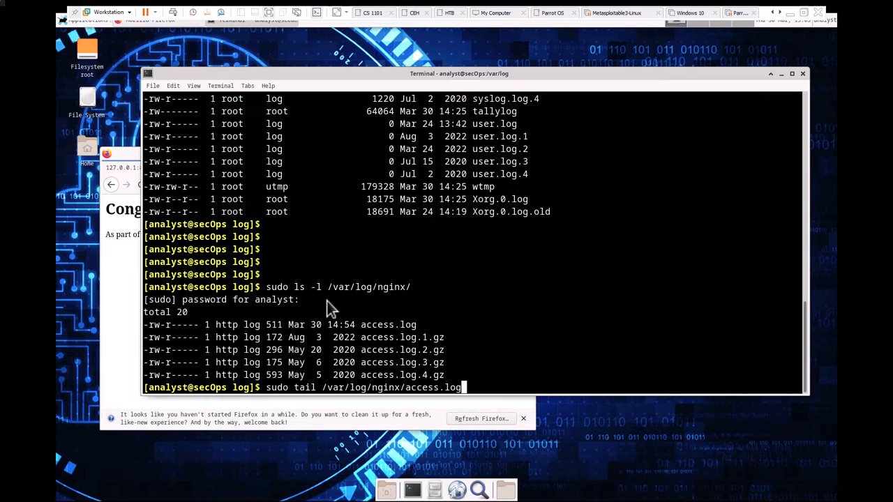
key(Return)
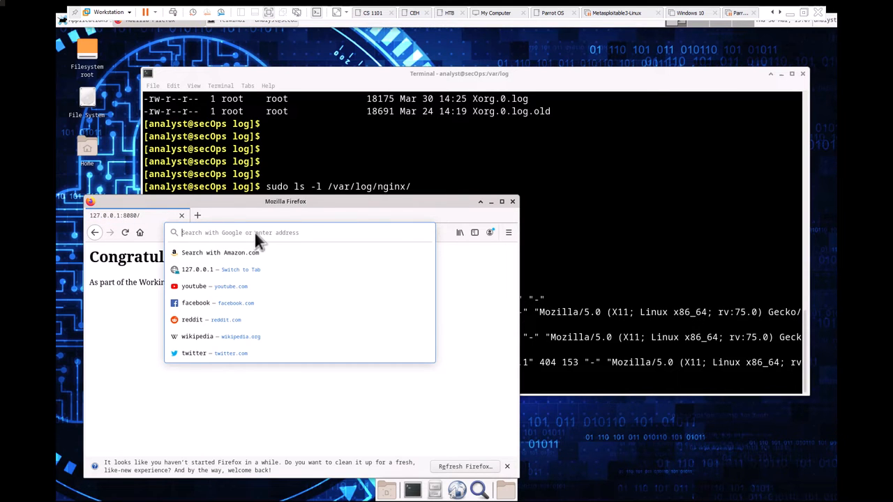
Revisit 127.0.0.1:8080 in Firefox so a new request is logged by nginx
text(127.0.0.1:8080)
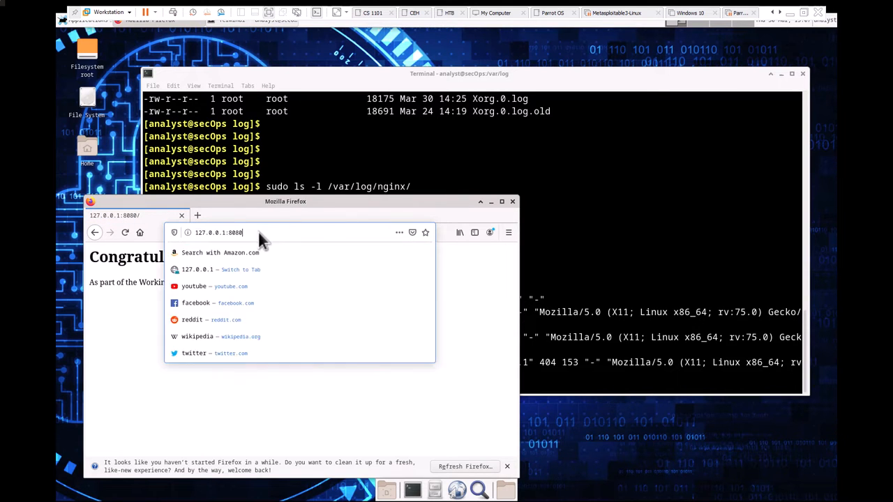
key(Return)
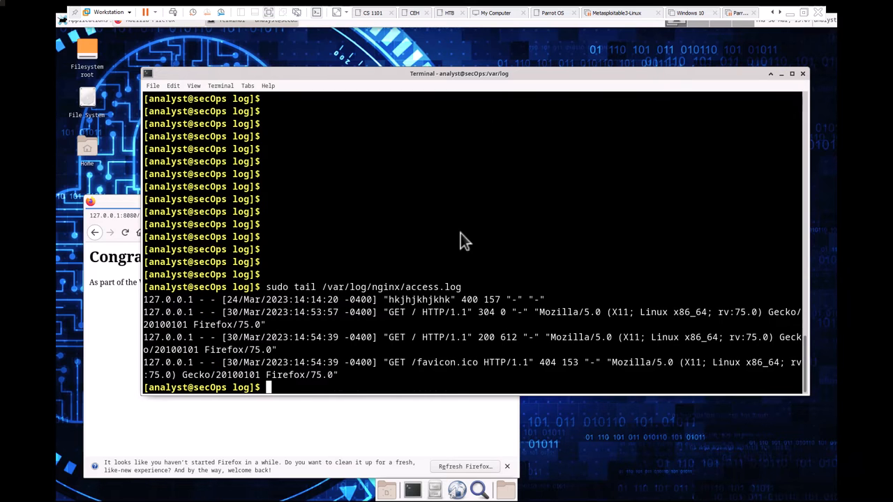
mouse_move(257, 382)
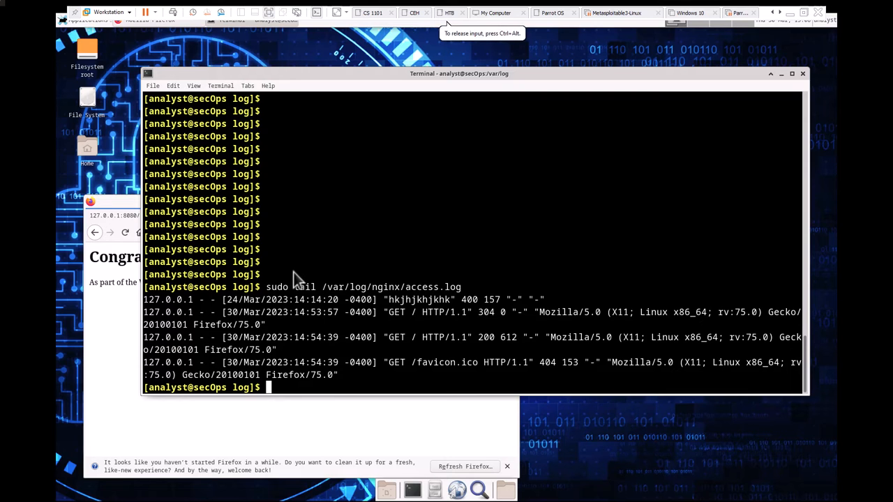
Rerun the access log tail with -n 5, then with -n 2, to limit the entries shown
text(sudo tail /var/log/nginx/access.log)
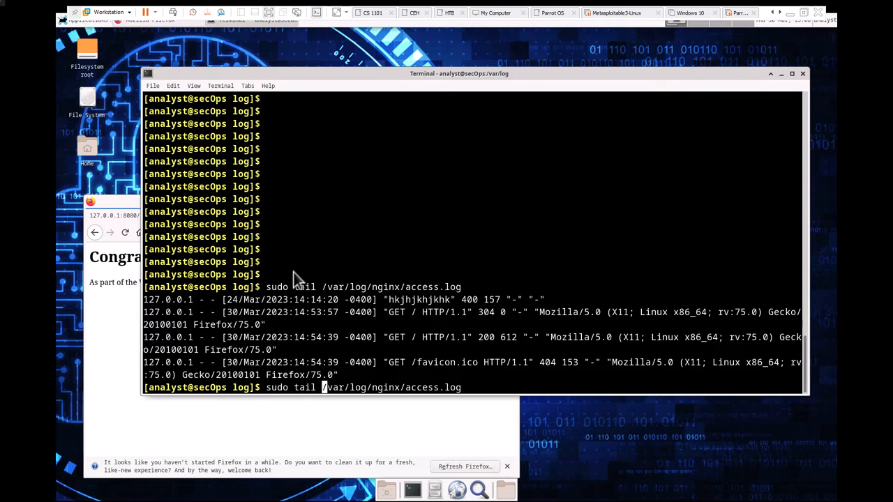
text(-n)
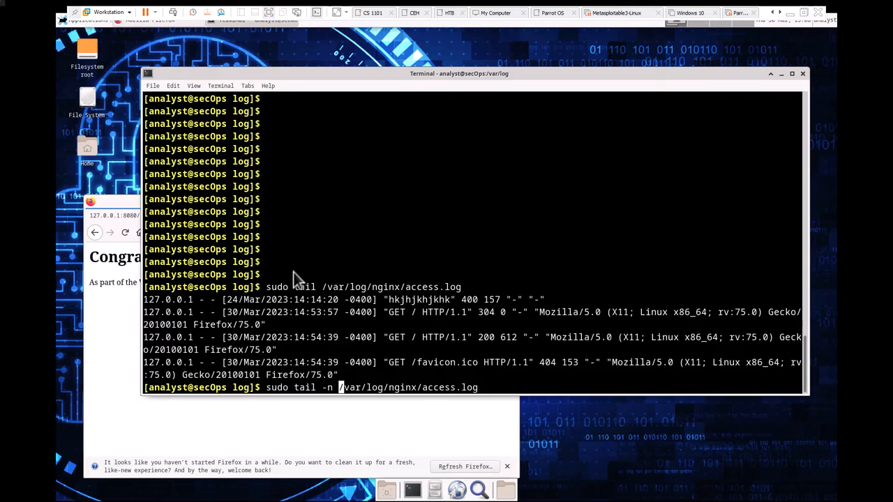
text(5)
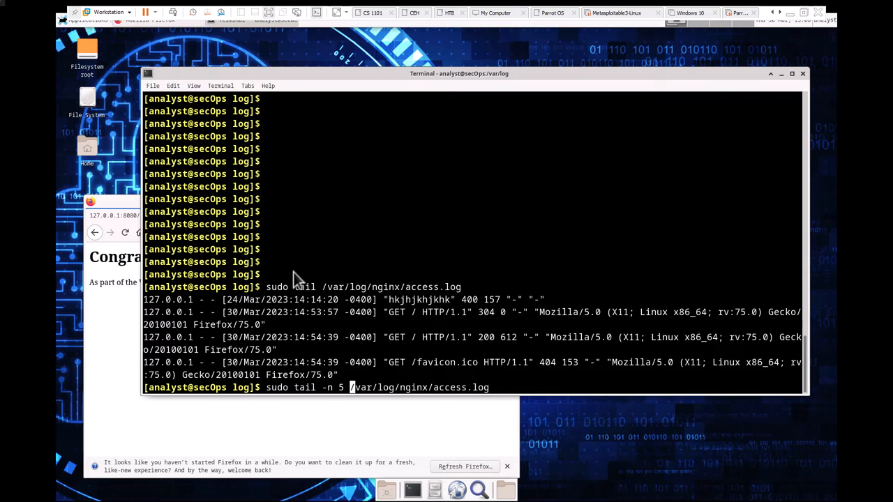
key(Return)
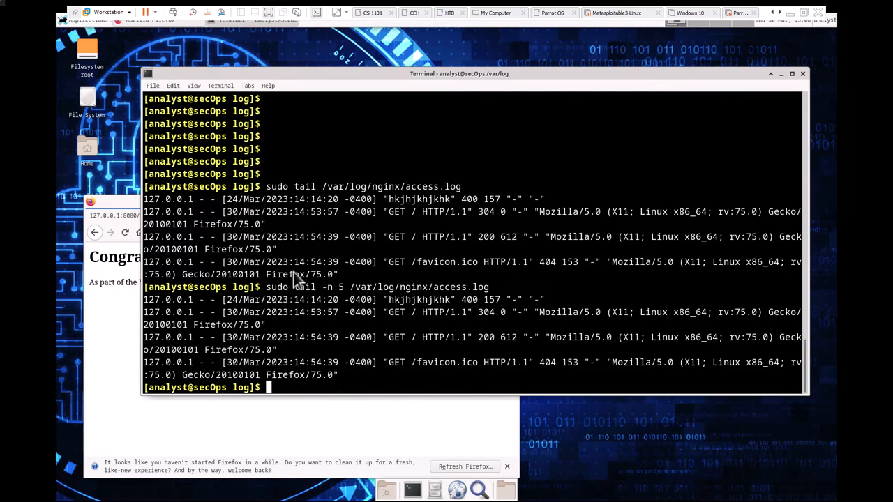
text(sudo tail -n 5 /var/log/nginx/access.log)
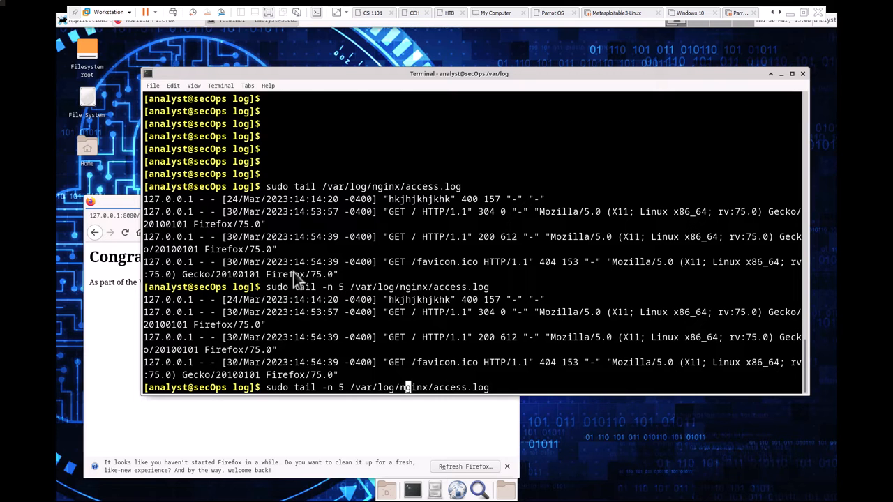
key(BackSpace)
text(2)
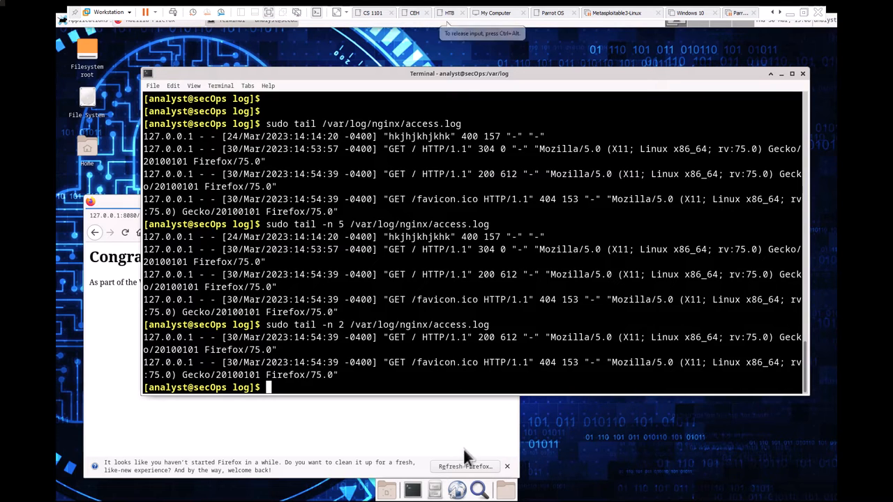
Rerun the tail on /var/log/nginx/access.log with -f to follow it live
text(sudo tail -n 2 /var/log/nginx/access.log)
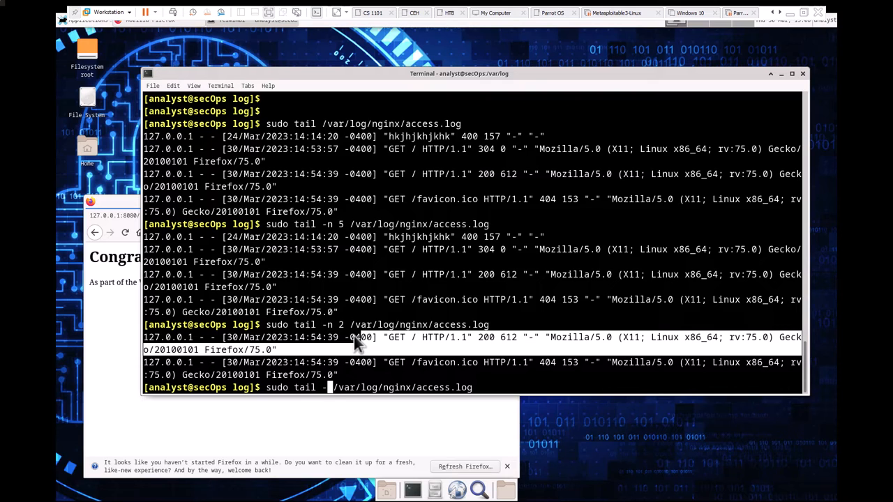
text(f)
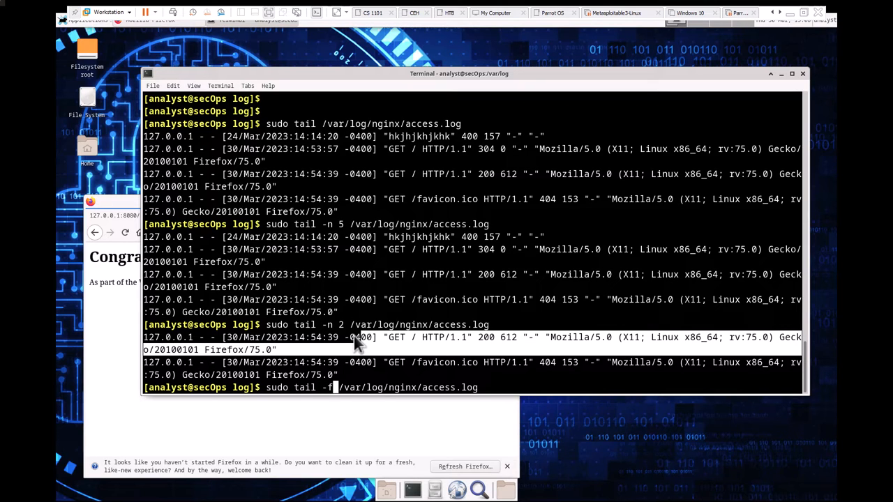
key(Return)
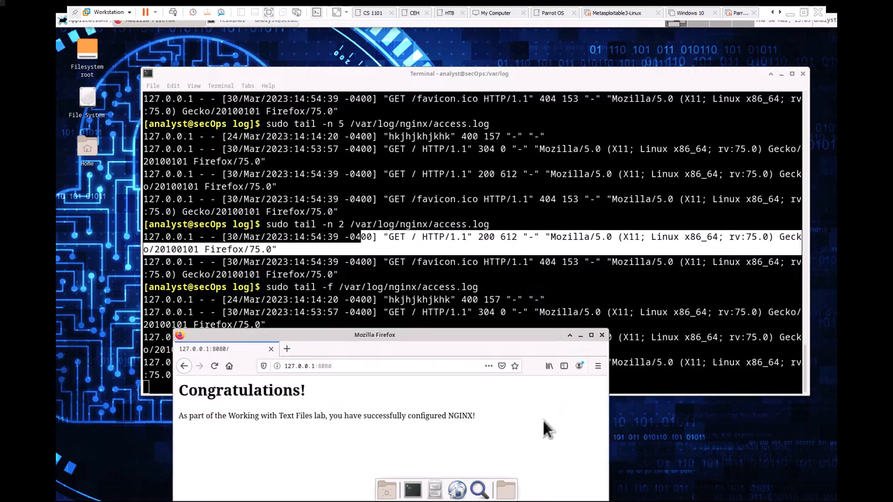
Move Firefox lower, revisit and reload 127.0.0.1:8080/, then close the browser on the connection error
drag(375, 335, 408, 412)
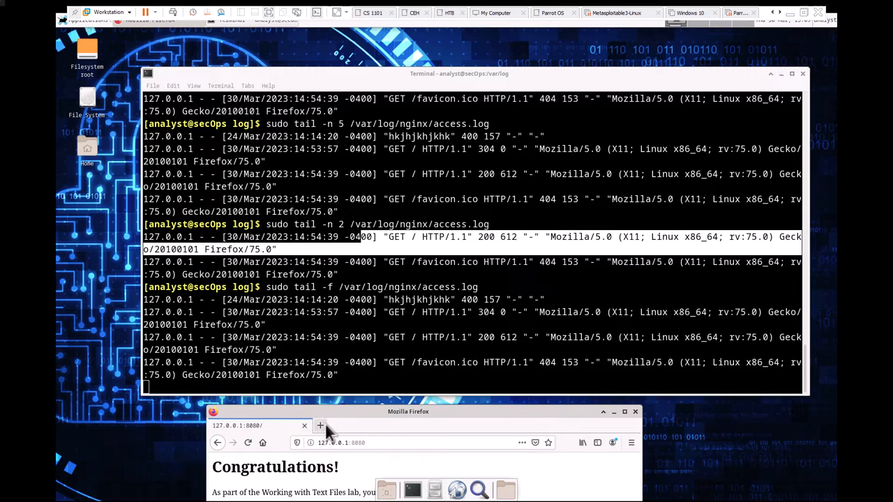
click(321, 426)
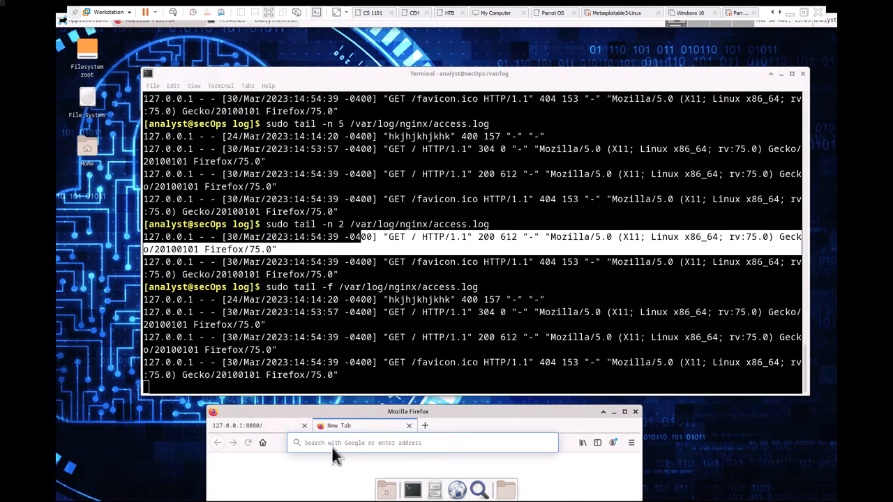
text(127.0.0.1:8080/)
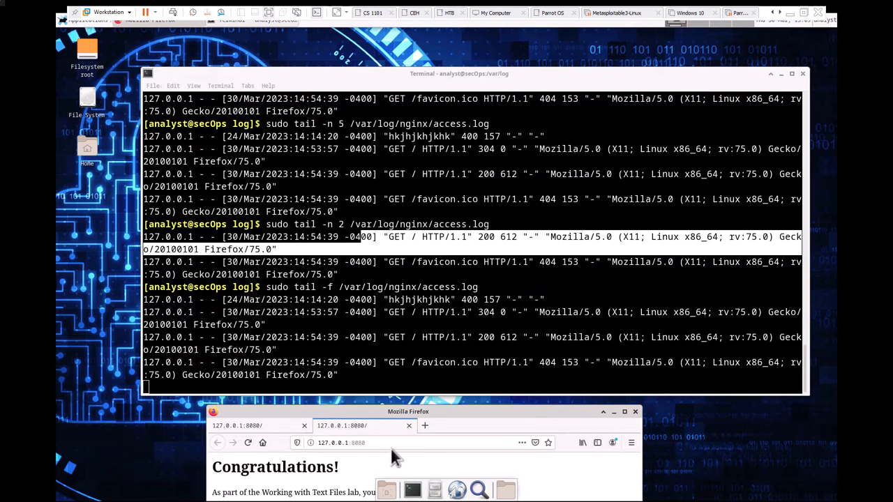
click(349, 442)
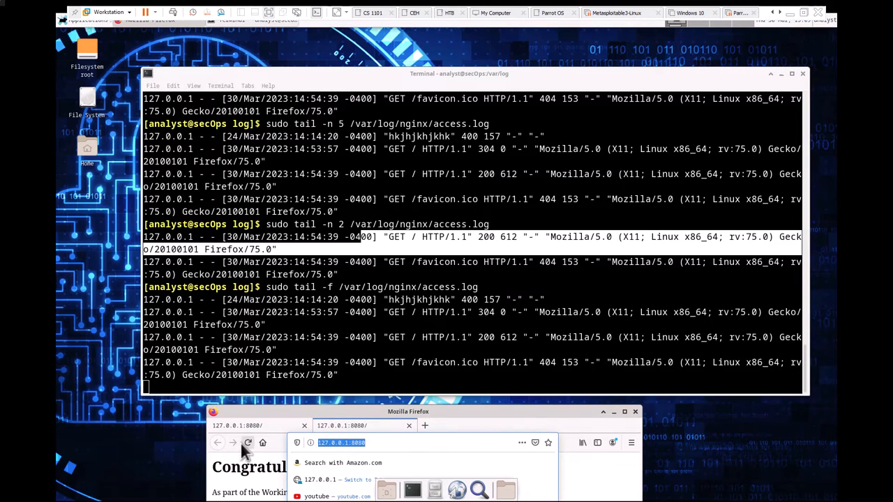
click(247, 443)
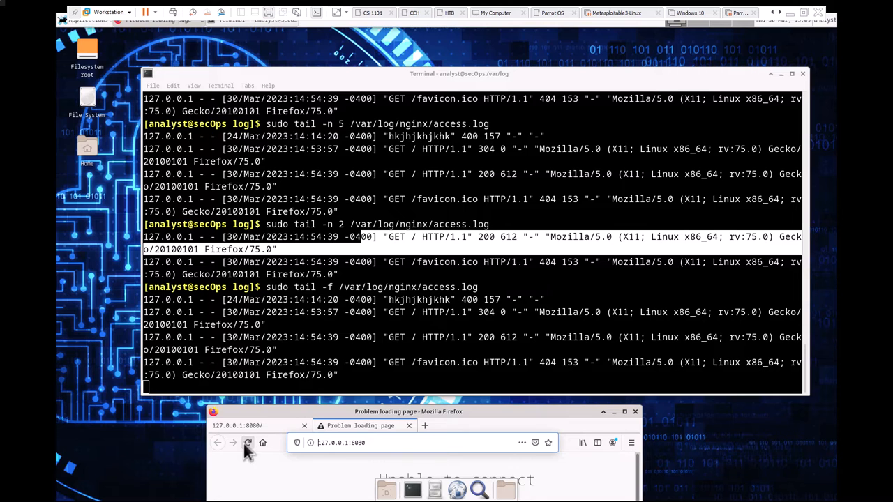
mouse_move(436, 419)
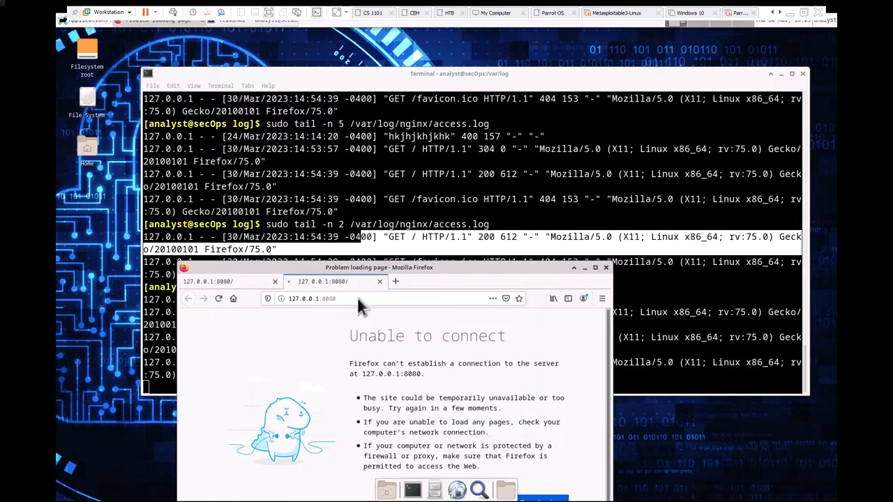
click(219, 299)
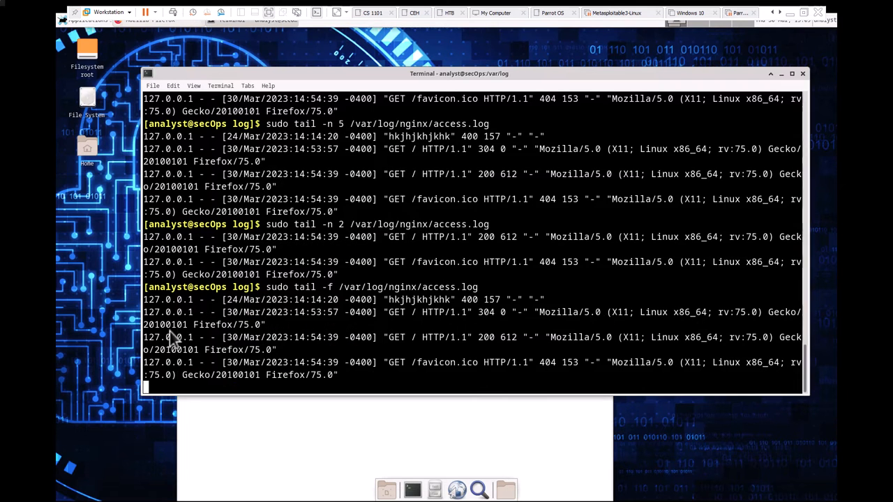
mouse_move(213, 313)
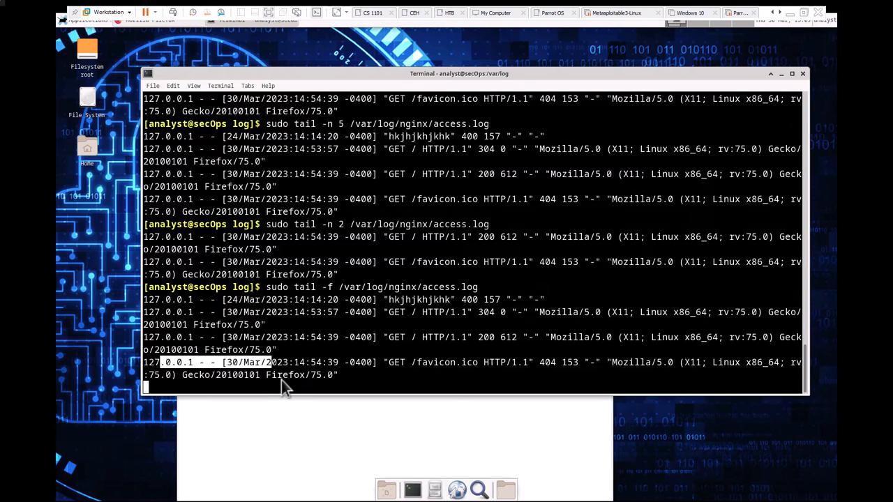
mouse_move(234, 384)
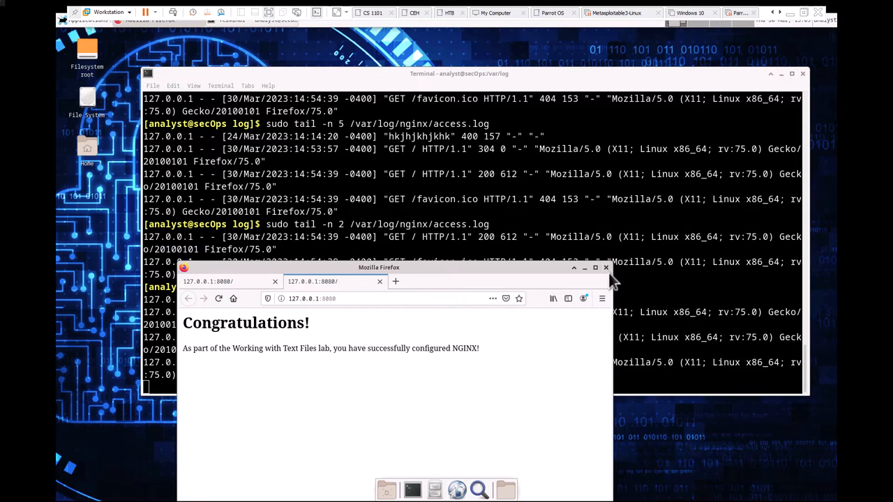
Relaunch Firefox from the dock, load 127.0.0.1:8080/ Congratulations page, then close the window
click(606, 267)
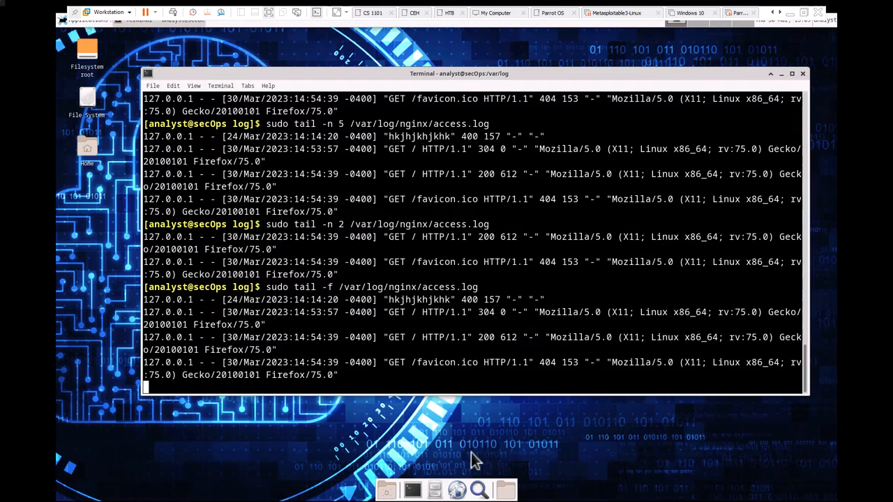
click(456, 490)
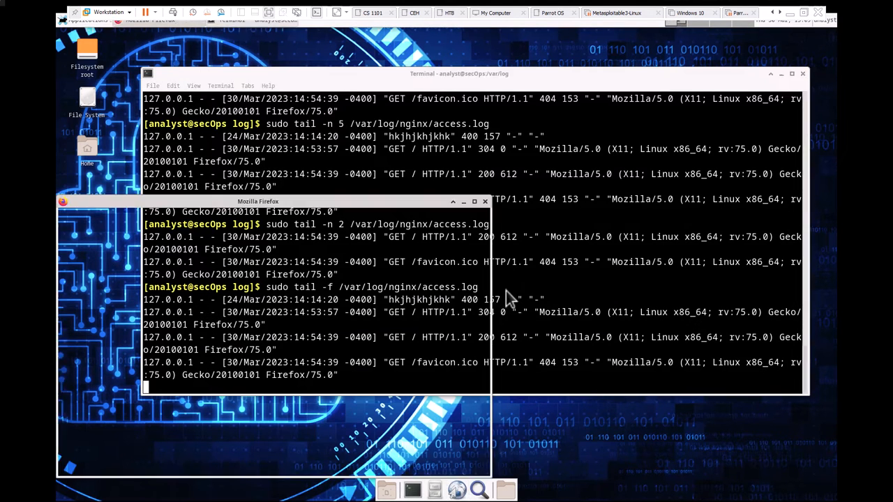
click(170, 215)
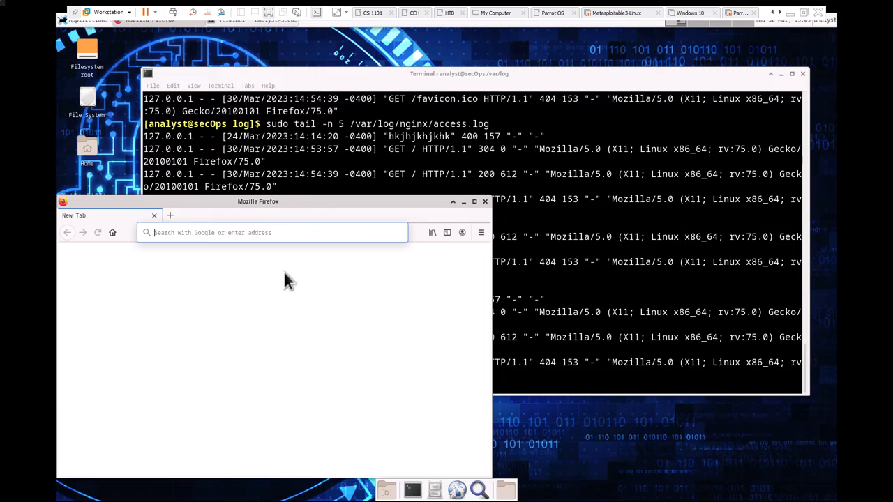
text(127.0.0.1:8080/)
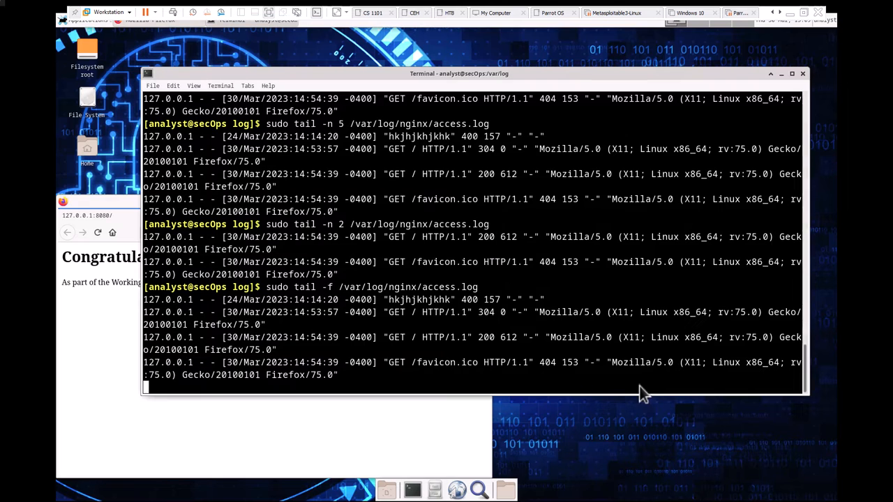
mouse_move(148, 427)
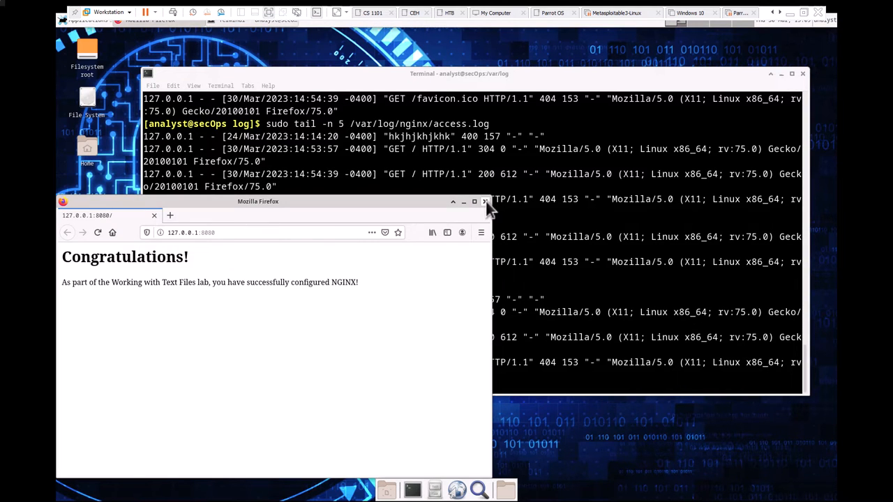
click(485, 201)
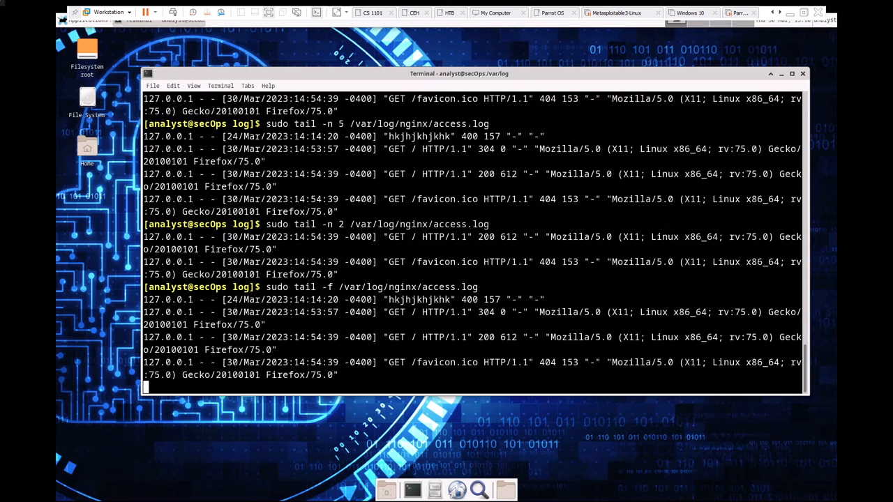
mouse_move(564, 307)
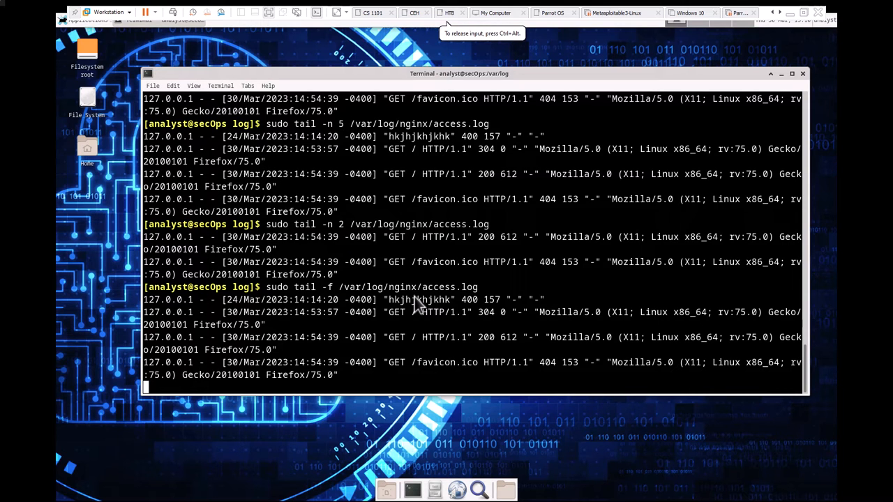
Suspend the live tail -f on the access log with Ctrl+Z, returning to the /var/log prompt
key(ctrl+z)
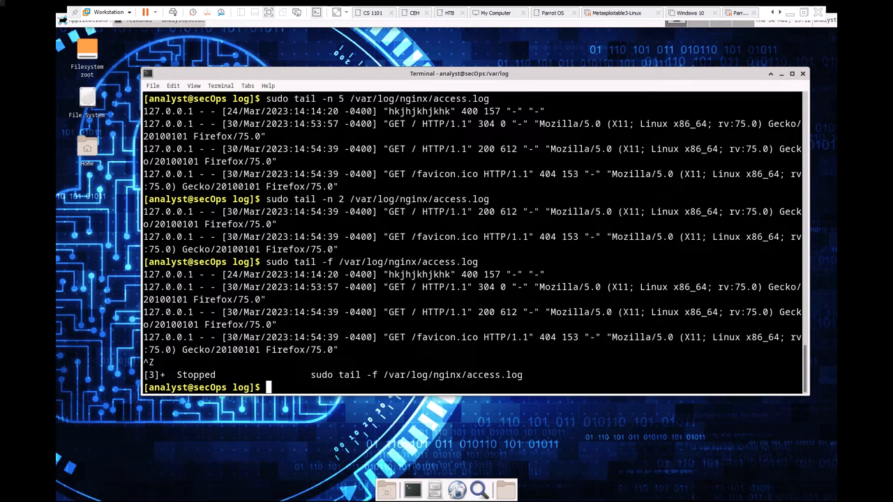
mouse_move(588, 367)
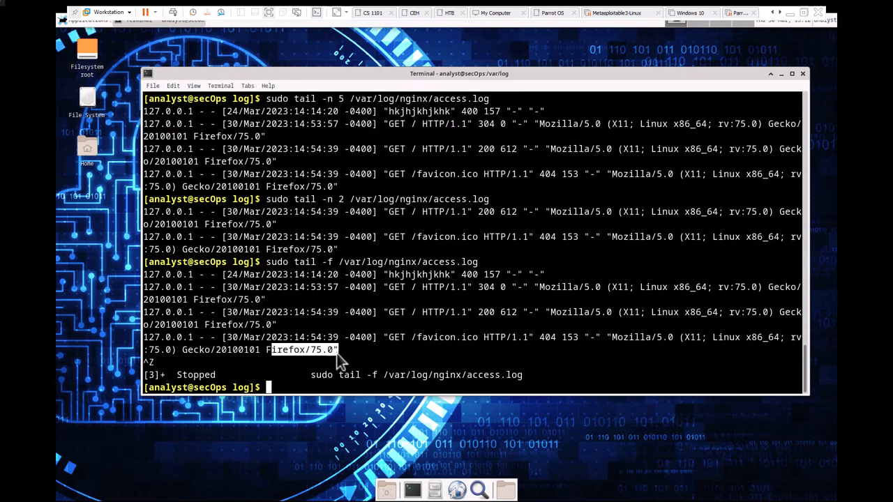
mouse_move(203, 307)
text(sudo tail -f /var/log/nginx/access.log)
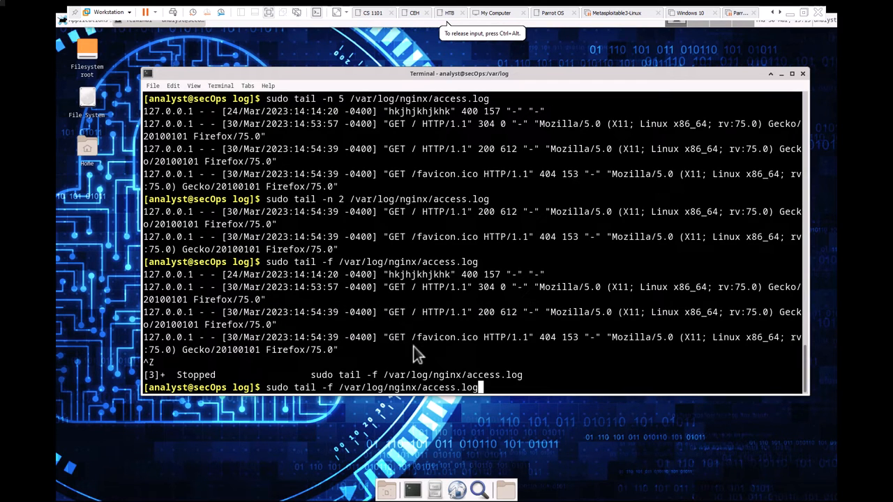
Rerun tail -f on the access log, launch Firefox to 127.0.0.1:8080 and start editing the address to 127.0.0.1
key(Return)
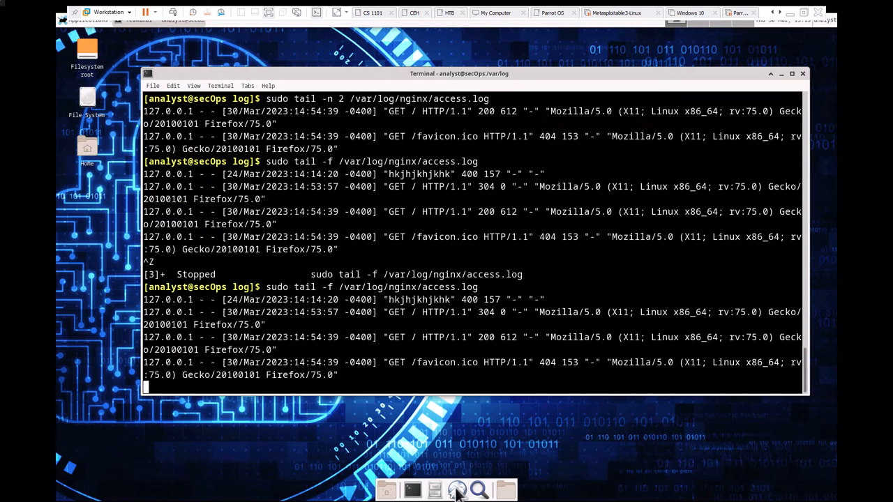
click(457, 490)
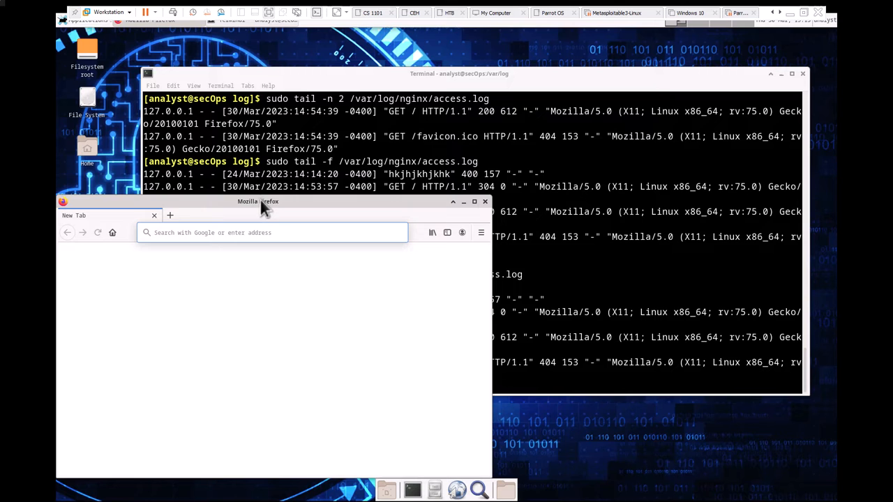
click(272, 232)
text(127.0.0.1:8080)
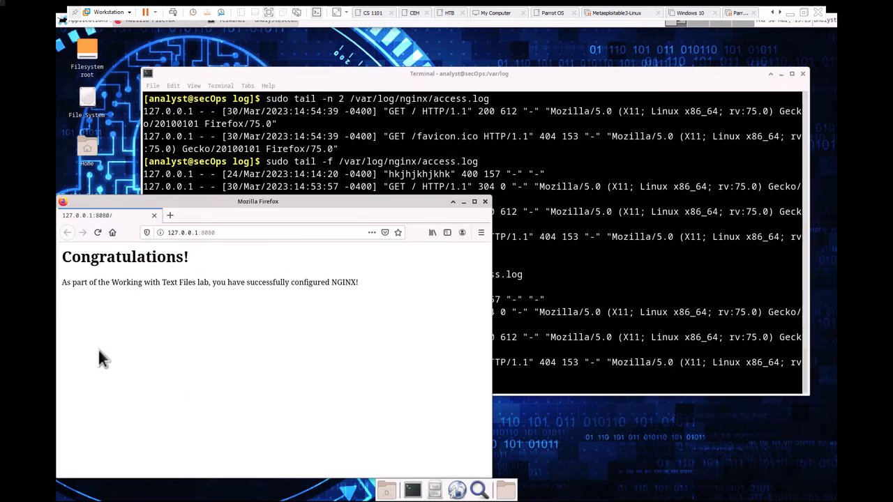
click(190, 232)
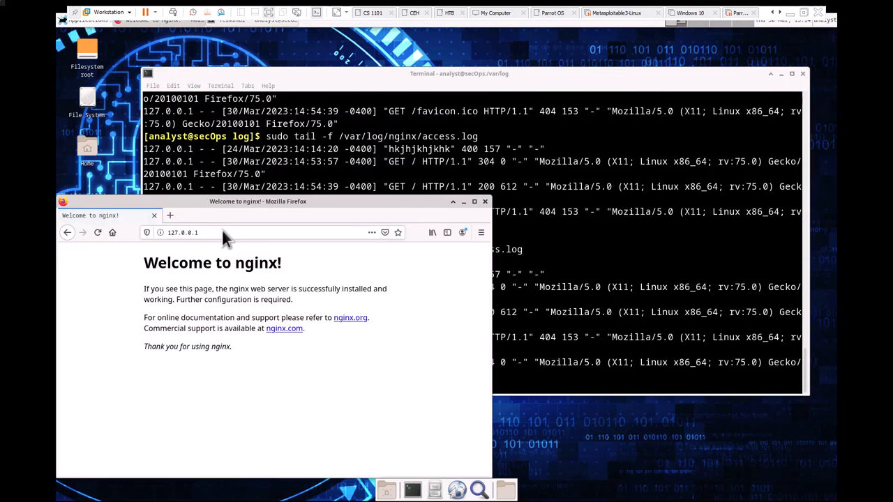
Reload 127.0.0.1 three times to stream new 304 entries, then suspend the tail with Ctrl+Z
click(97, 232)
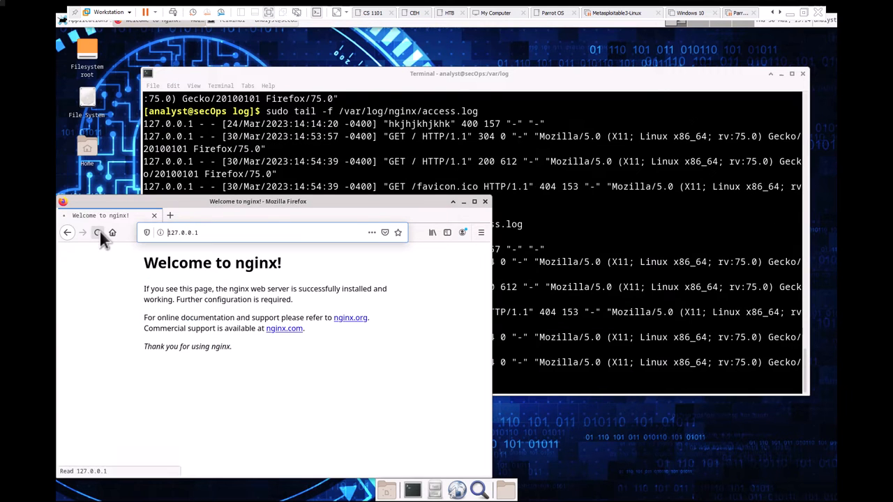
click(98, 232)
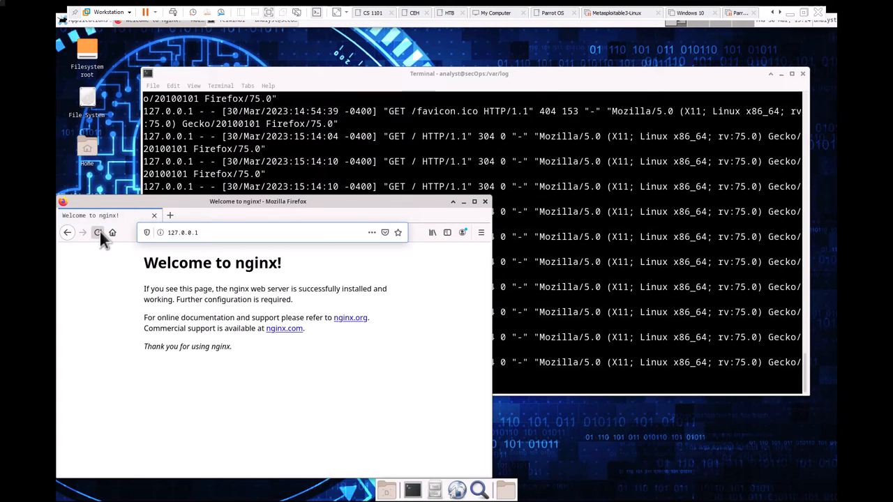
click(98, 232)
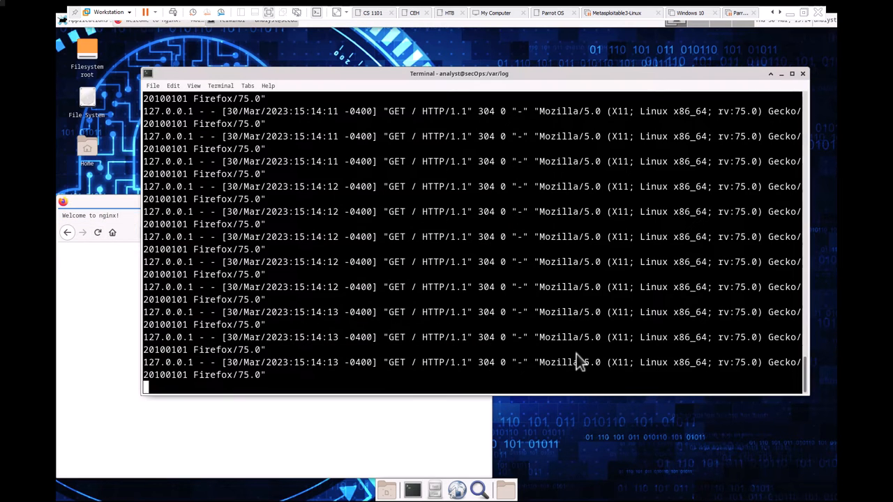
mouse_move(115, 312)
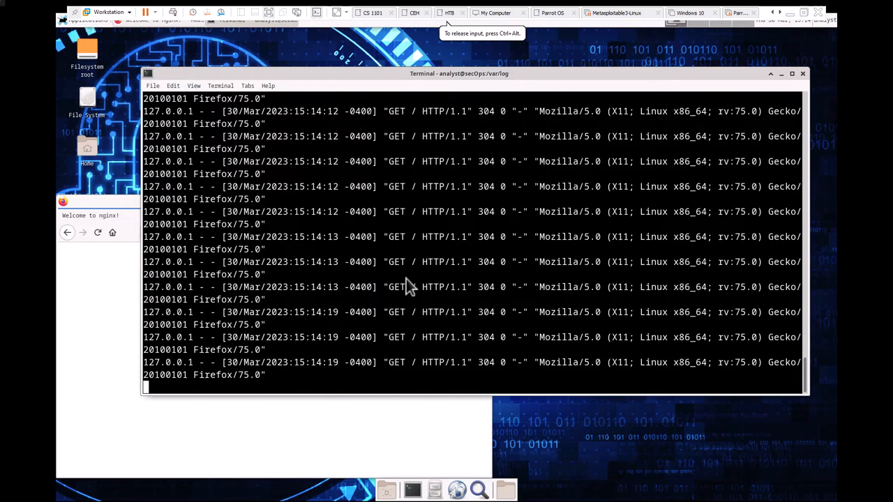
mouse_move(249, 303)
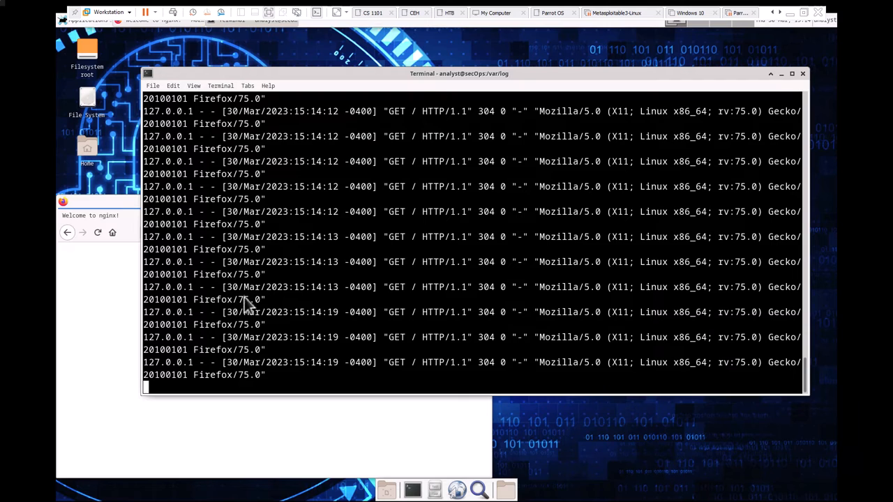
mouse_move(234, 297)
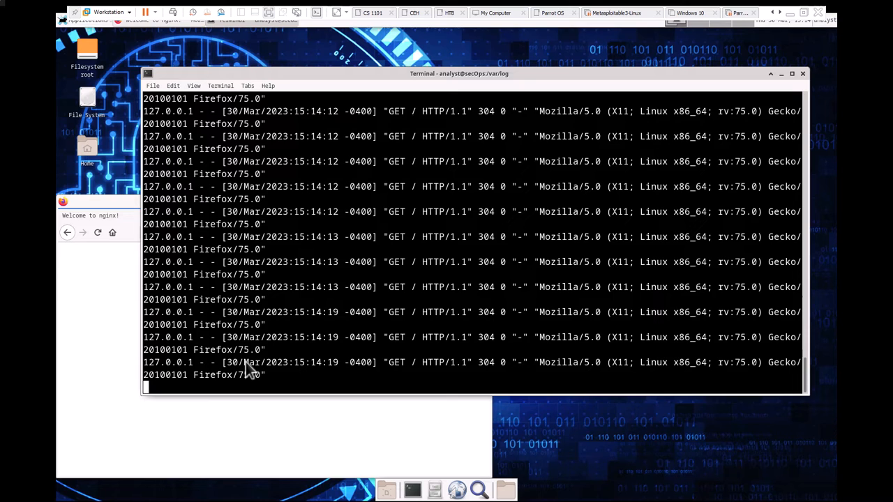
key(ctrl+z)
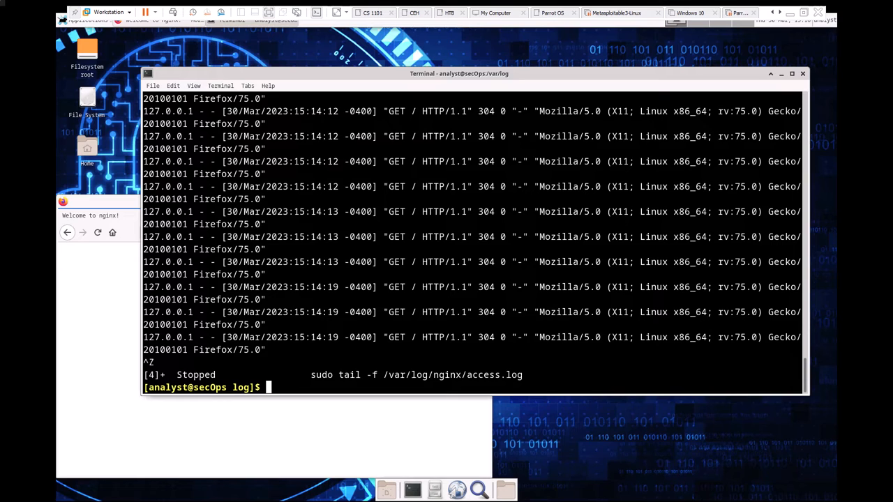
mouse_move(471, 324)
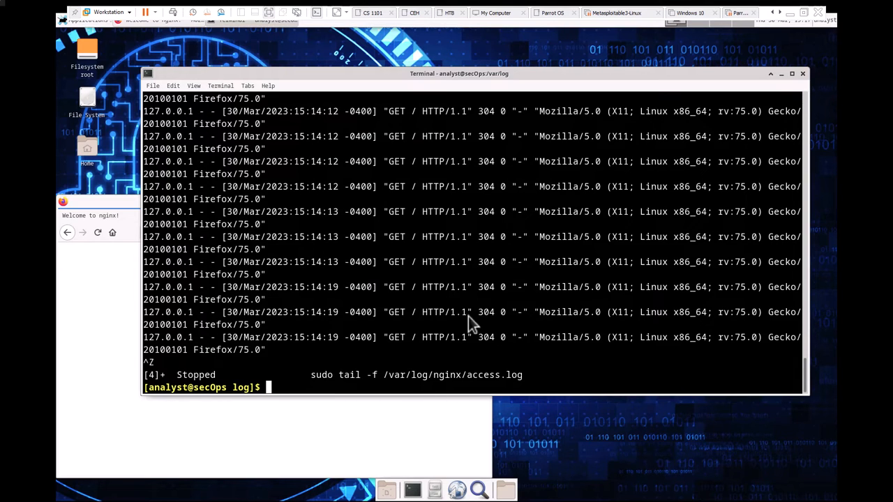
Begin typing a clear command at the /var/log prompt after stopping the tail
text(cle)
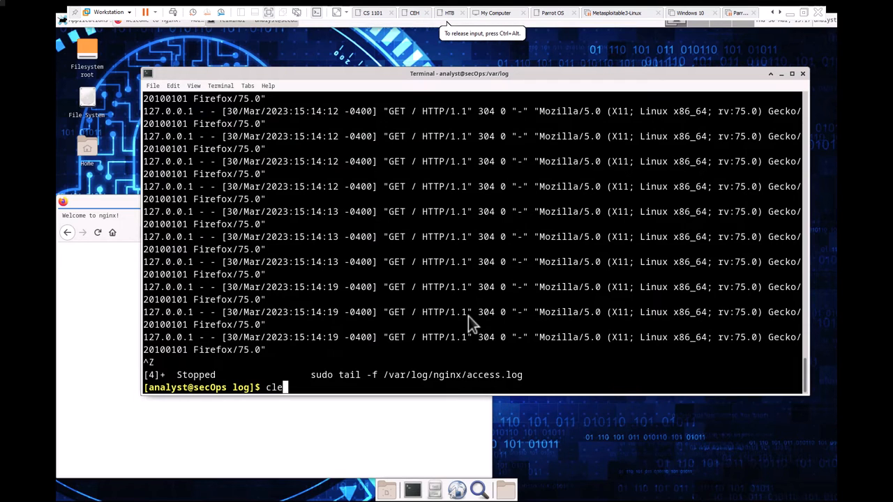
Clear the terminal and run plain journalctl to show the complete unfiltered system journal
key(Return)
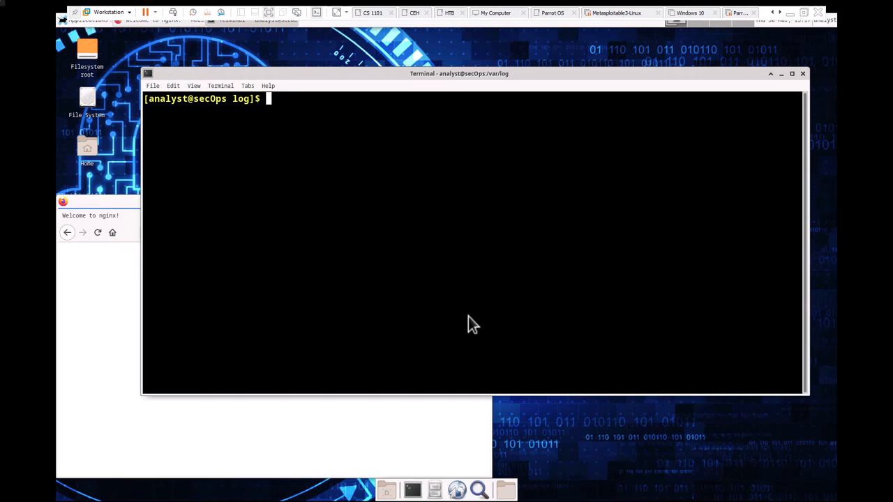
text(j)
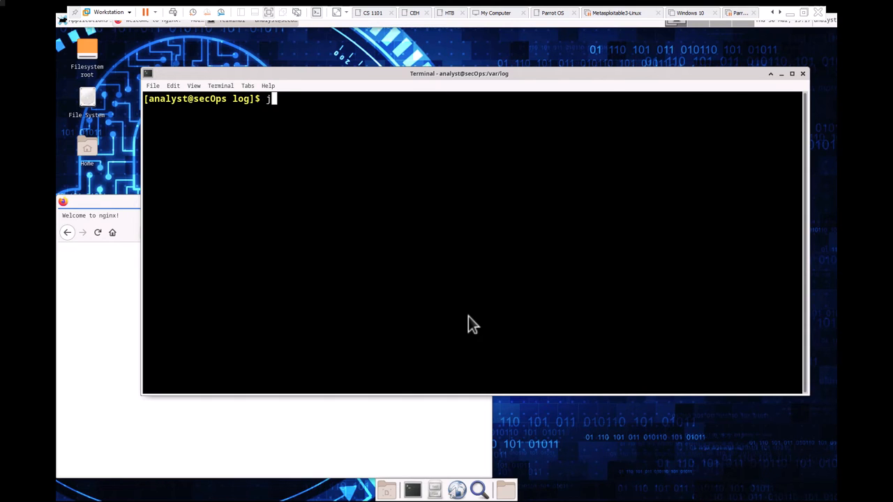
text(ournalctl)
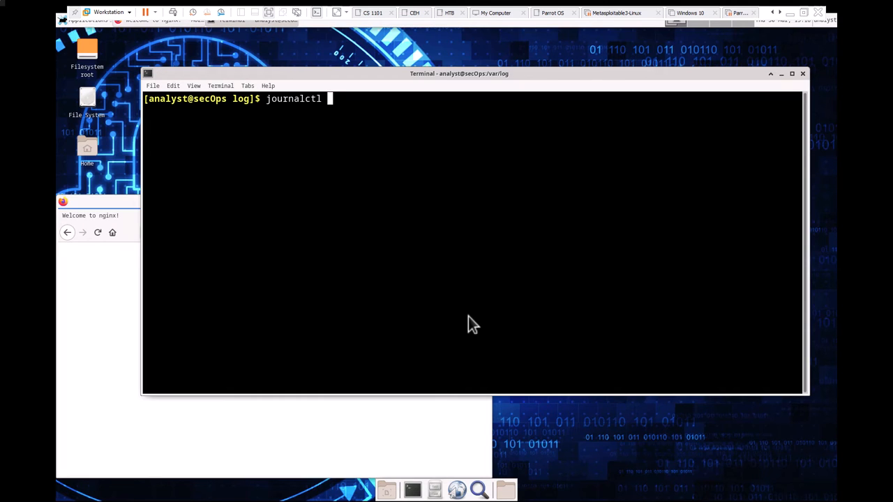
key(Return)
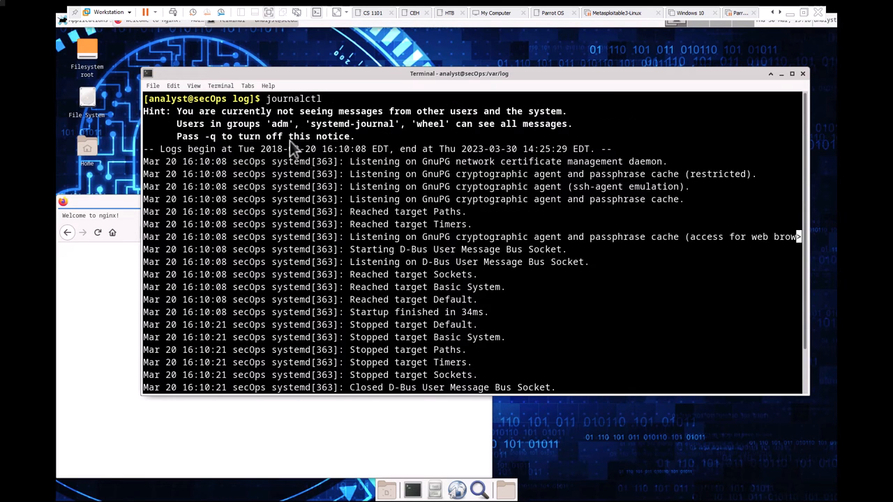
Page down through the journal toward its final entry at line 6014
scroll(down, 3)
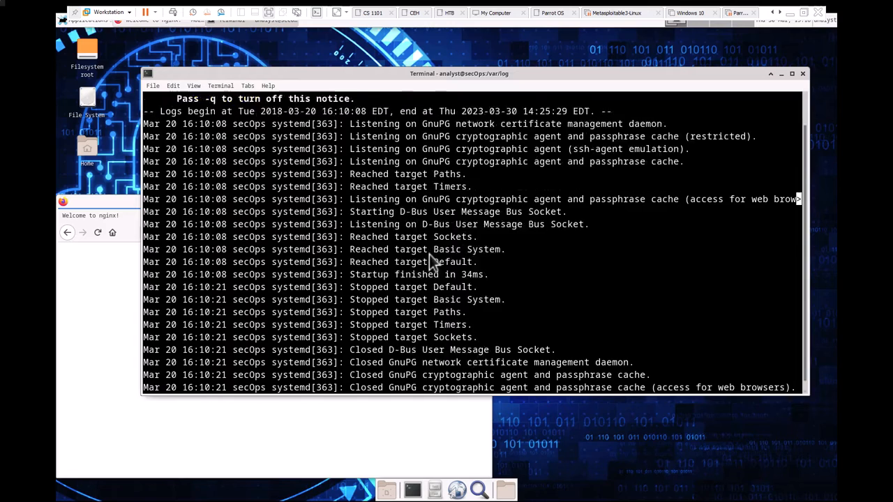
scroll(down, 3)
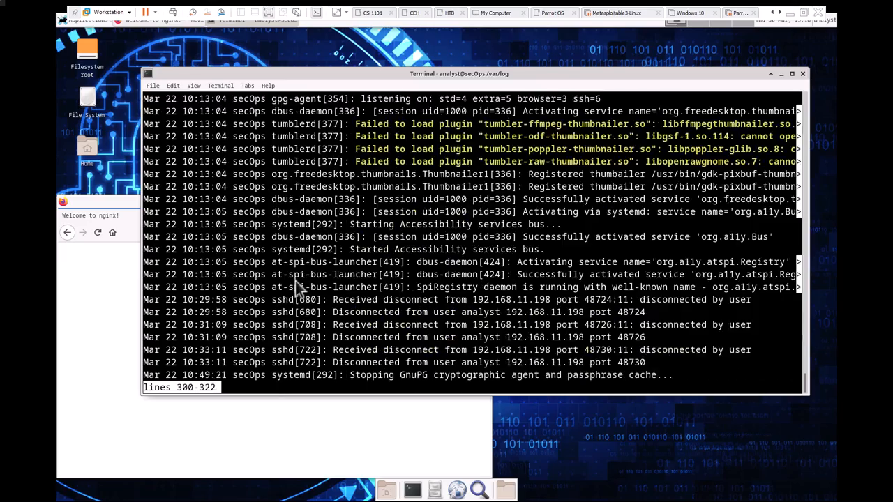
scroll(down, 3)
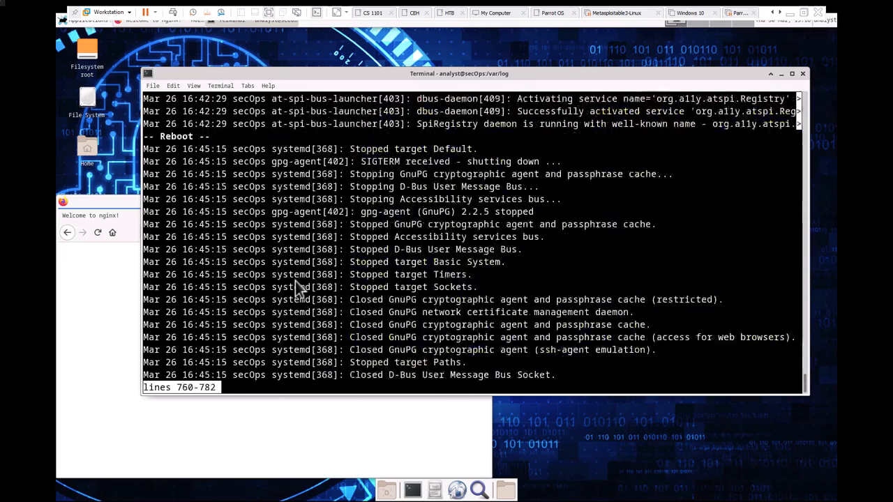
scroll(down, 3)
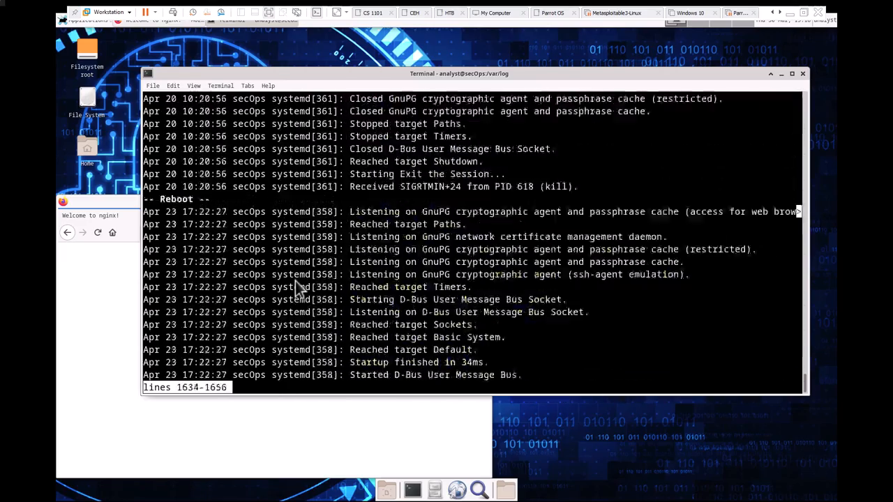
scroll(down, 3)
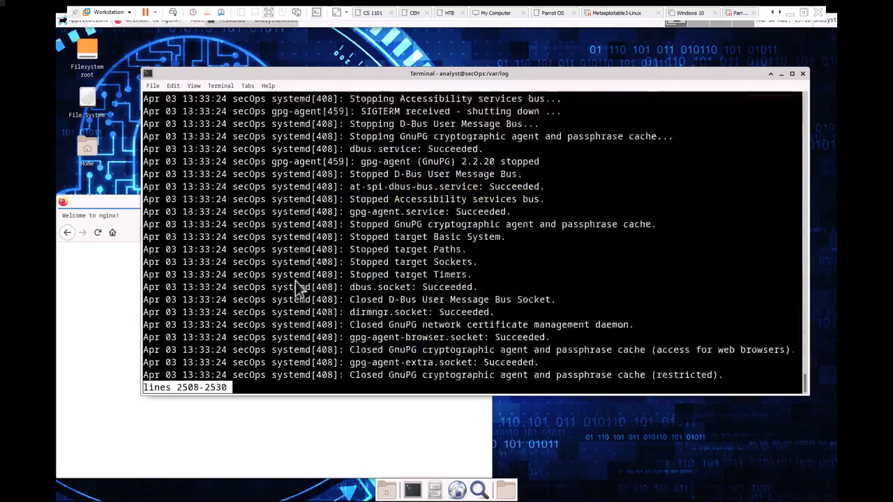
scroll(down, 3)
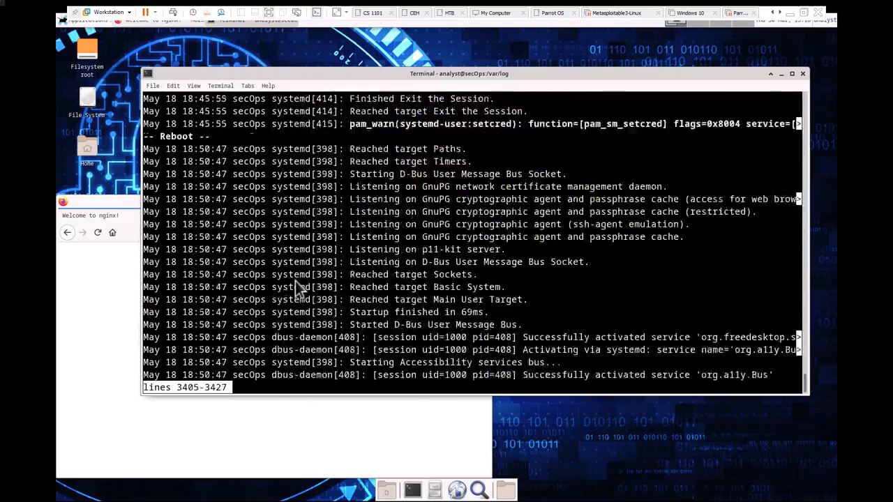
scroll(down, 3)
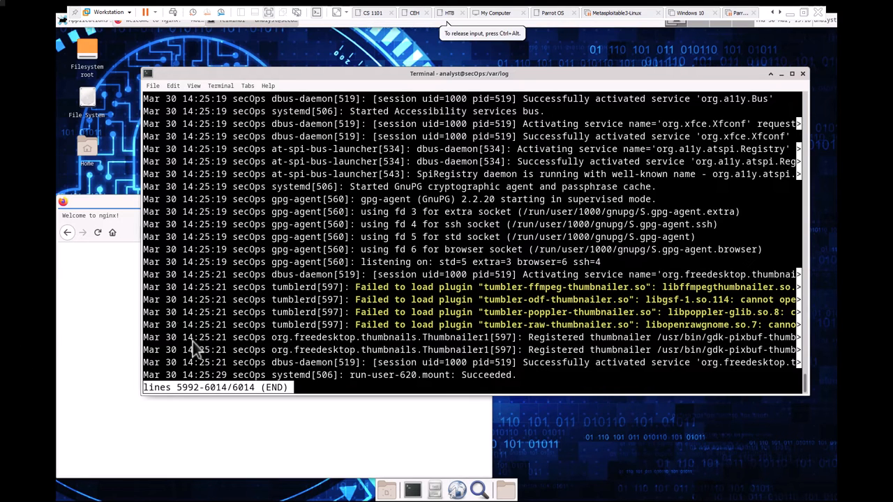
mouse_move(157, 307)
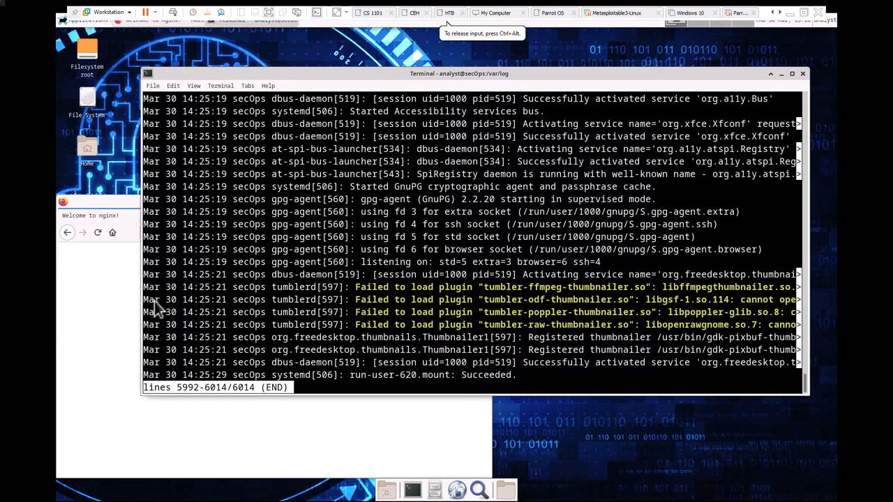
mouse_move(235, 302)
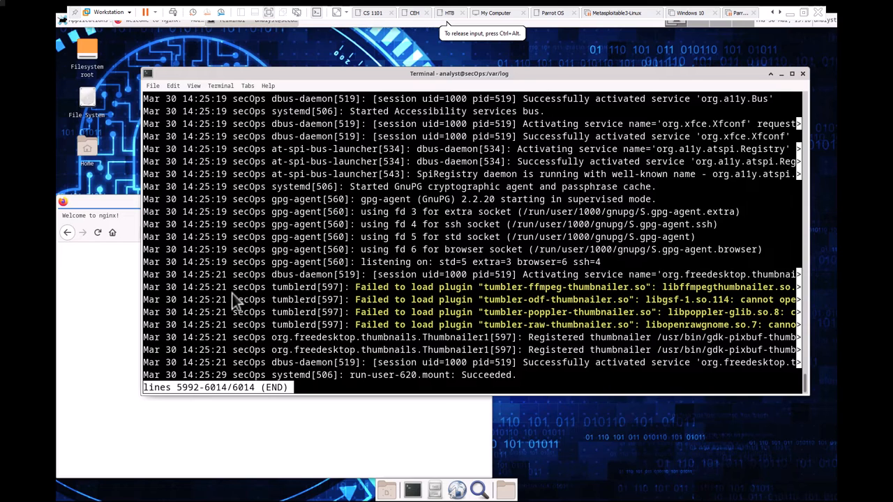
mouse_move(244, 328)
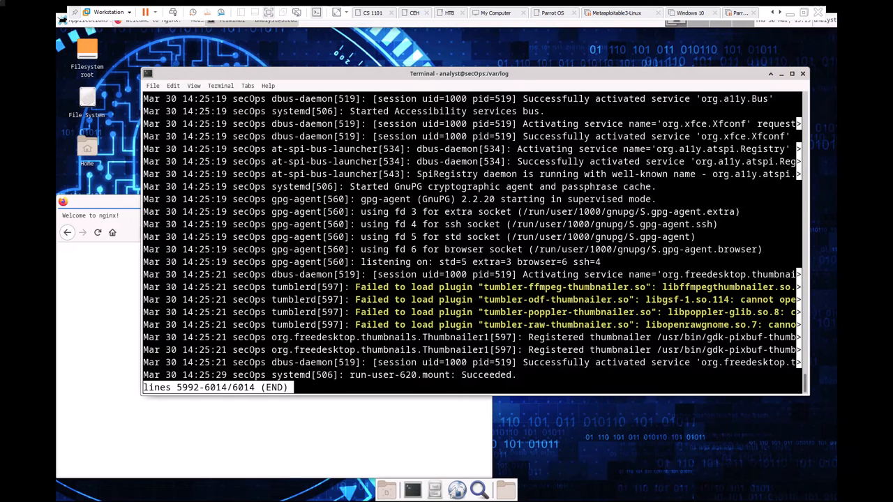
mouse_move(334, 341)
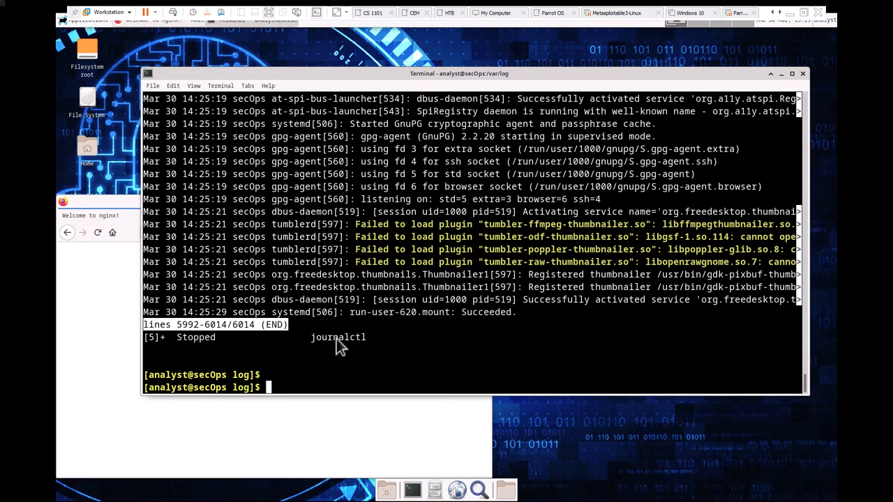
Run sudo journalctl -b with the sudo password and page through the current boot's journal
text(sudo)
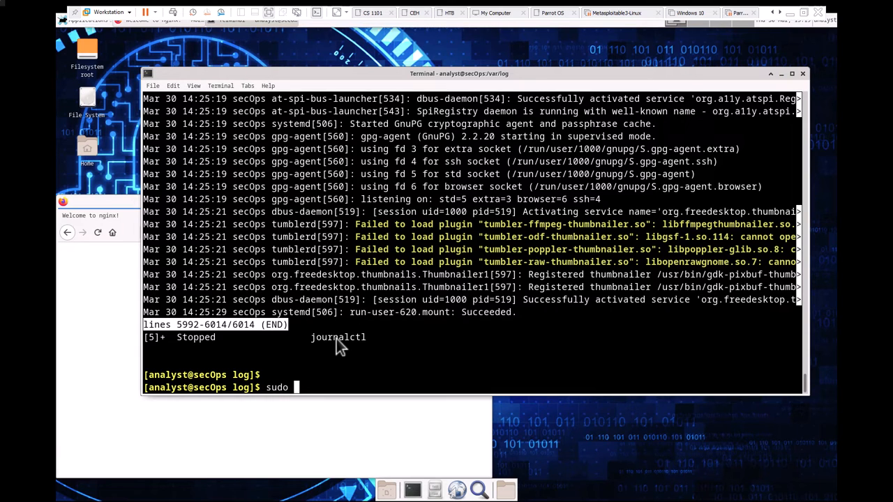
text(journal/)
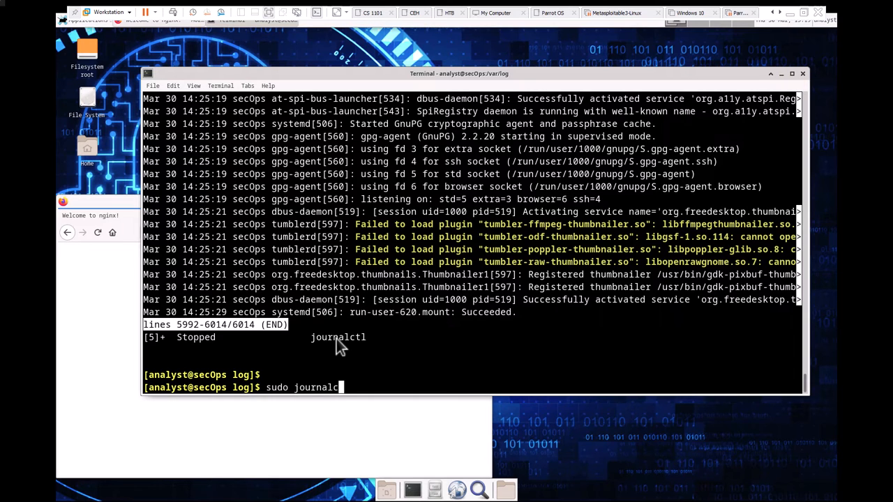
key(BackSpace)
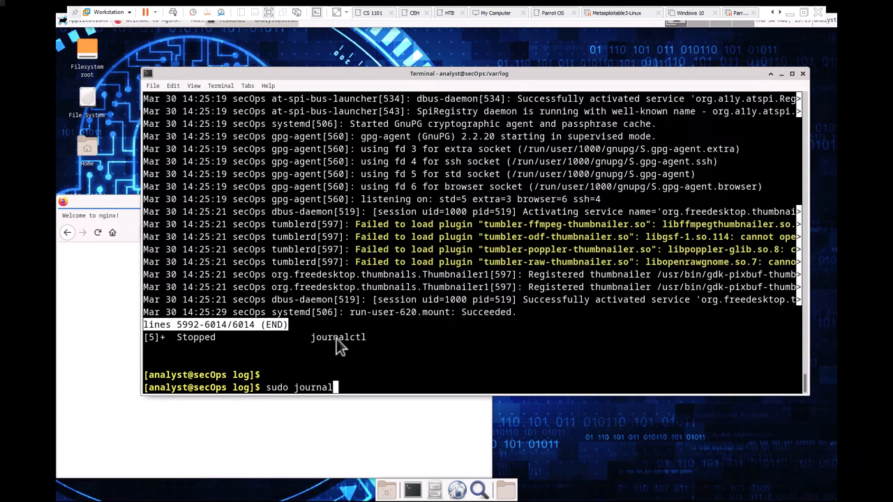
text(ctl)
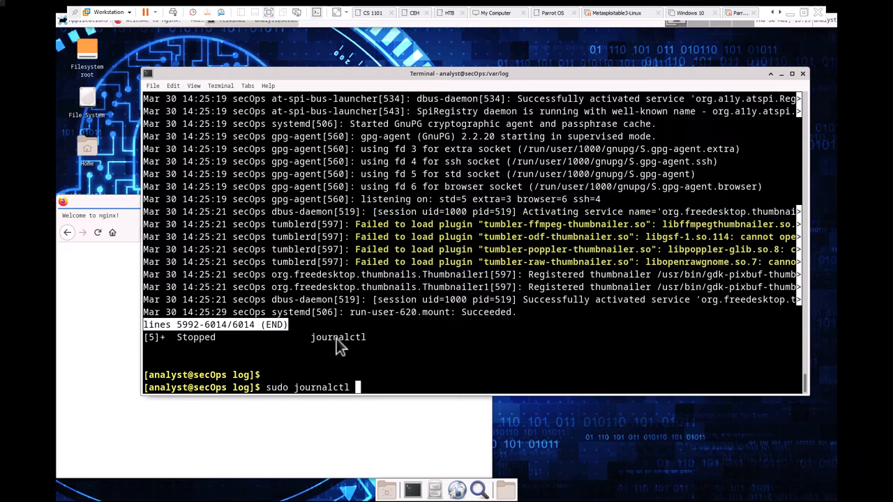
key(Return)
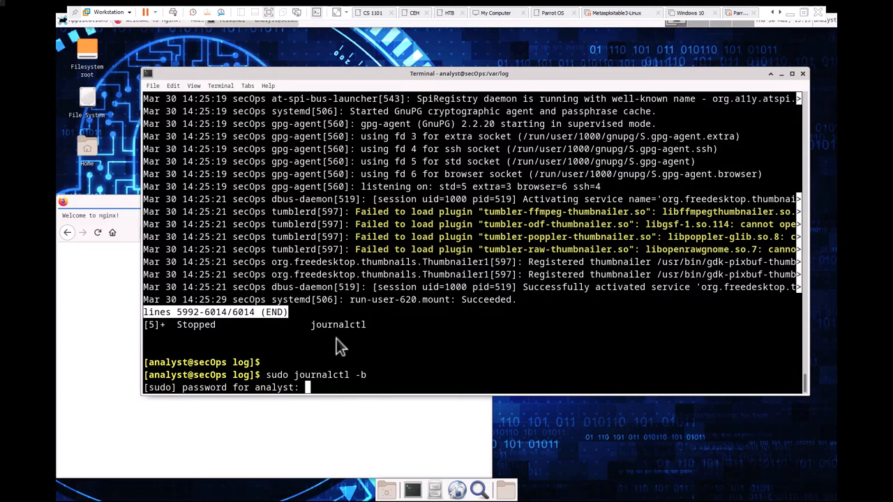
key(Return)
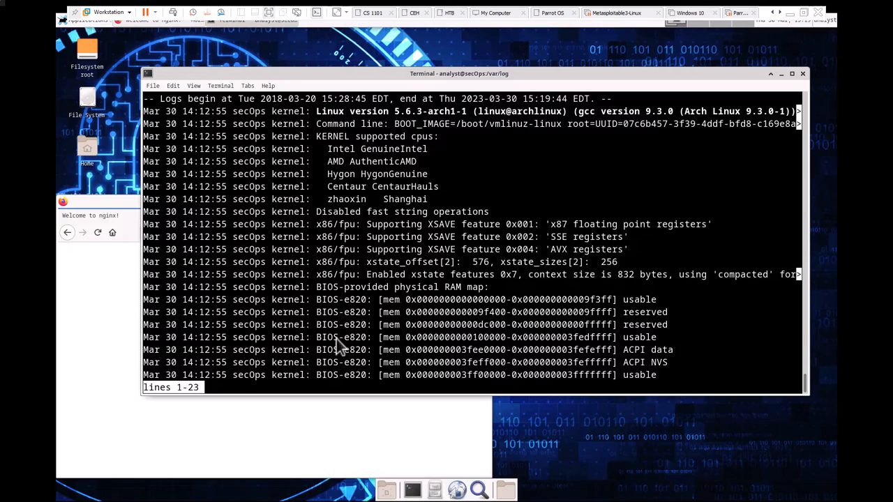
scroll(down, 3)
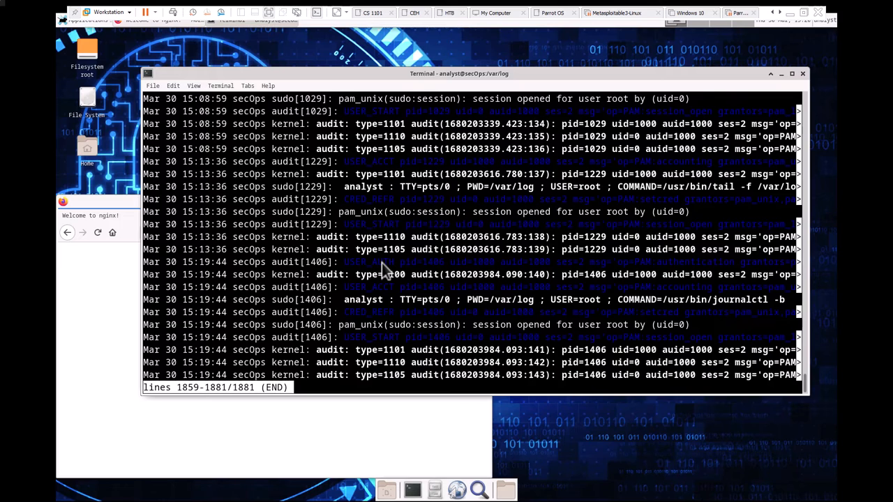
mouse_move(289, 334)
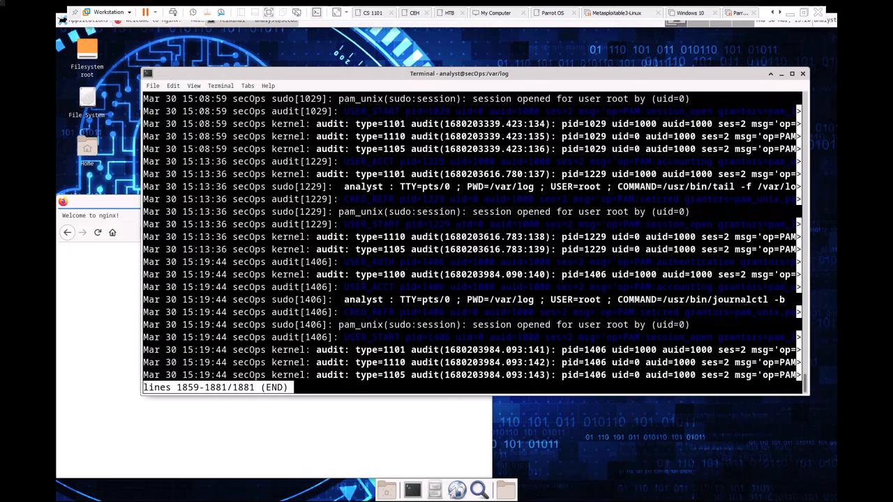
mouse_move(86, 253)
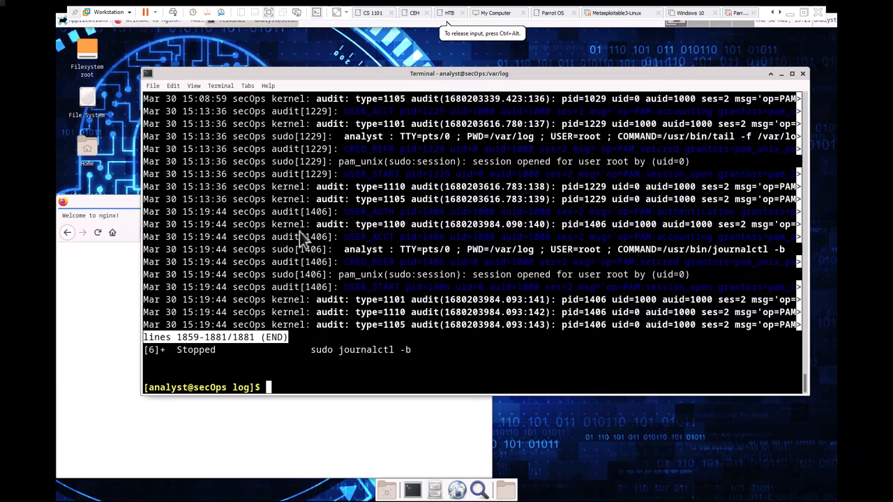
Run sudo journalctl -b -1, jump to the previous boot's last entry, then quit the pager
text(sudo journalctl -b)
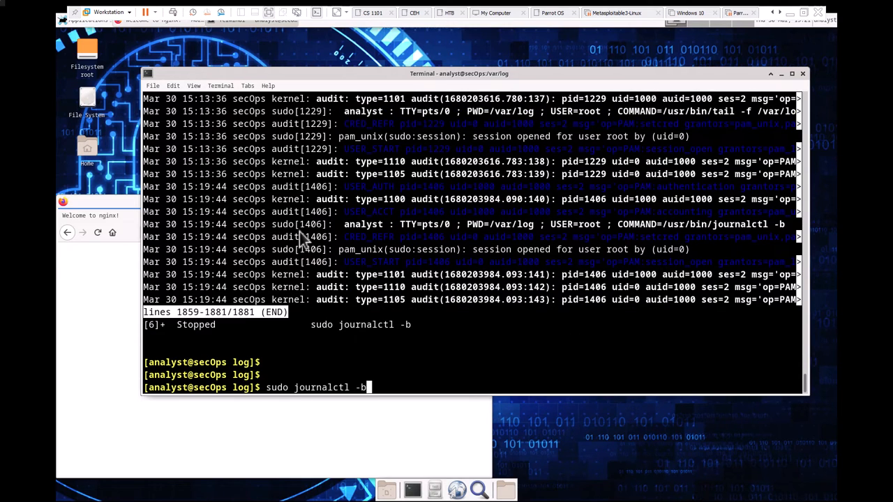
text(-)
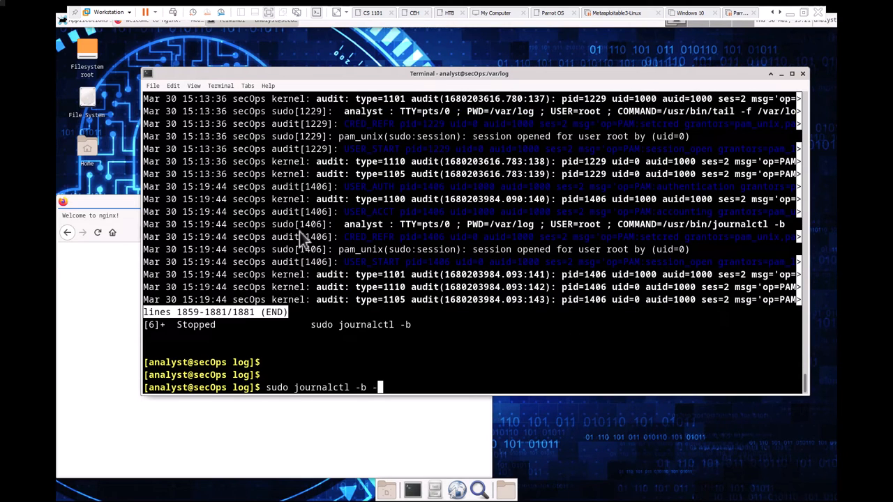
key(Return)
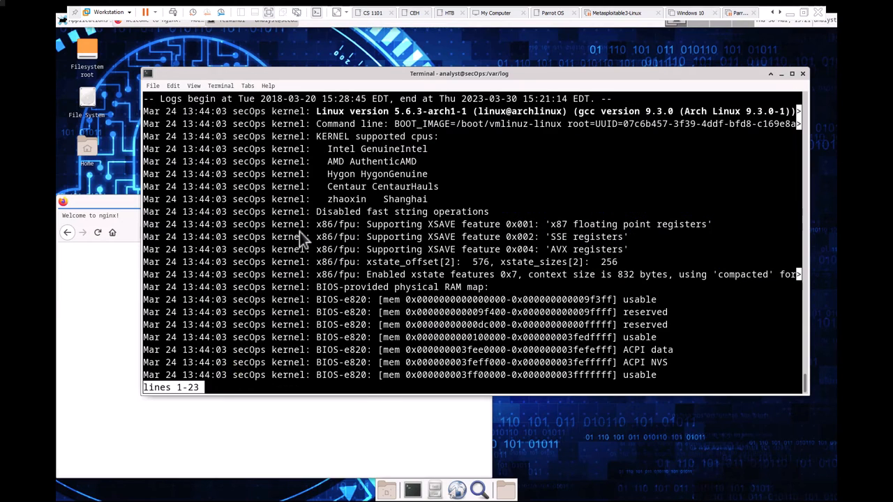
scroll(down, 3)
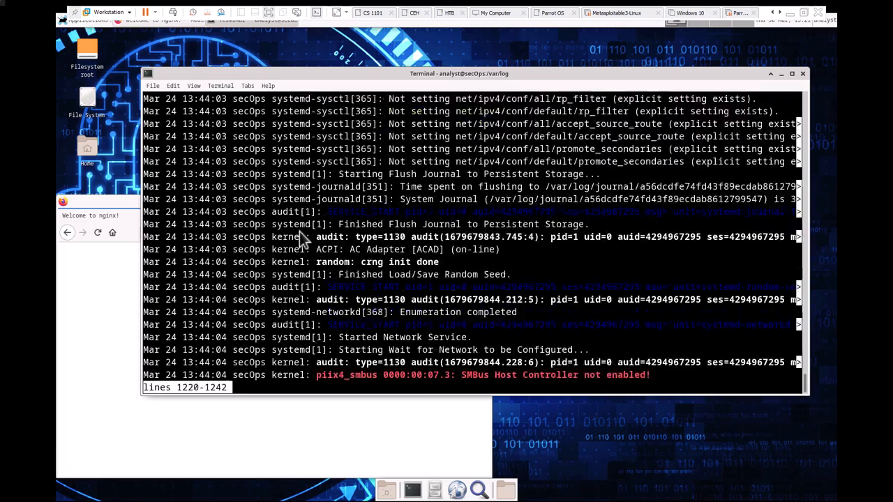
key(G)
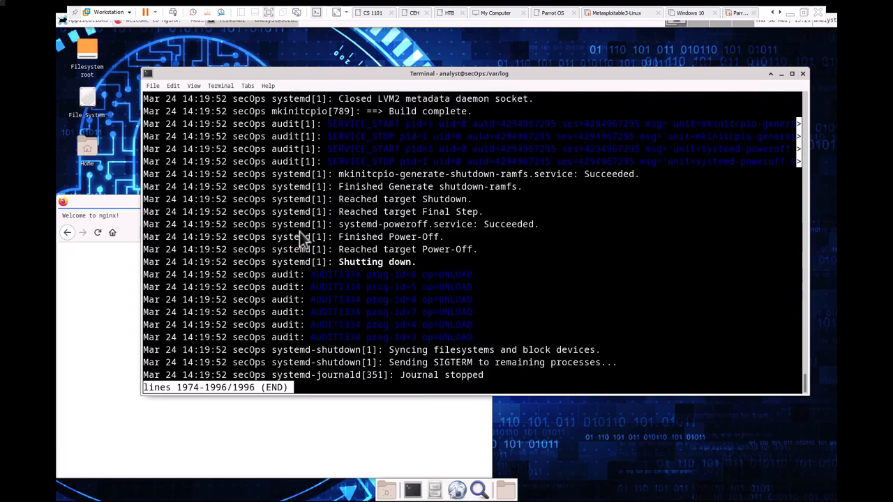
key(q)
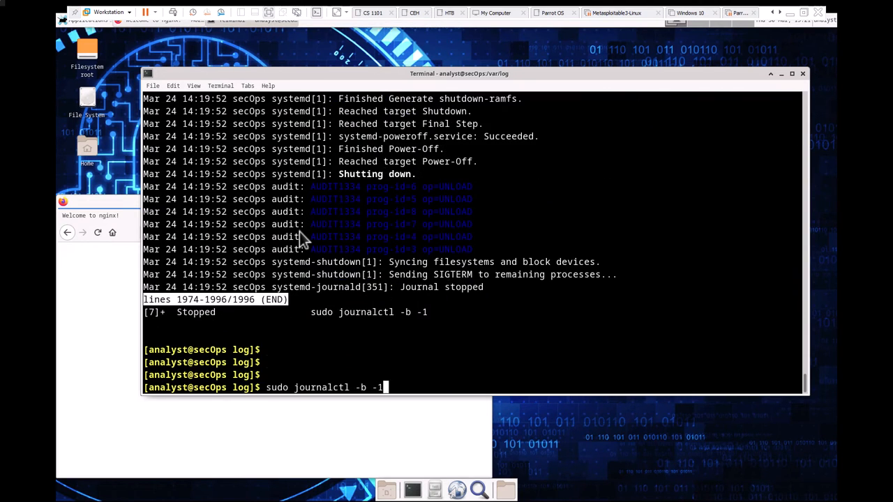
Run sudo journalctl -b -2, jump to its March 24 shutdown end, and suspend it with Ctrl+Z
text(2)
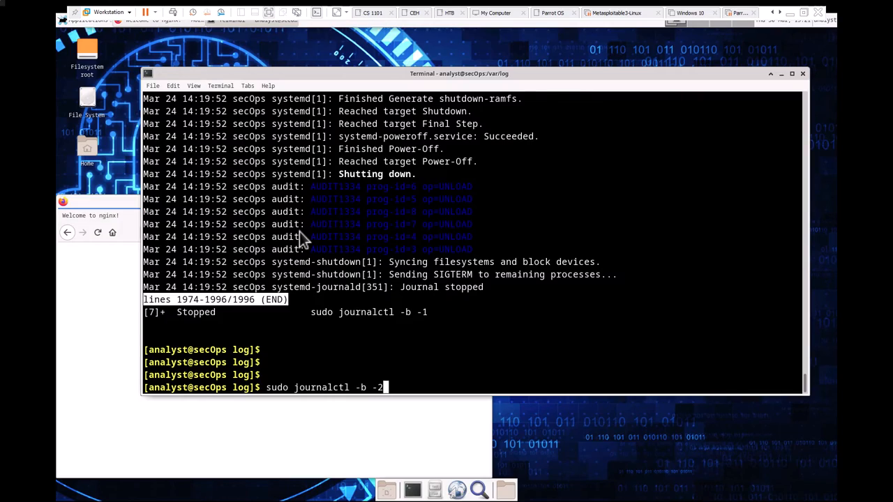
key(Return)
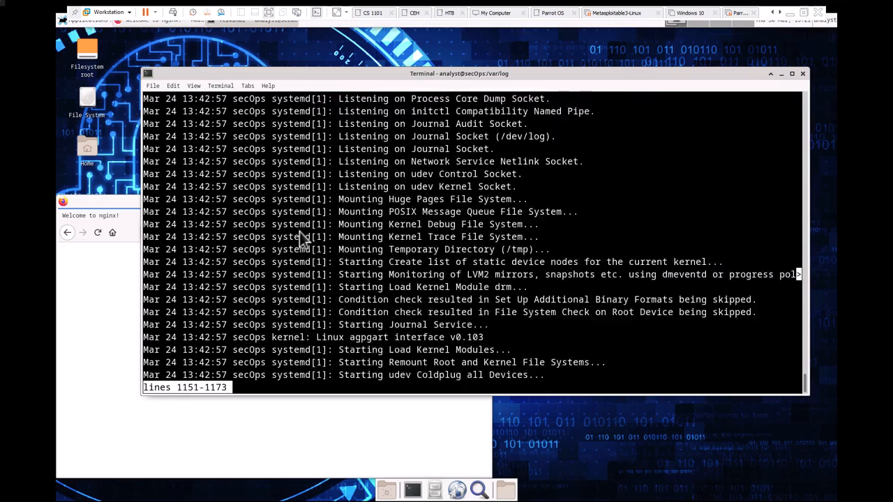
key(G)
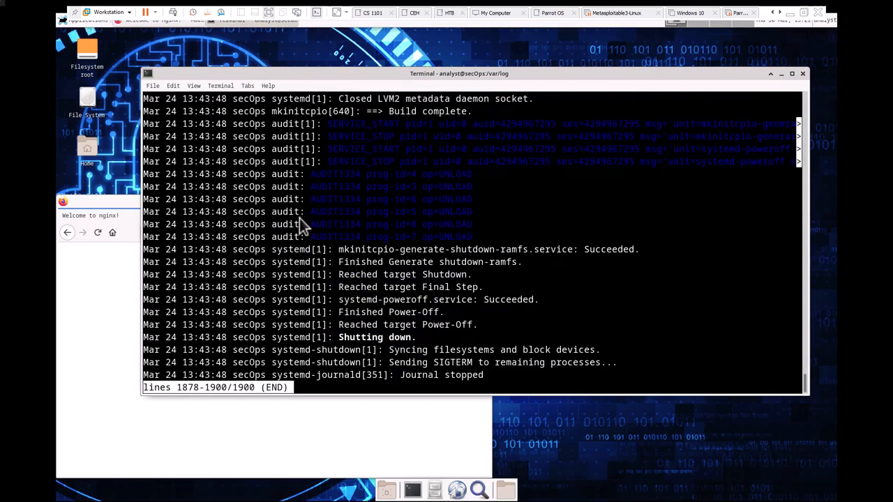
mouse_move(335, 234)
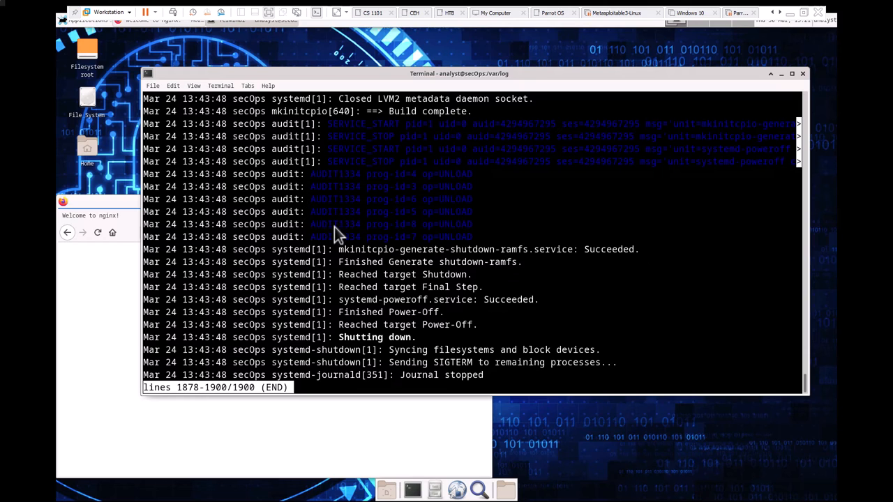
mouse_move(337, 234)
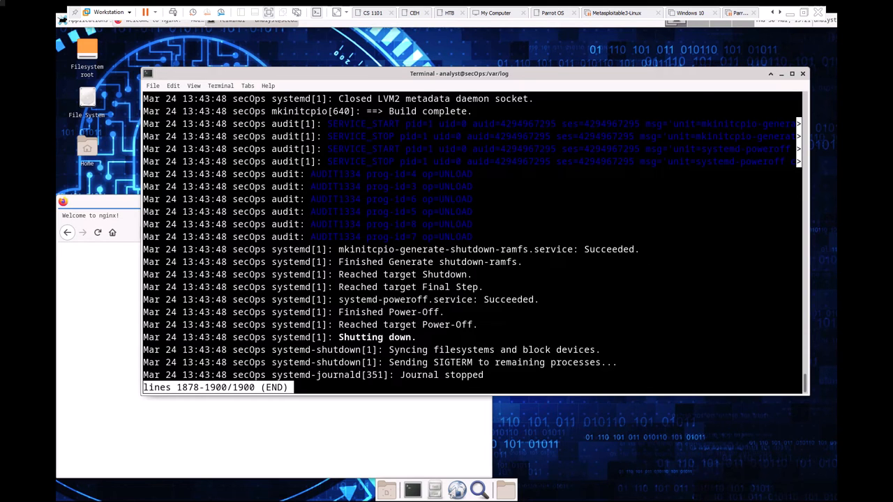
mouse_move(715, 319)
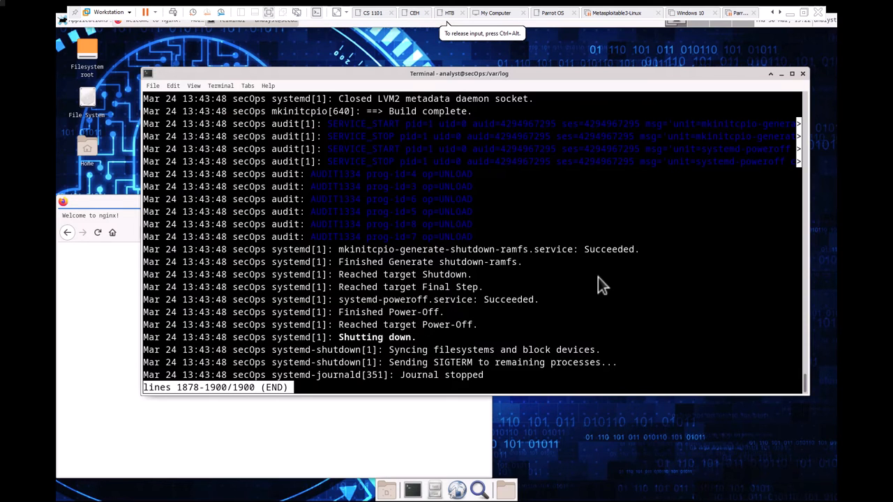
key(ctrl+z)
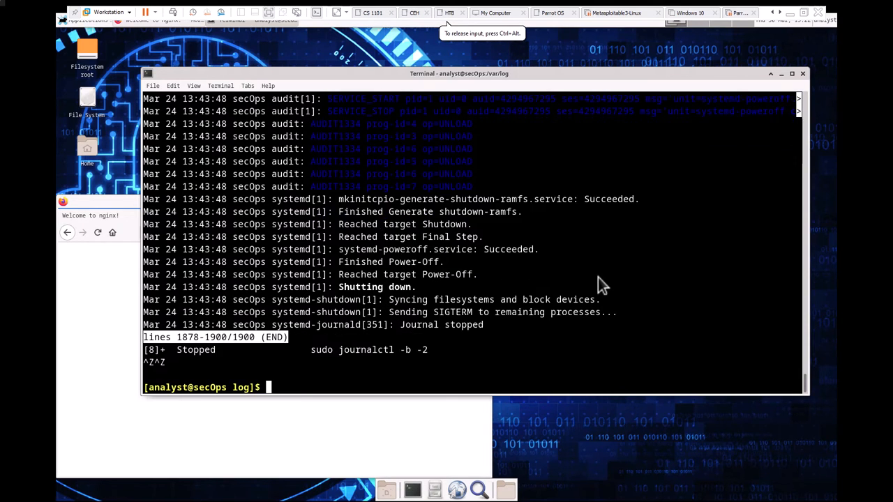
text(sudo journalctl -b)
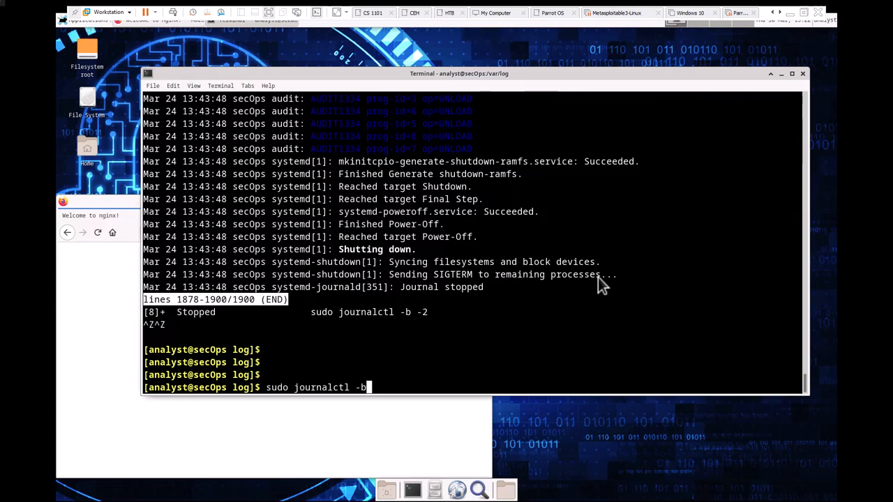
Run sudo journalctl --list-boots to list boots -22 through 0, then quit back to the shell
key(BackSpace)
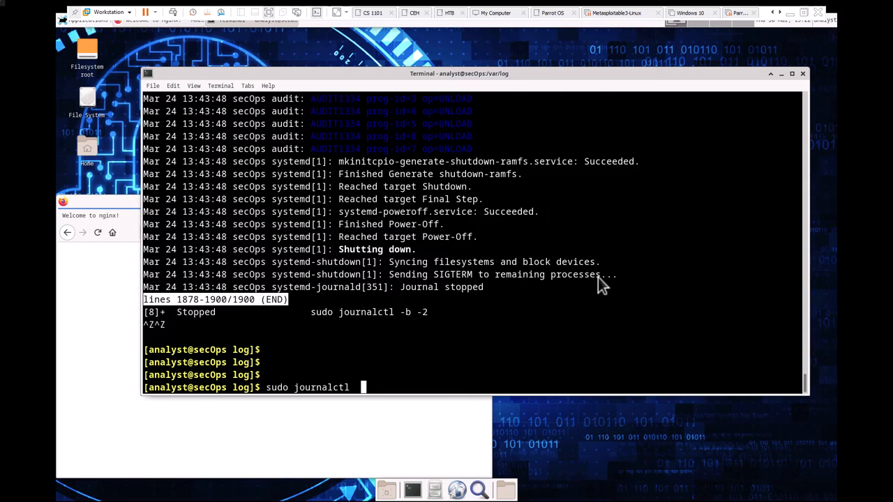
text(--list-boots)
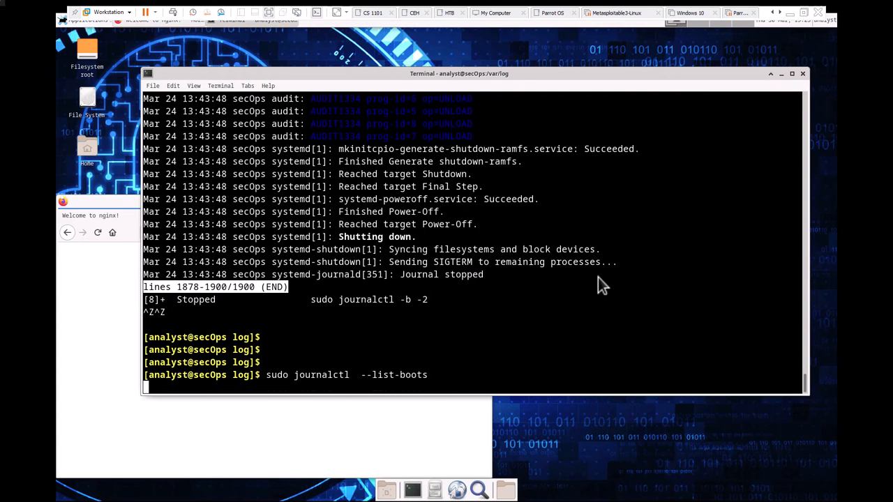
key(Return)
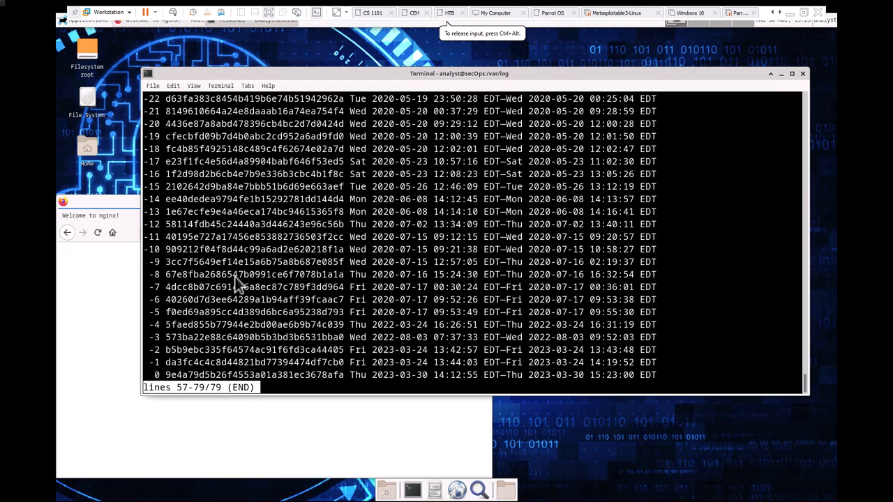
mouse_move(663, 383)
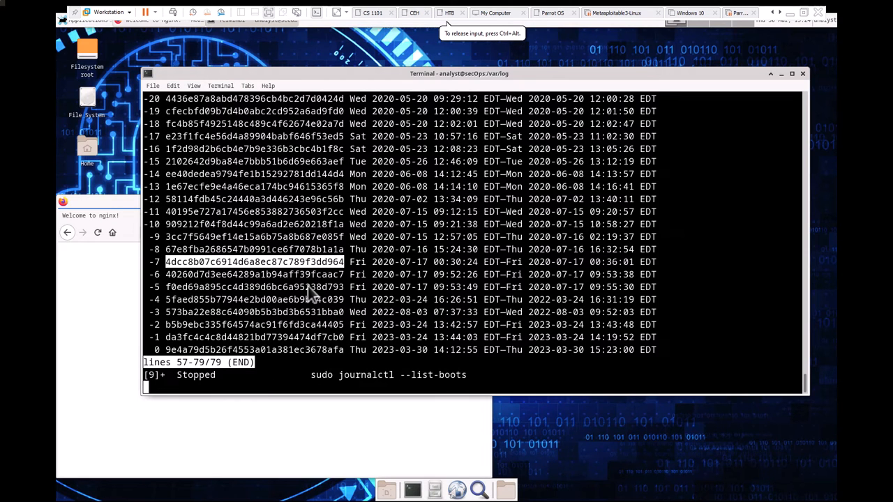
key(q)
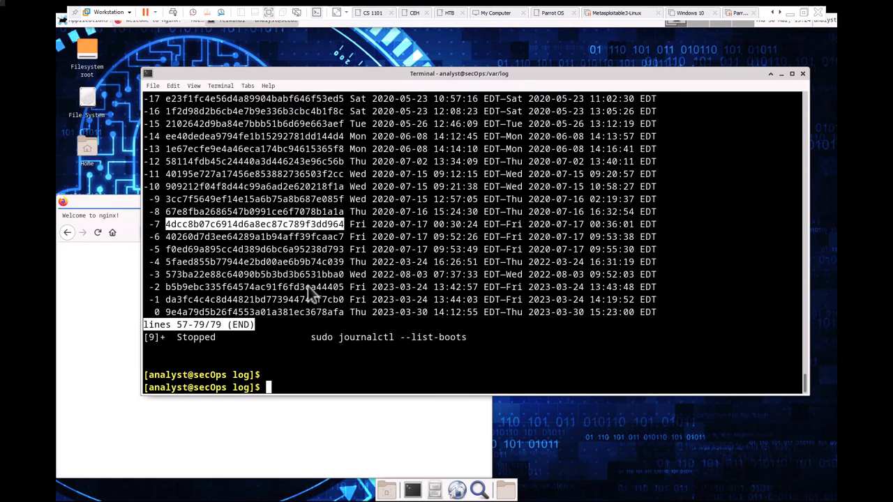
Run sudo journalctl --since "2 hours ago" and page through the last two hours of entries
text(sudo journalctl  --list-boot)
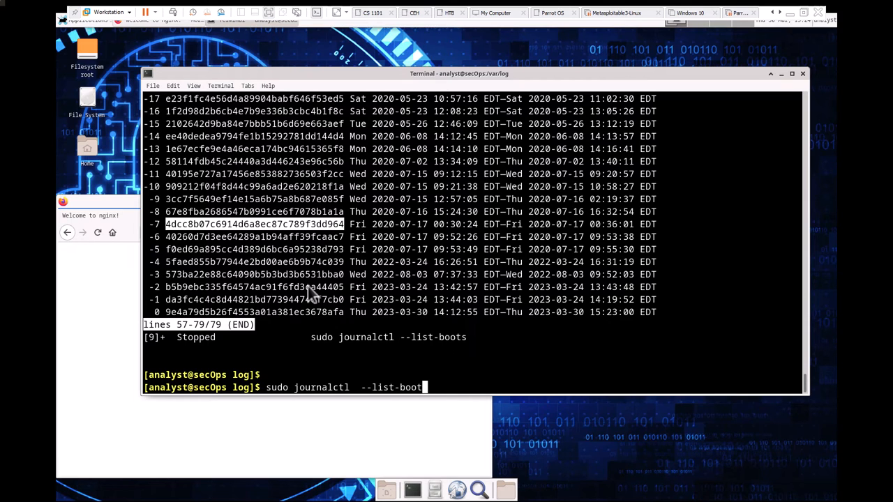
key(BackSpace)
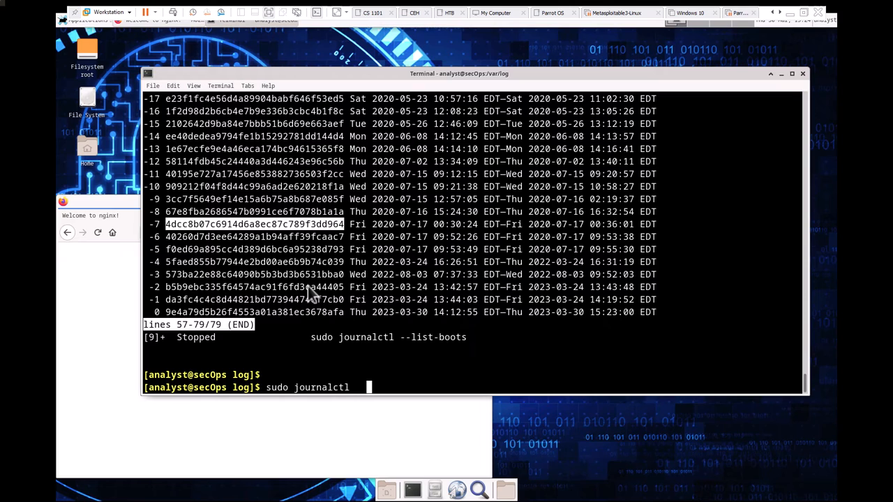
text(--sinc)
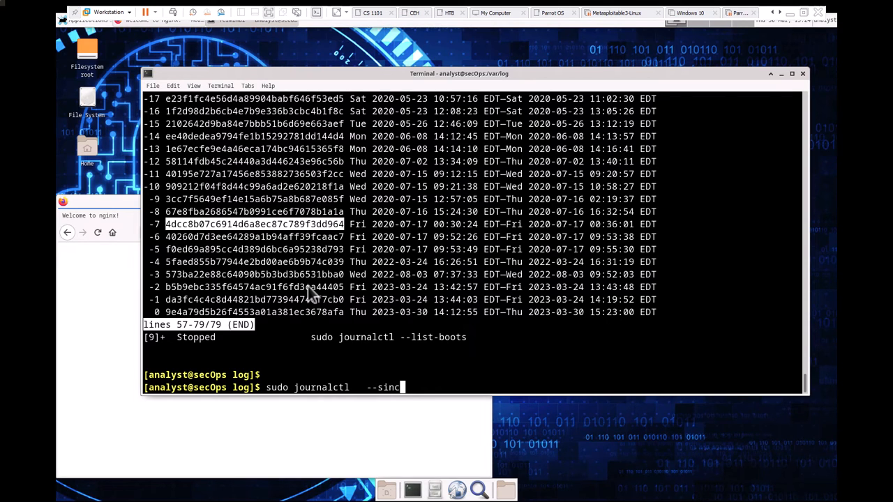
text(e "2 hour)
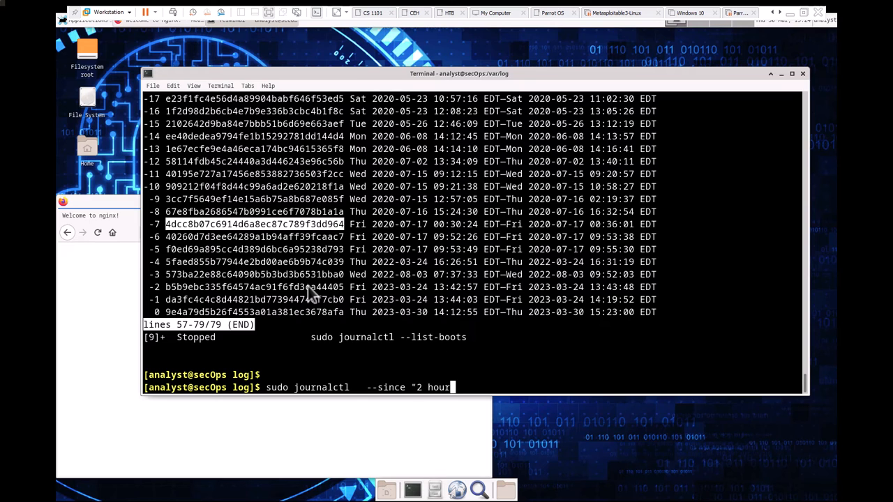
text(s ago)
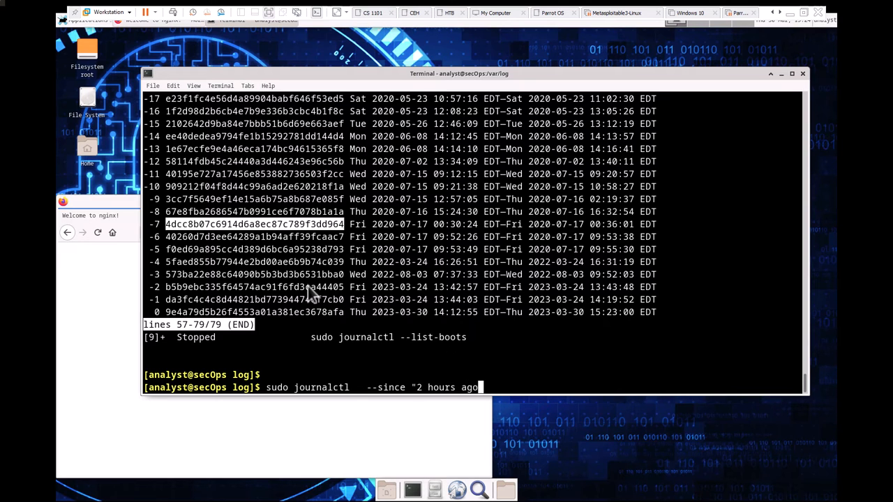
key(Return)
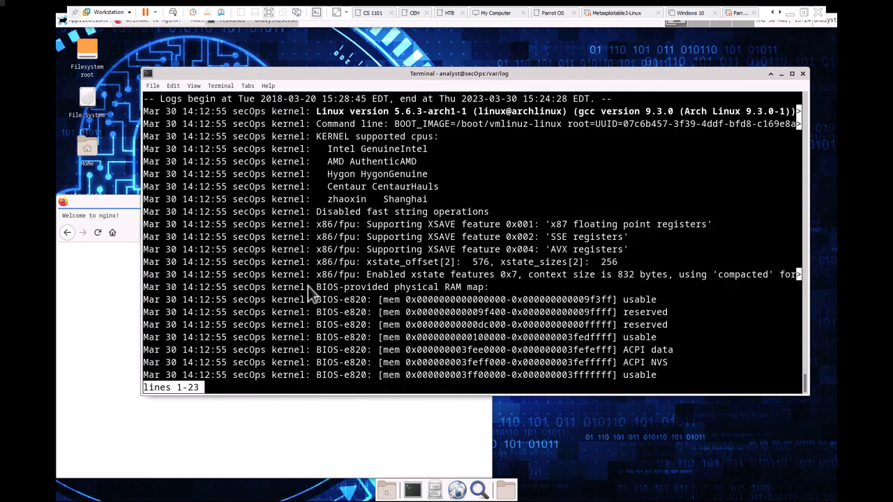
scroll(down, 3)
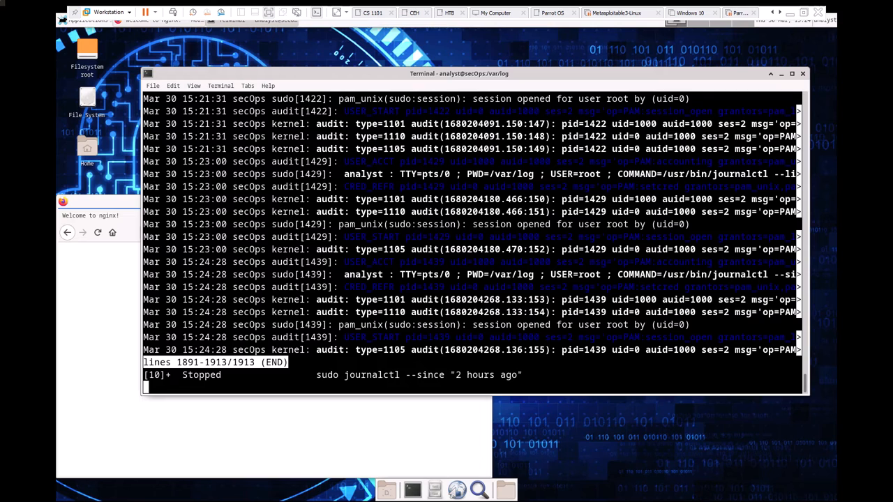
mouse_move(20, 351)
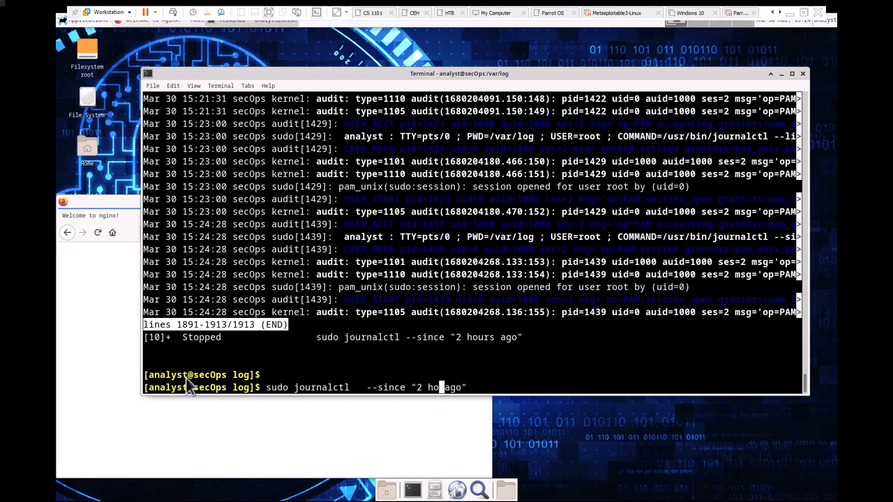
Run sudo journalctl --since "10 day ago", page through to line 5817, suspend it and recall the command
key(BackSpace)
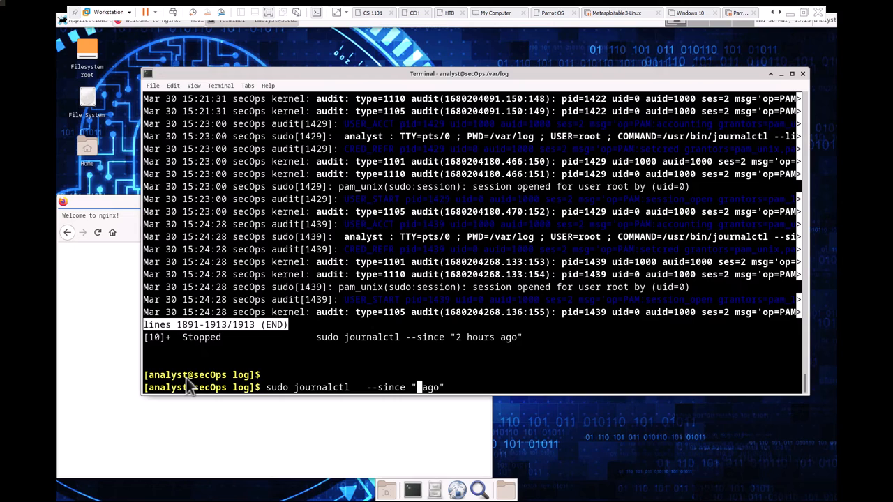
text(10)
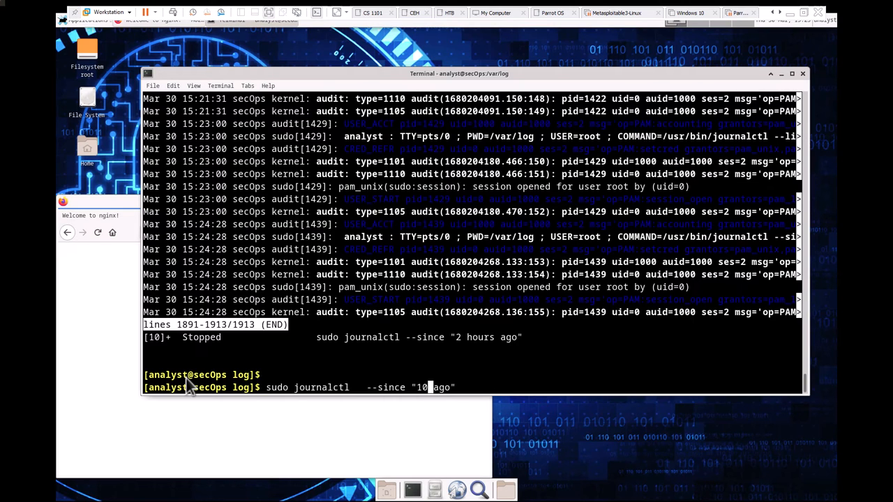
text(day)
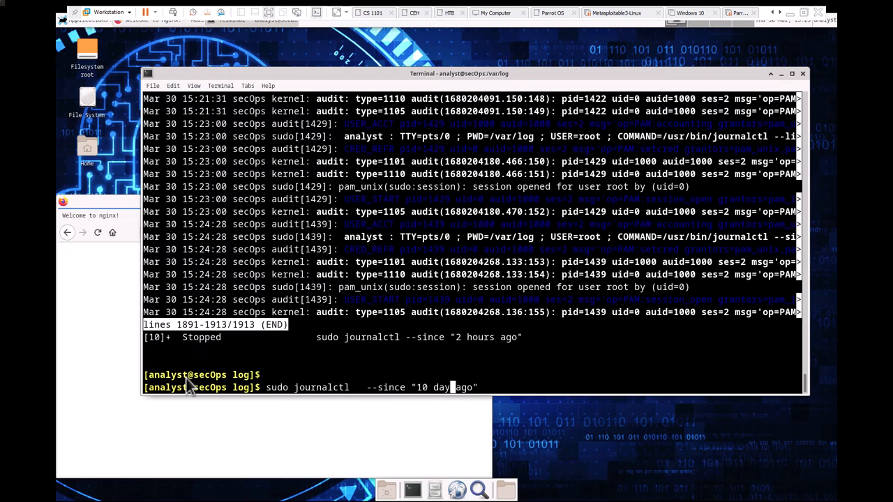
key(Return)
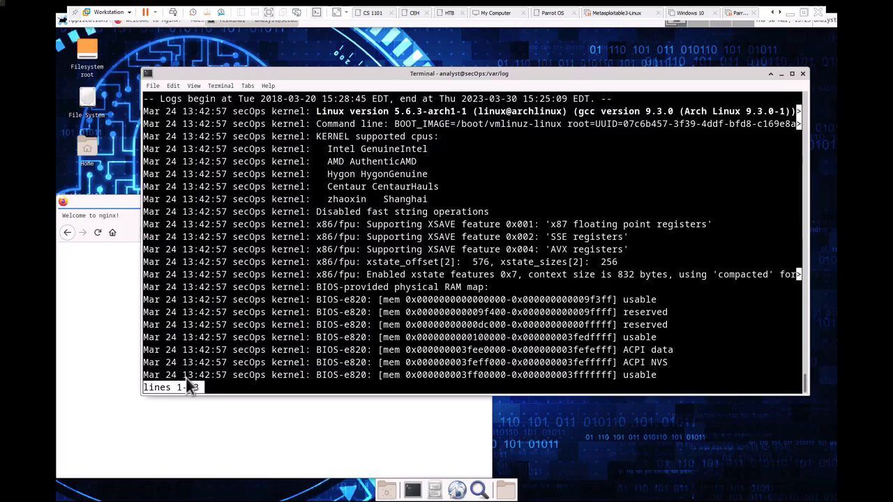
scroll(down, 3)
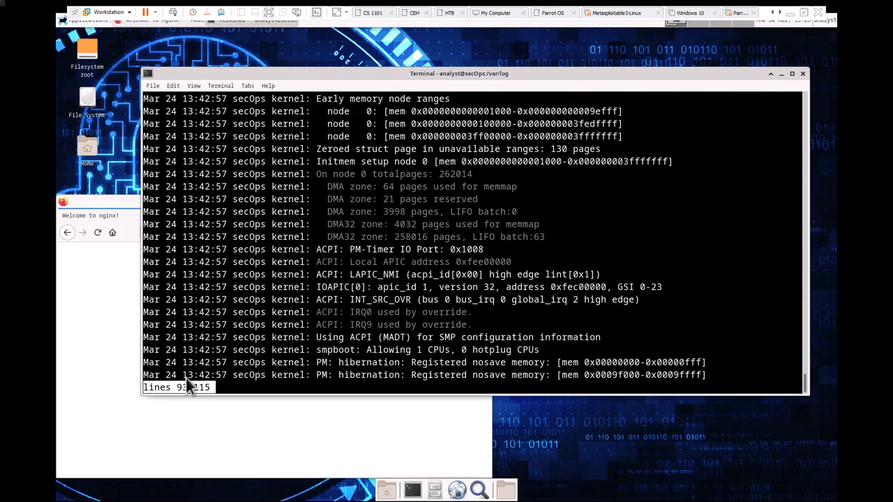
scroll(down, 3)
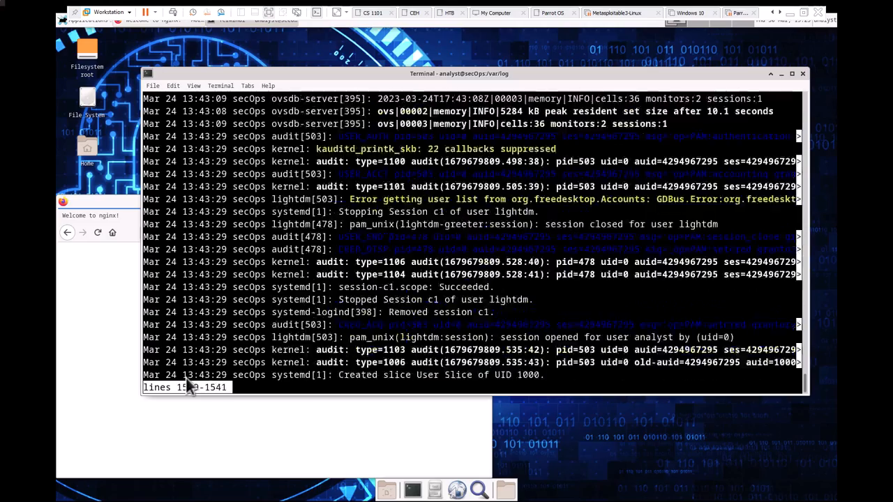
scroll(down, 3)
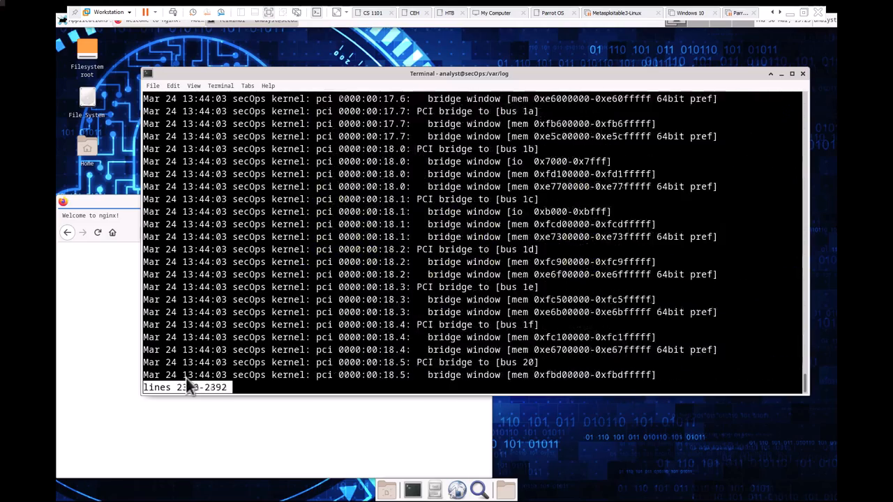
scroll(down, 3)
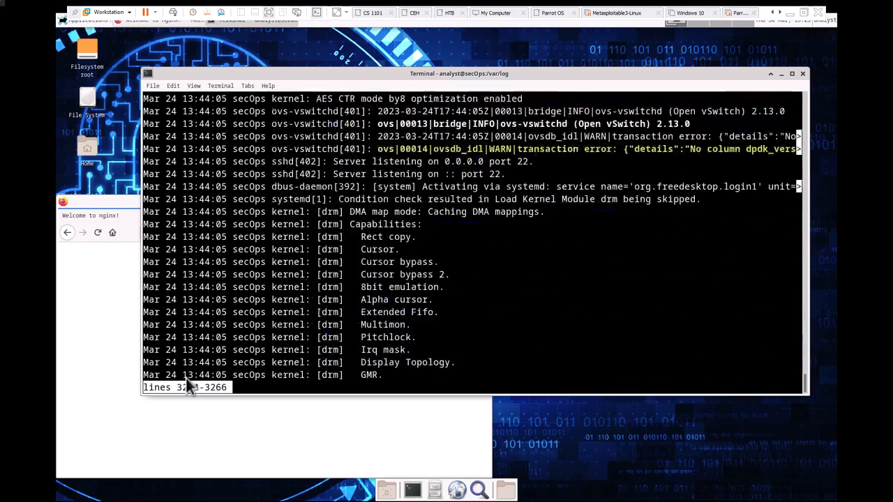
scroll(down, 3)
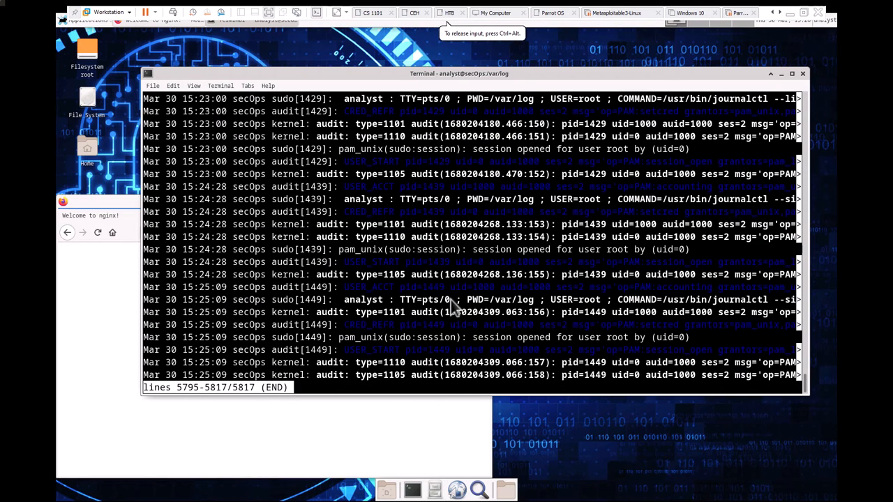
key(ctrl+z)
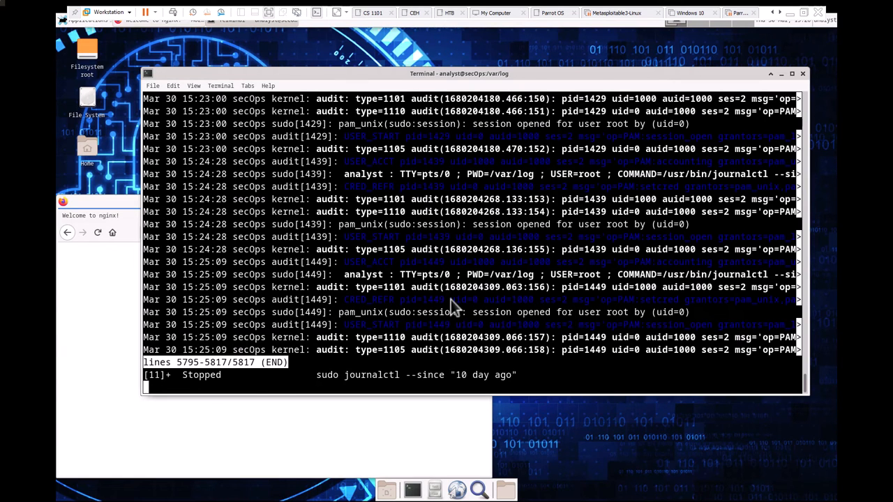
key(Up)
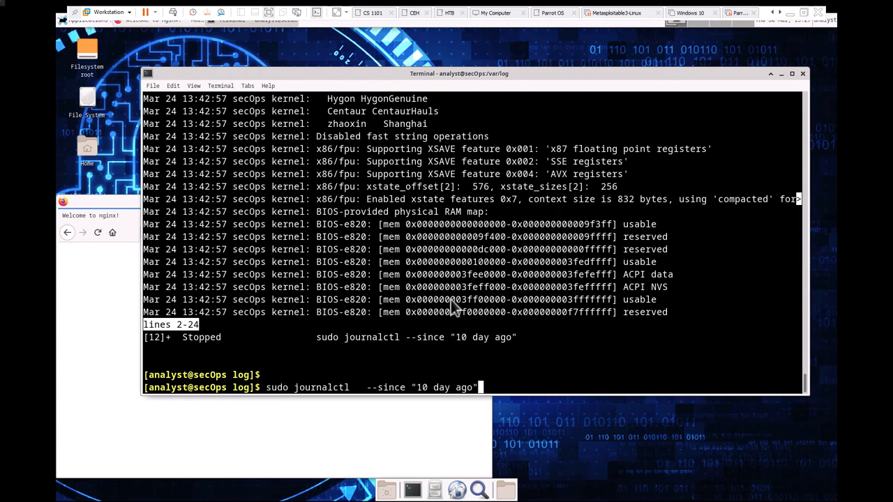
Run sudo journalctl -u nginx.service and page through the nginx service entries
key(BackSpace)
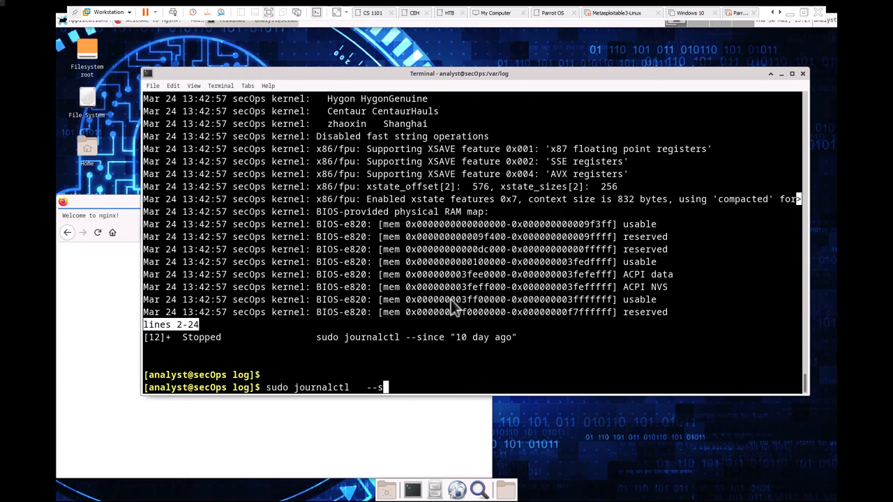
key(BackSpace)
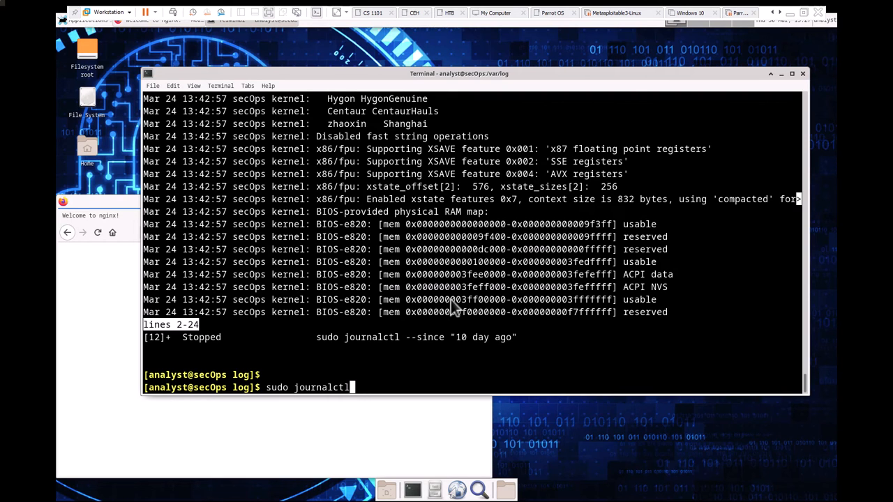
text(-)
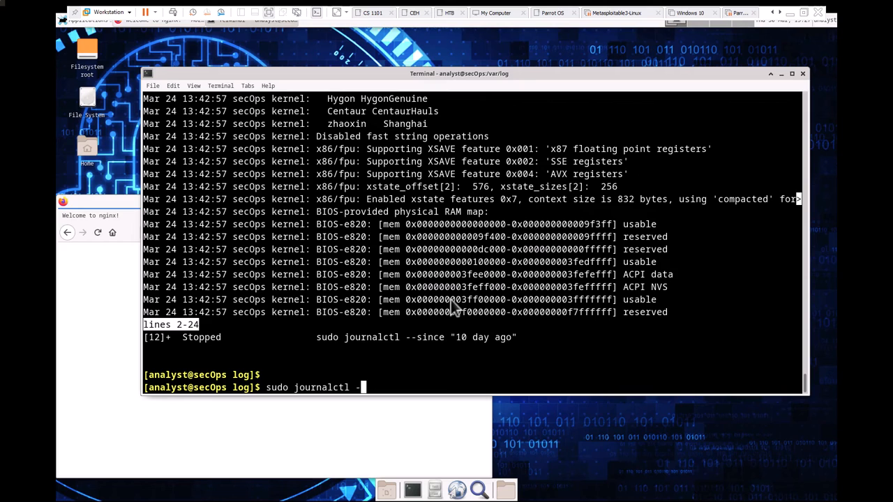
text(u)
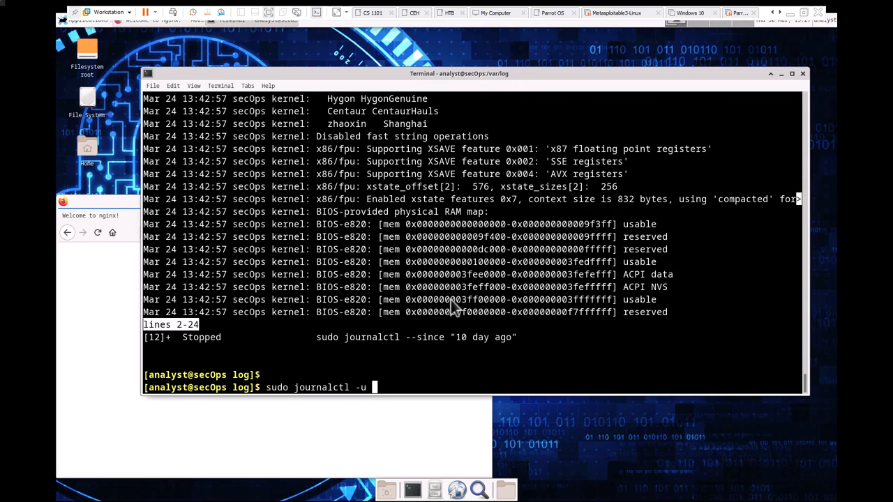
text(ng)
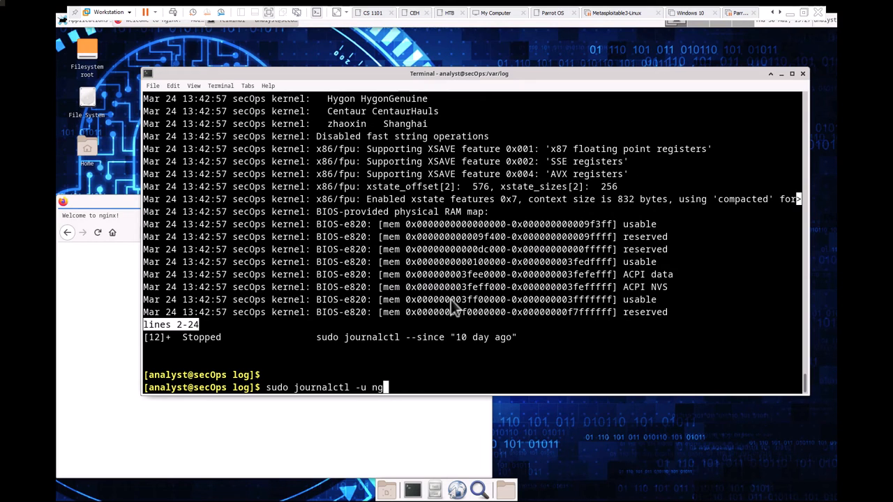
text(inx)
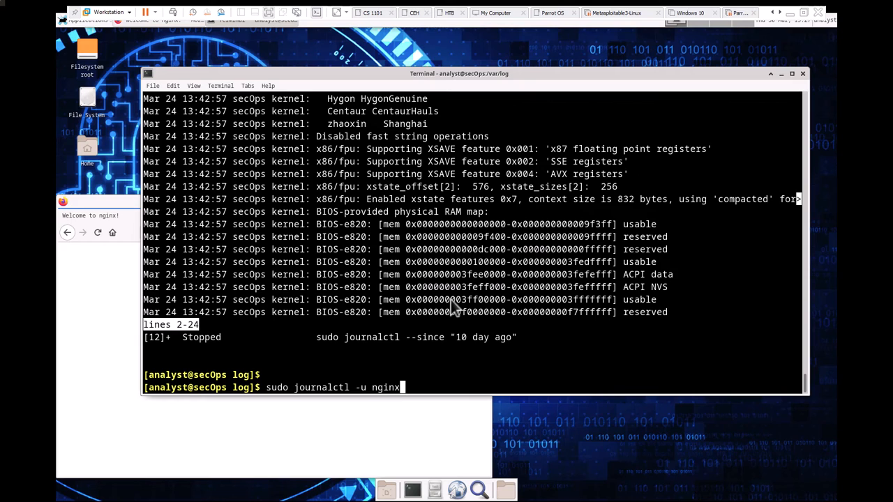
text(.)
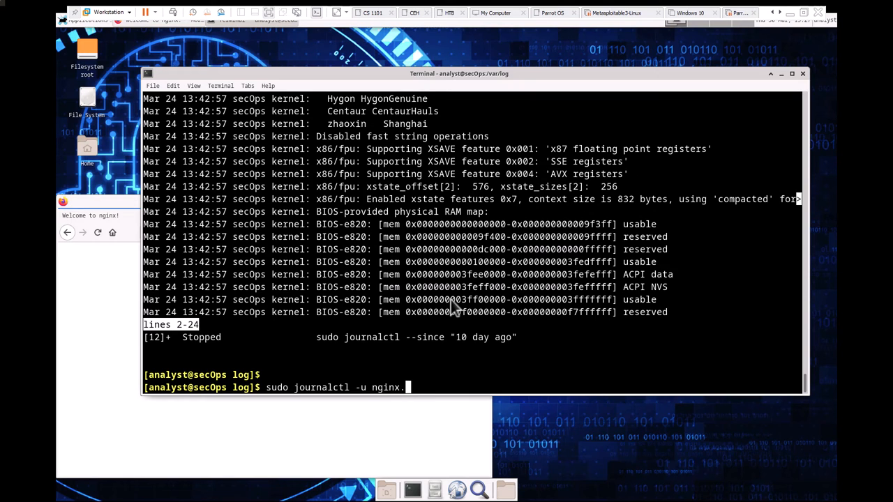
text(service)
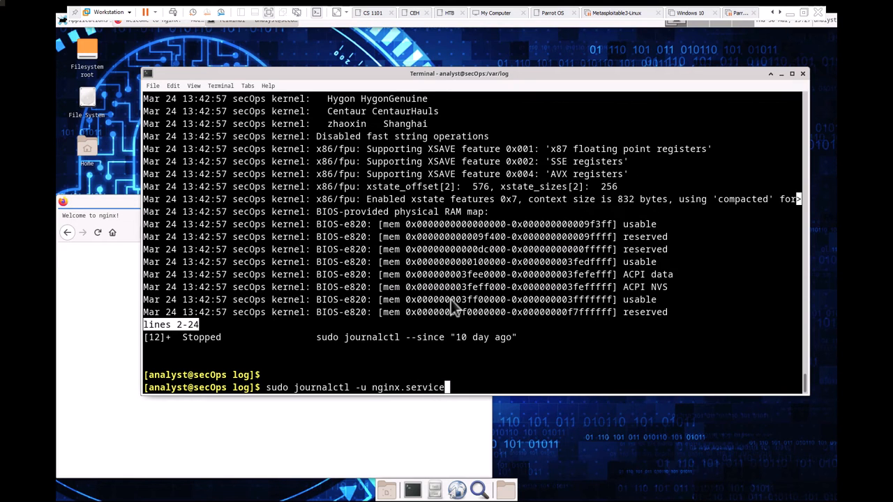
key(Return)
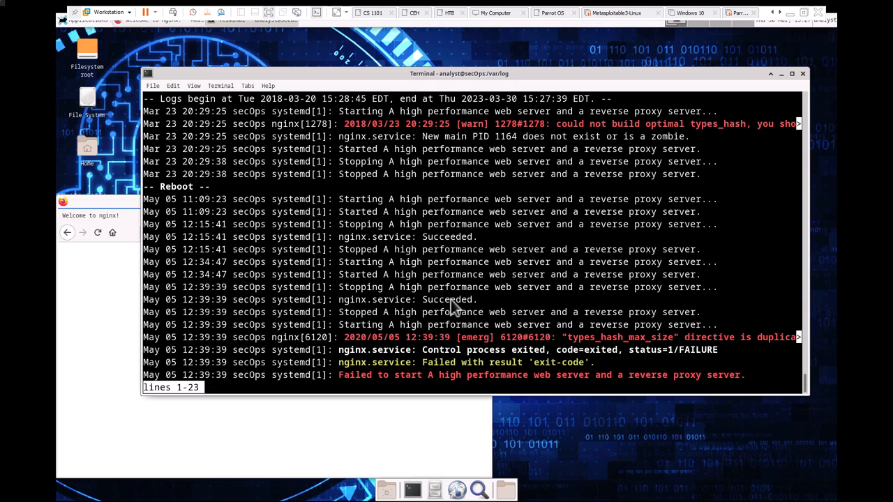
scroll(down, 3)
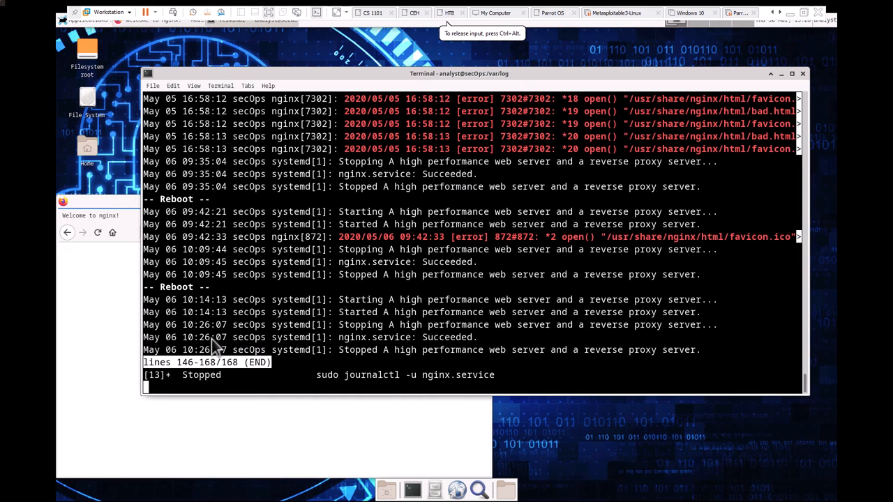
Quit the pager and run sudo journalctl -f to follow the whole system journal live
key(q)
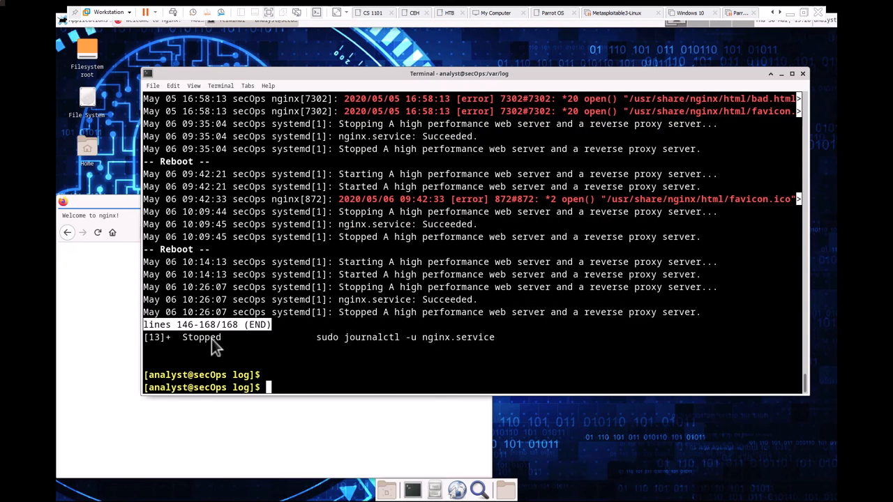
text(sudo journalctl -u n)
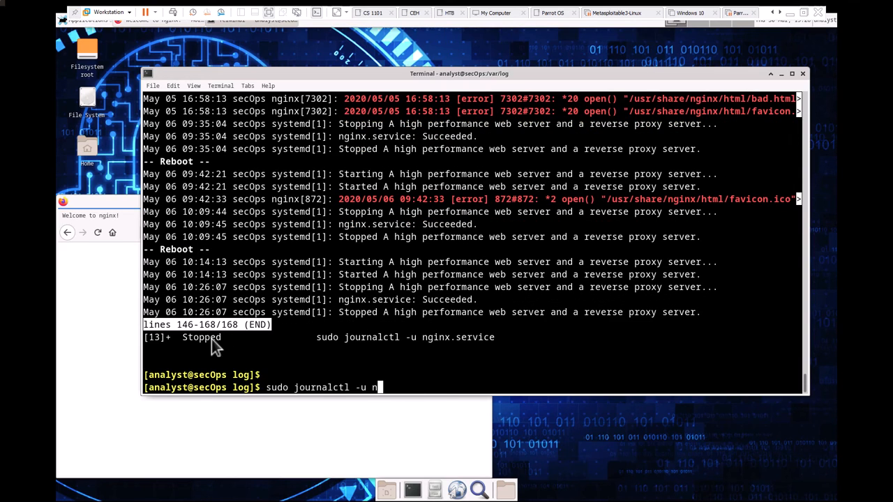
key(BackSpace)
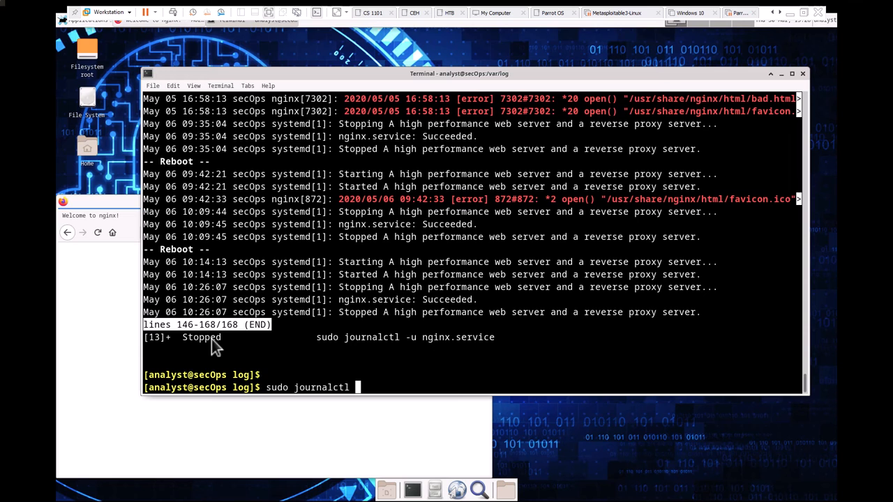
text(-f)
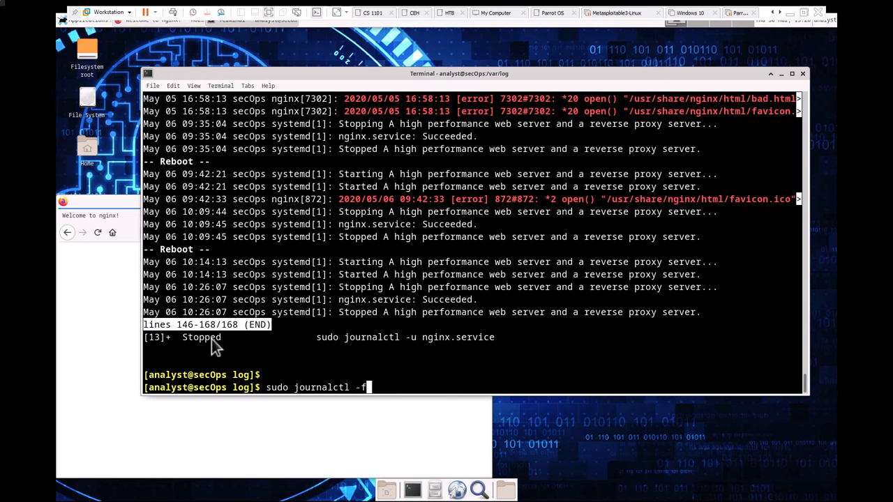
key(Return)
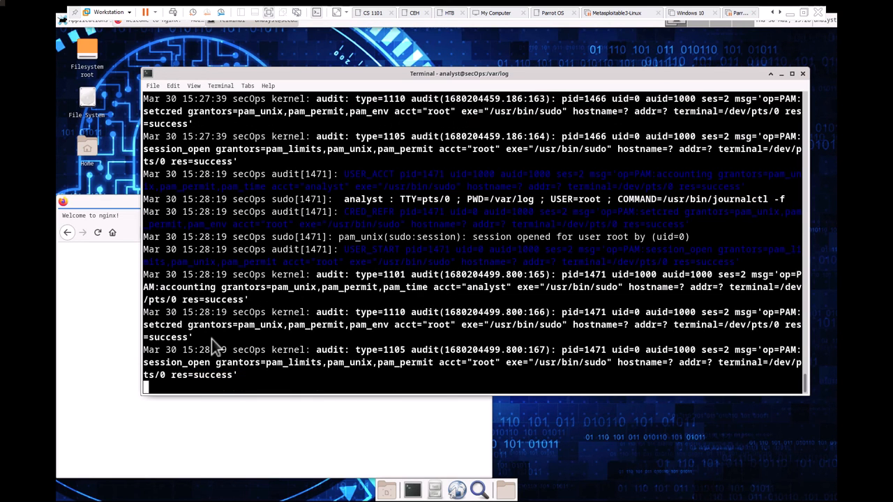
mouse_move(133, 297)
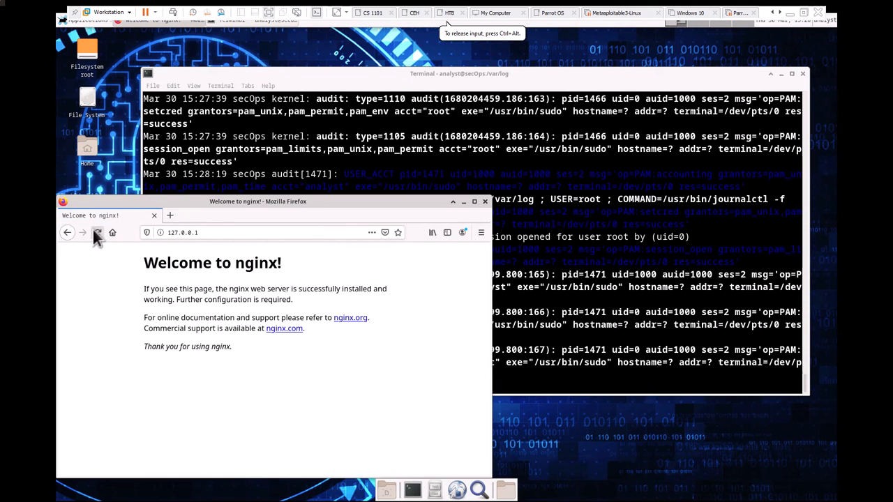
Minimize Firefox, open a new Firefox window from the dock, then minimize it again
click(485, 202)
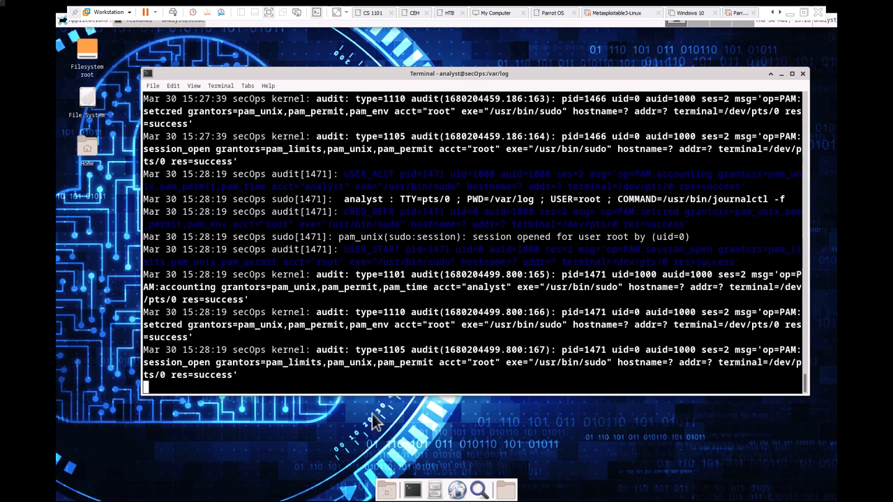
mouse_move(457, 492)
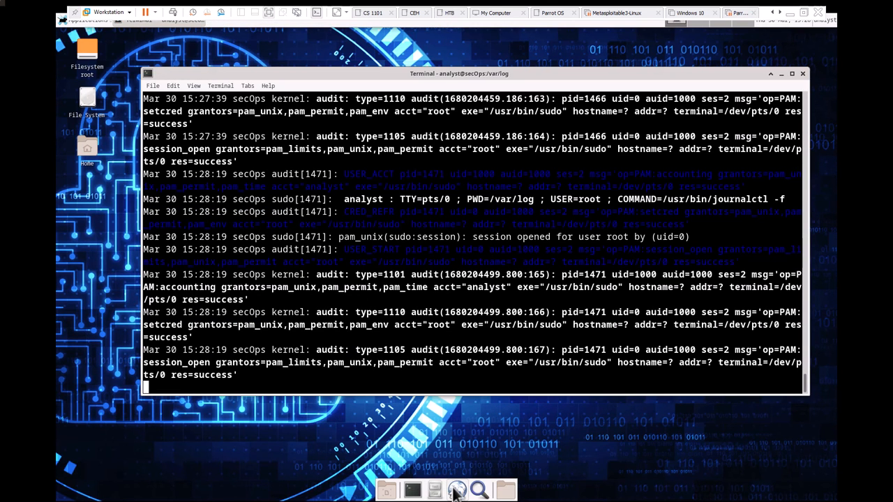
click(457, 490)
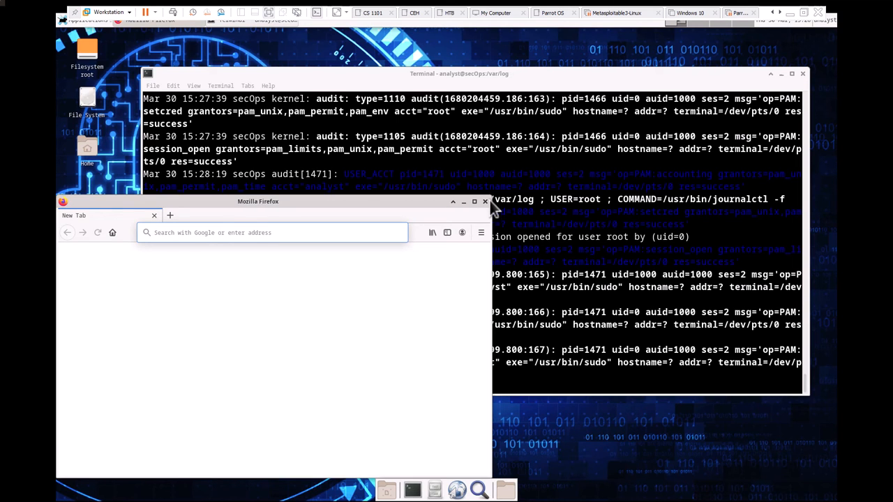
click(485, 201)
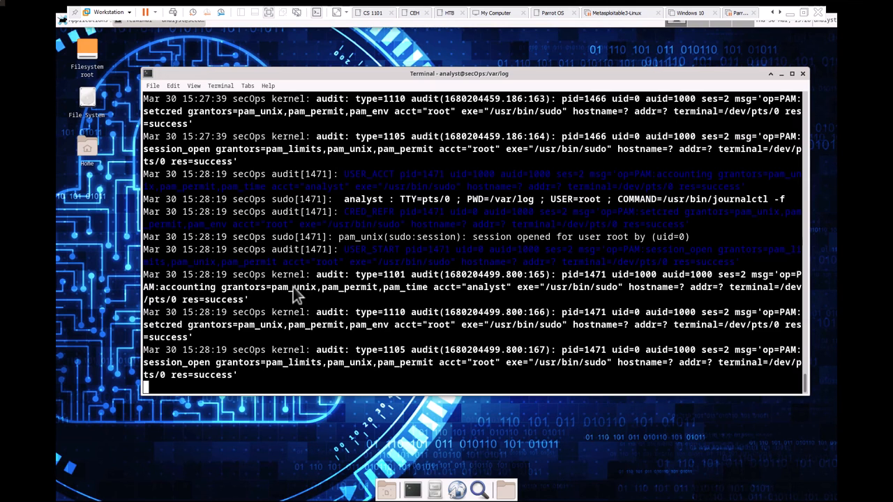
Run sudo journalctl -u nginx.service -f to follow only the nginx service log live
text(sudo journalctl -u nginx.service -)
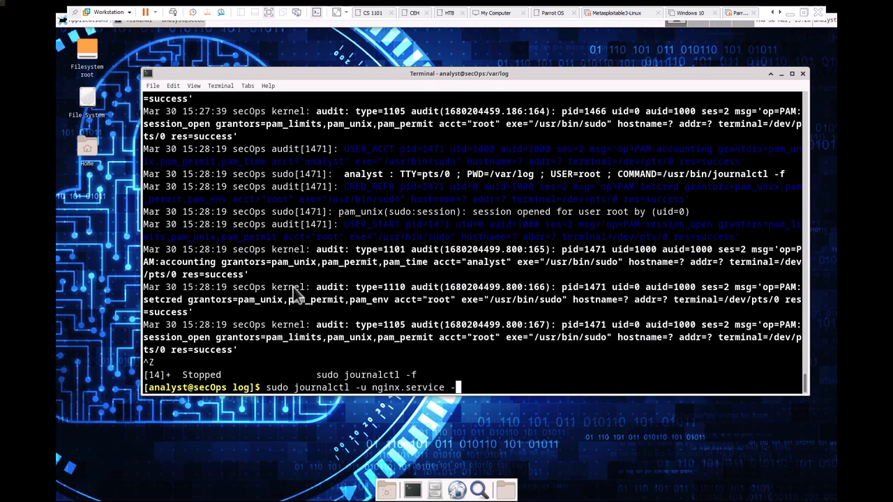
text(f)
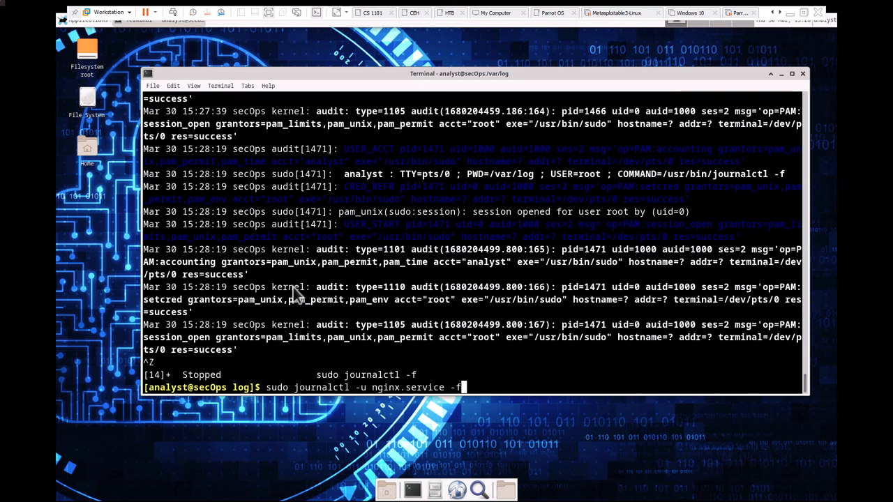
key(Return)
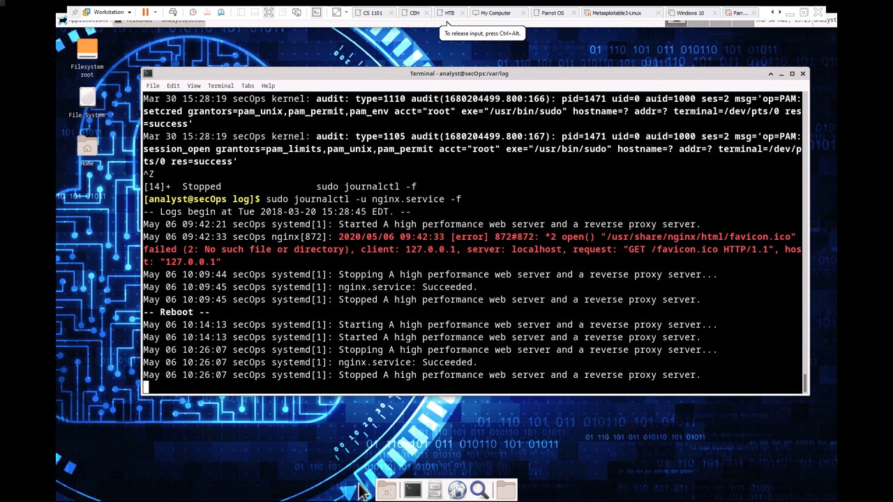
Load 127.0.0.1 in Firefox so fresh favicon.ico errors appear in the followed nginx journal
click(456, 491)
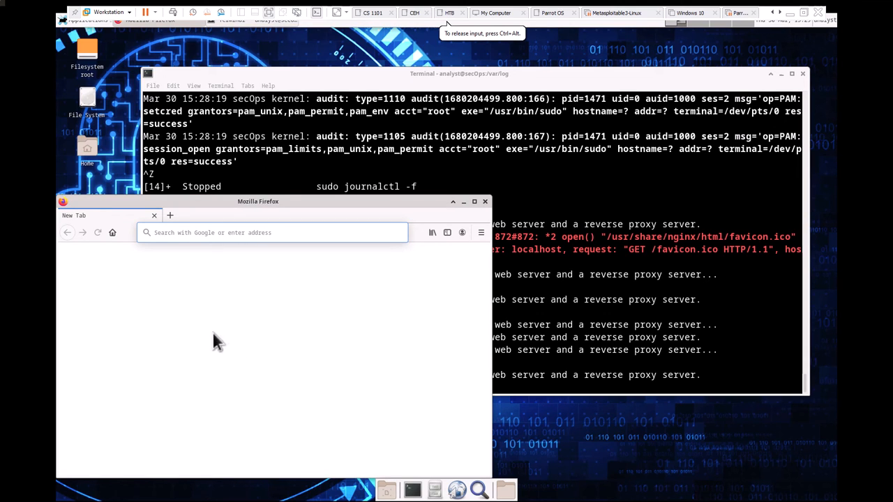
click(272, 232)
text(127.0.0.1)
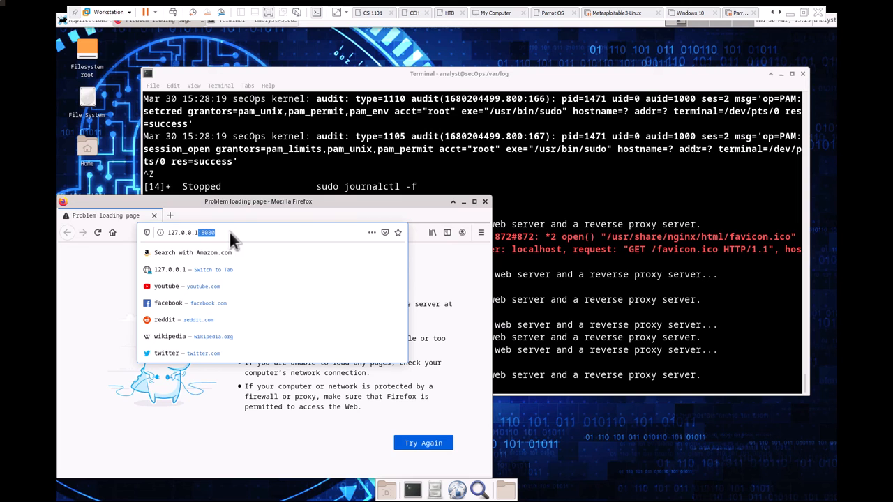
key(Return)
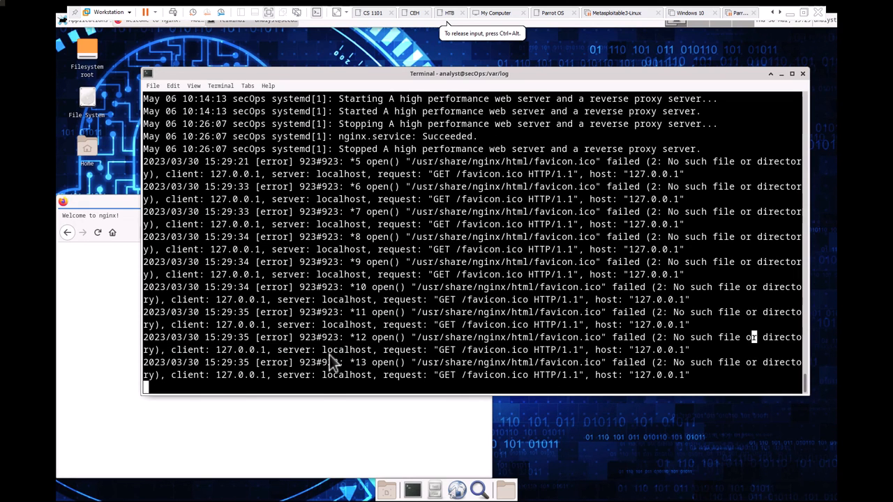
mouse_move(338, 281)
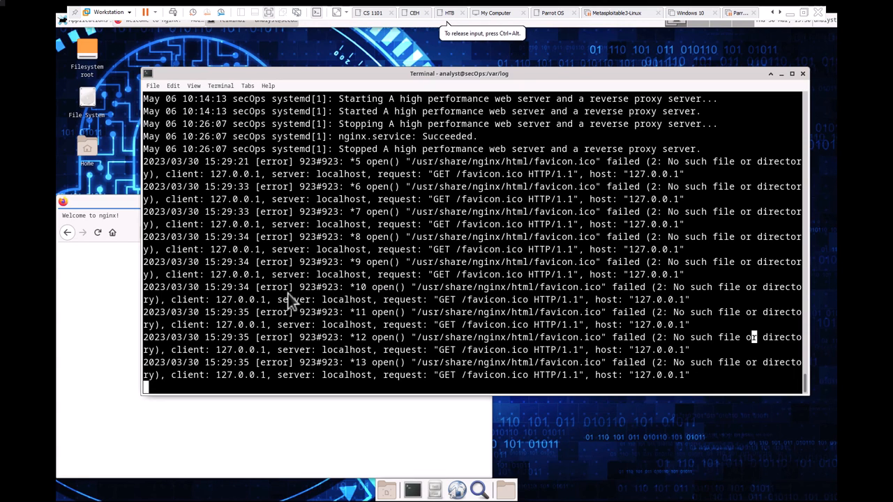
Interrupt journalctl -u nginx.service -f with Ctrl+C, returning to the /var/log prompt
key(ctrl+c)
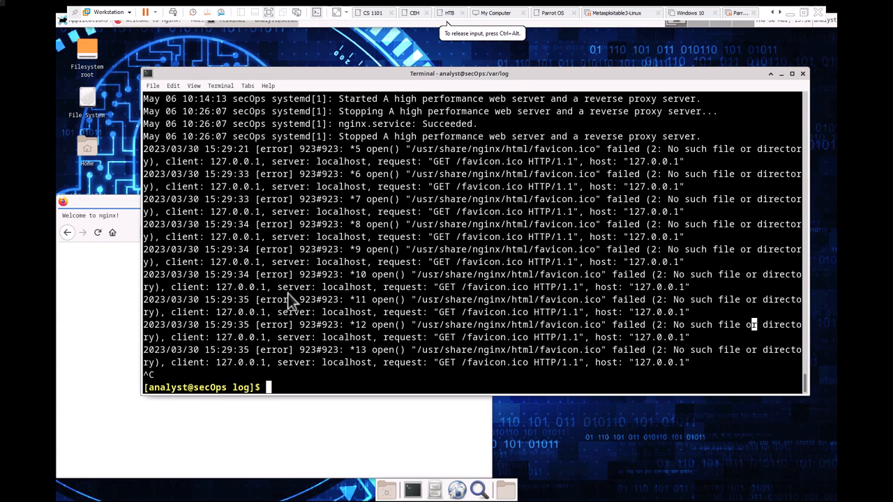